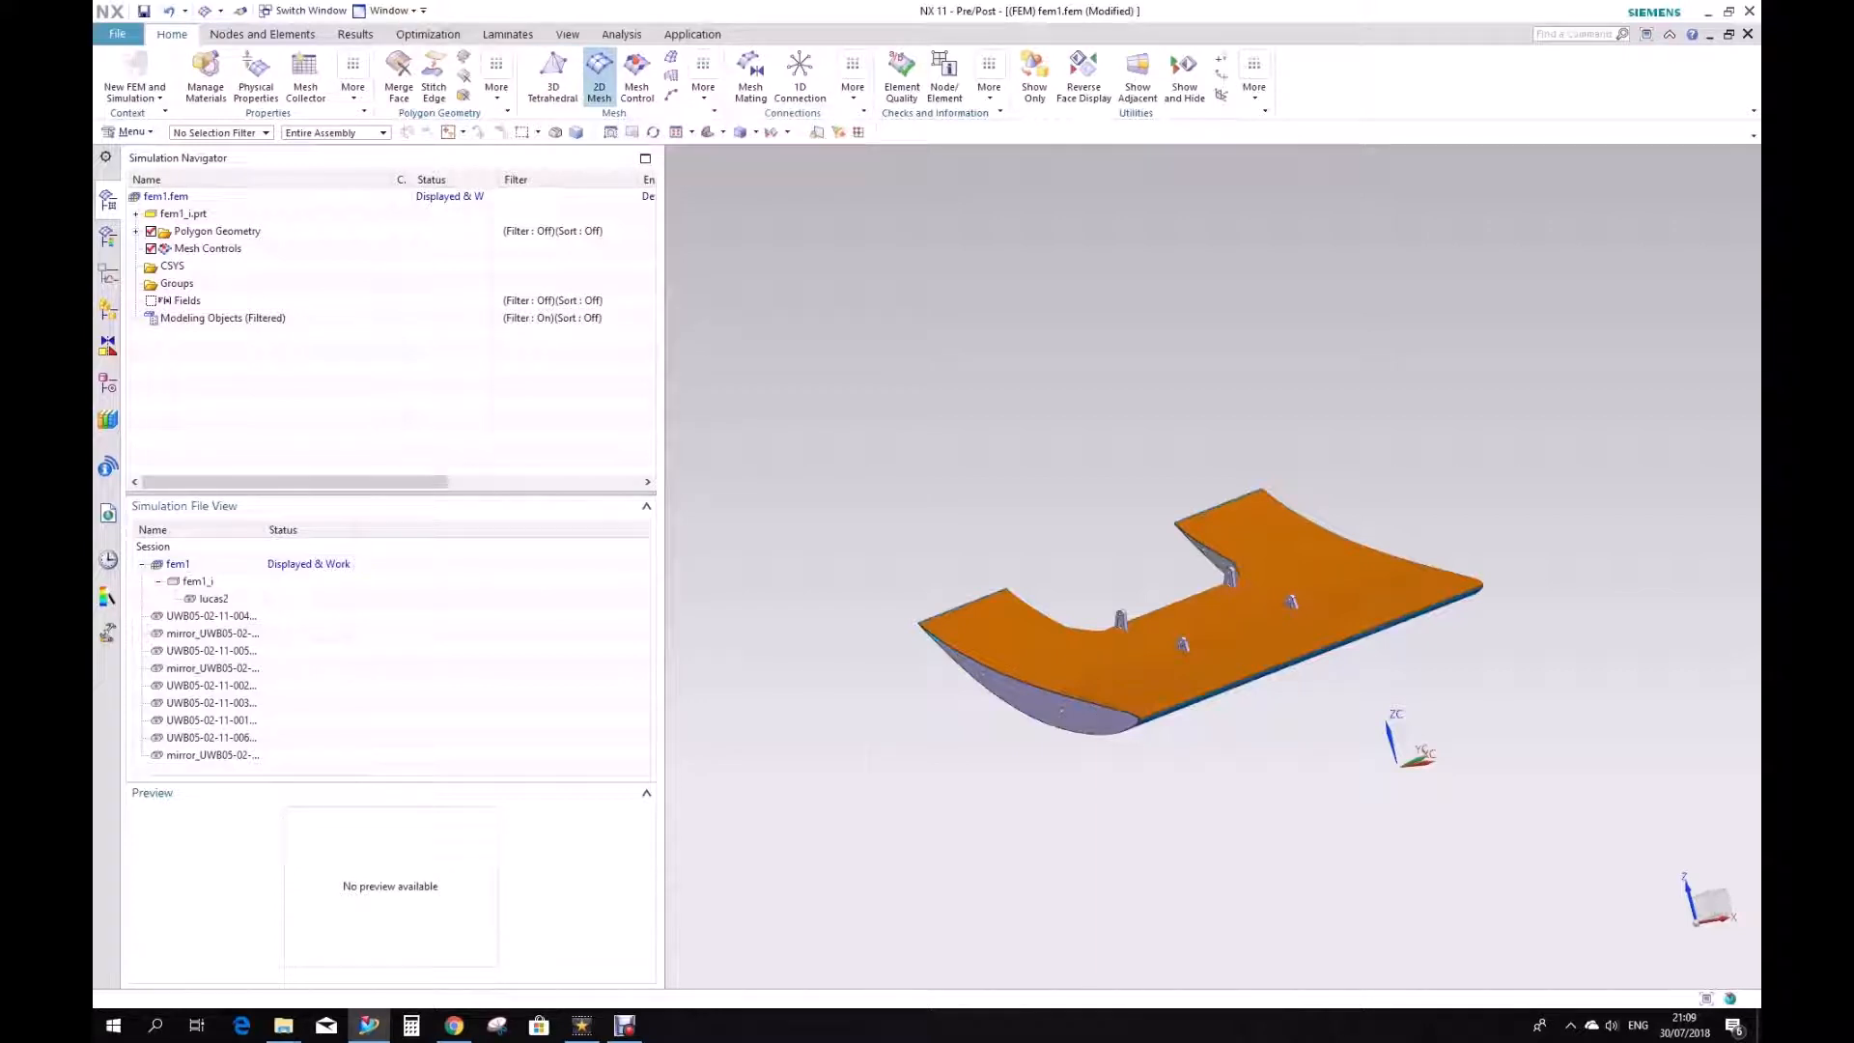
Launch 2D Mesh to put 6 mm CQUAD4 elements on the two upper skin faces.
{"action": "left_click", "coordinate": [599, 79]}
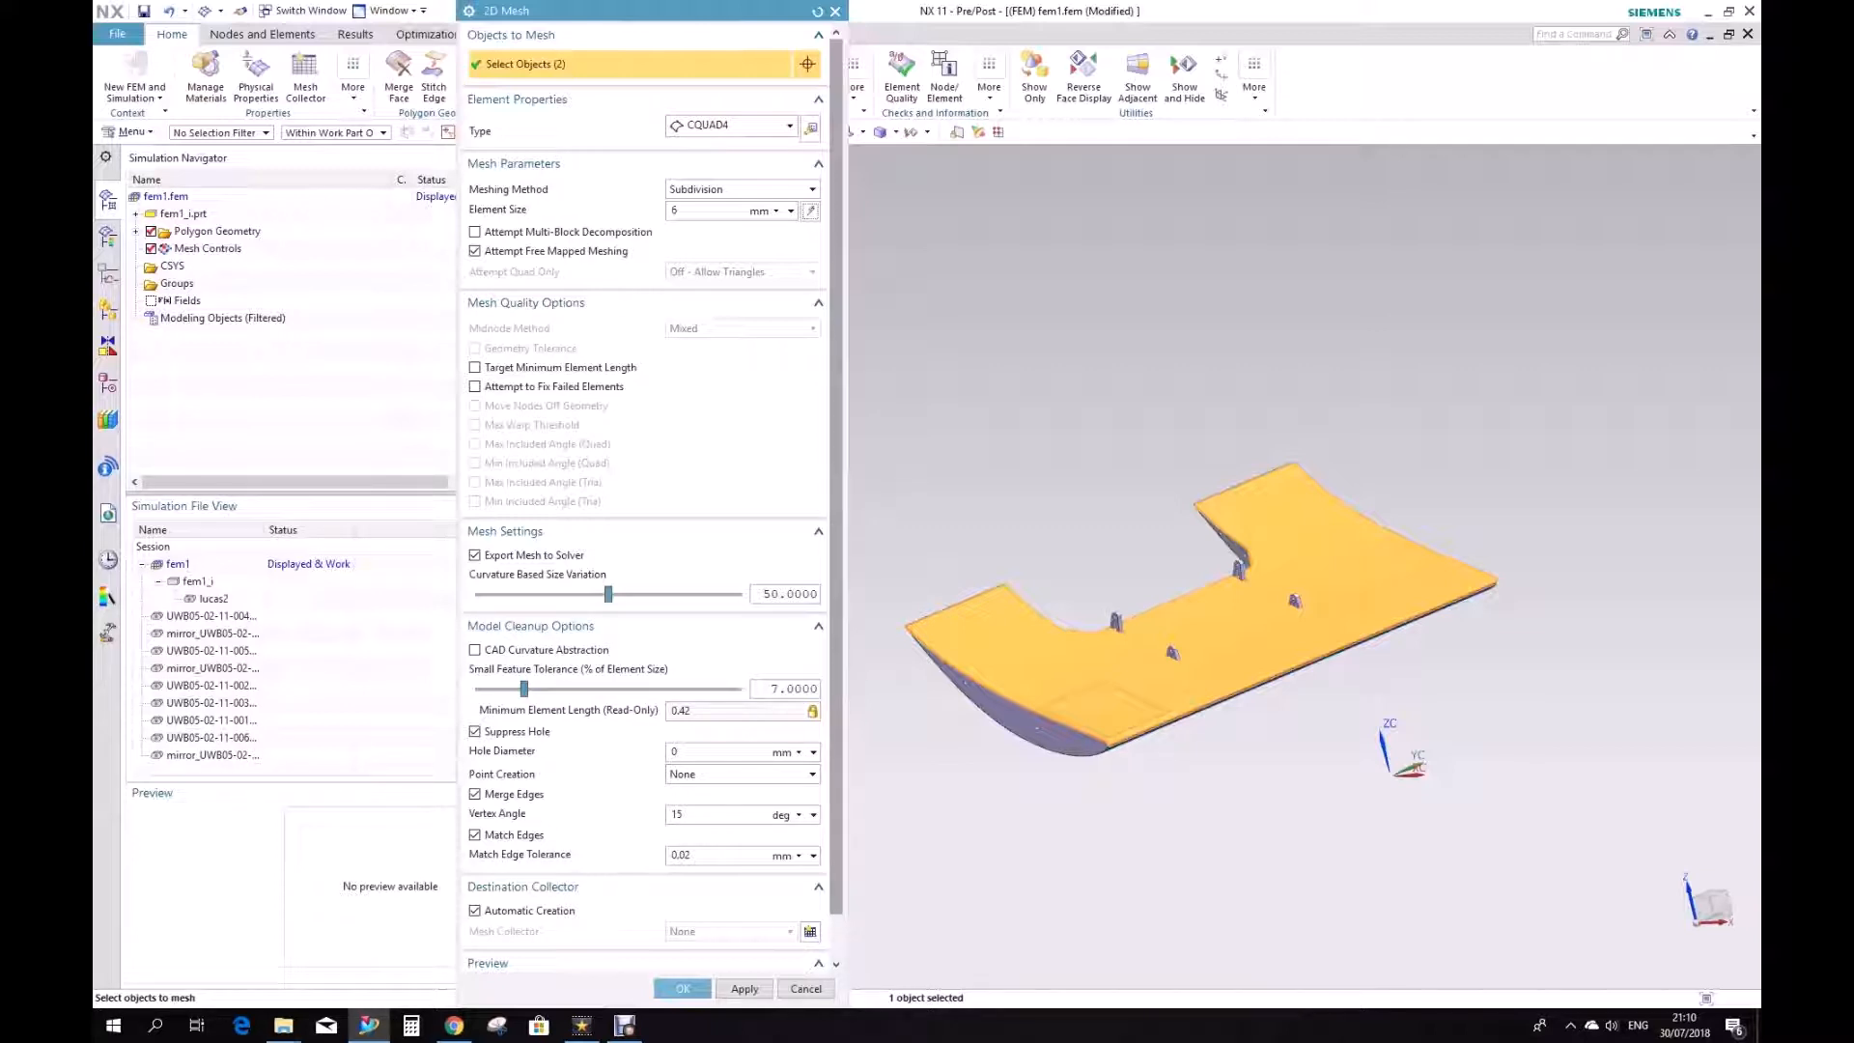
Orbit the wing skin and set curvature-based size variation to about 50.7.
{"action": "scroll", "scroll_direction": "down", "scroll_amount": 3}
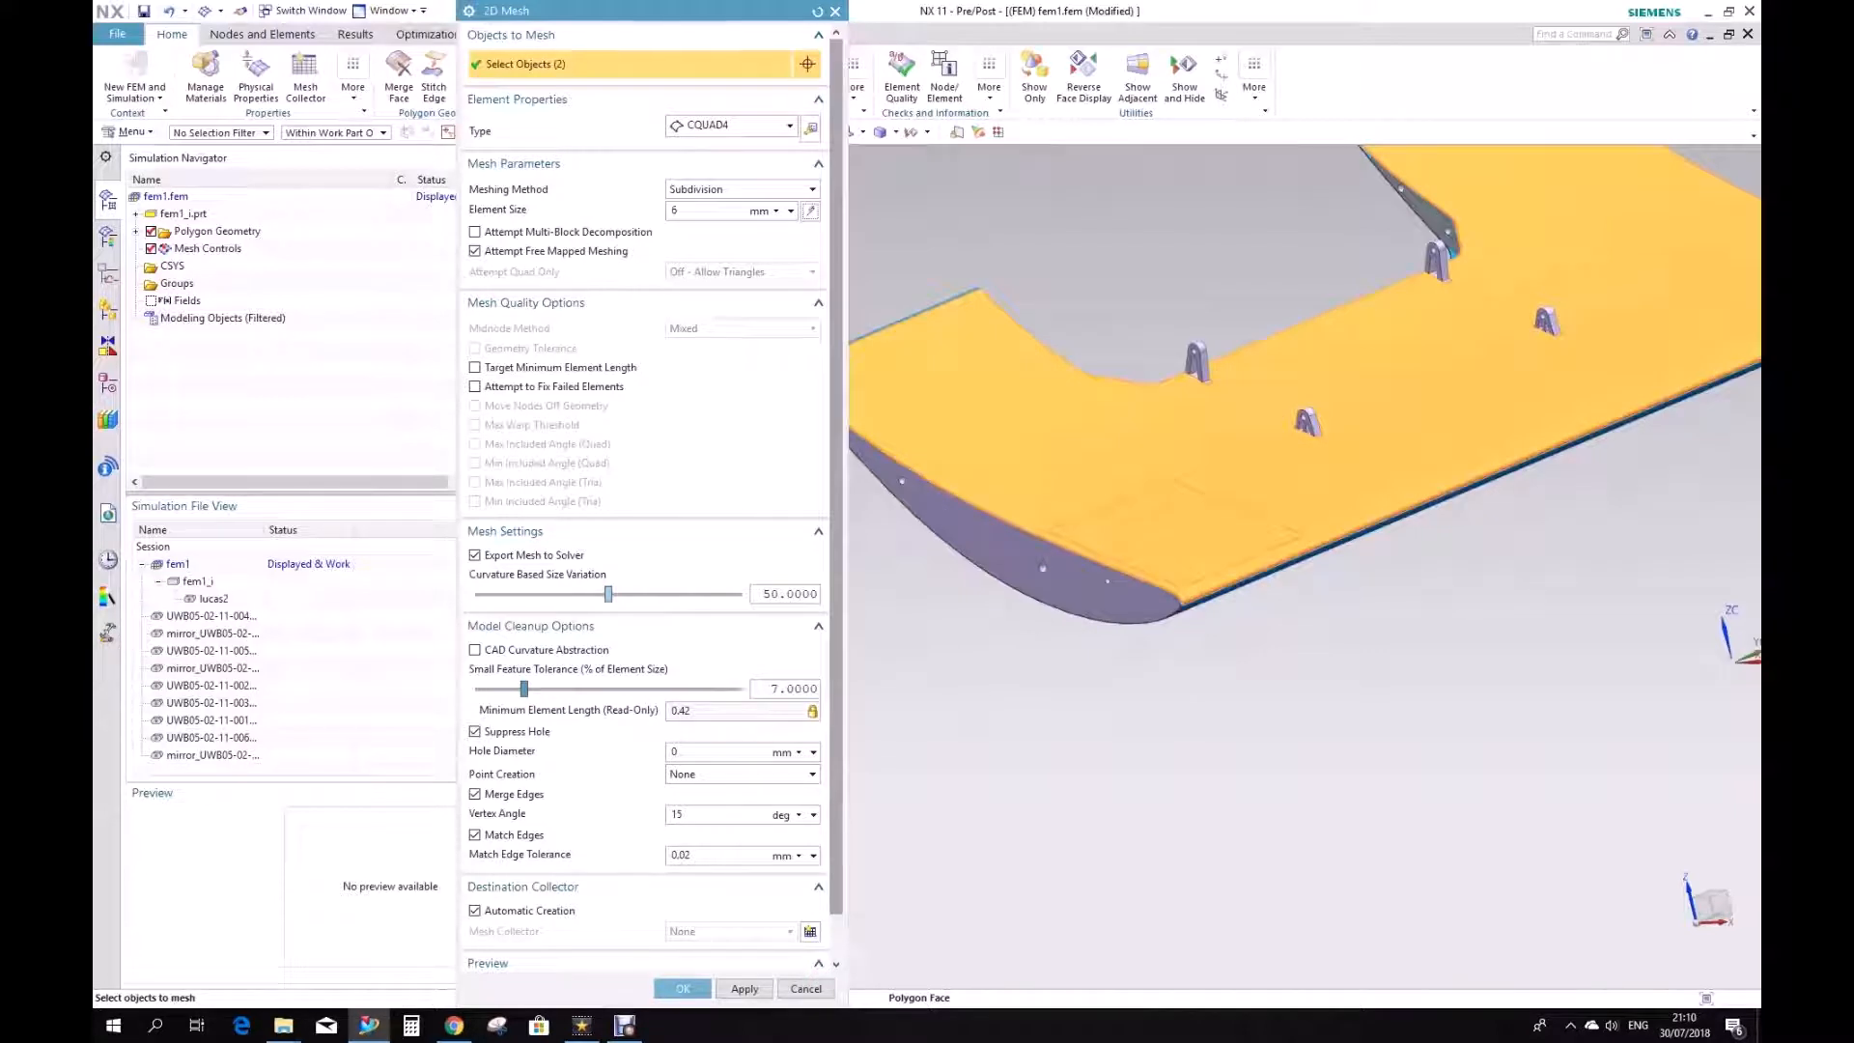
{"action": "left_click_drag", "start_coordinate": [606, 592], "coordinate": [494, 592]}
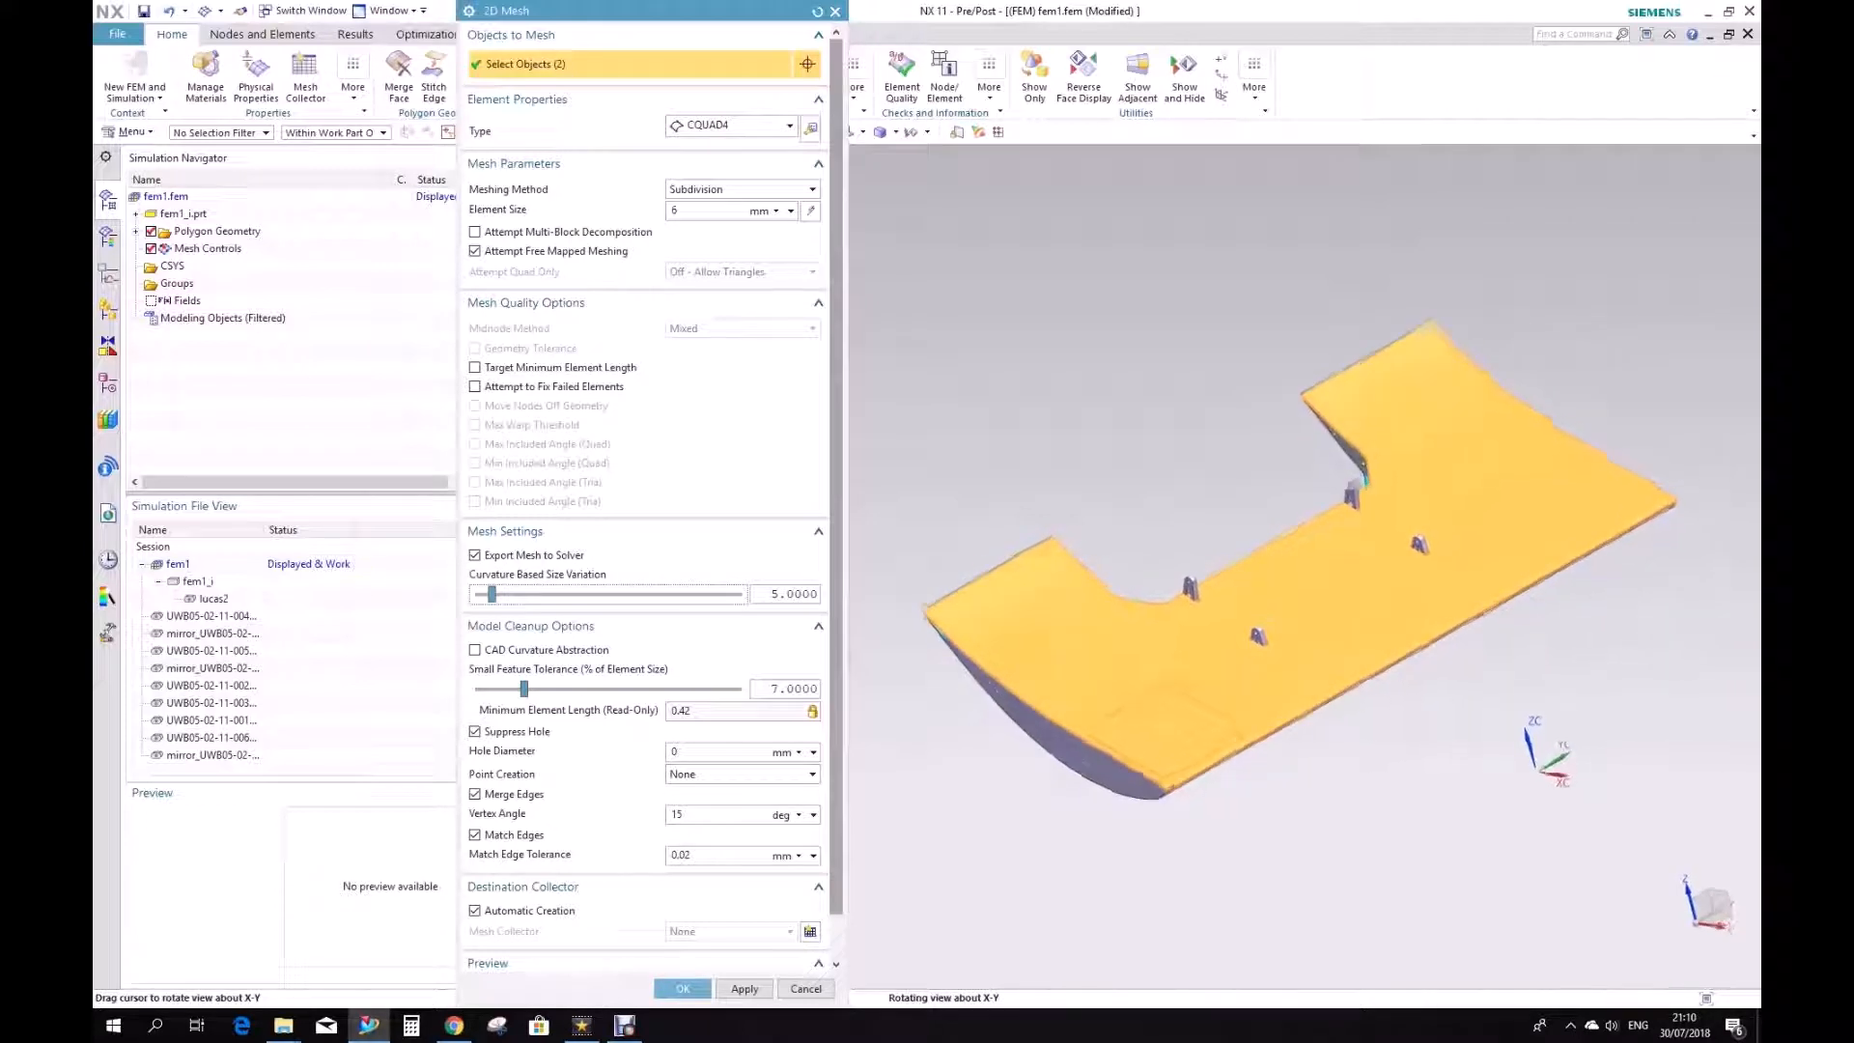
{"action": "left_click_drag", "start_coordinate": [489, 594], "coordinate": [562, 594]}
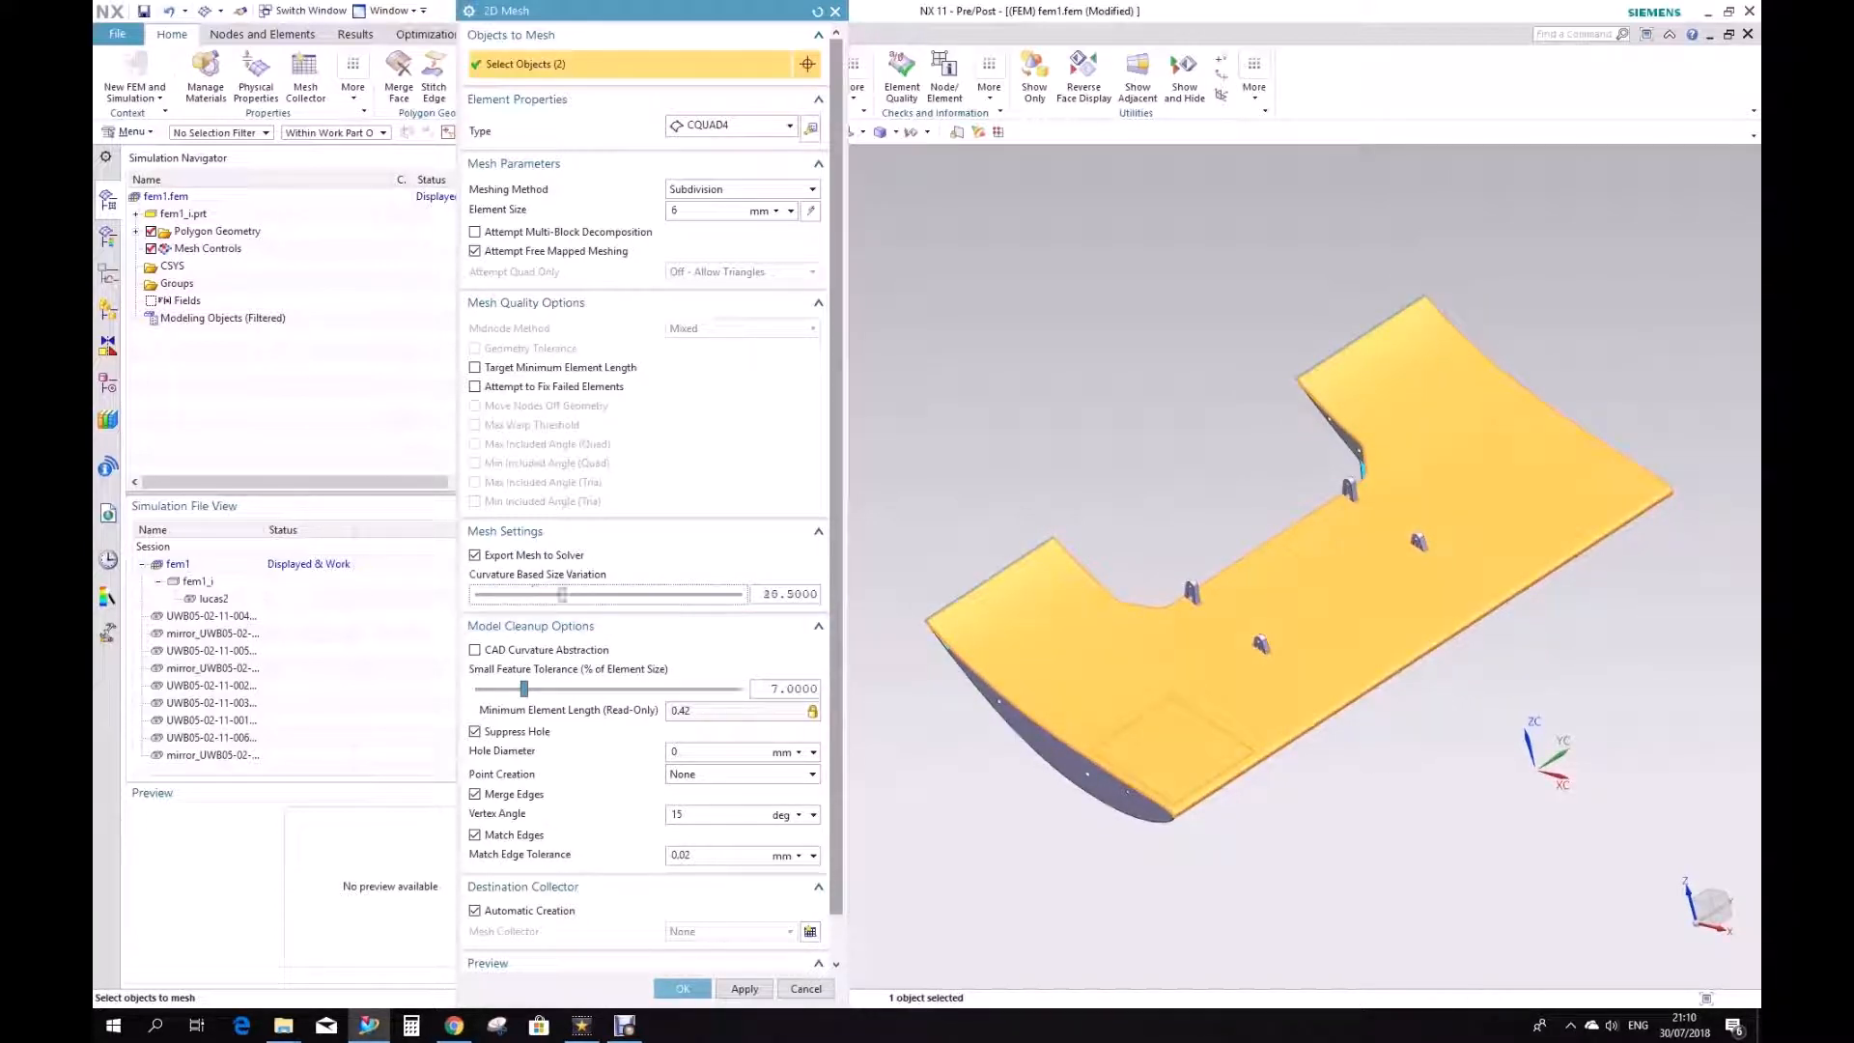
{"action": "left_click_drag", "start_coordinate": [562, 594], "coordinate": [609, 593]}
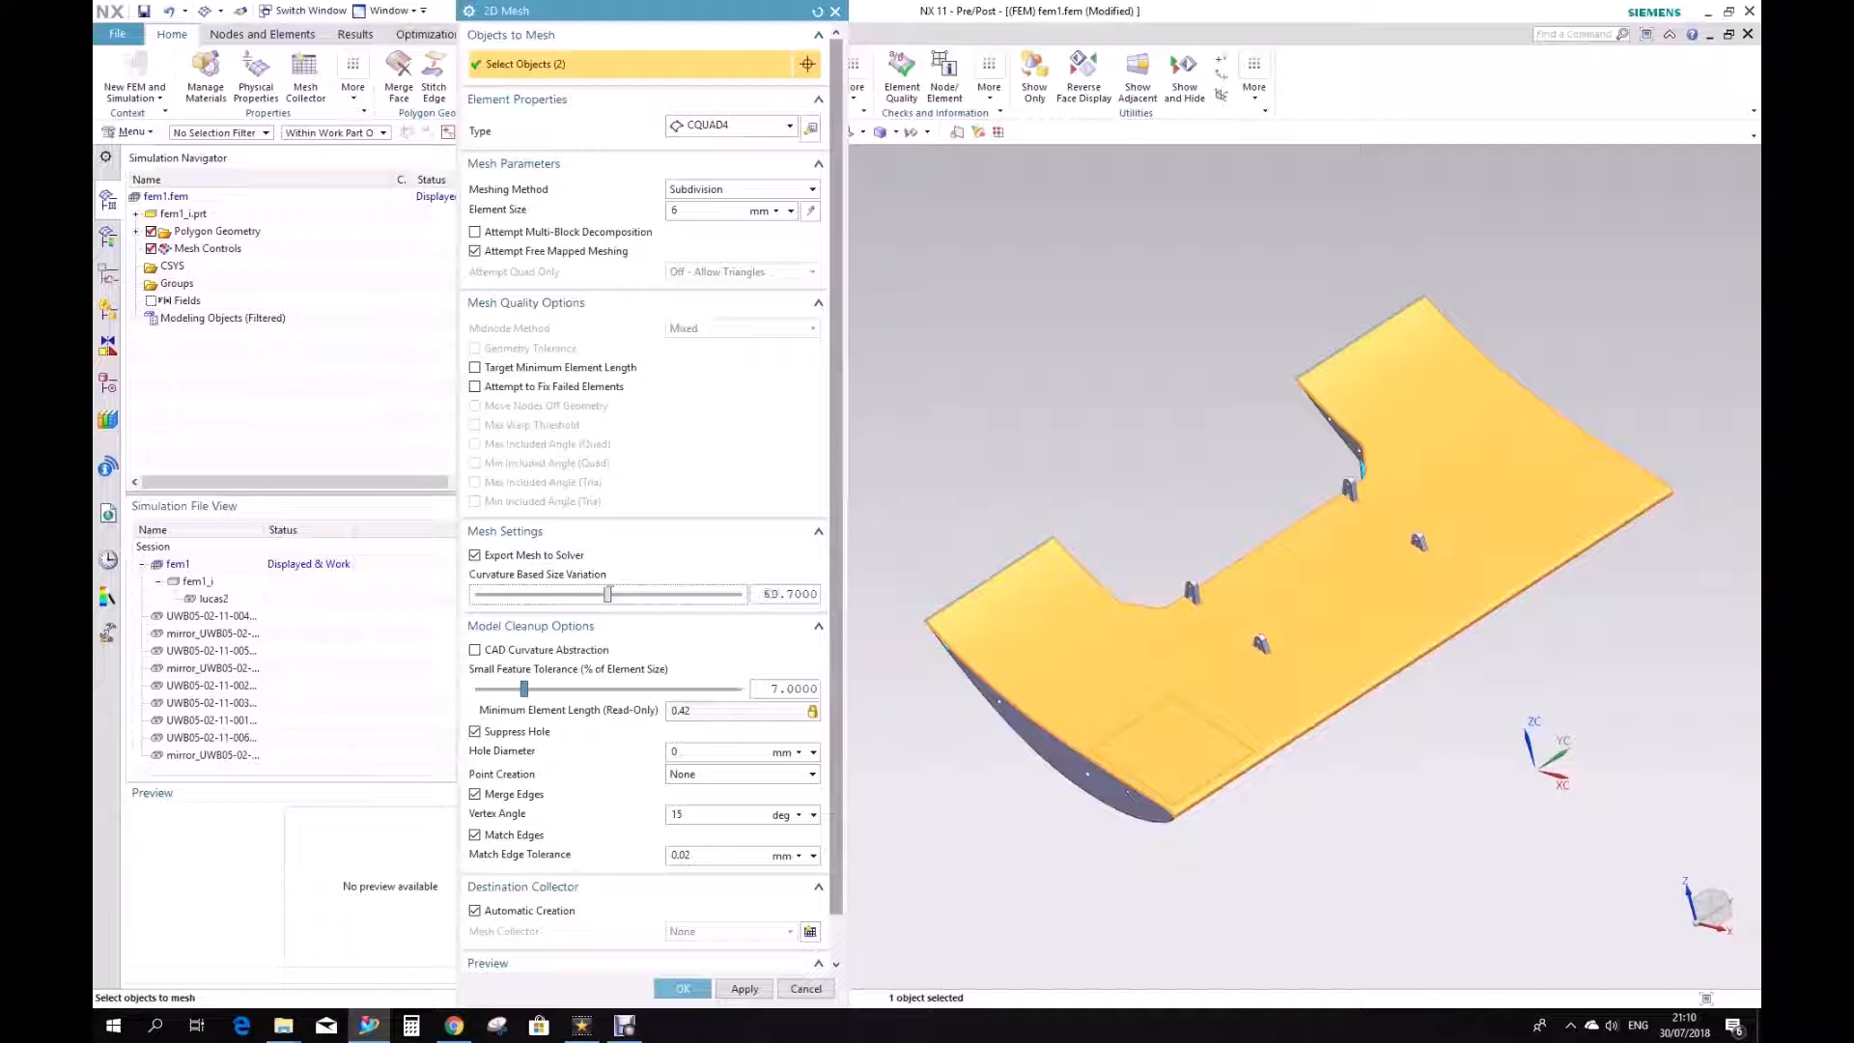
{"action": "left_click_drag", "start_coordinate": [610, 593], "coordinate": [611, 593]}
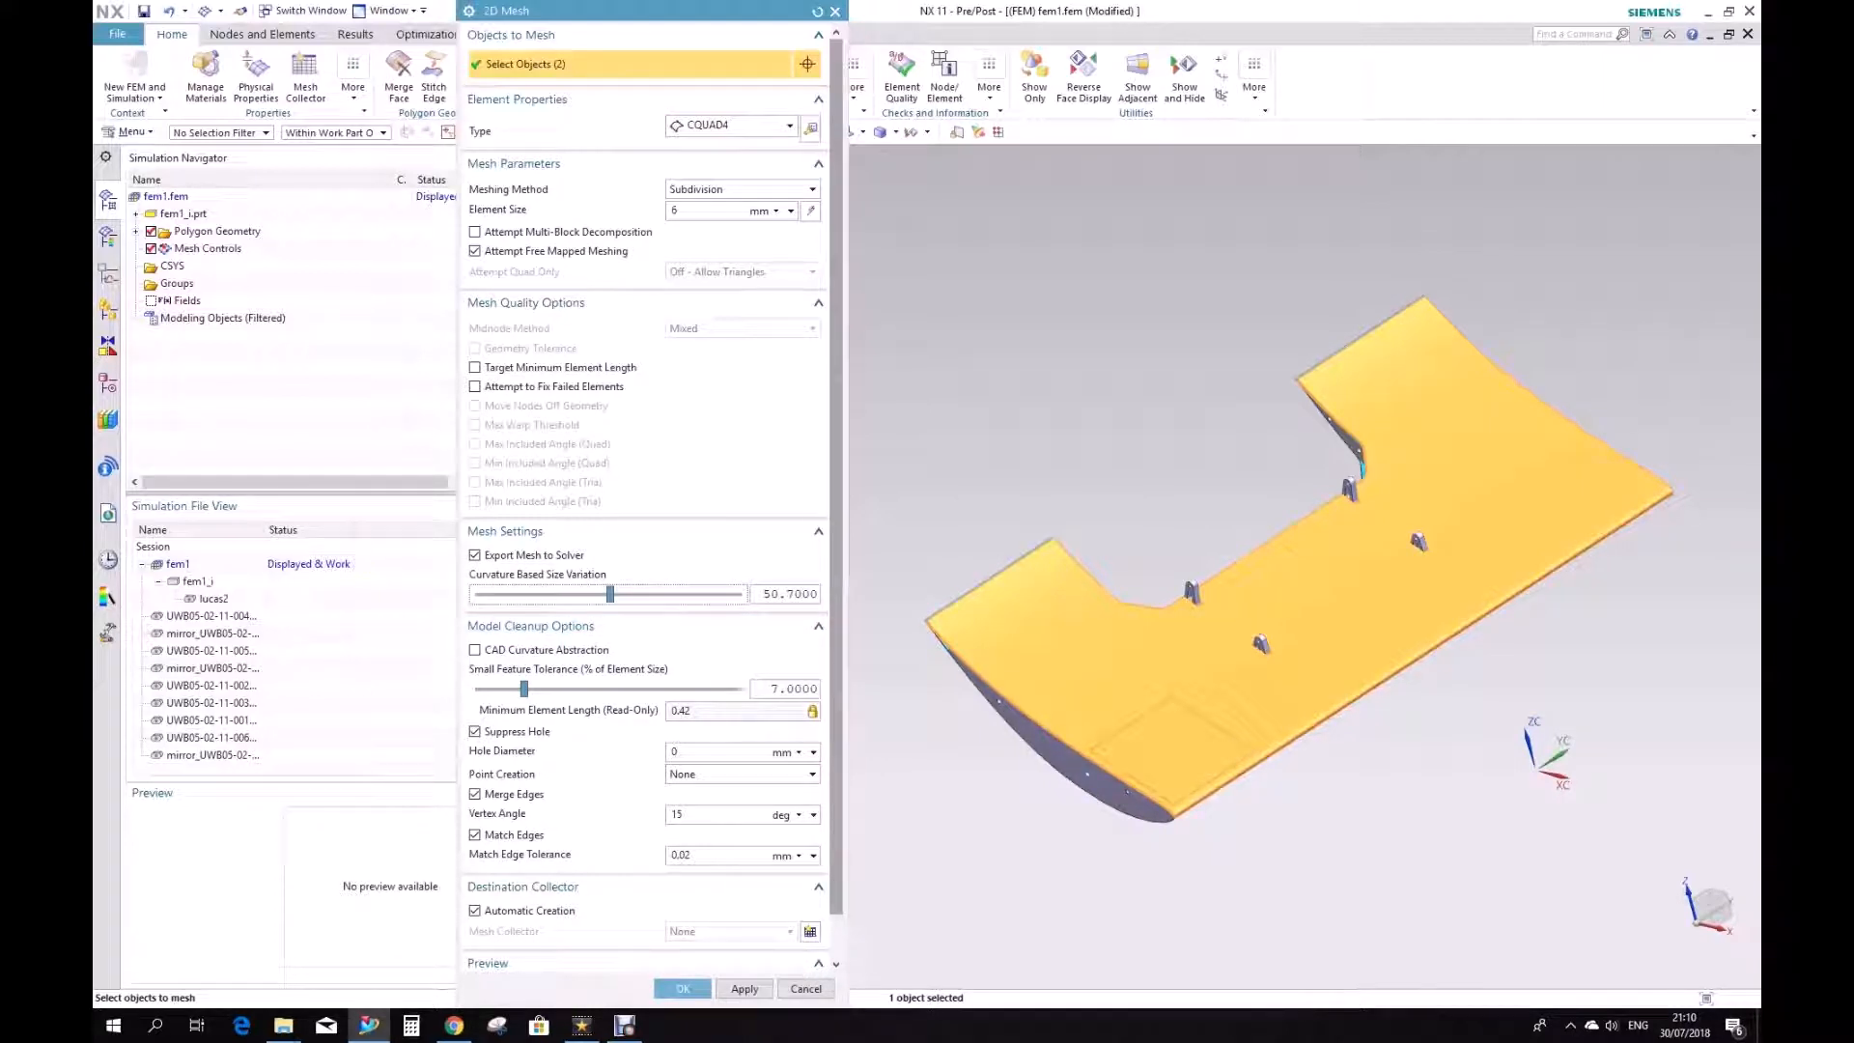
{"action": "scroll", "scroll_direction": "down", "scroll_amount": 3}
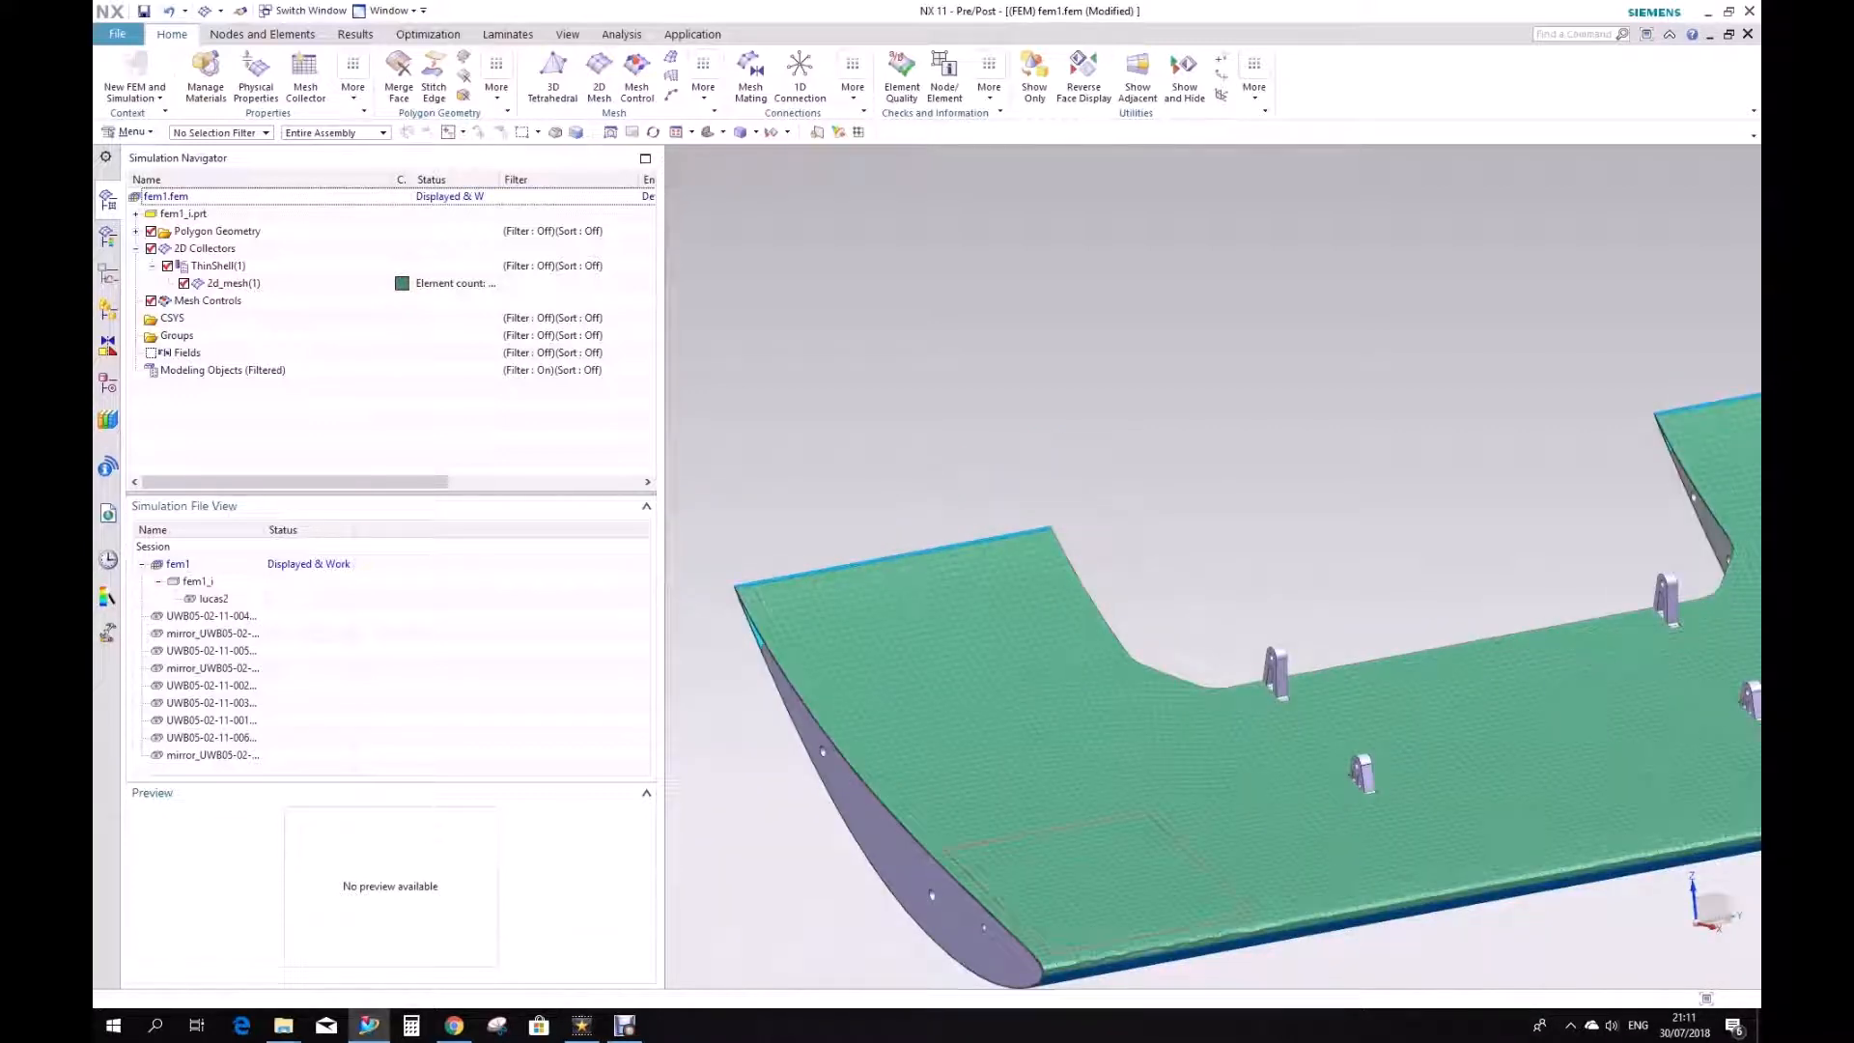
Create the skin shell mesh and expand 2D Collectors to show ThinShell's 2d_mesh.
{"action": "right_click", "coordinate": [217, 264]}
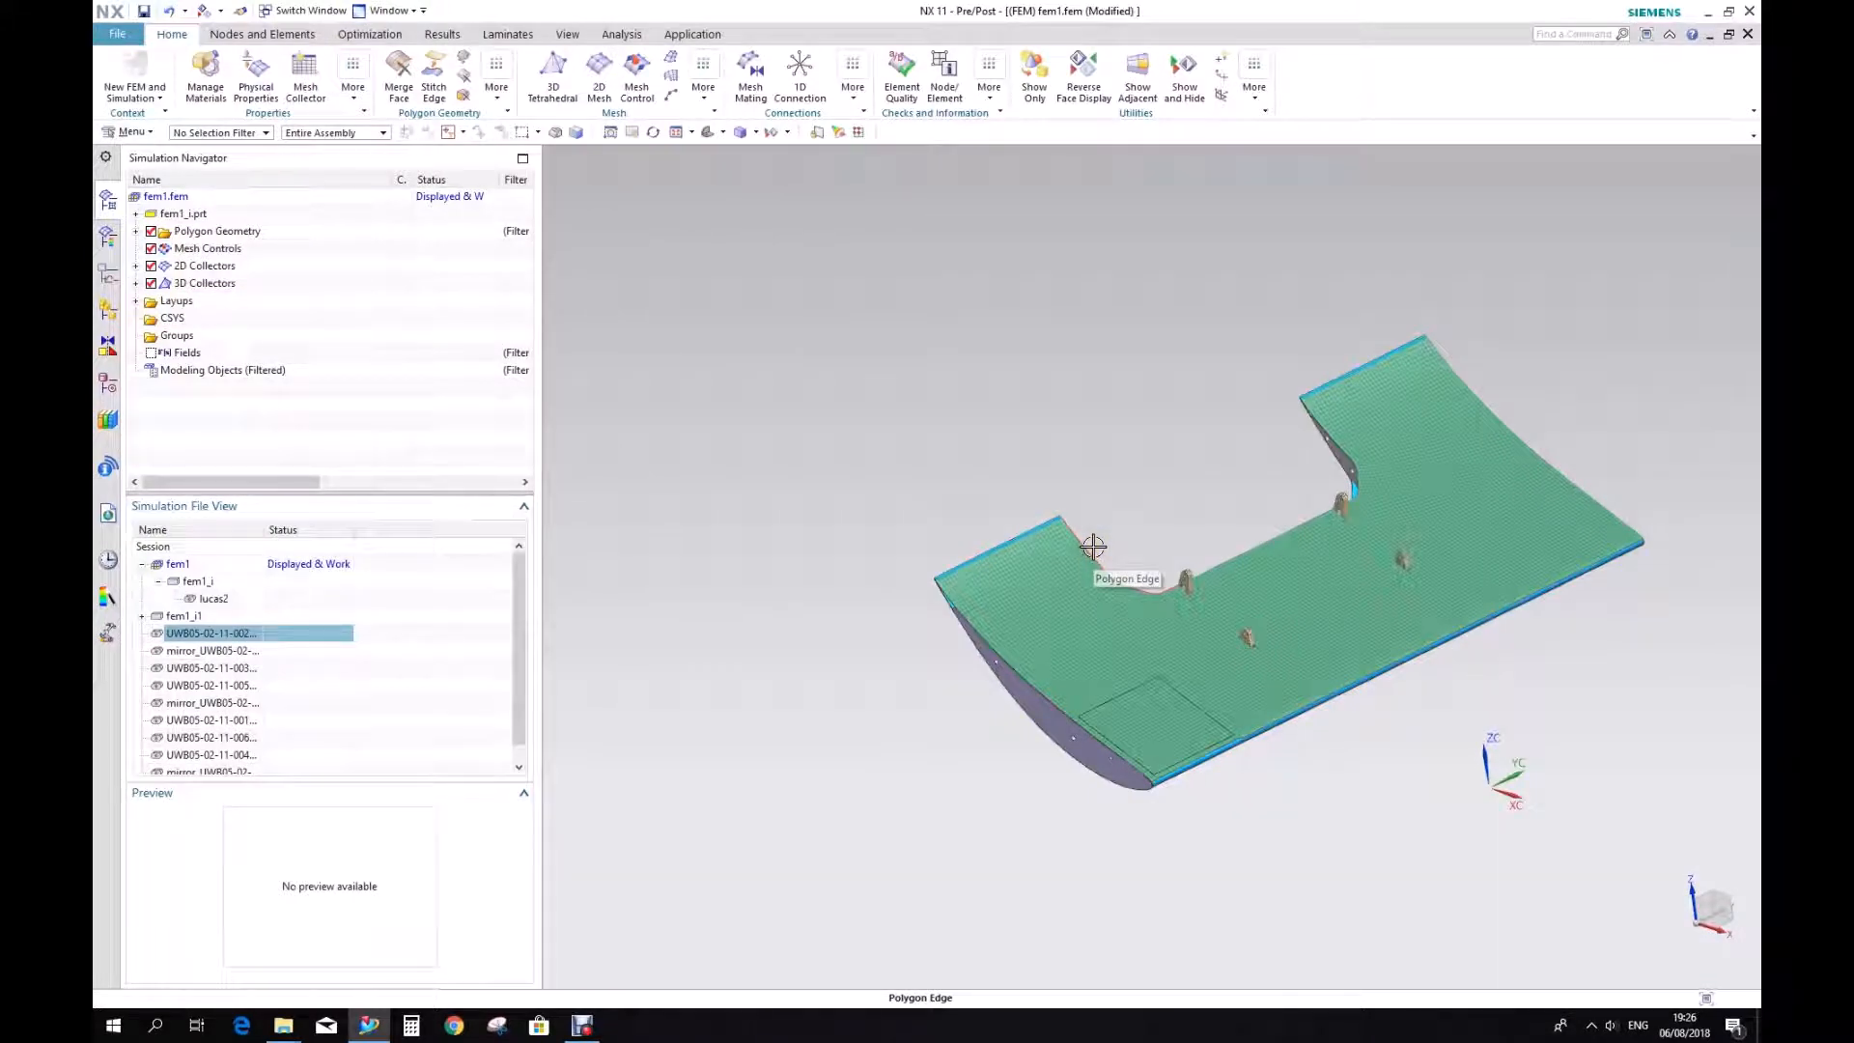
{"action": "mouse_move", "coordinate": [1353, 599]}
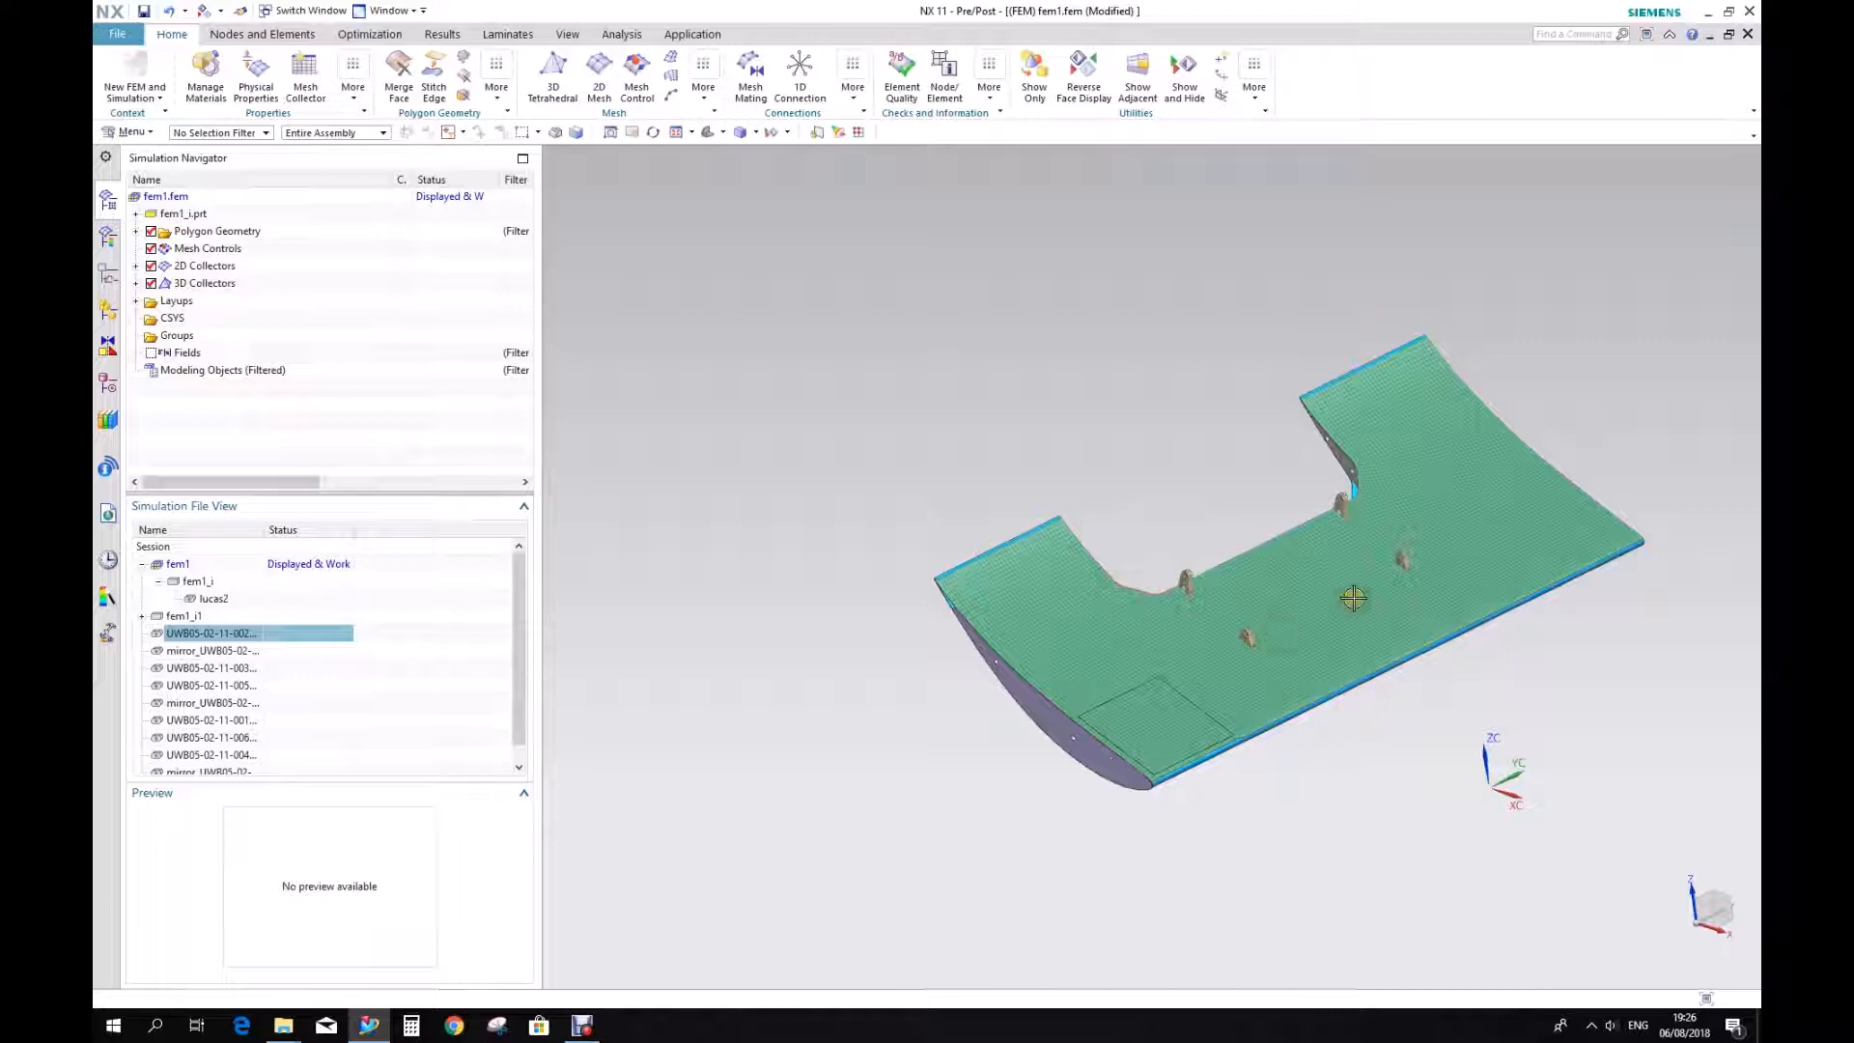
{"action": "left_click_drag", "start_coordinate": [1353, 597], "coordinate": [1012, 538]}
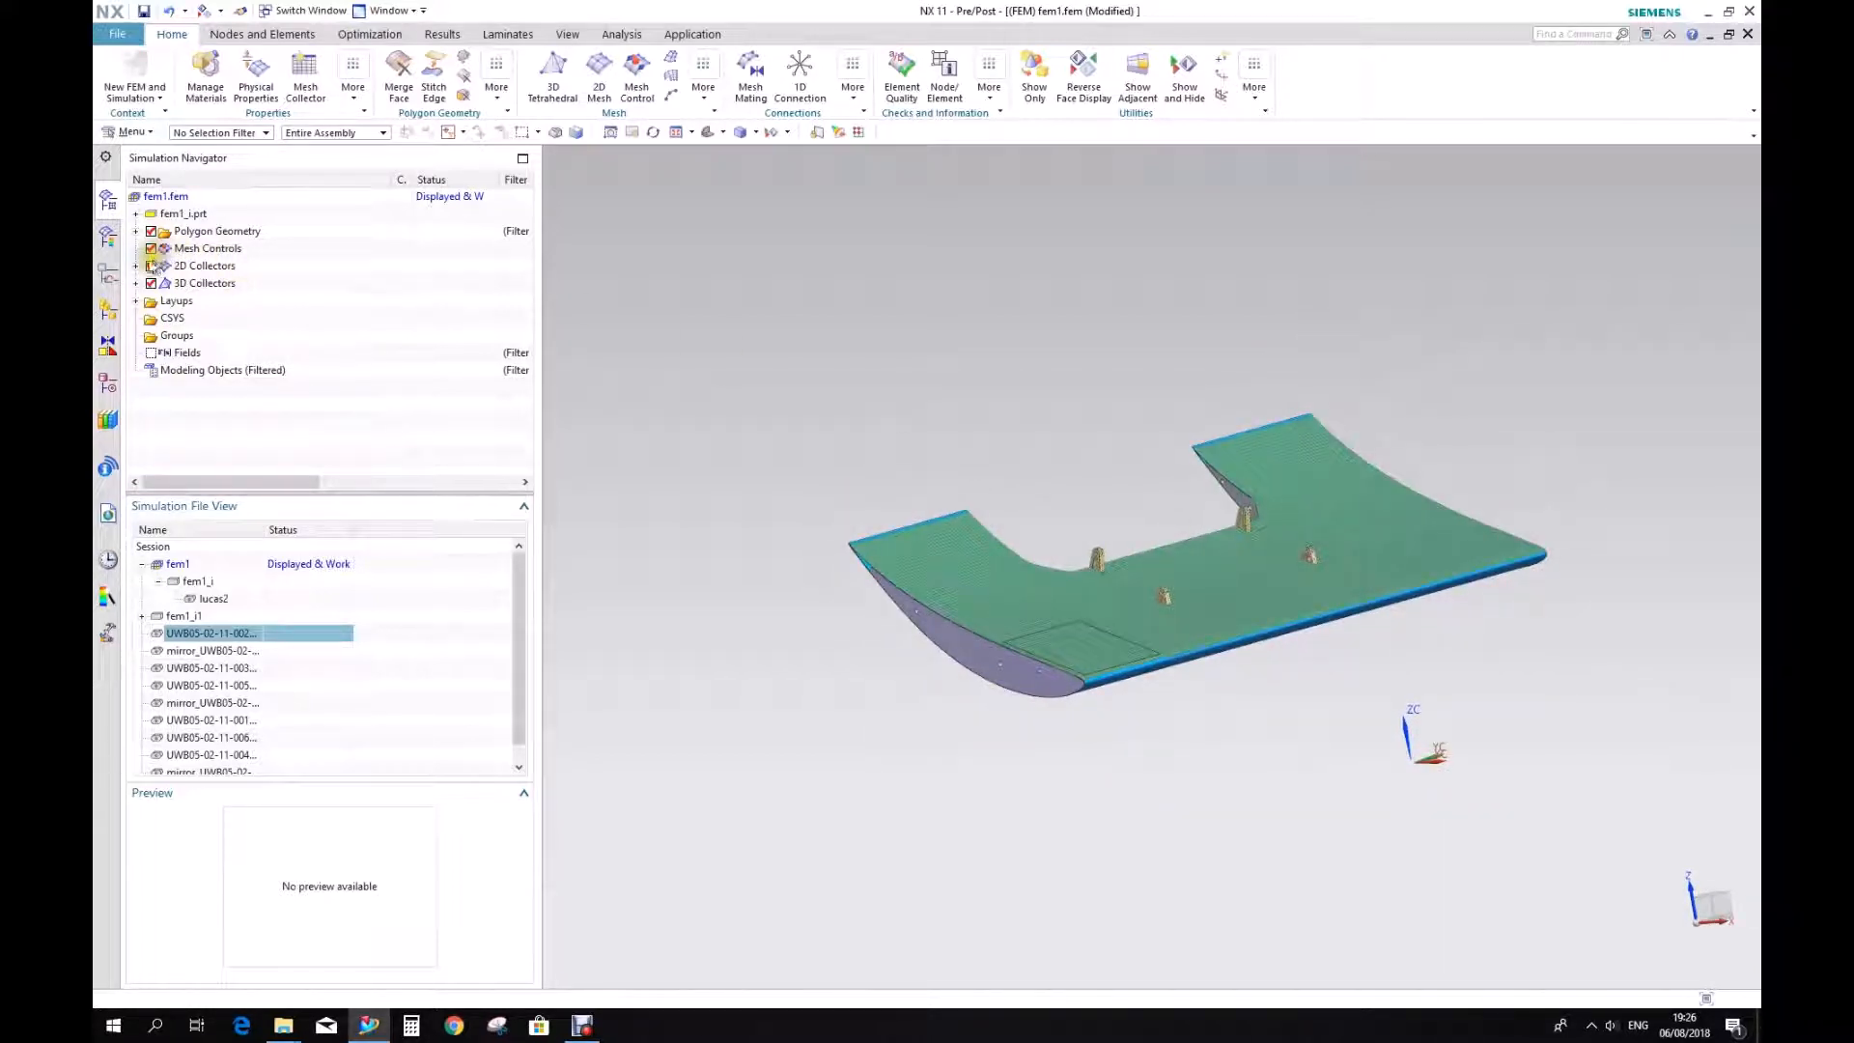
{"action": "left_click", "coordinate": [135, 264]}
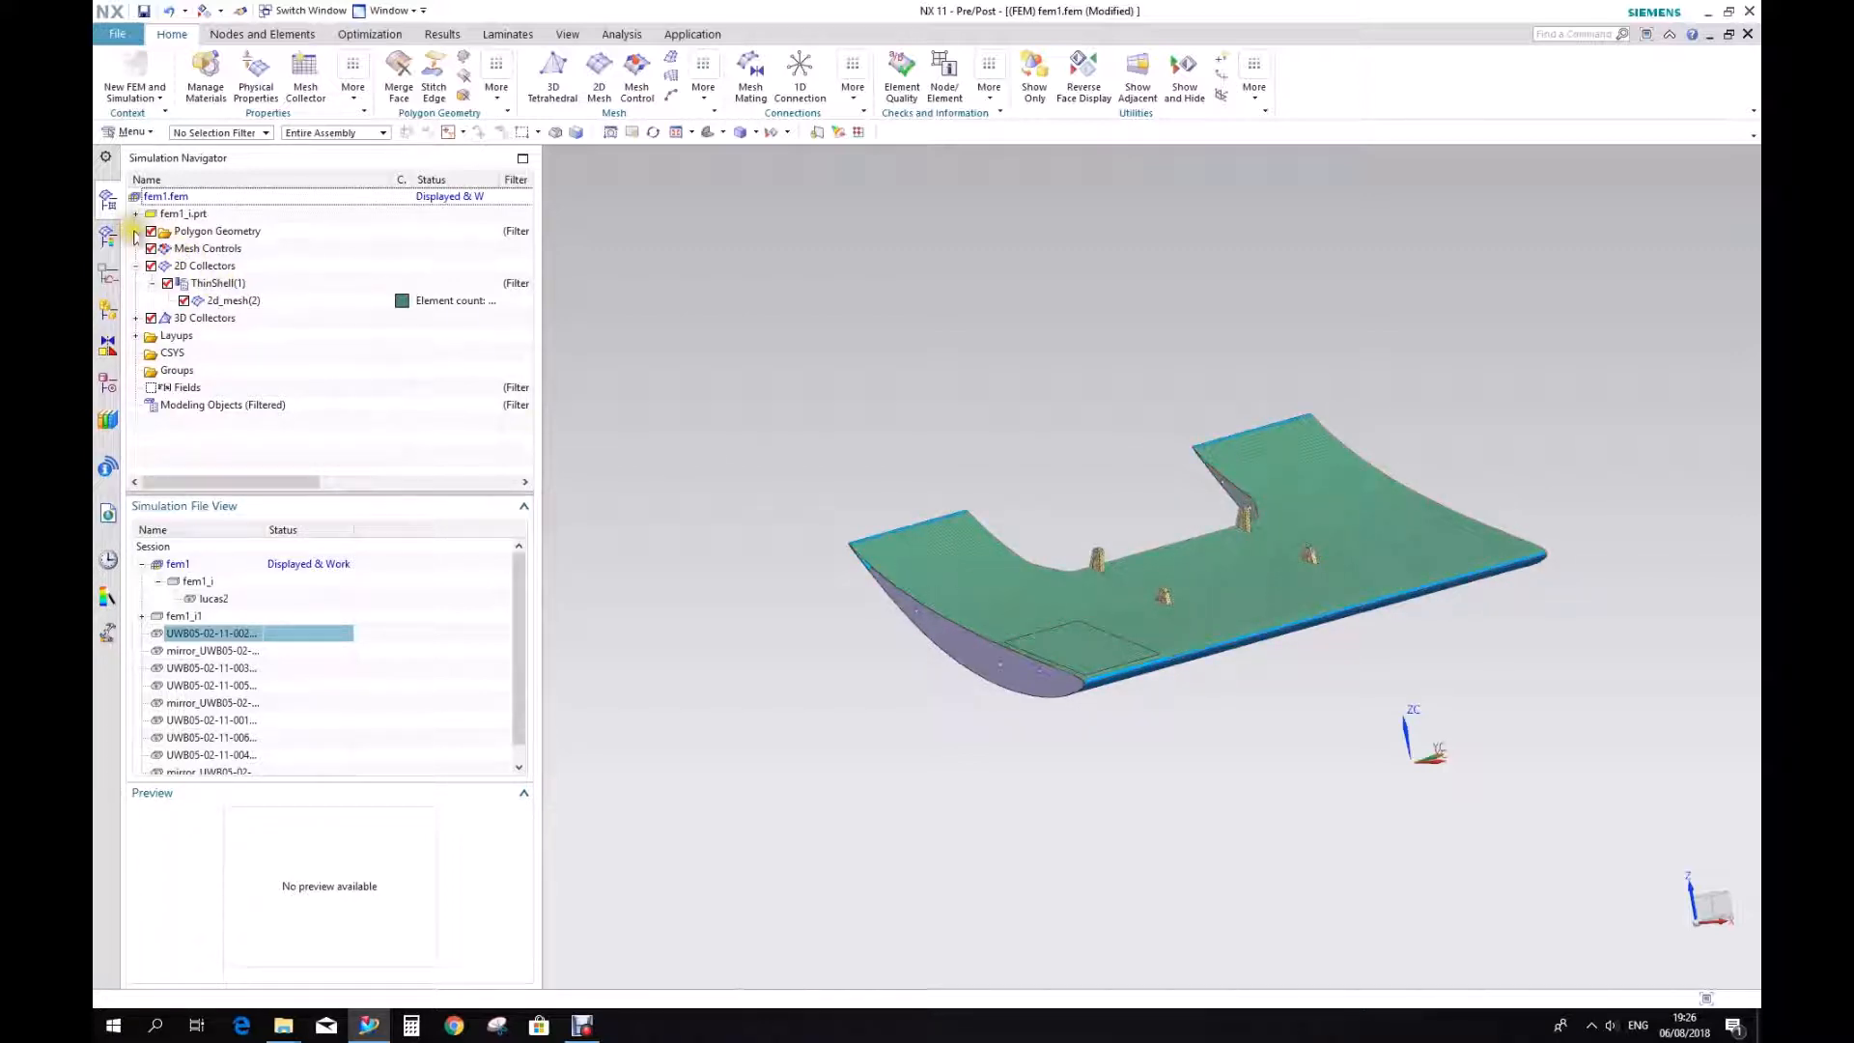
Highlight Polygon Bodies 5, 24, 25 and 26 on the model, then select bodies 24–26.
{"action": "left_click", "coordinate": [135, 230]}
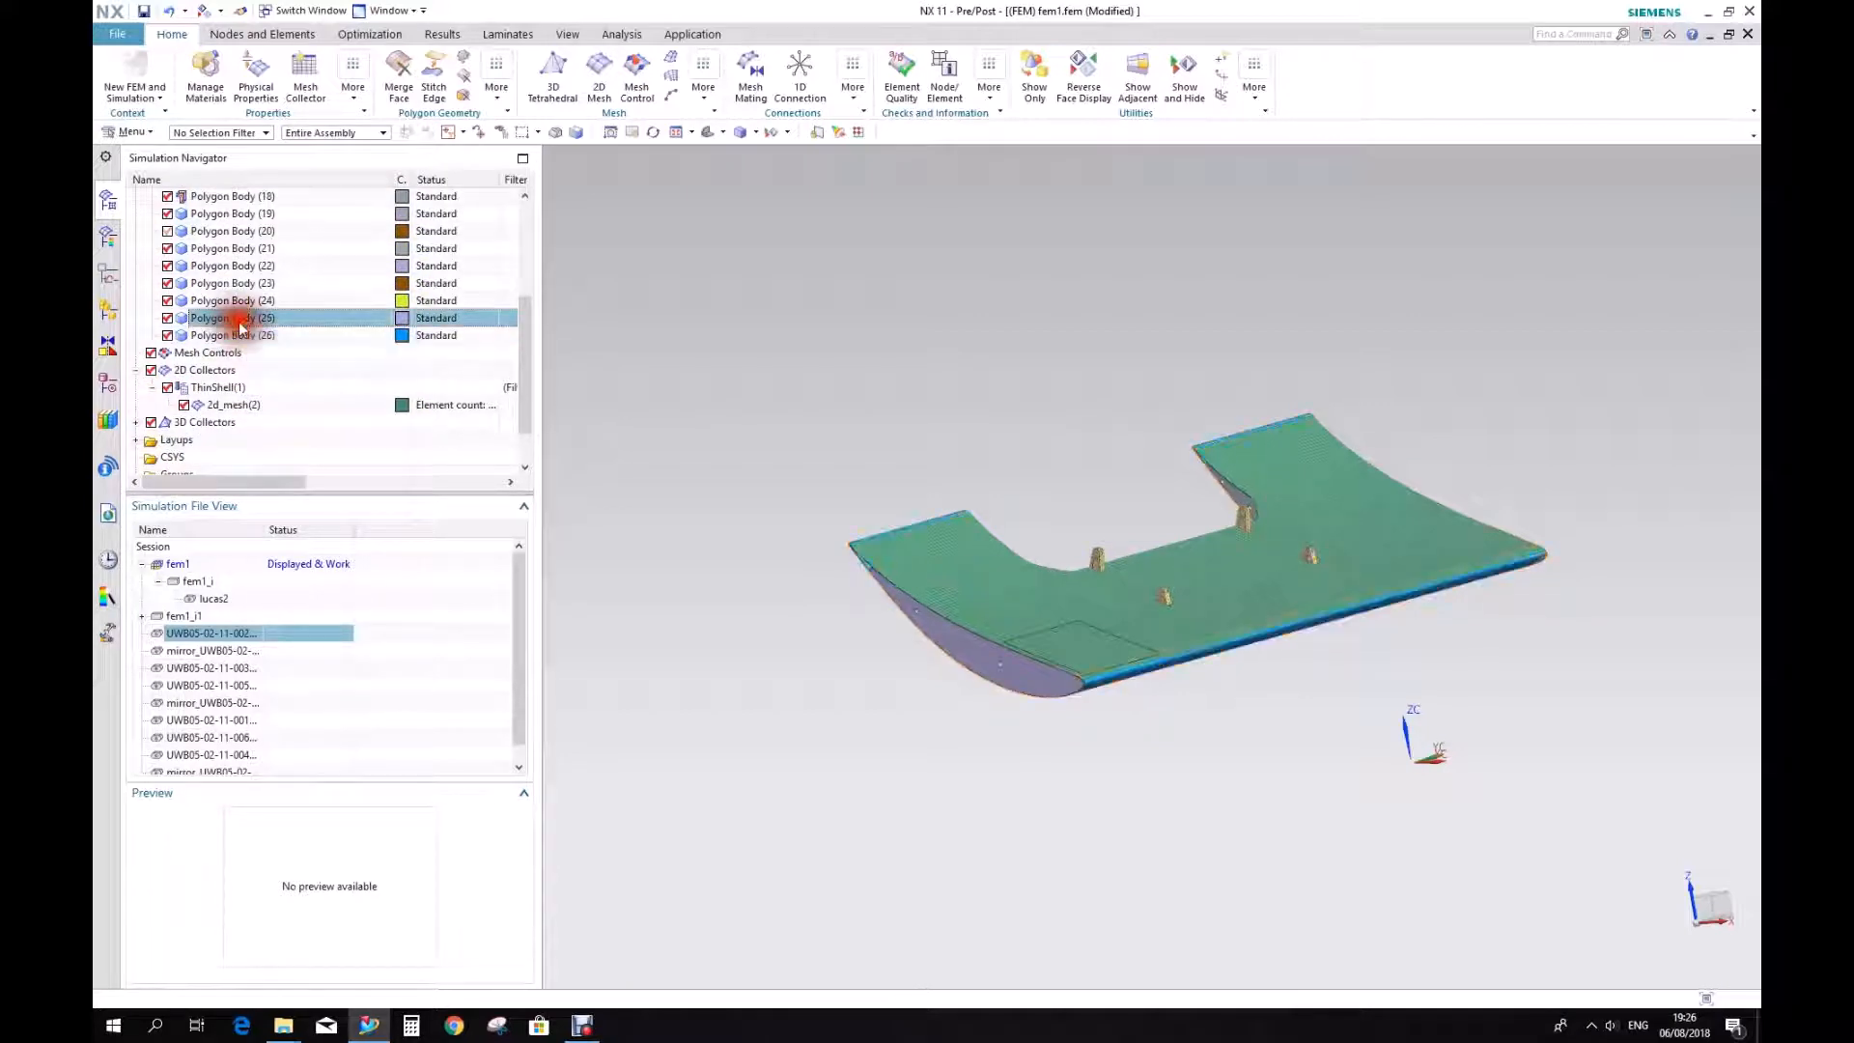
{"action": "left_click", "coordinate": [231, 335]}
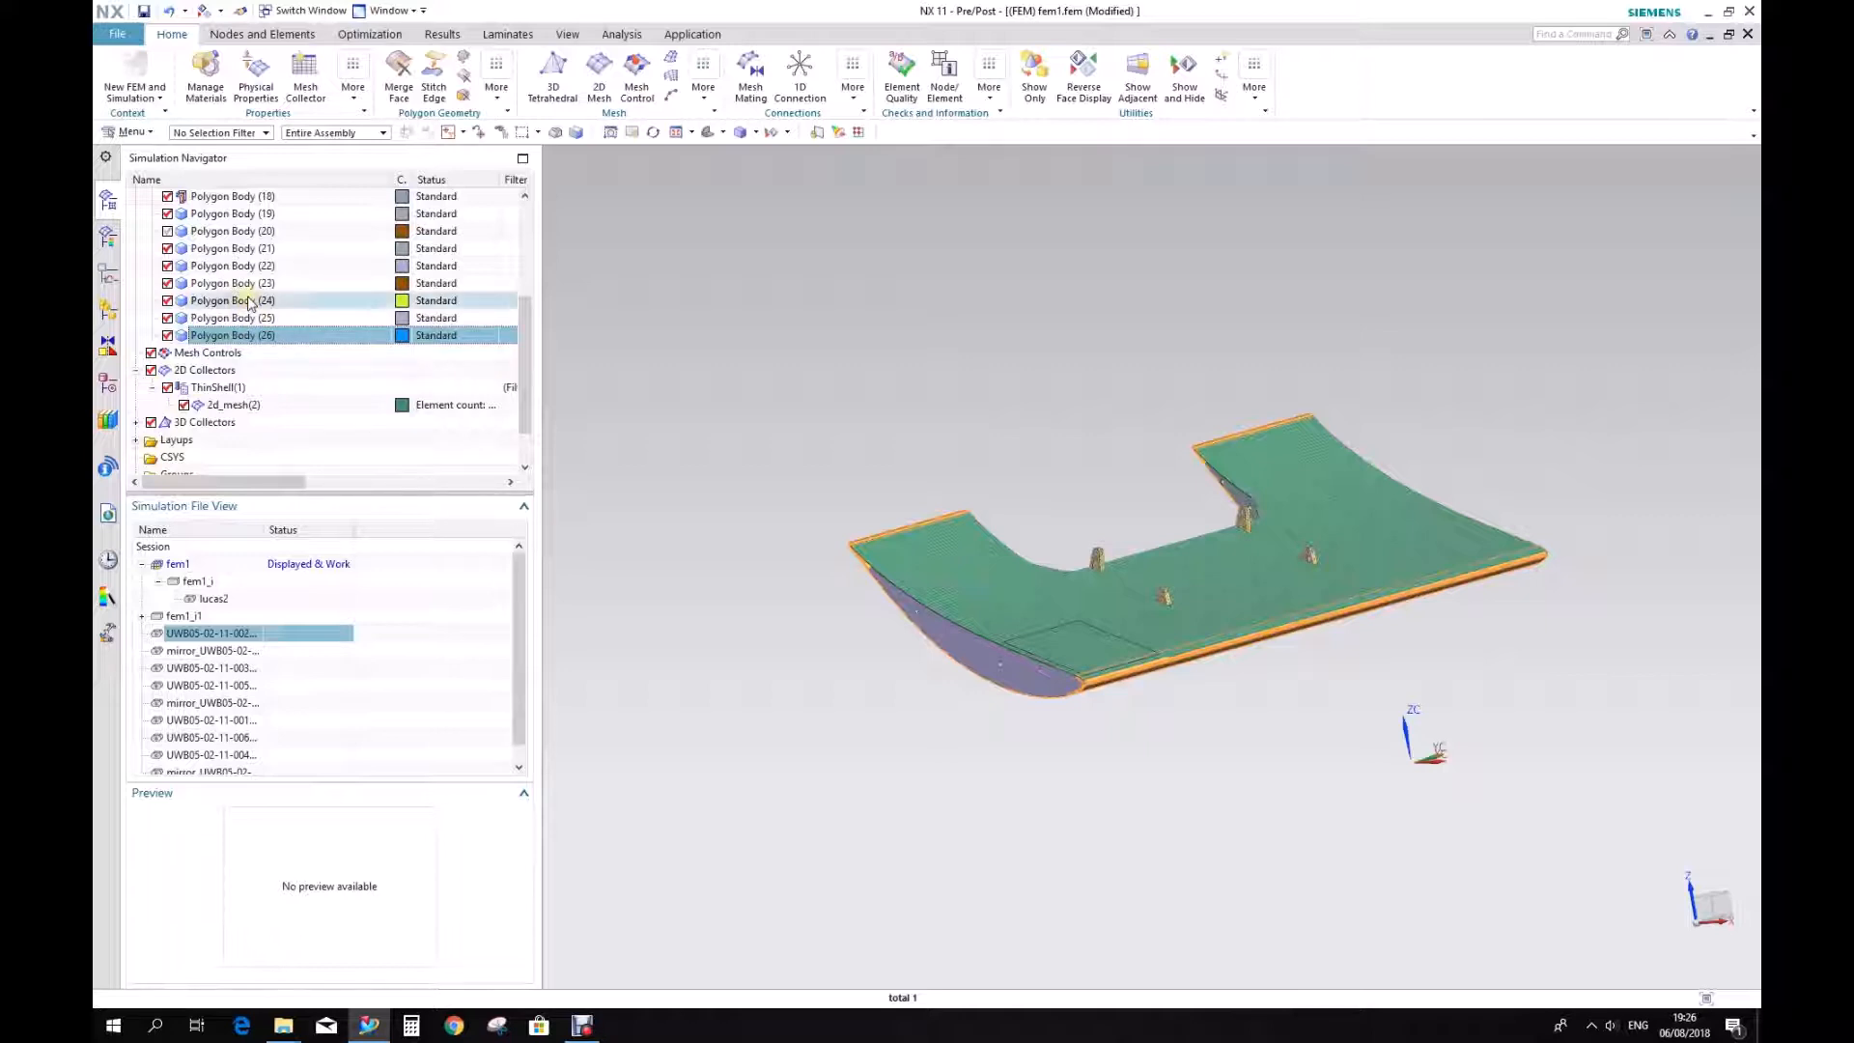
{"action": "left_click", "coordinate": [231, 299]}
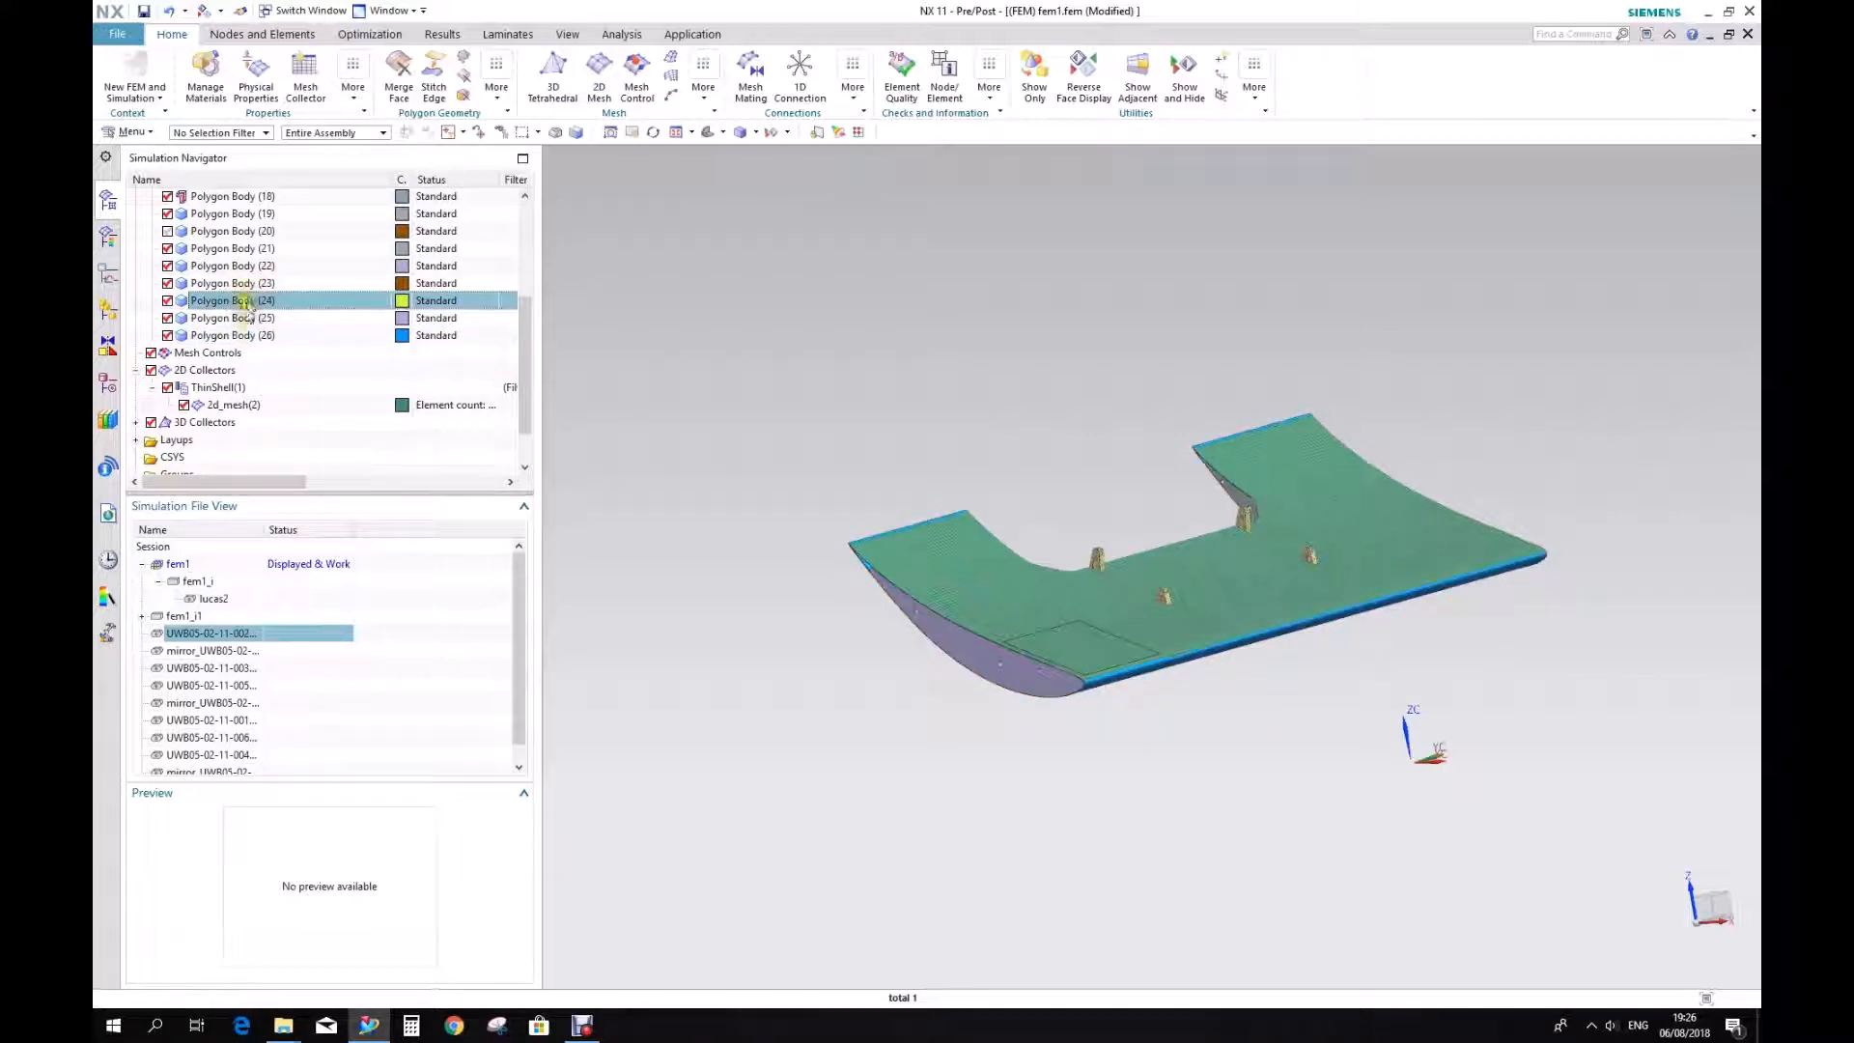
{"action": "left_click", "coordinate": [232, 335]}
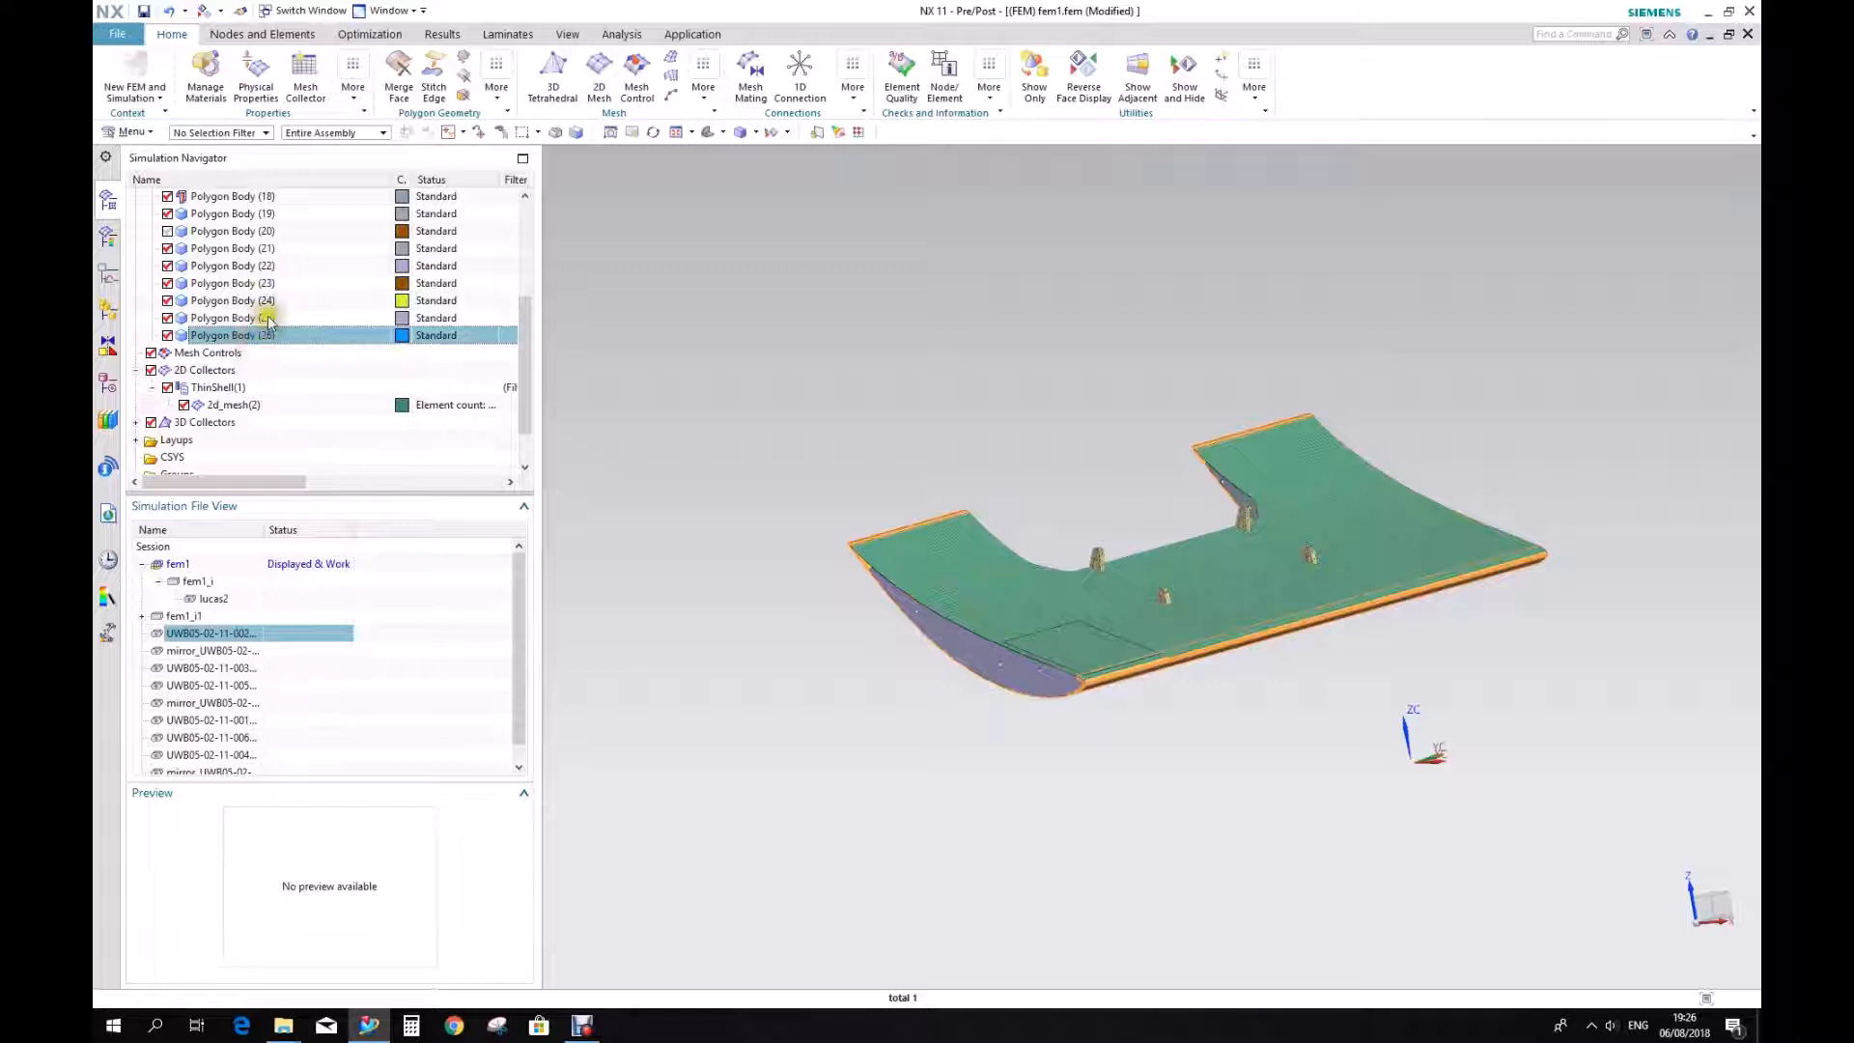
{"action": "left_click", "coordinate": [231, 317]}
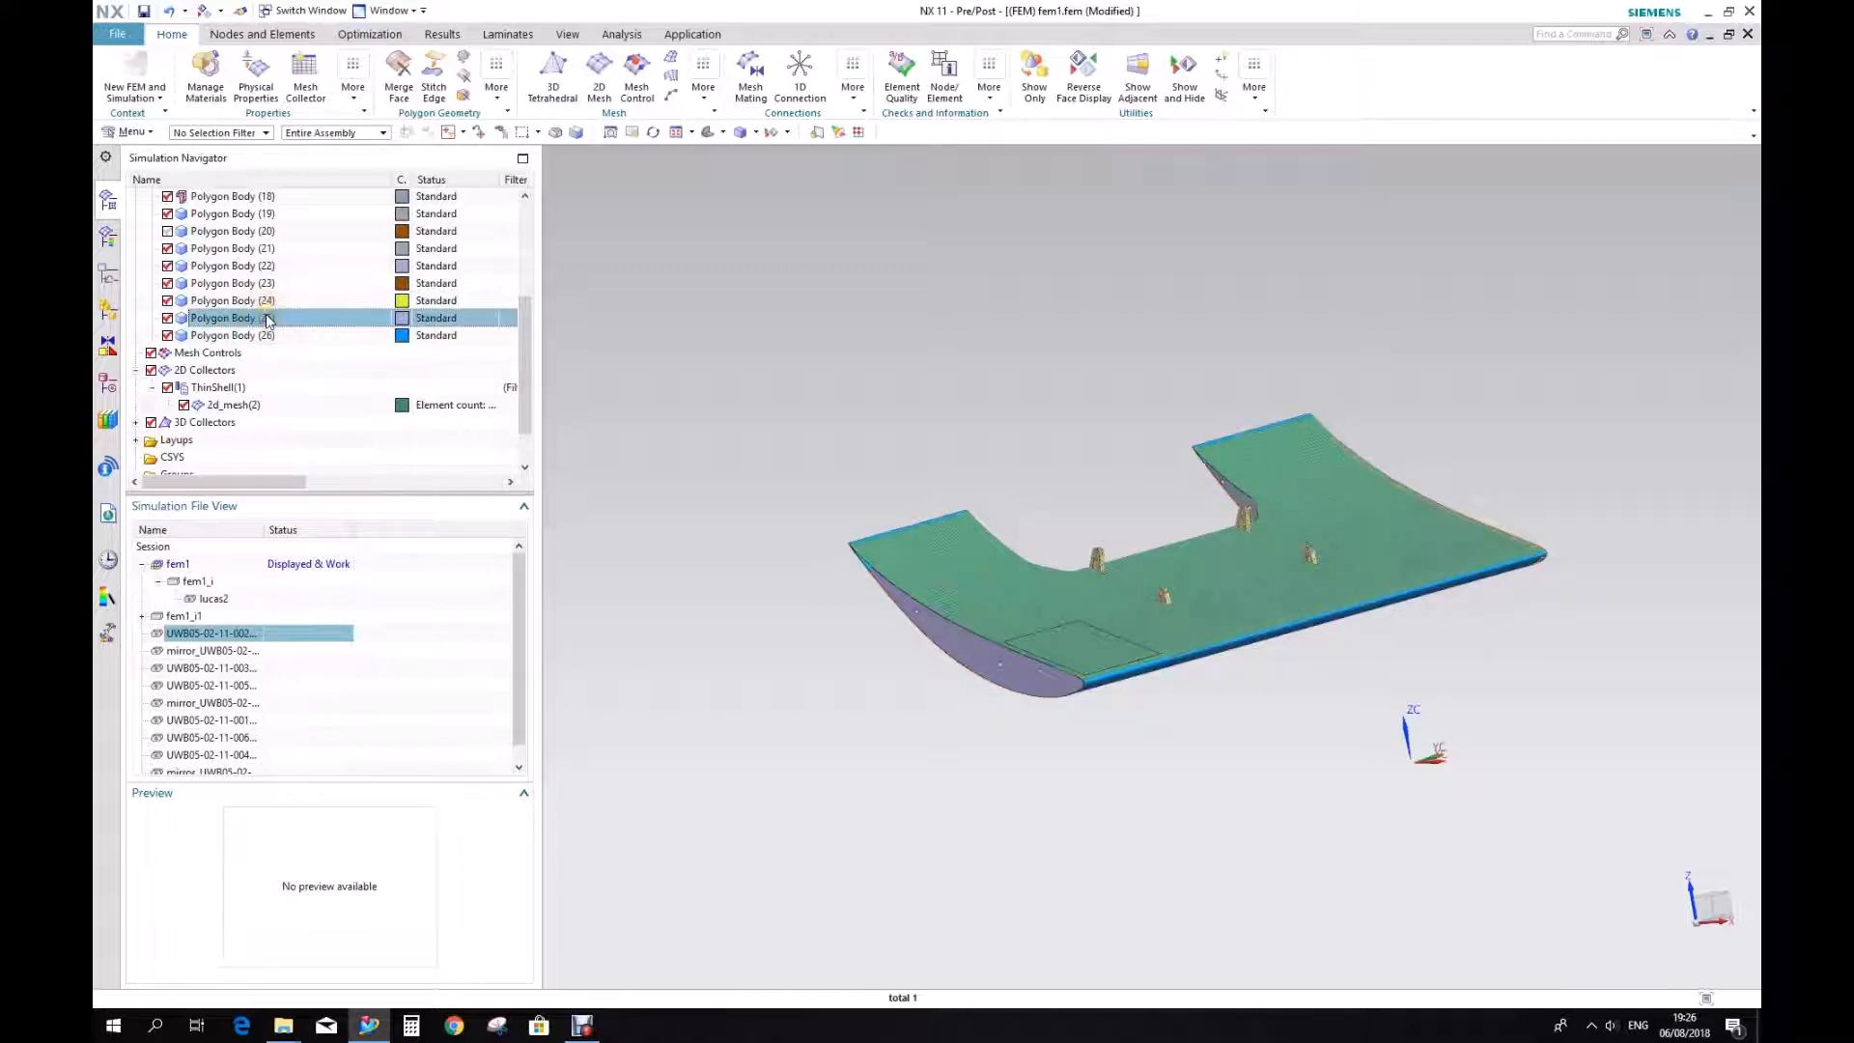
{"action": "left_click", "coordinate": [233, 335]}
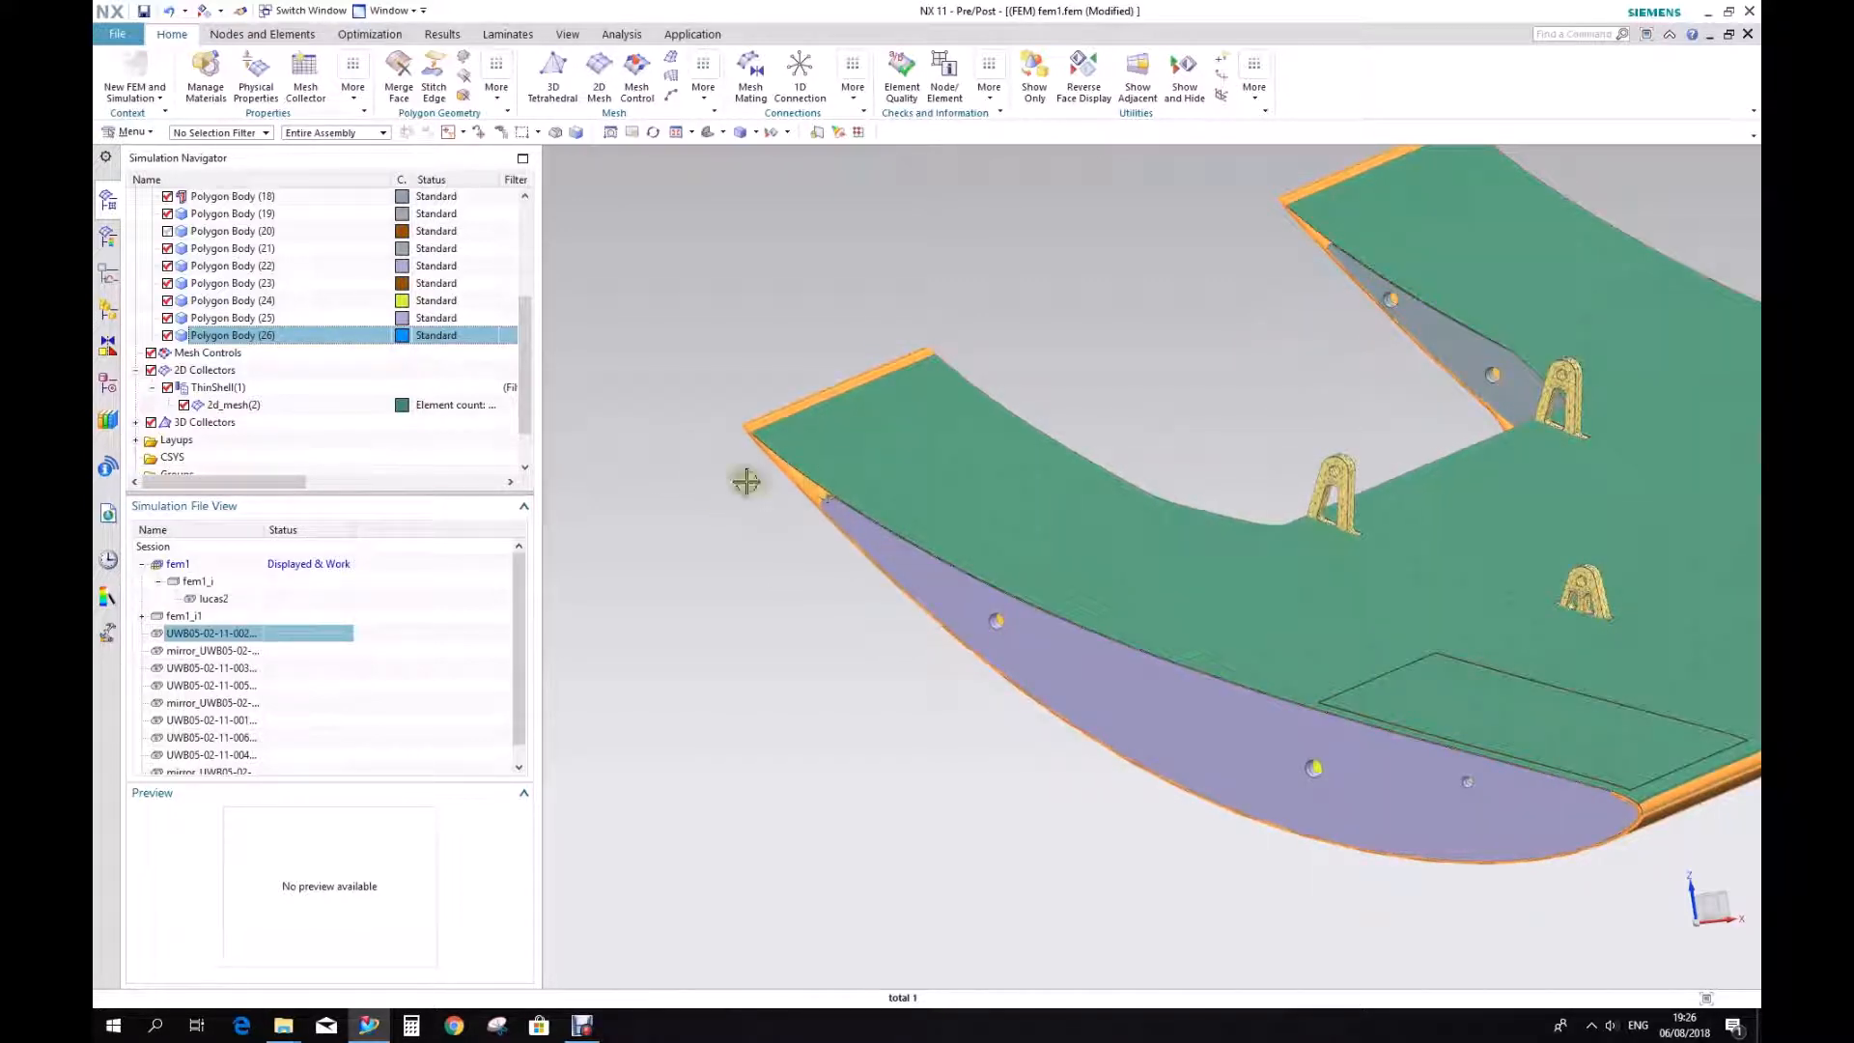
{"action": "left_click", "coordinate": [231, 318]}
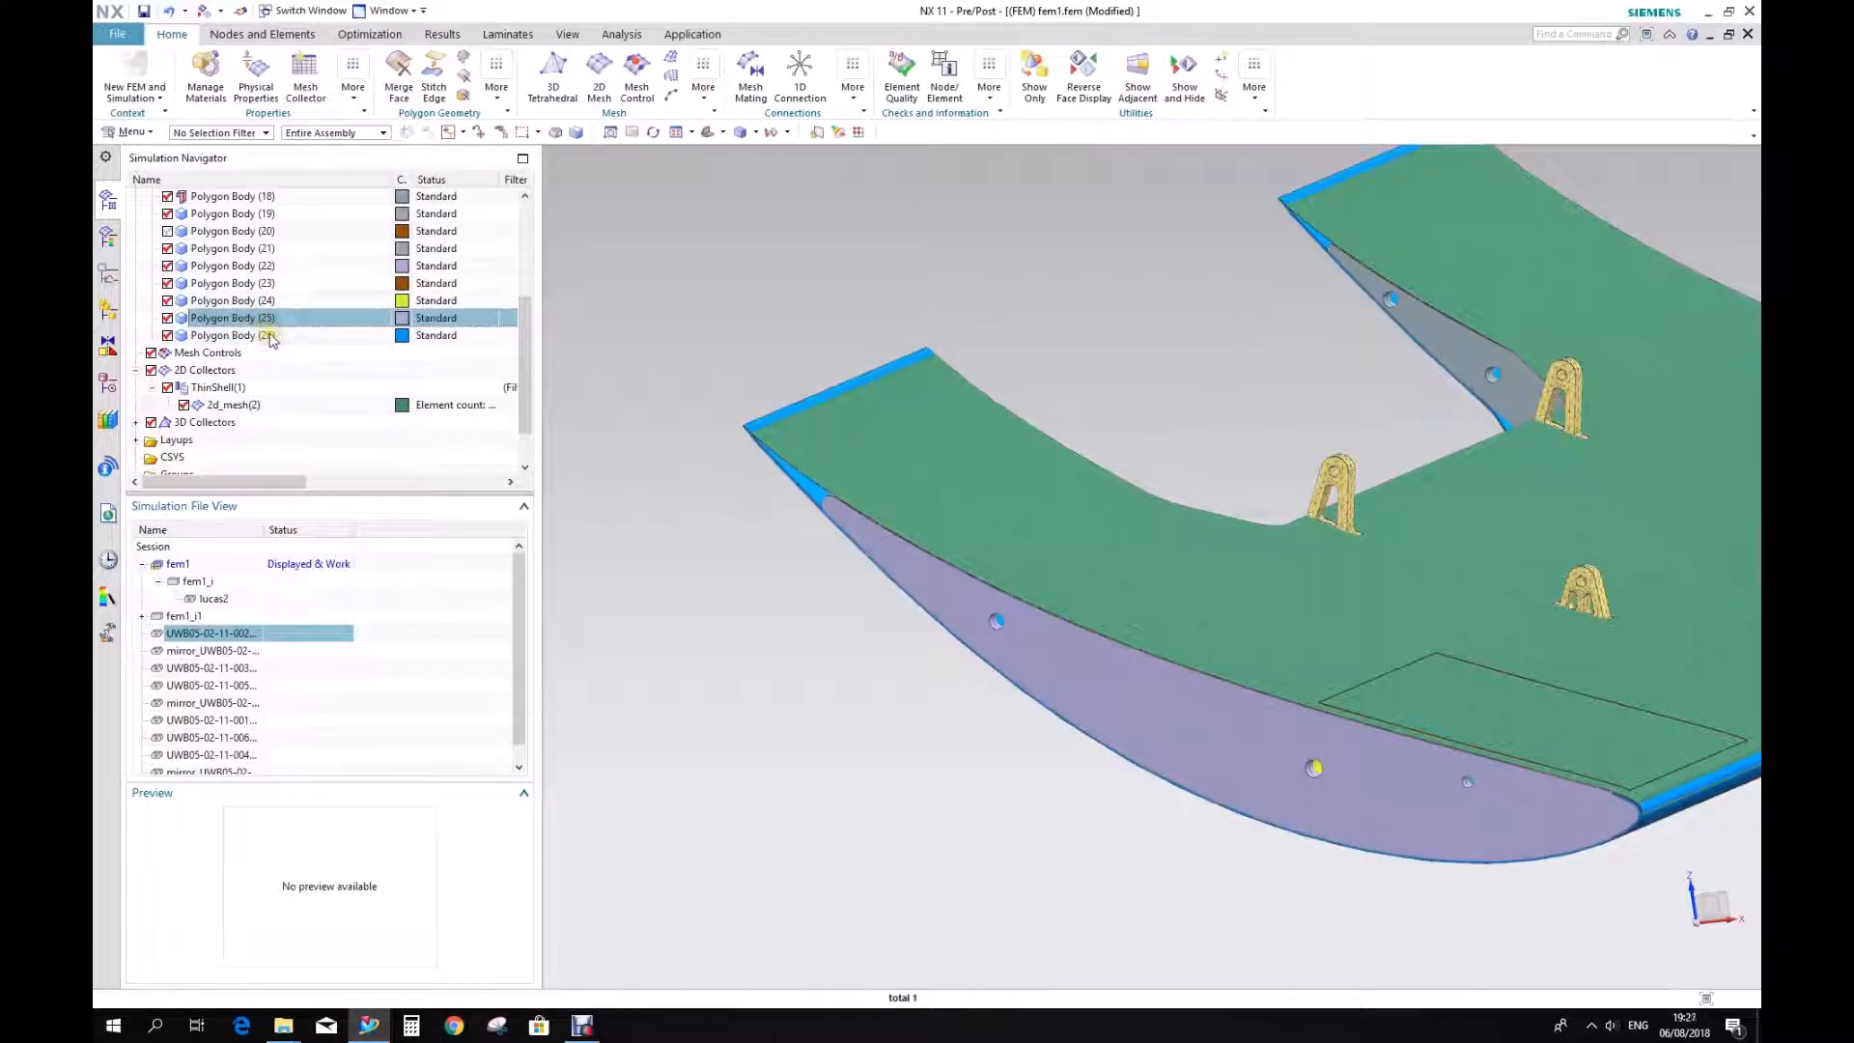
{"action": "left_click", "coordinate": [233, 335]}
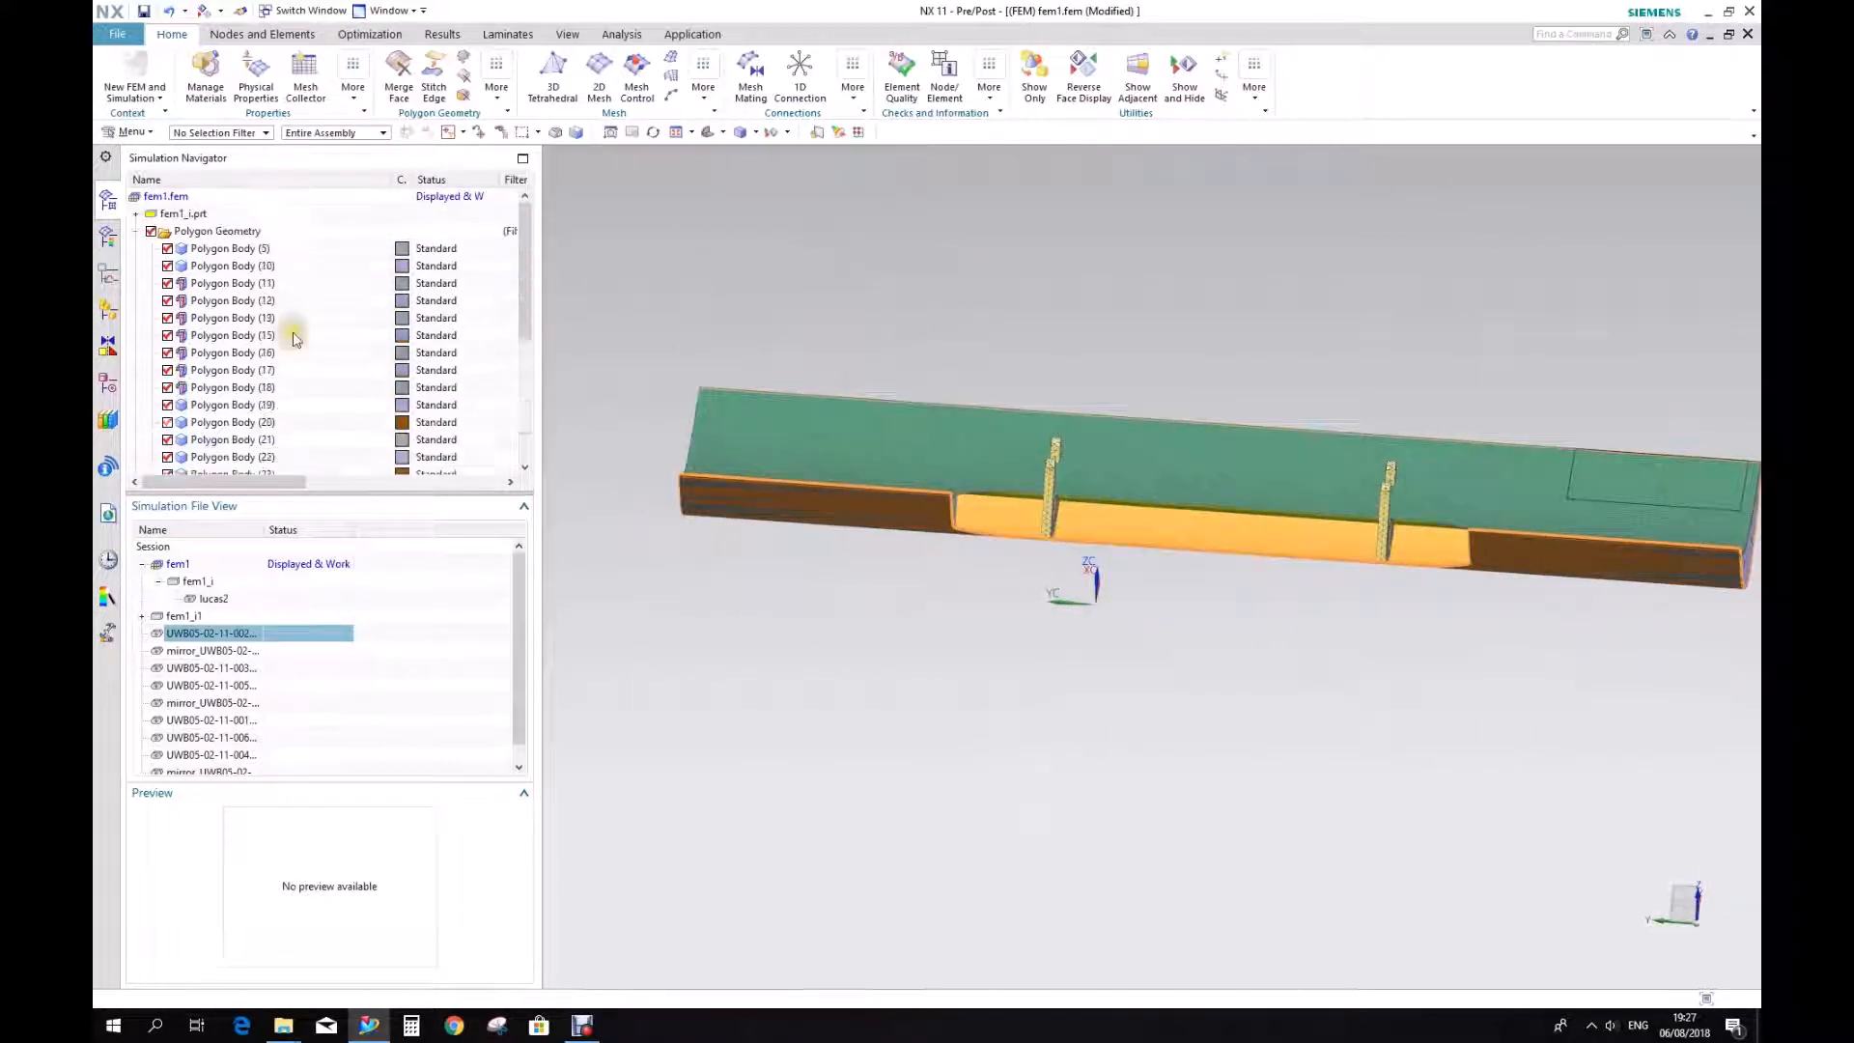
{"action": "left_click", "coordinate": [231, 264]}
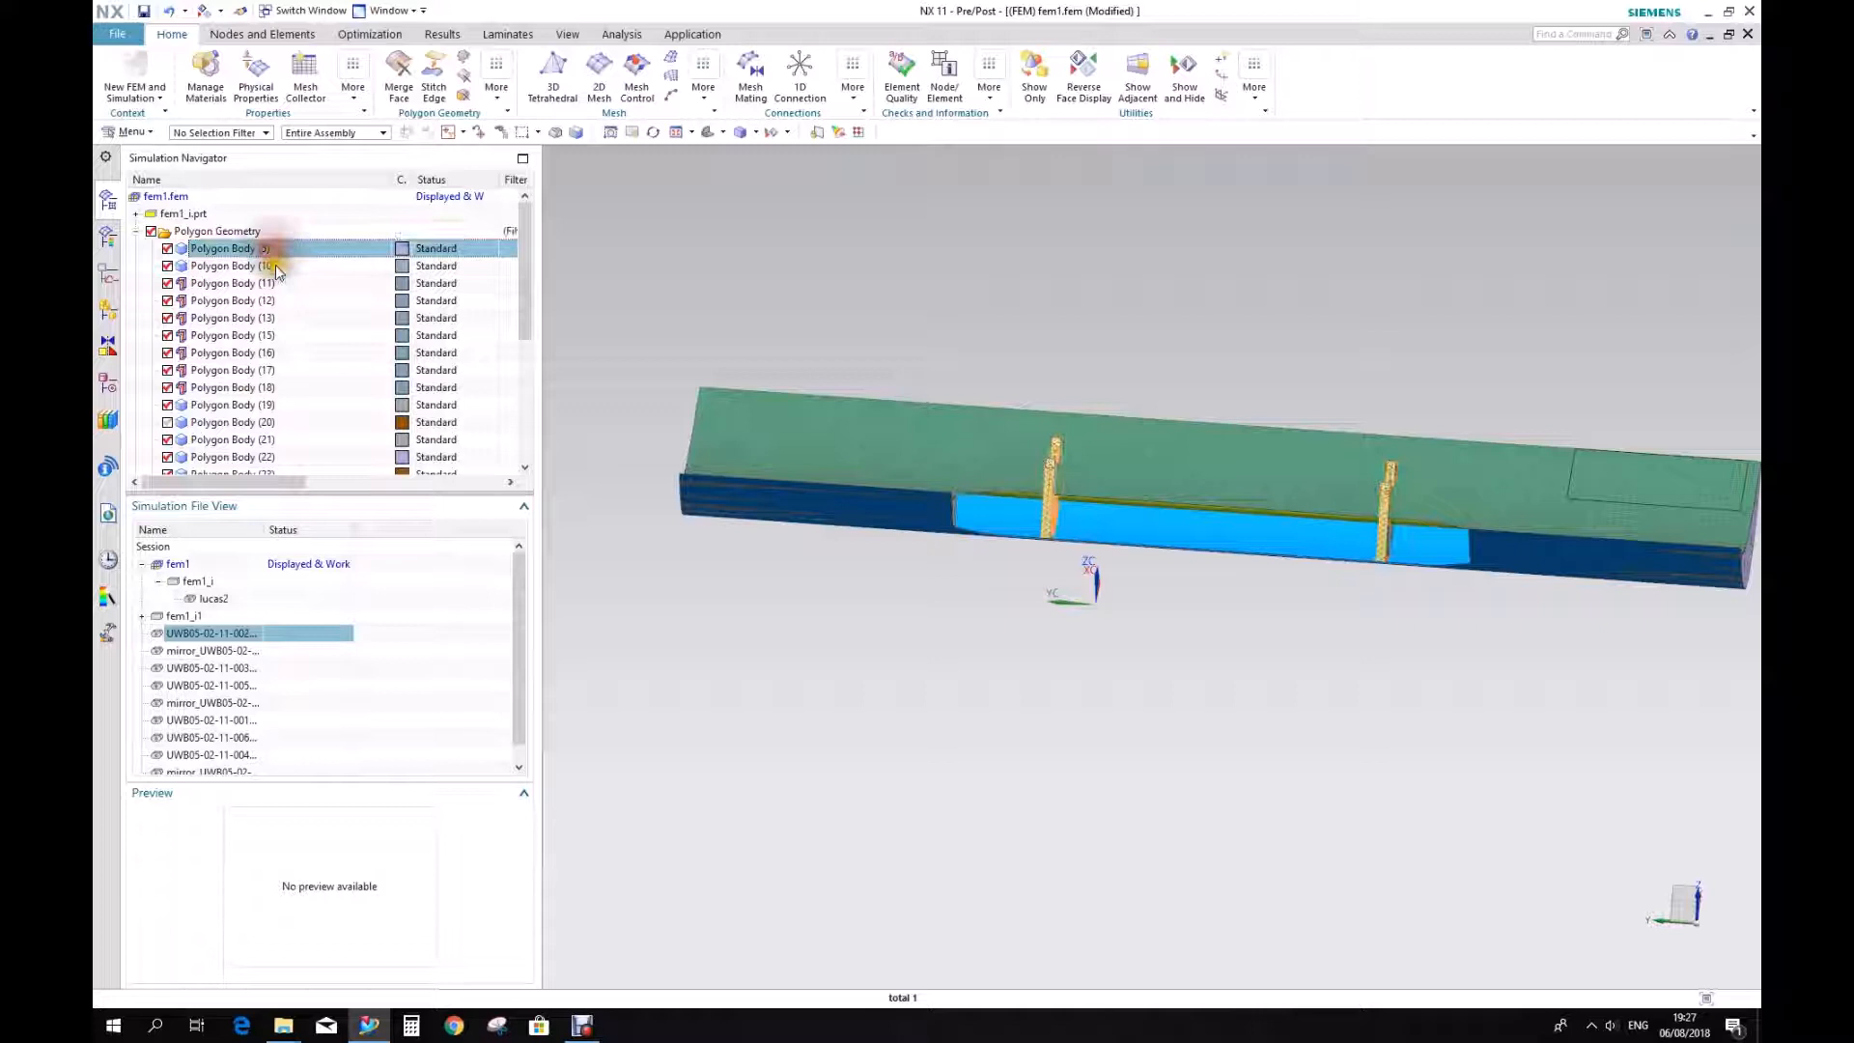
{"action": "left_click", "coordinate": [231, 317]}
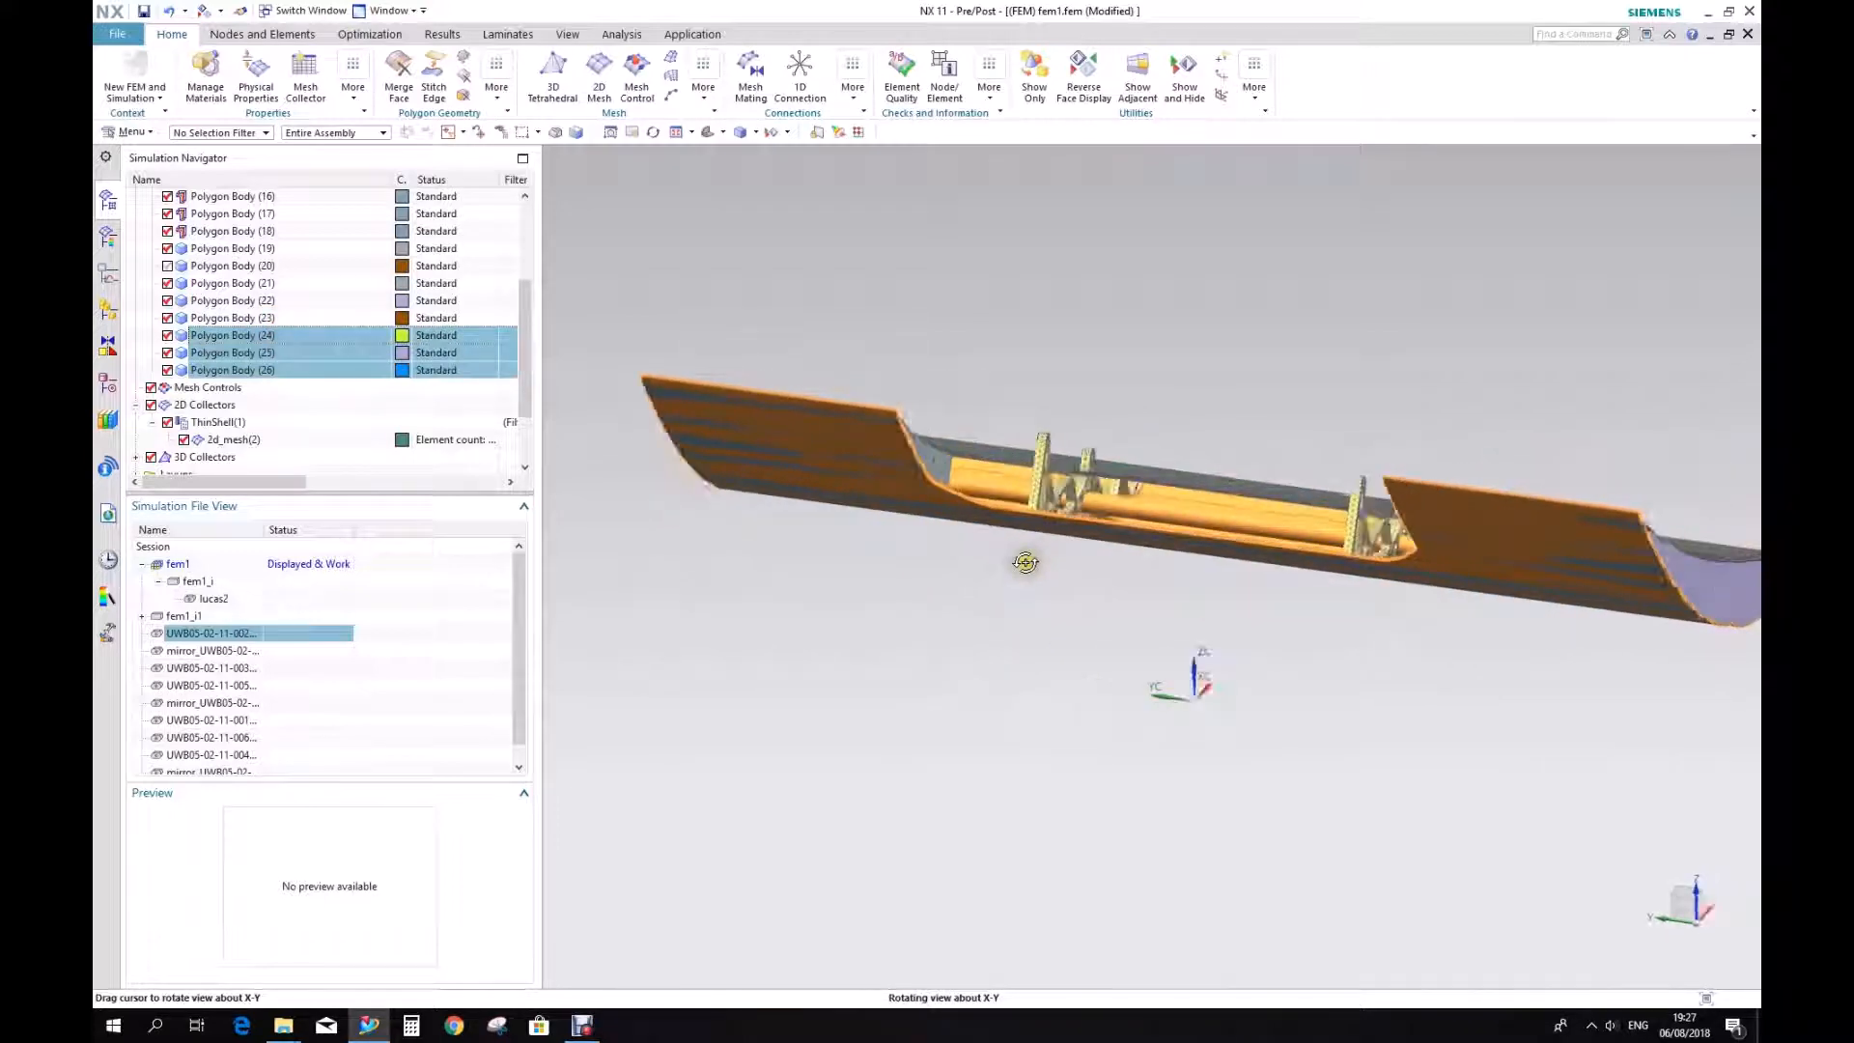
Extend the selection to Polygon Body (20), exclude bodies 20–26, and collapse the excluded list.
{"action": "left_click_drag", "start_coordinate": [1026, 563], "coordinate": [1006, 569]}
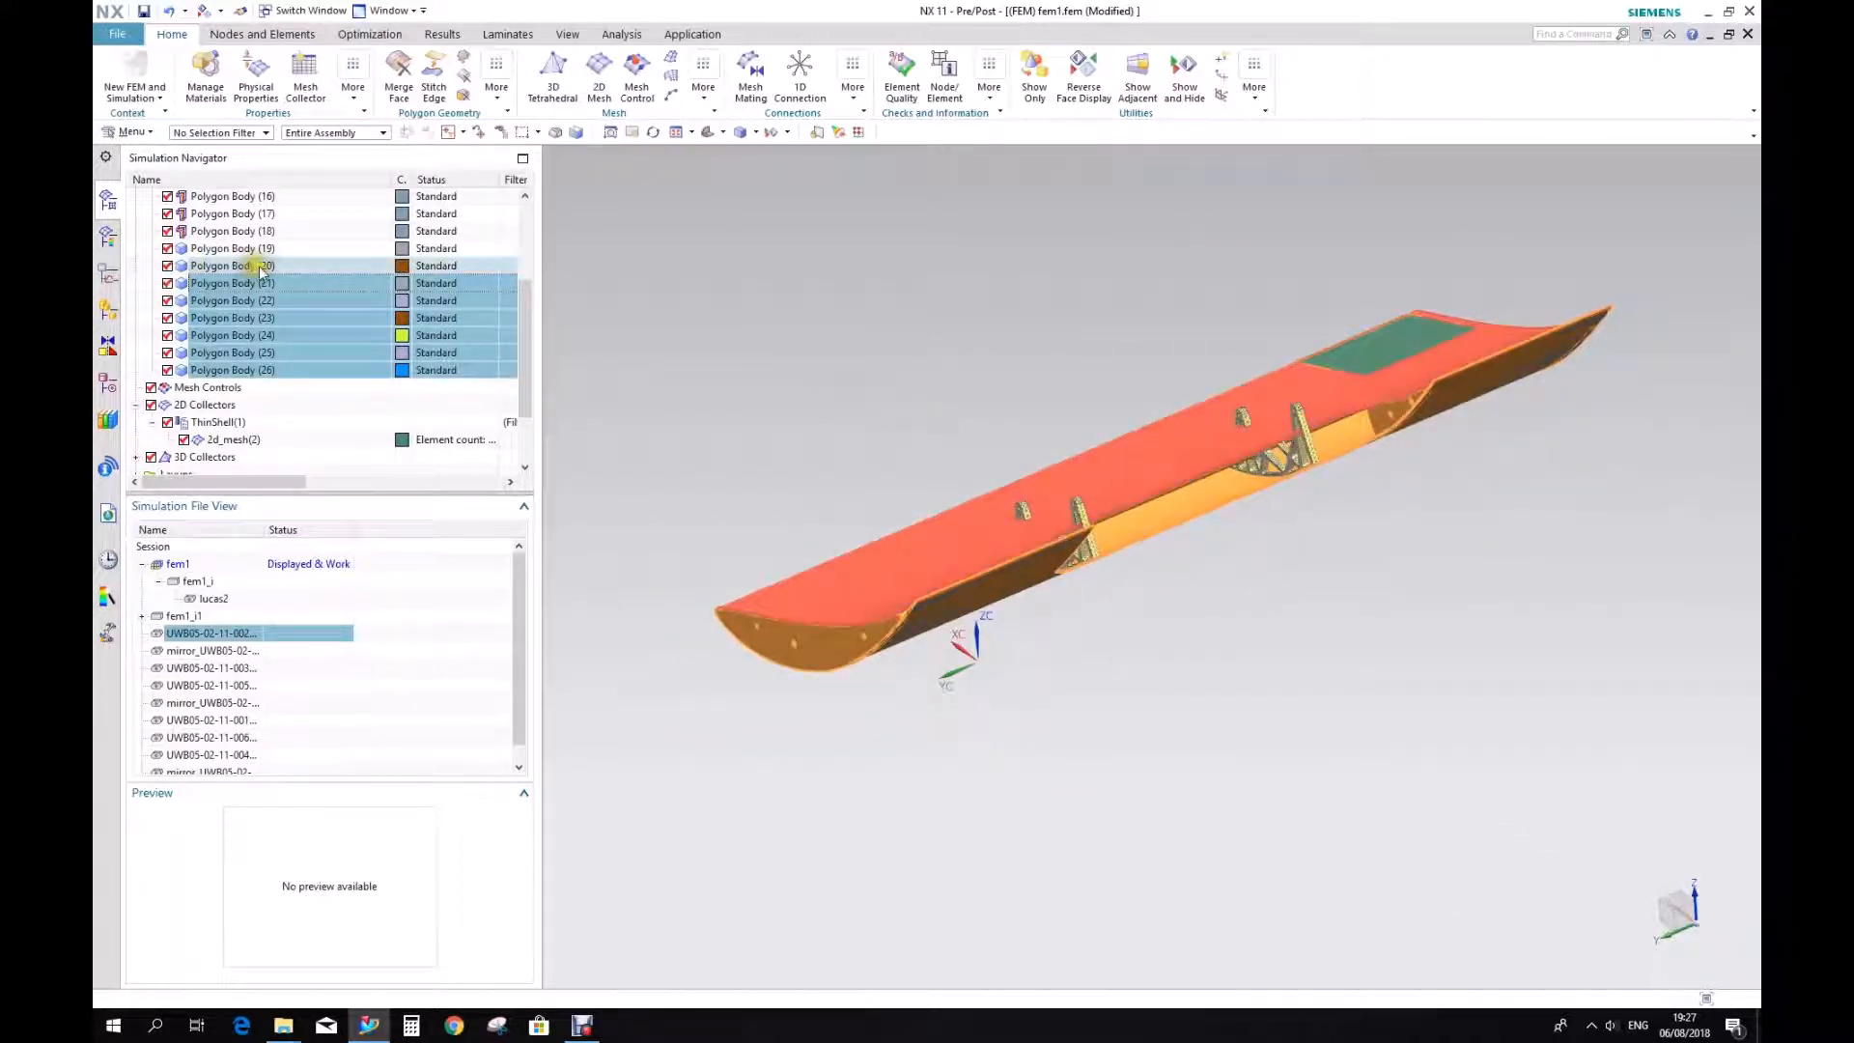
{"action": "left_click", "coordinate": [232, 248]}
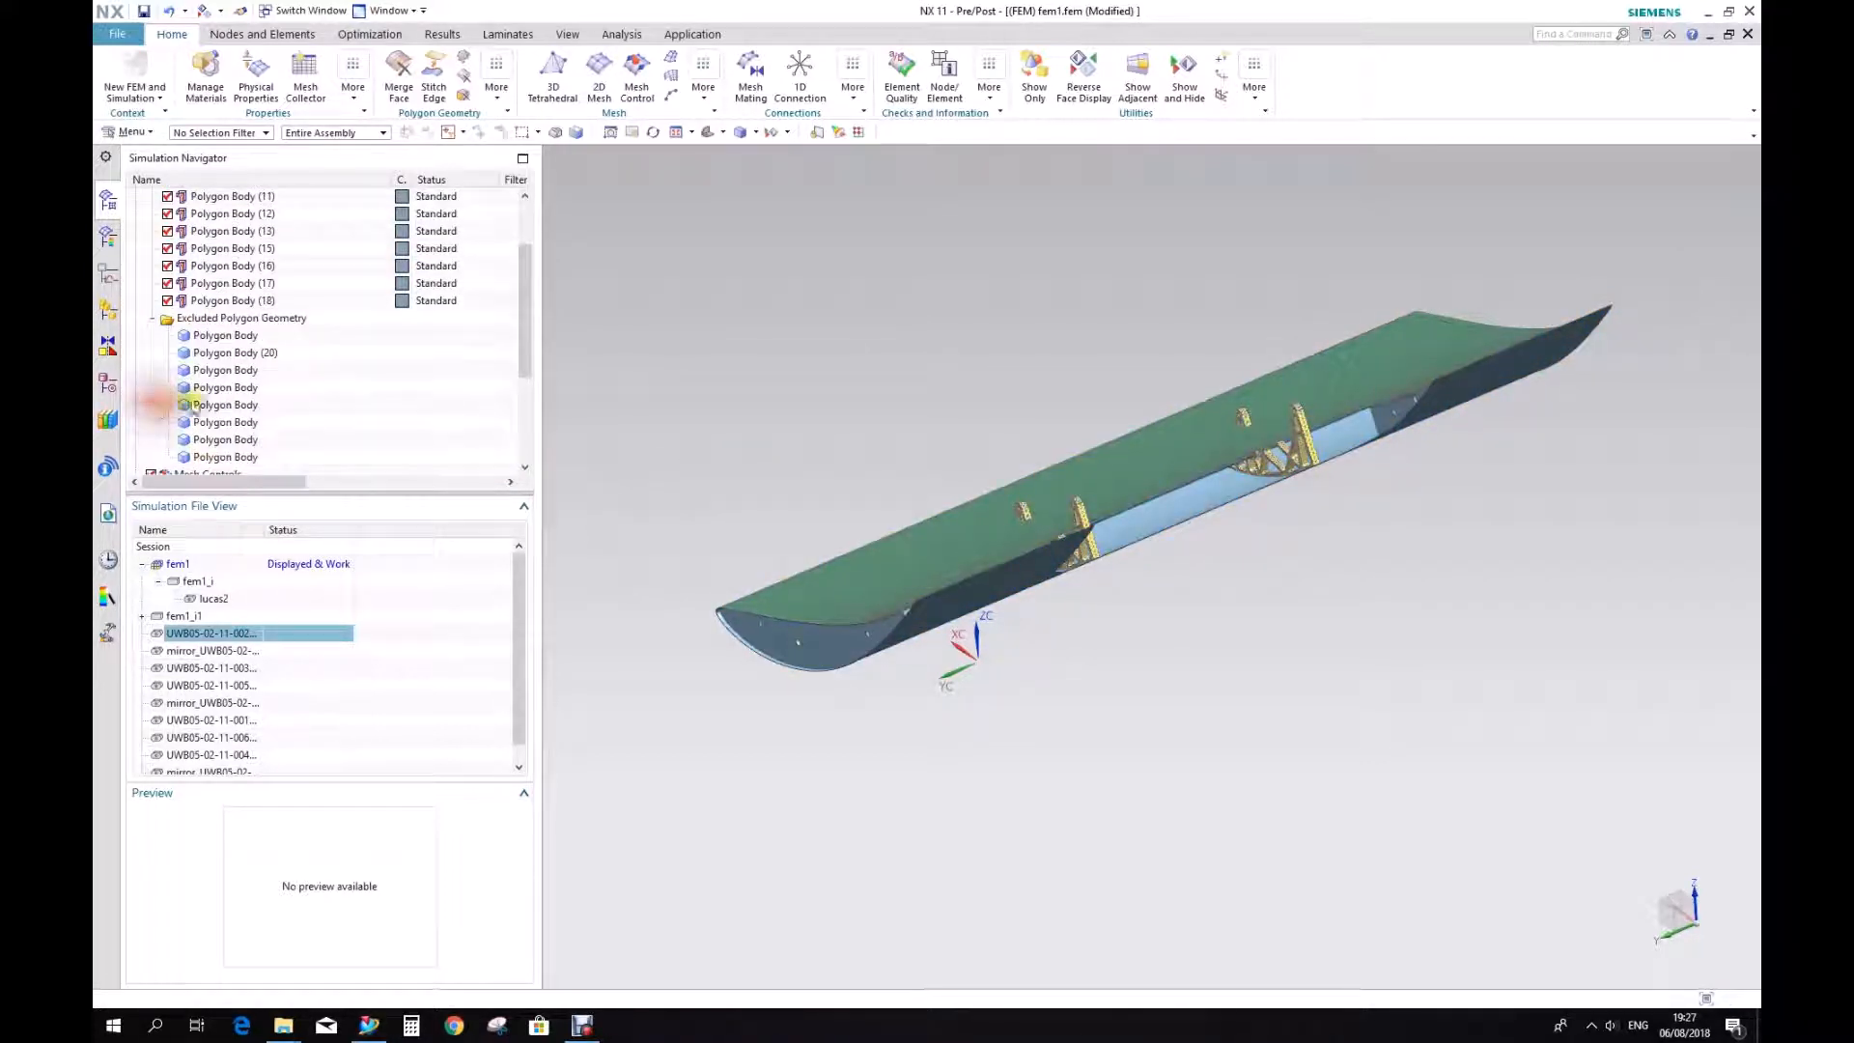
{"action": "left_click", "coordinate": [226, 422]}
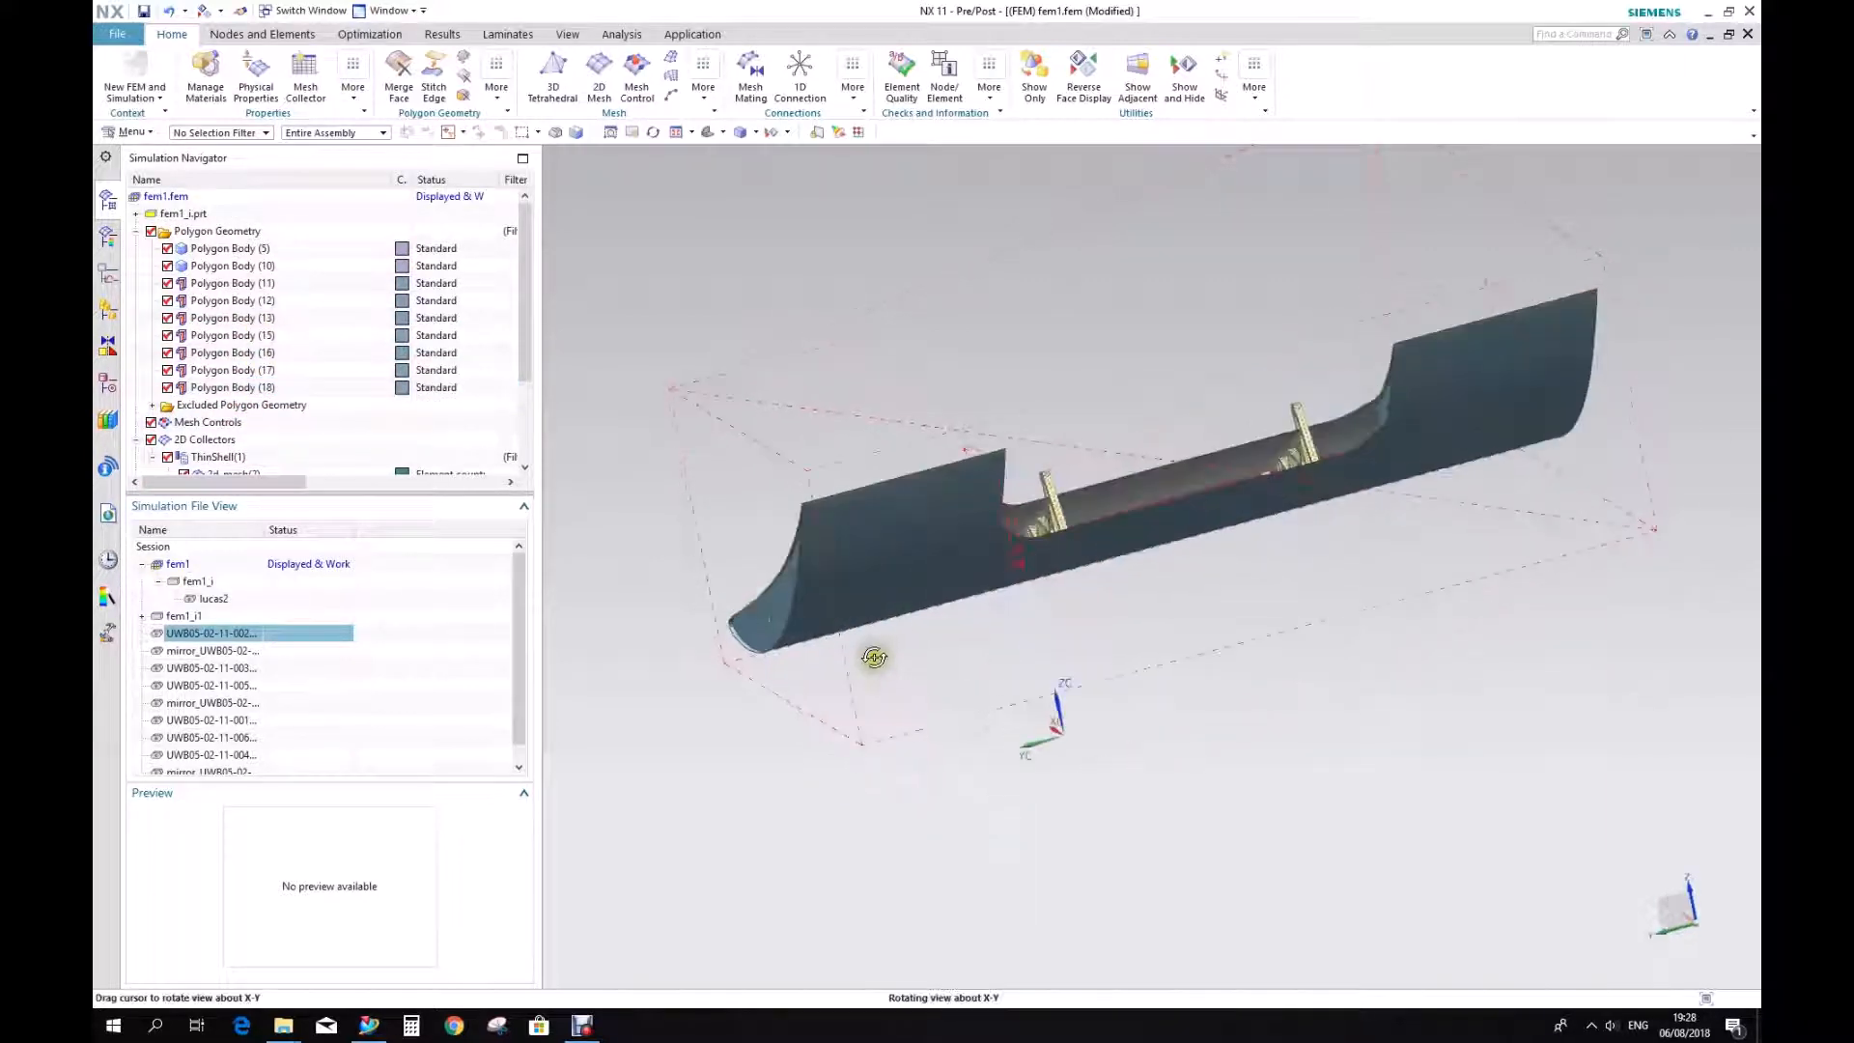
{"action": "left_click_drag", "start_coordinate": [874, 657], "coordinate": [839, 685]}
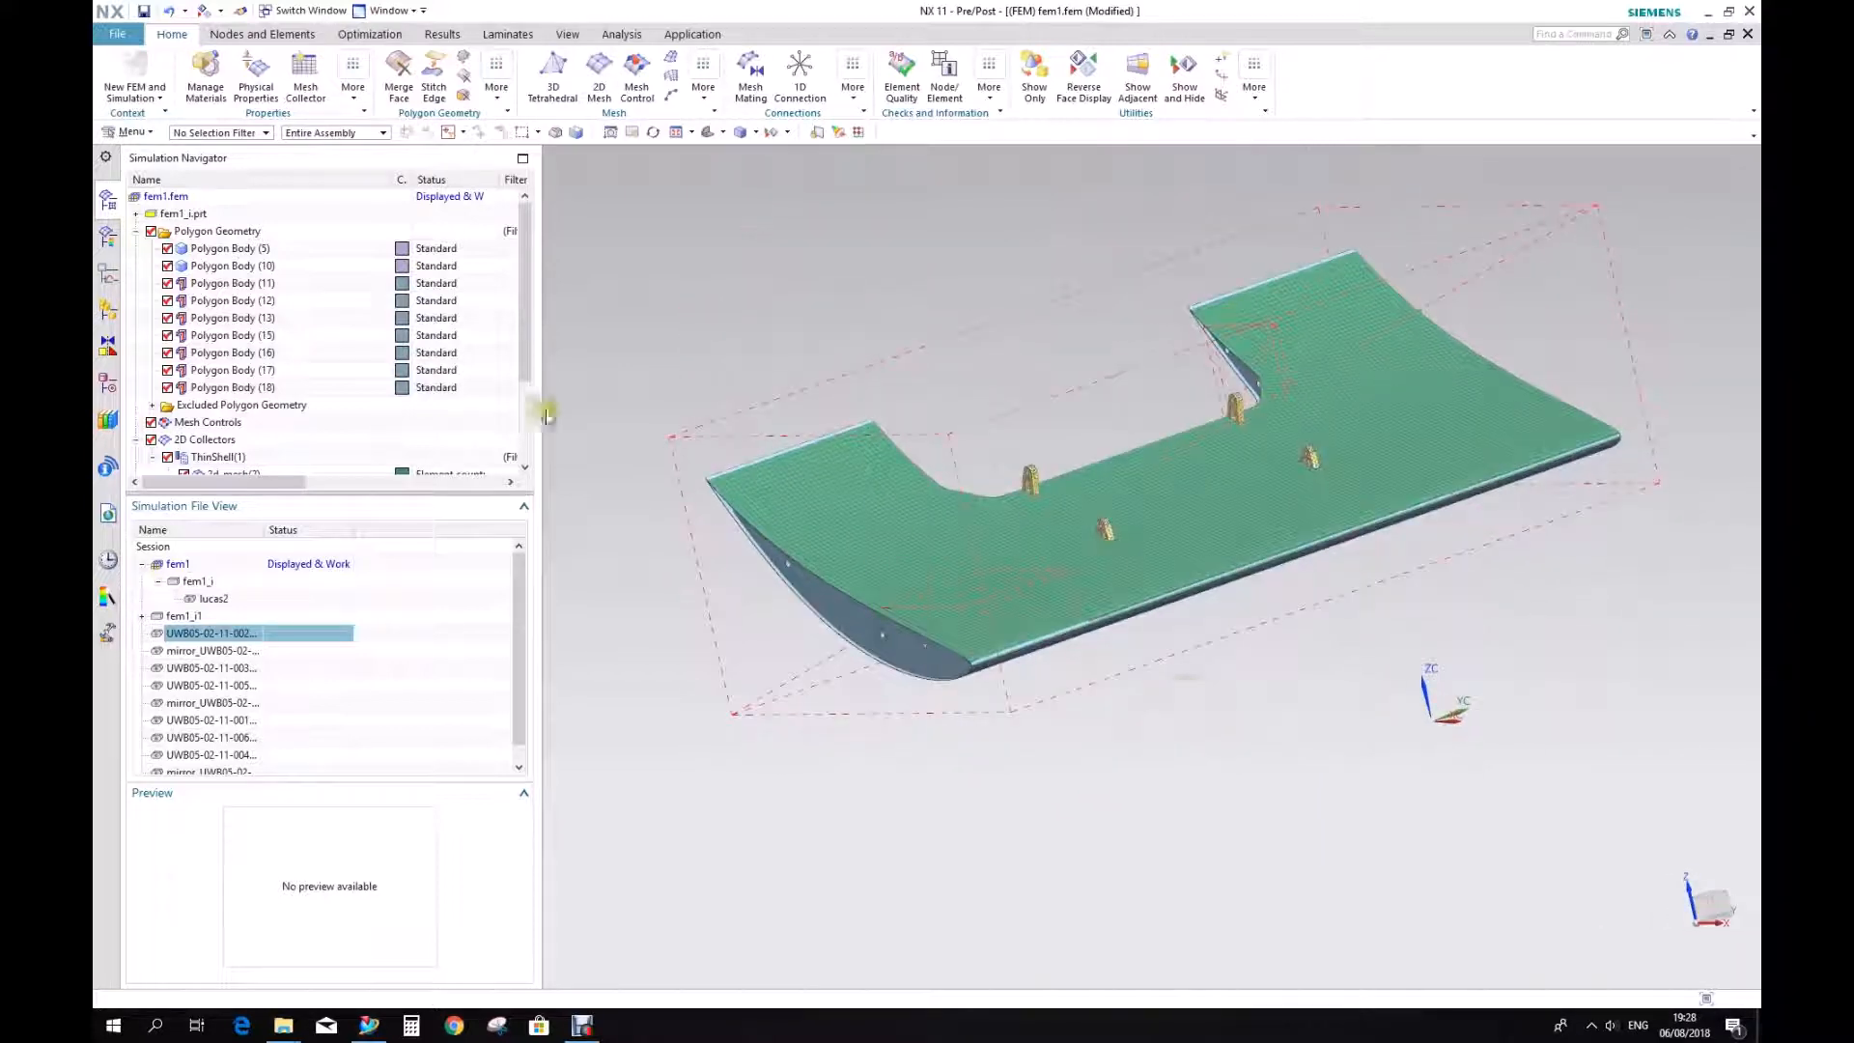
Select ThinShell(1), highlight its 2d_mesh on the skin, and bring up its context menu.
{"action": "left_click", "coordinate": [233, 283]}
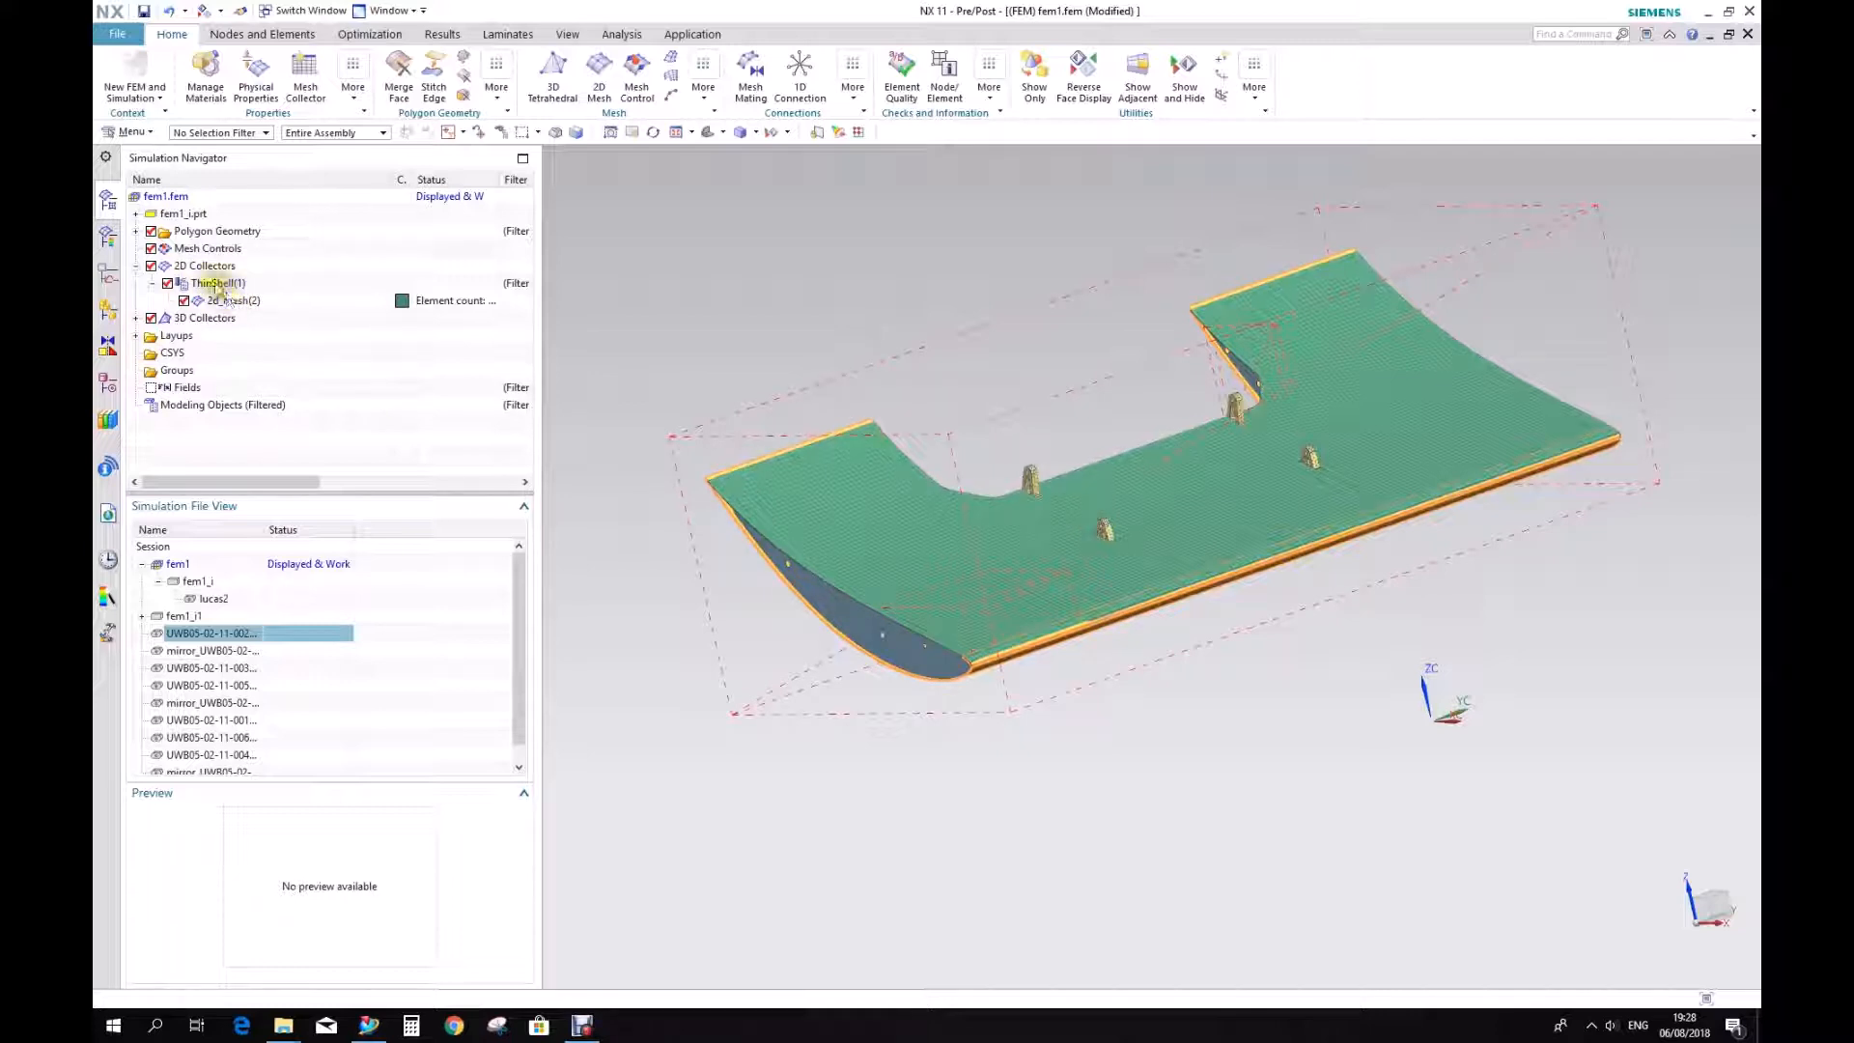
{"action": "left_click", "coordinate": [217, 283]}
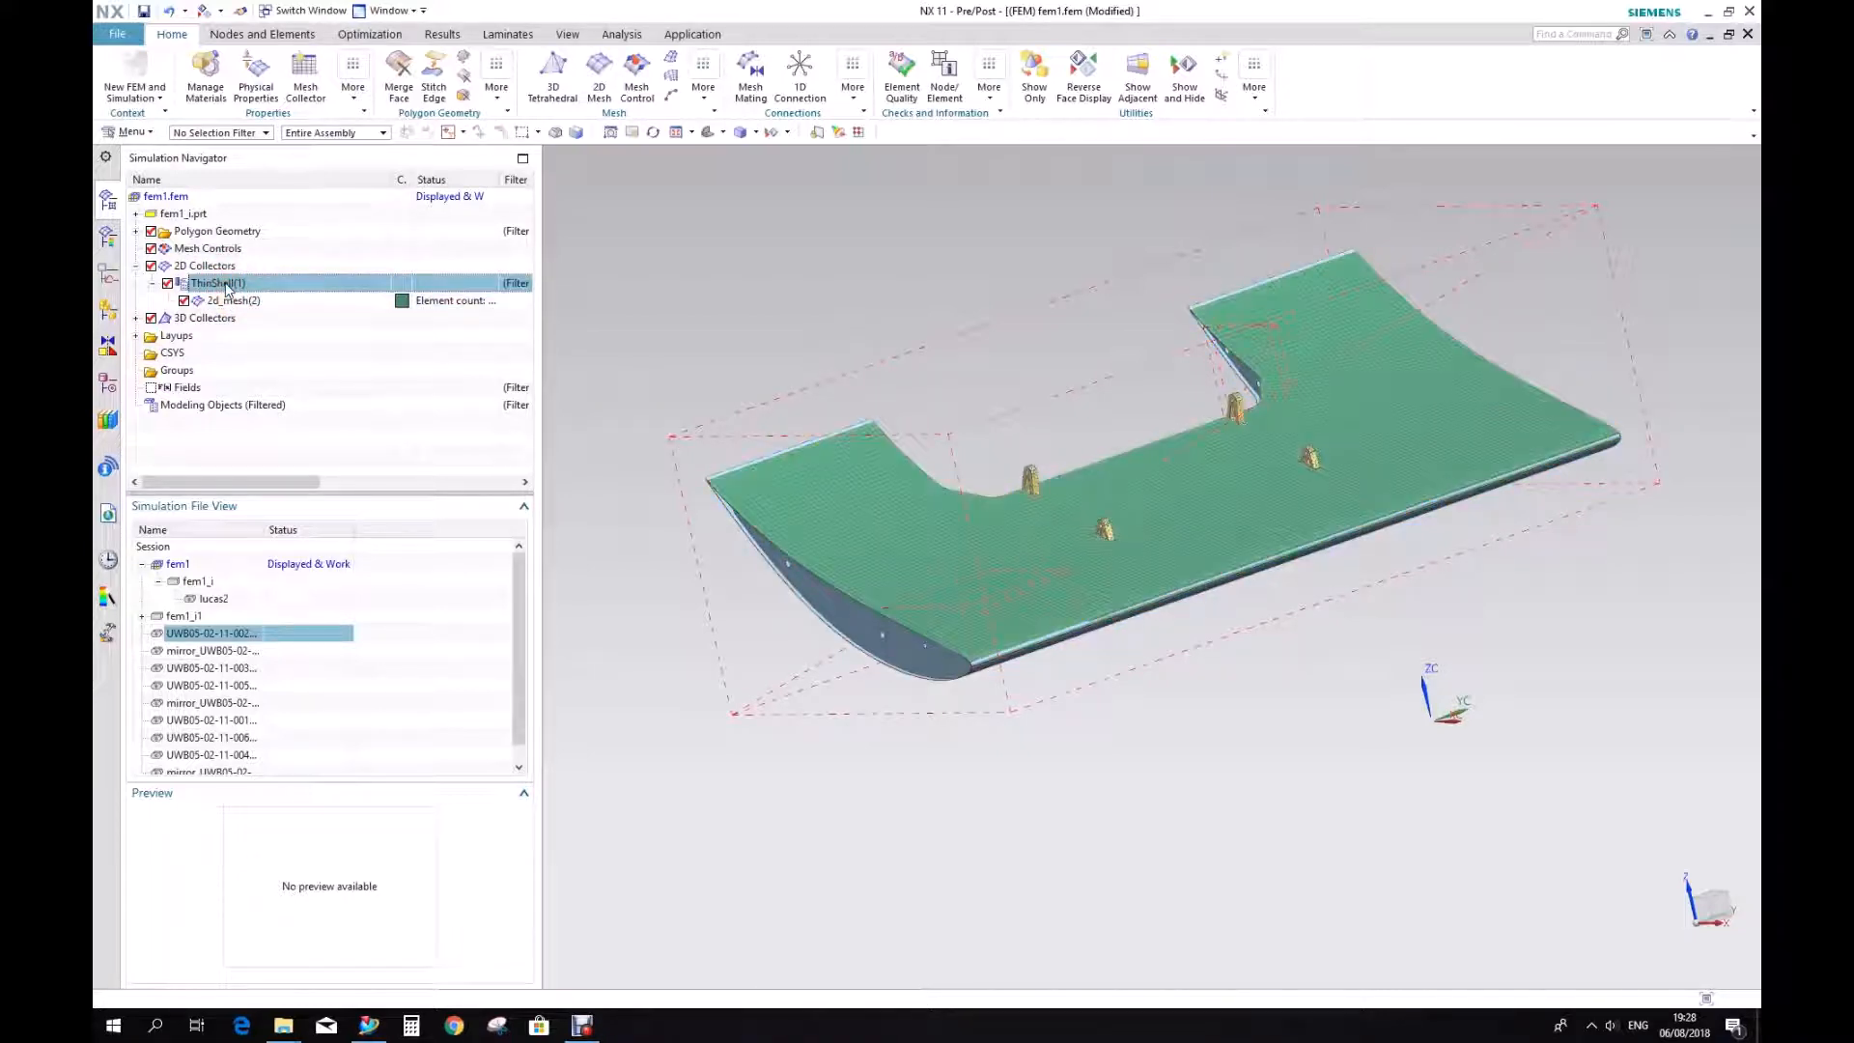
{"action": "right_click", "coordinate": [216, 283]}
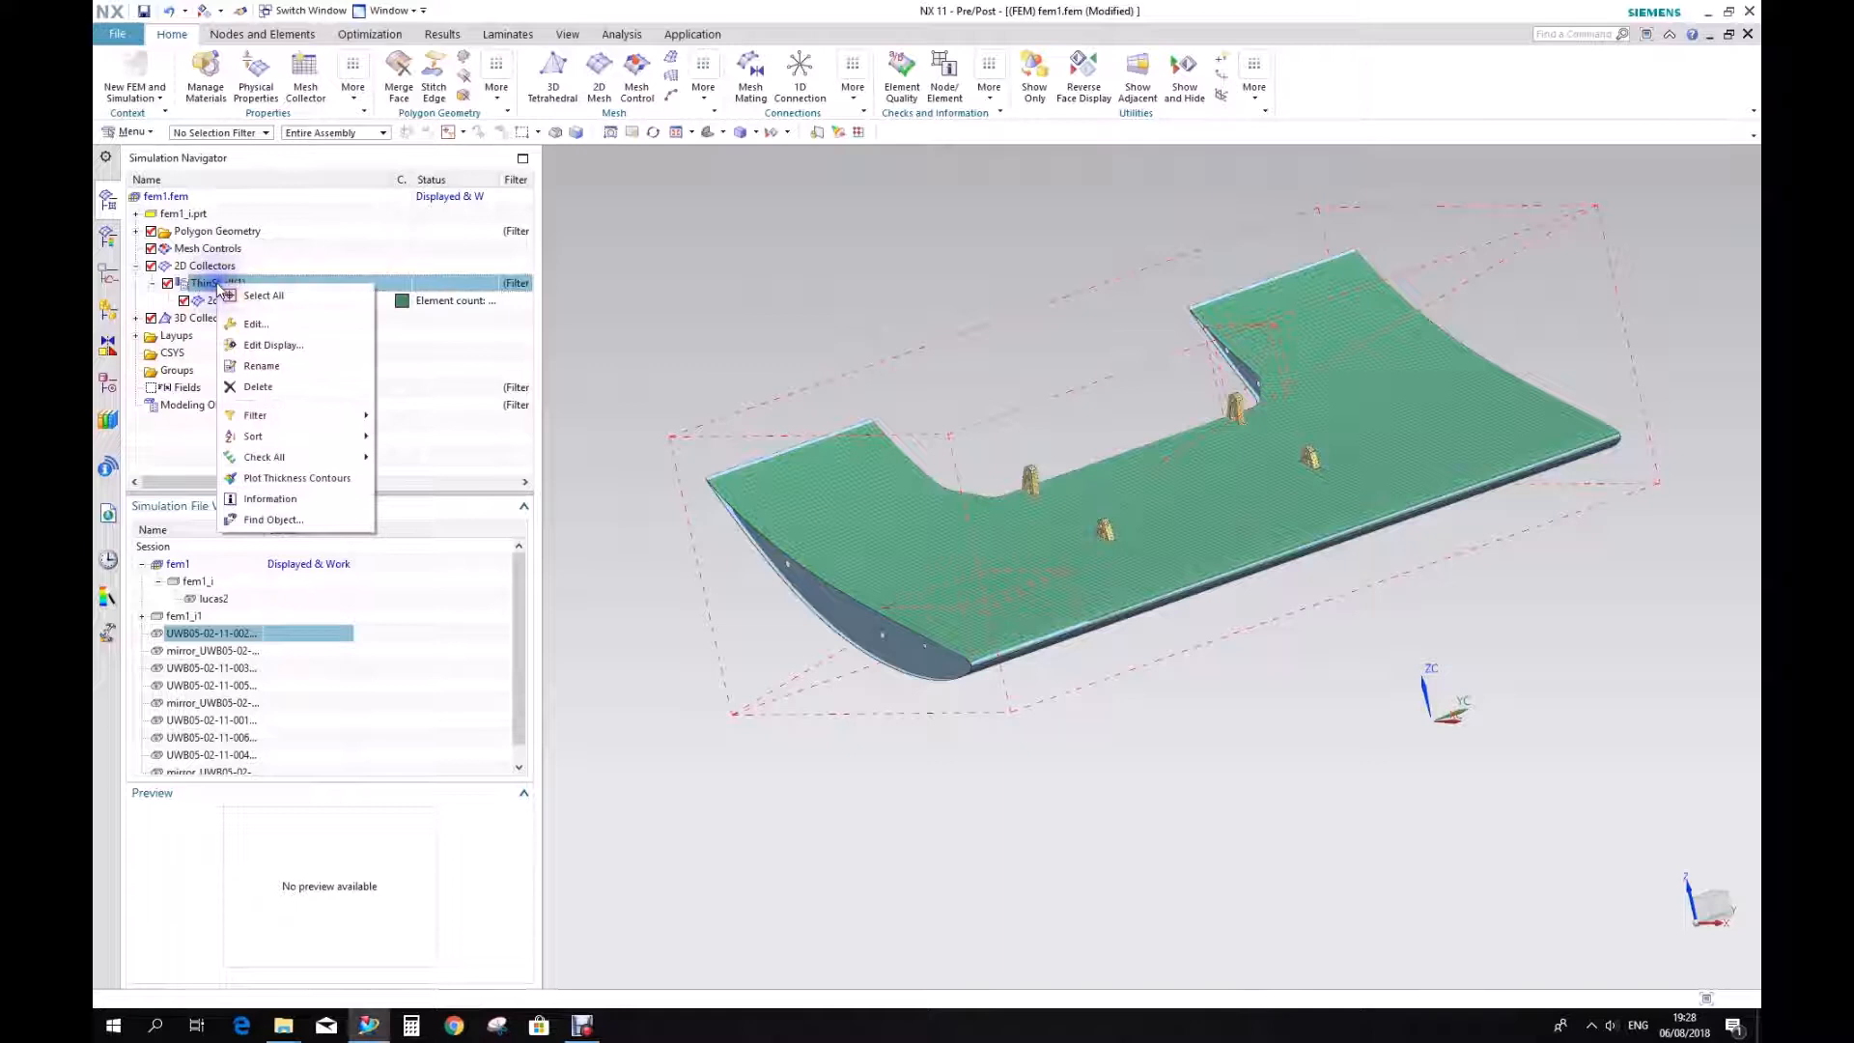
{"action": "mouse_move", "coordinate": [254, 324]}
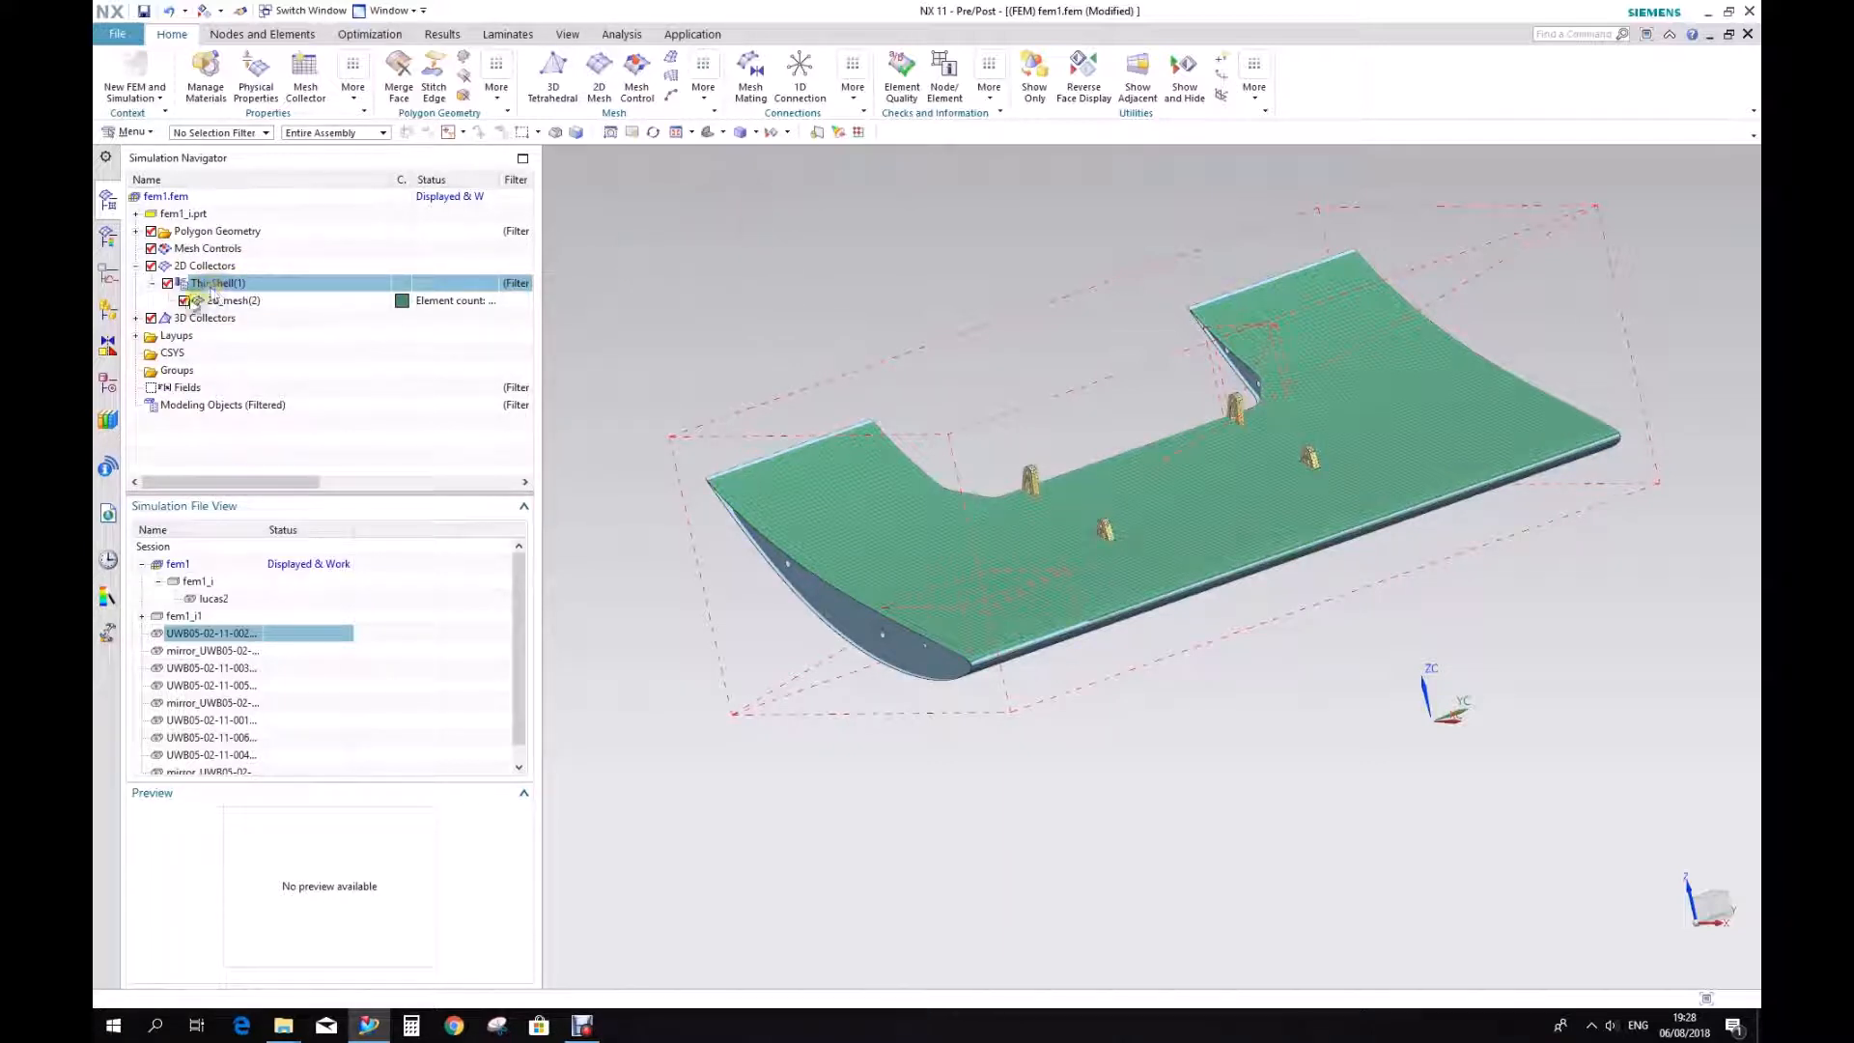
{"action": "left_click", "coordinate": [231, 300]}
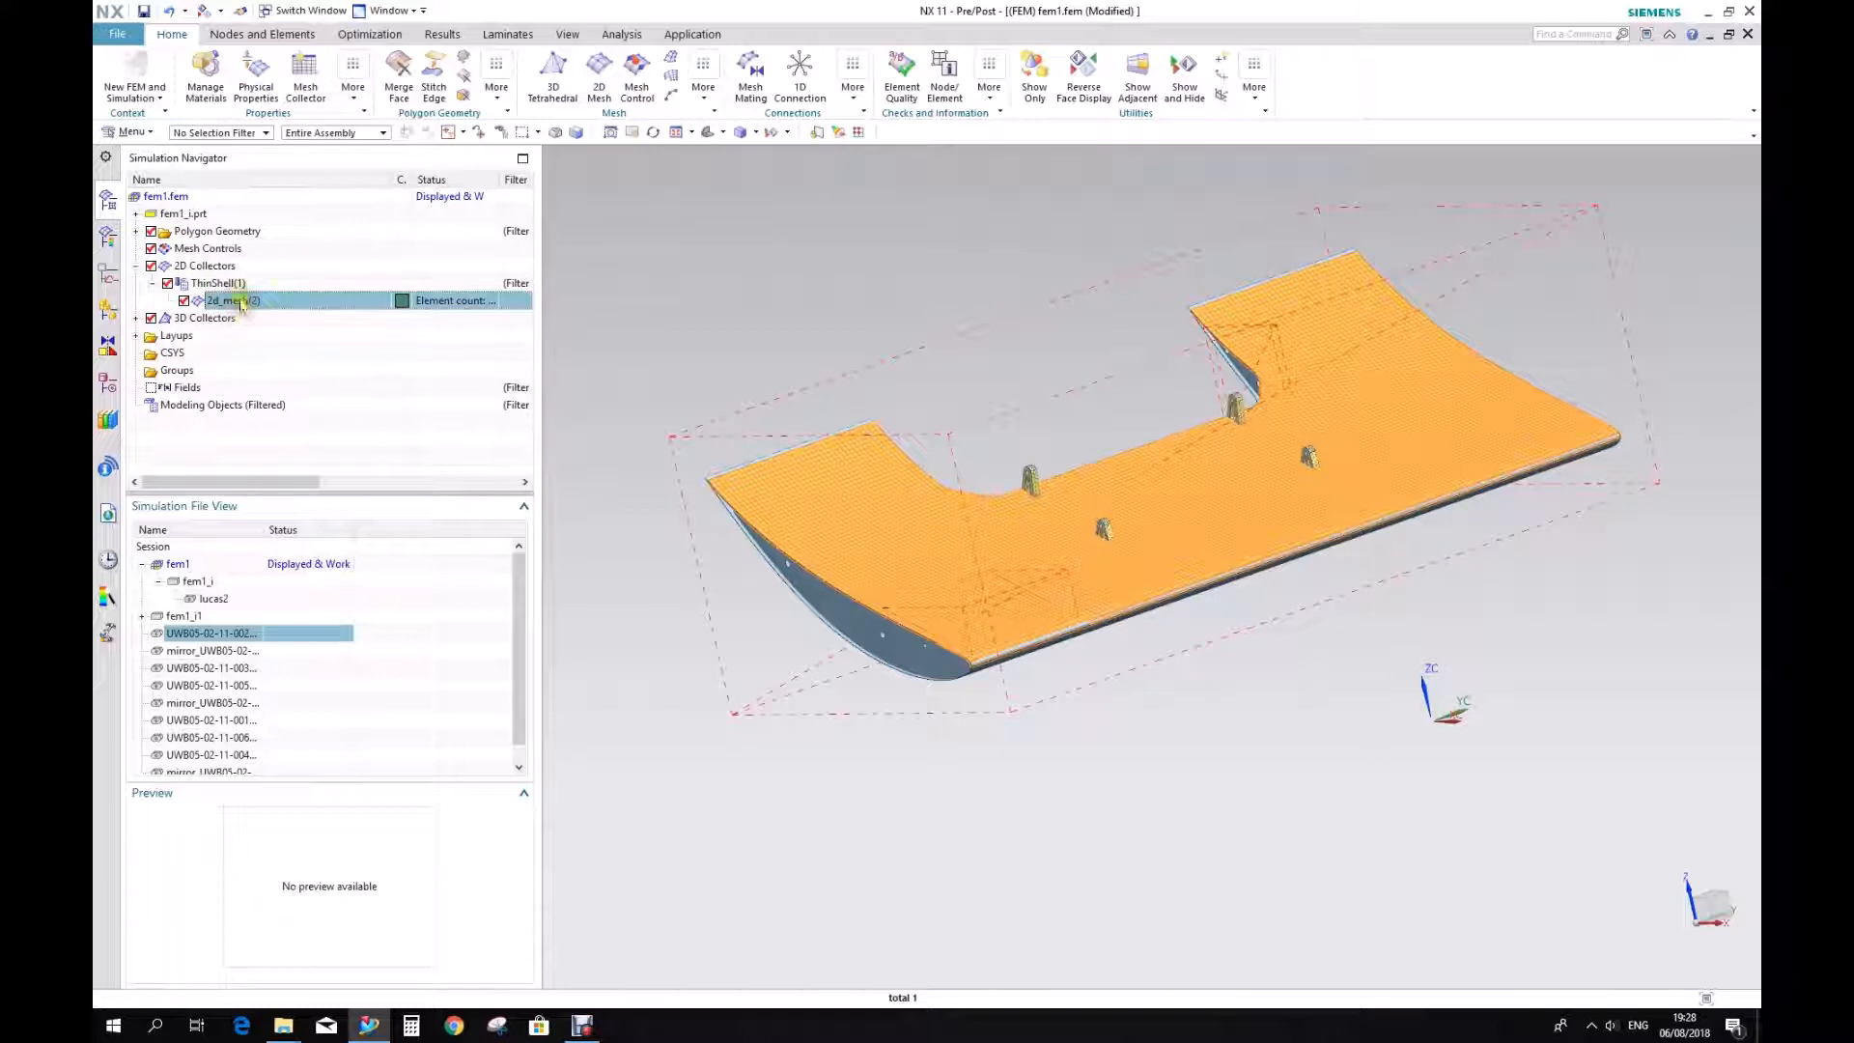
{"action": "left_click", "coordinate": [216, 283]}
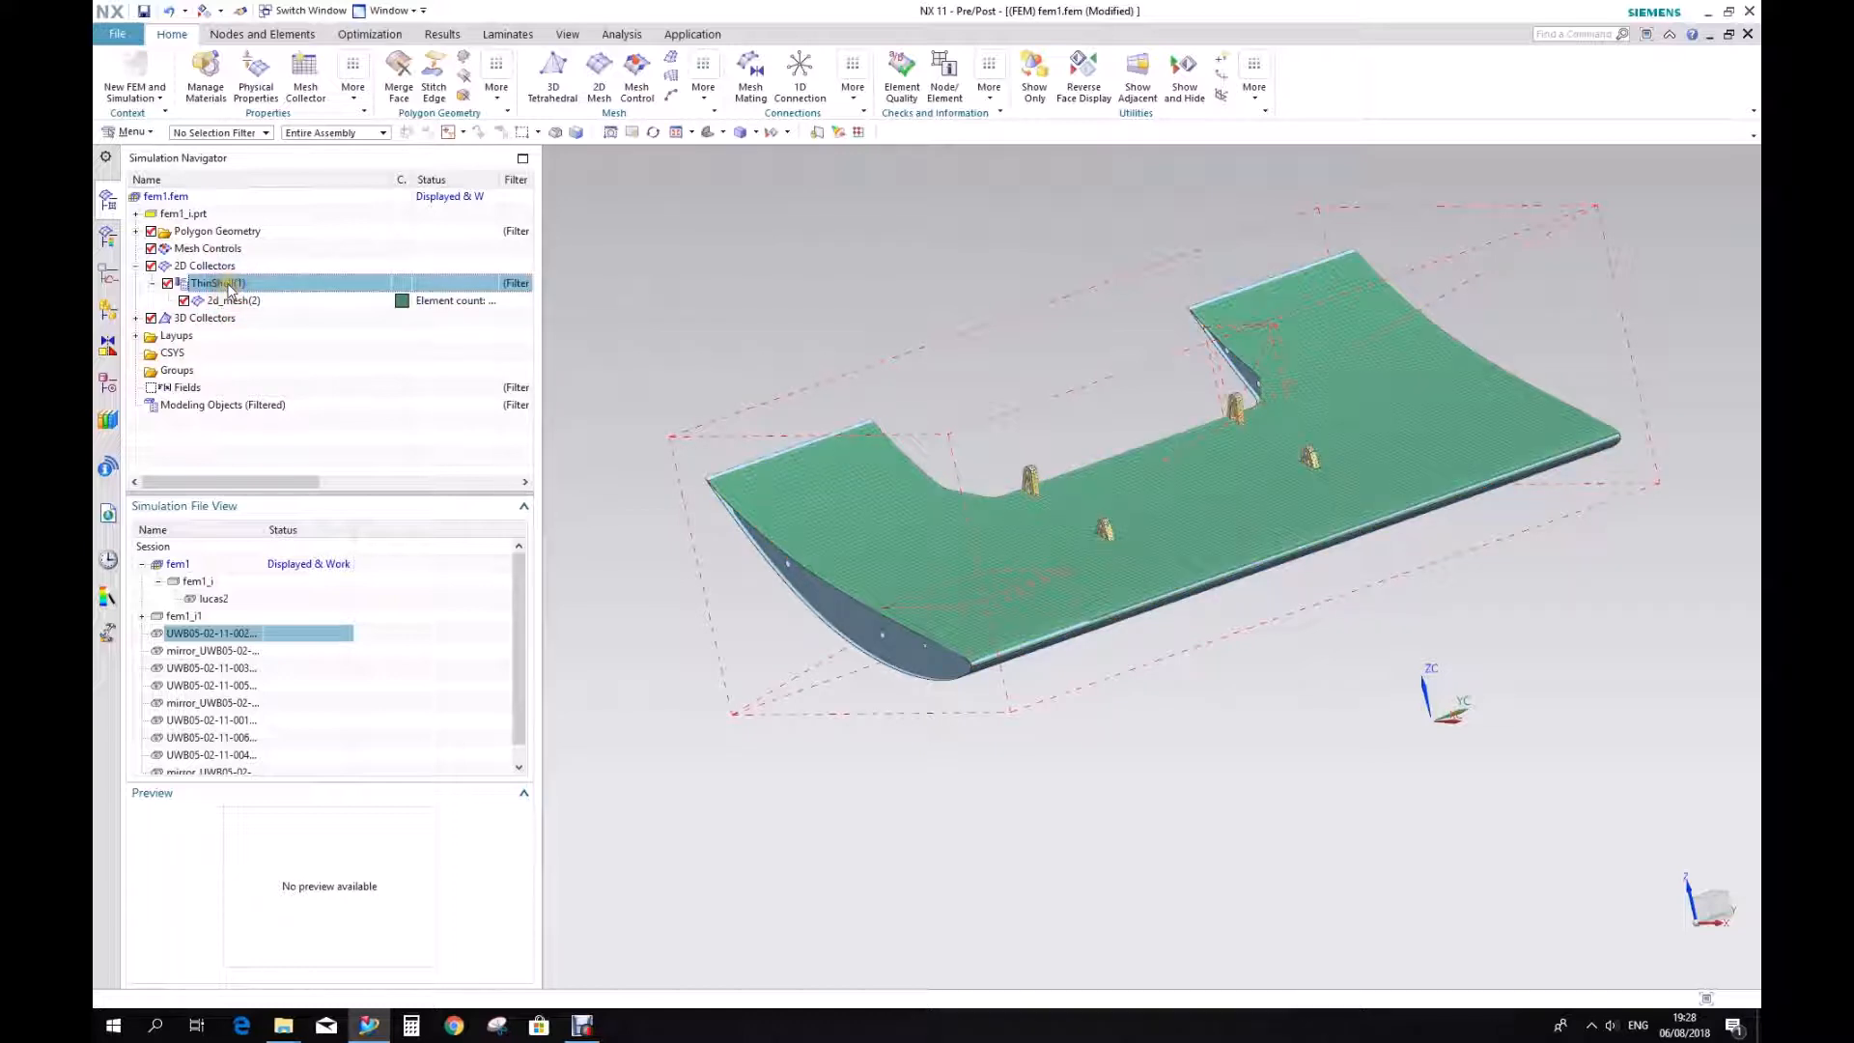
{"action": "right_click", "coordinate": [216, 283]}
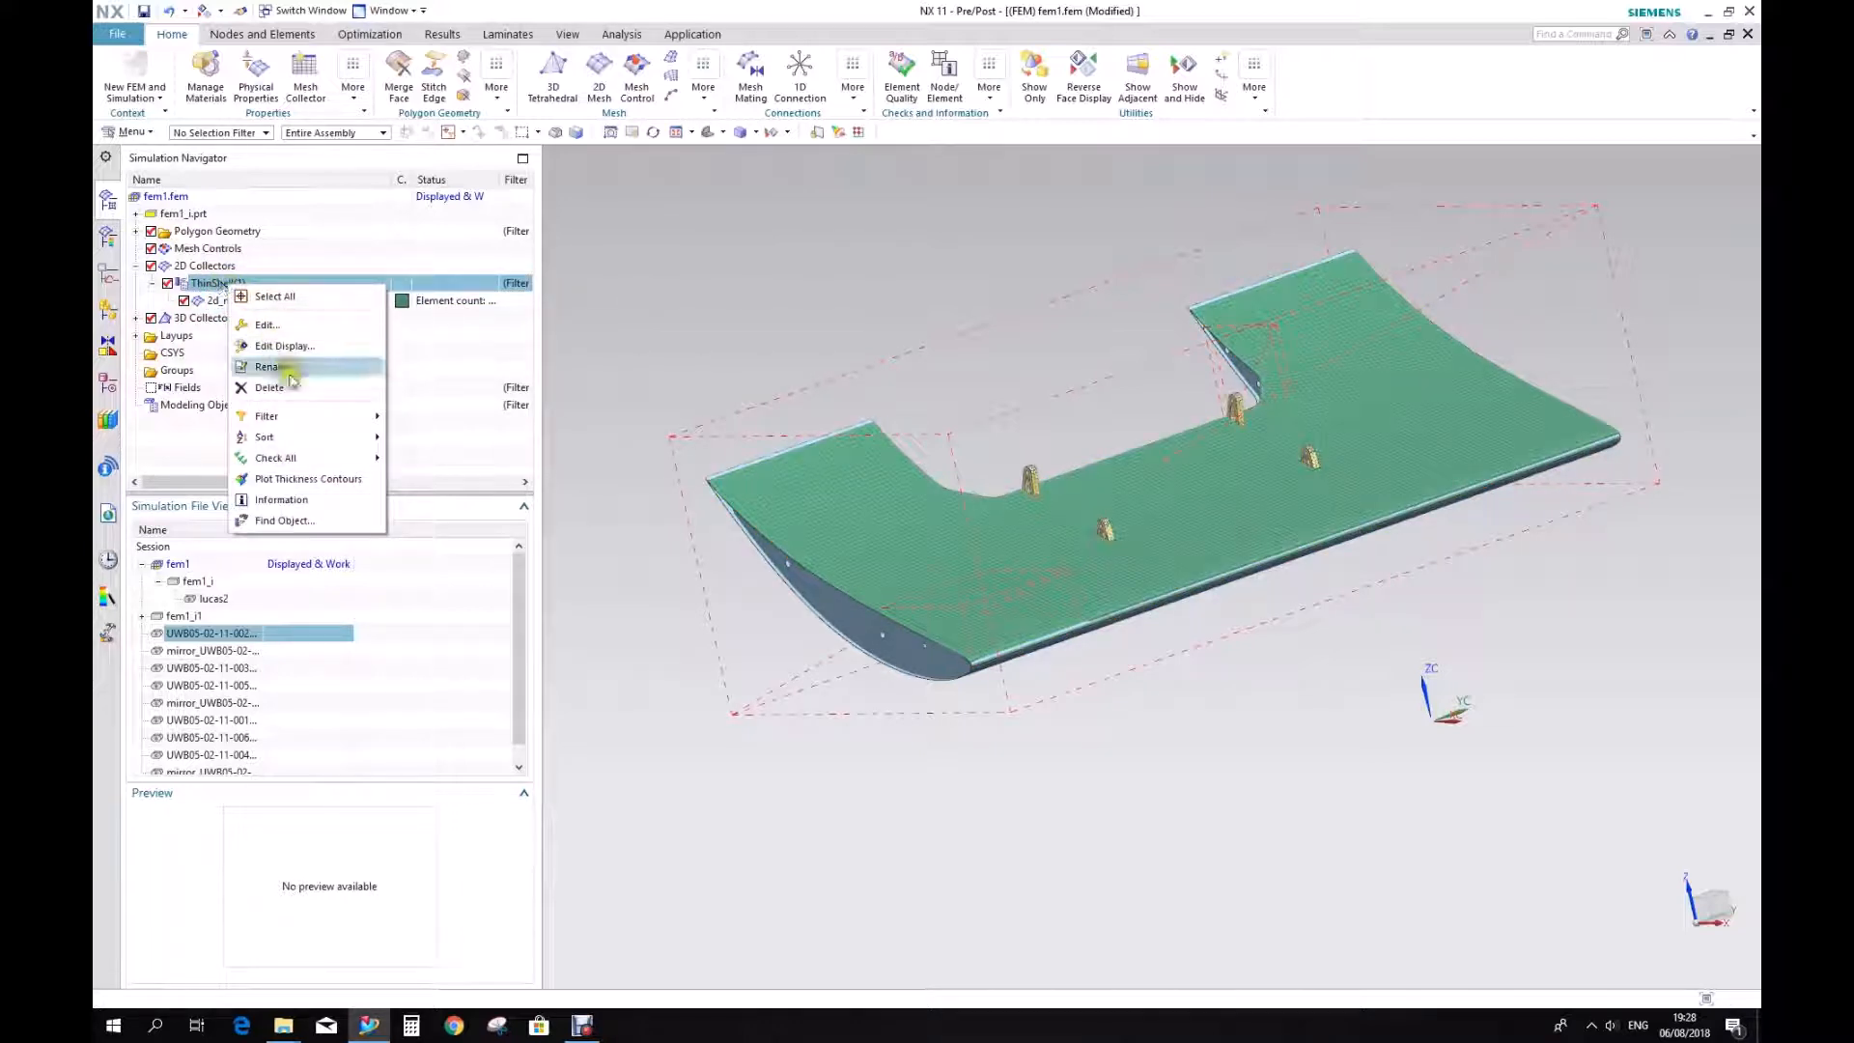
Edit the ThinShell(1) collector and set its property type to Laminate.
{"action": "left_click", "coordinate": [267, 324]}
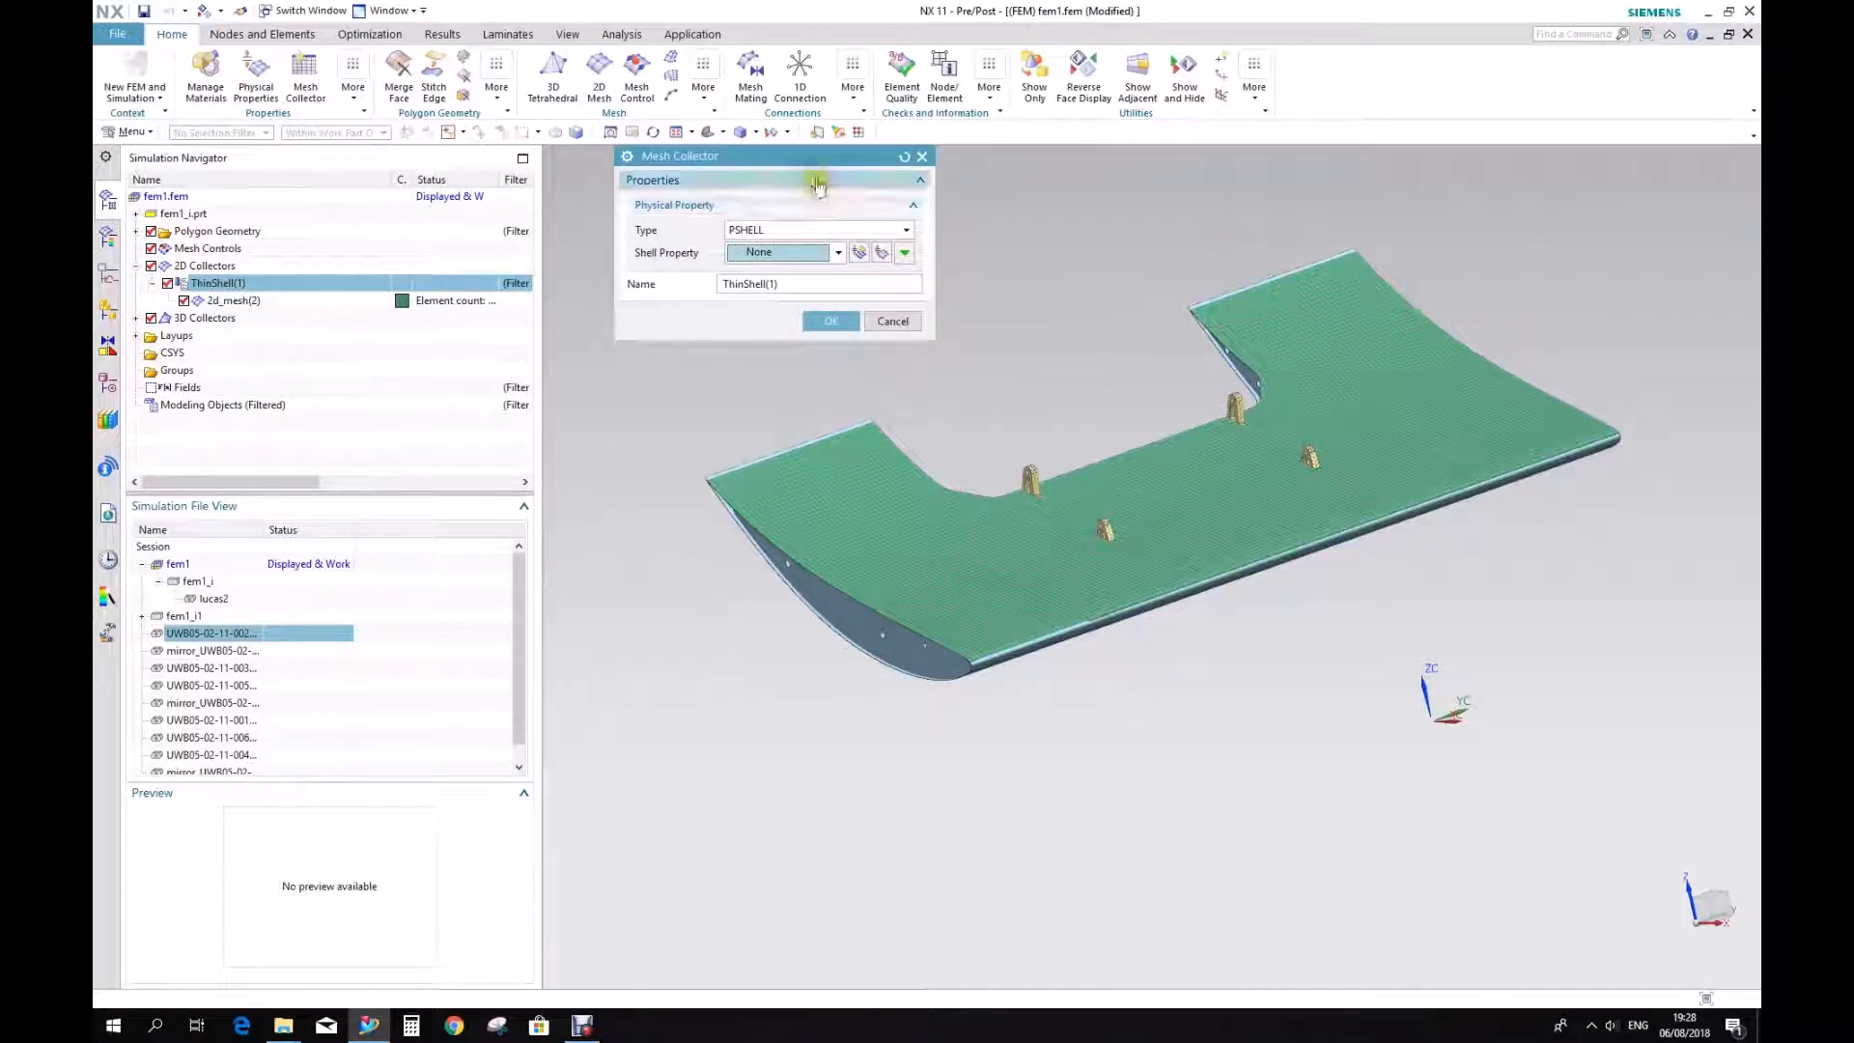
{"action": "left_click_drag", "start_coordinate": [775, 155], "coordinate": [1045, 291]}
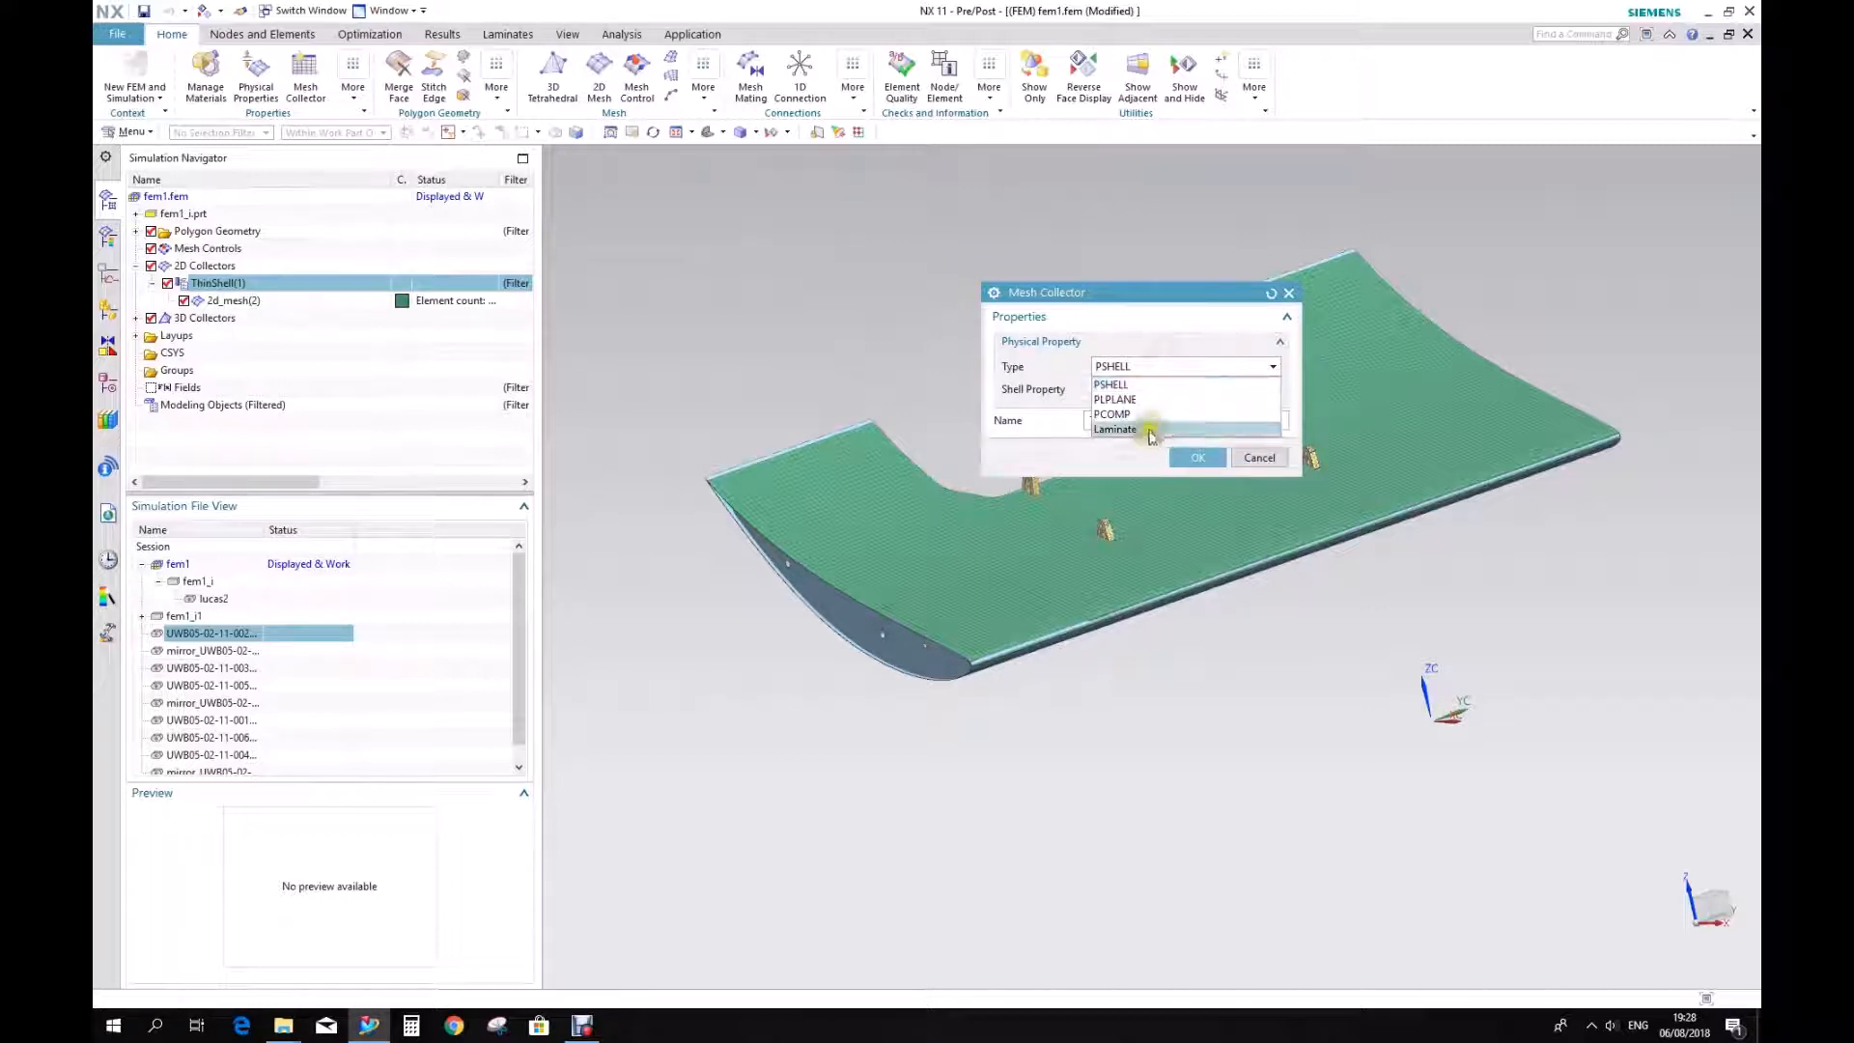
{"action": "left_click", "coordinate": [1113, 429]}
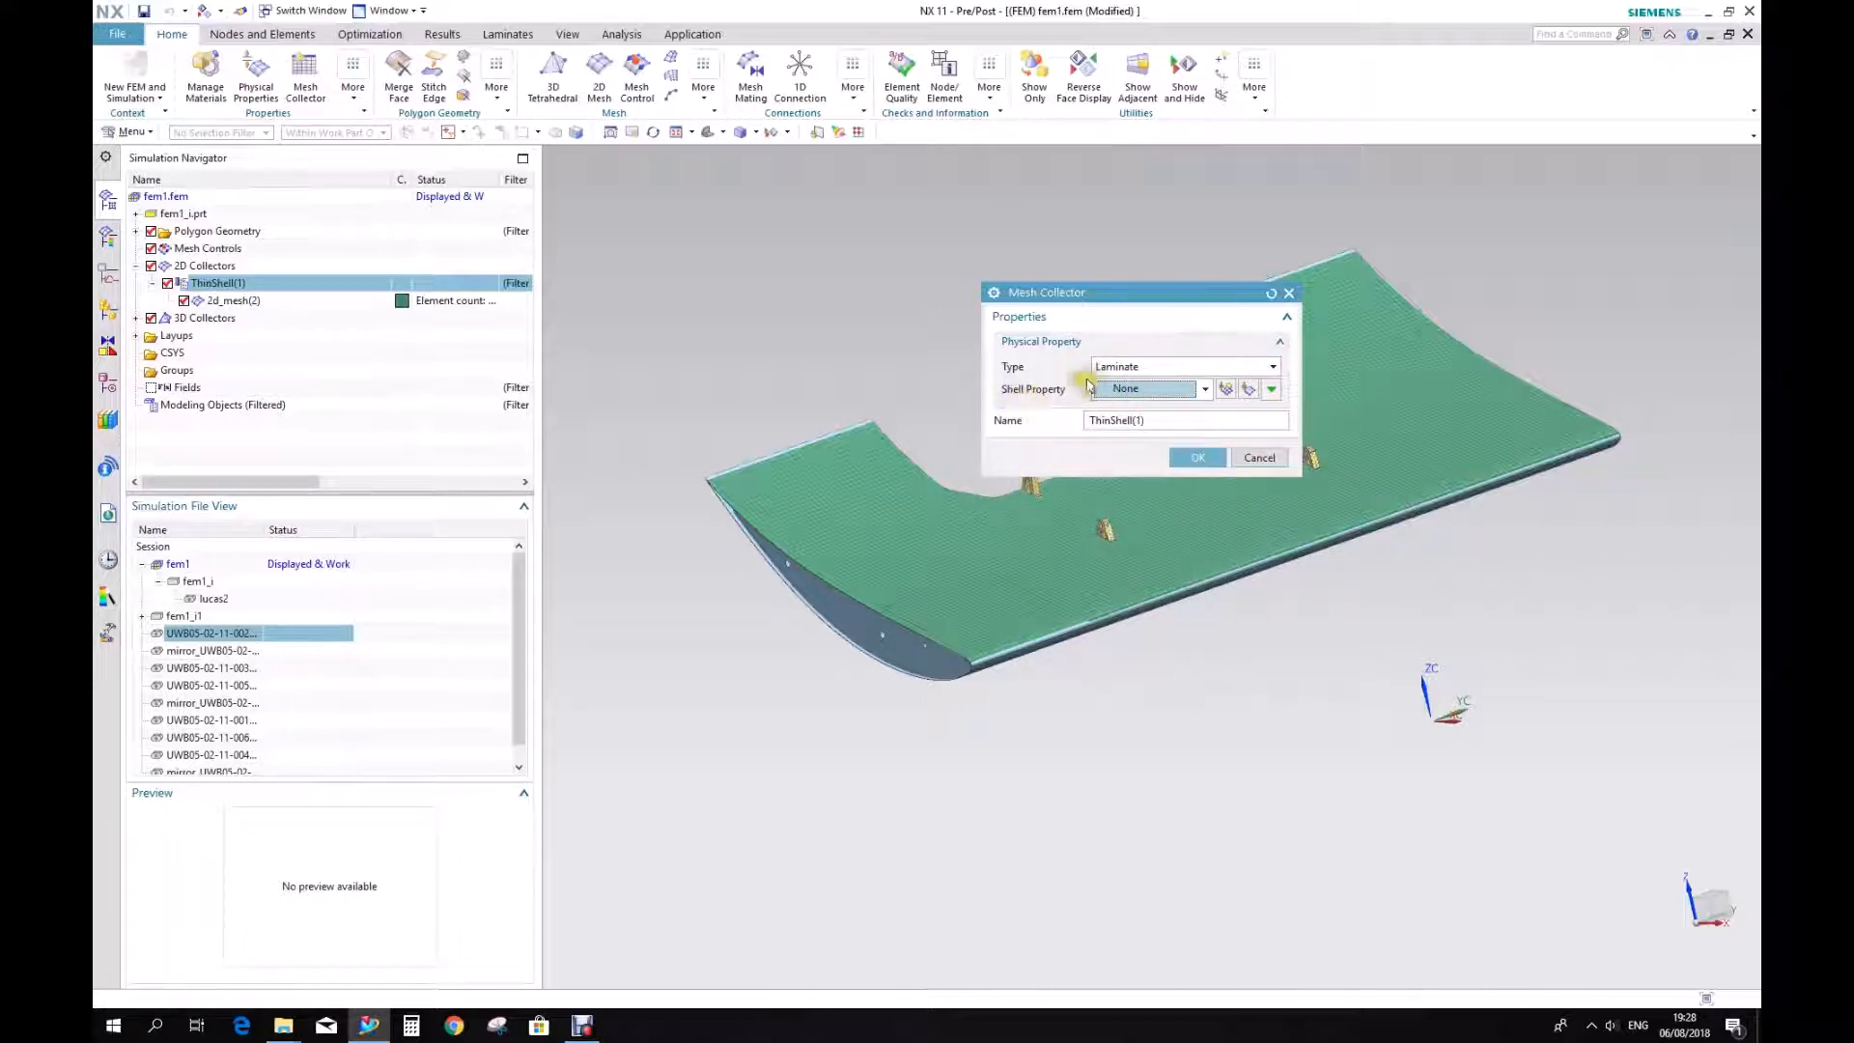
{"action": "left_click", "coordinate": [1204, 389]}
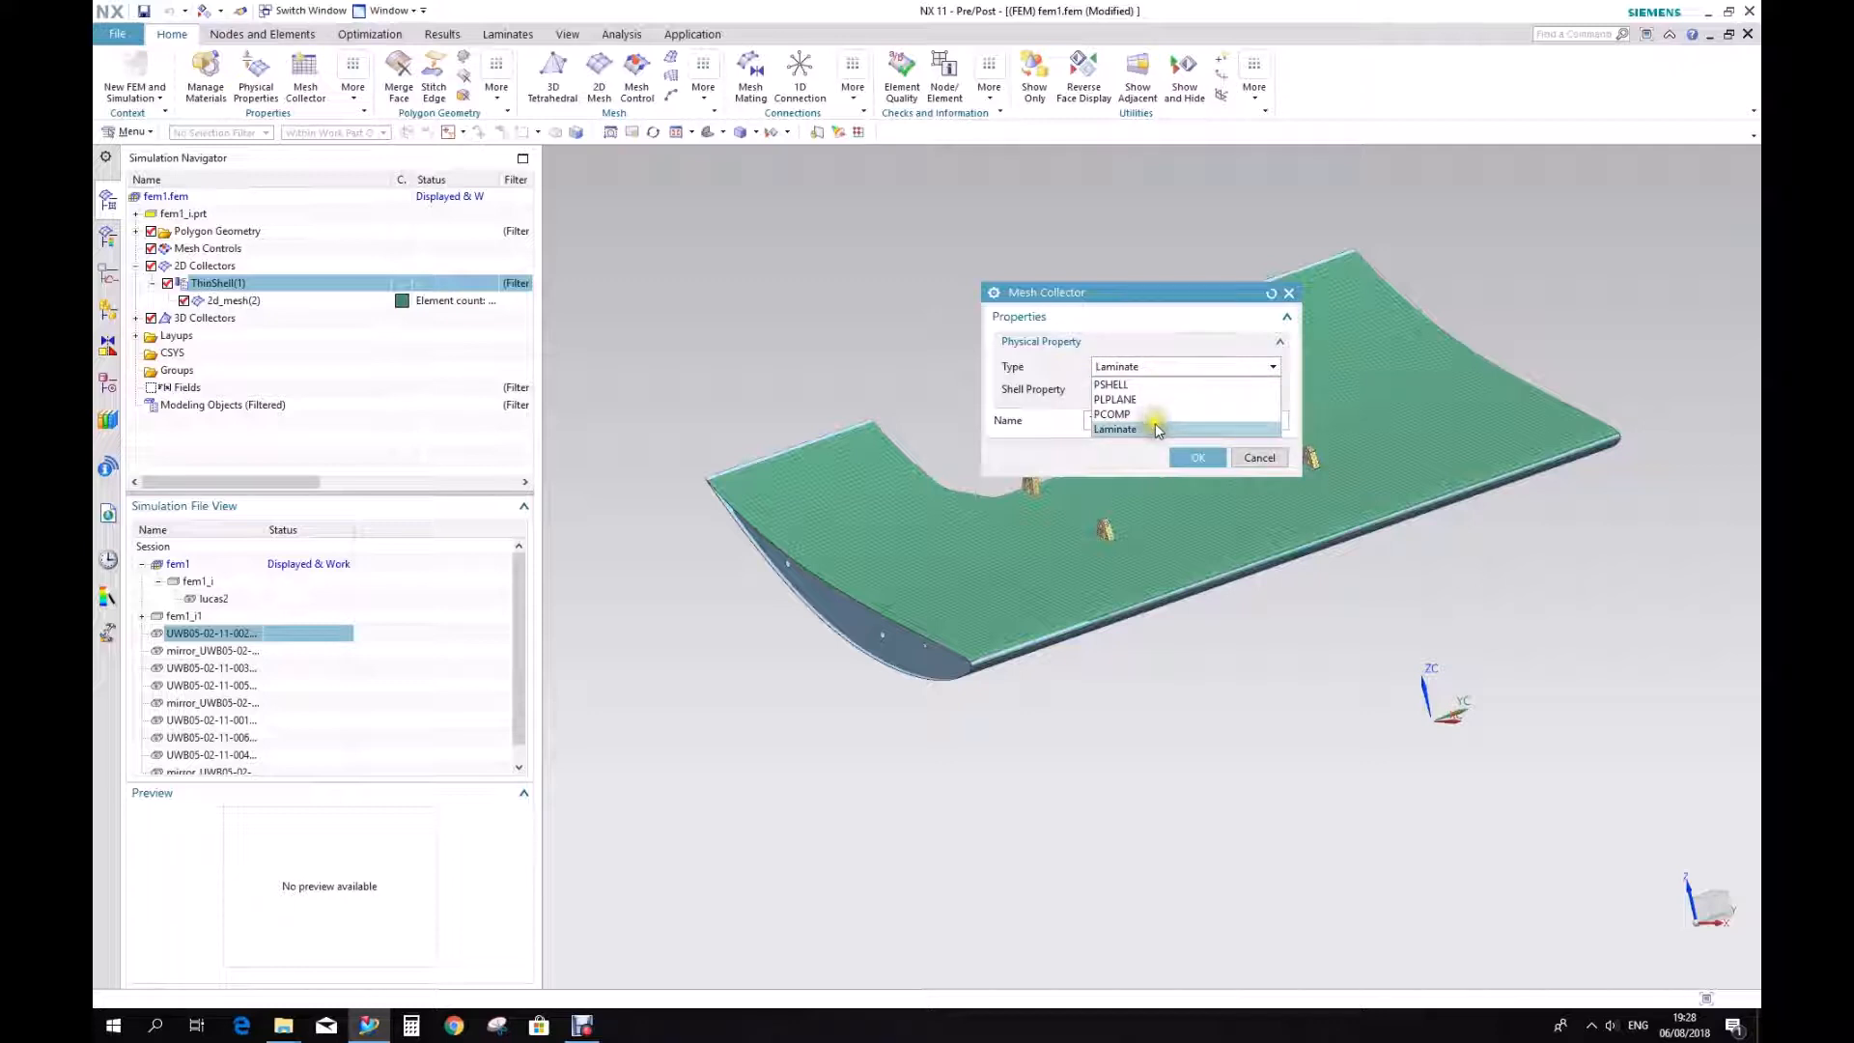
{"action": "left_click", "coordinate": [1115, 428]}
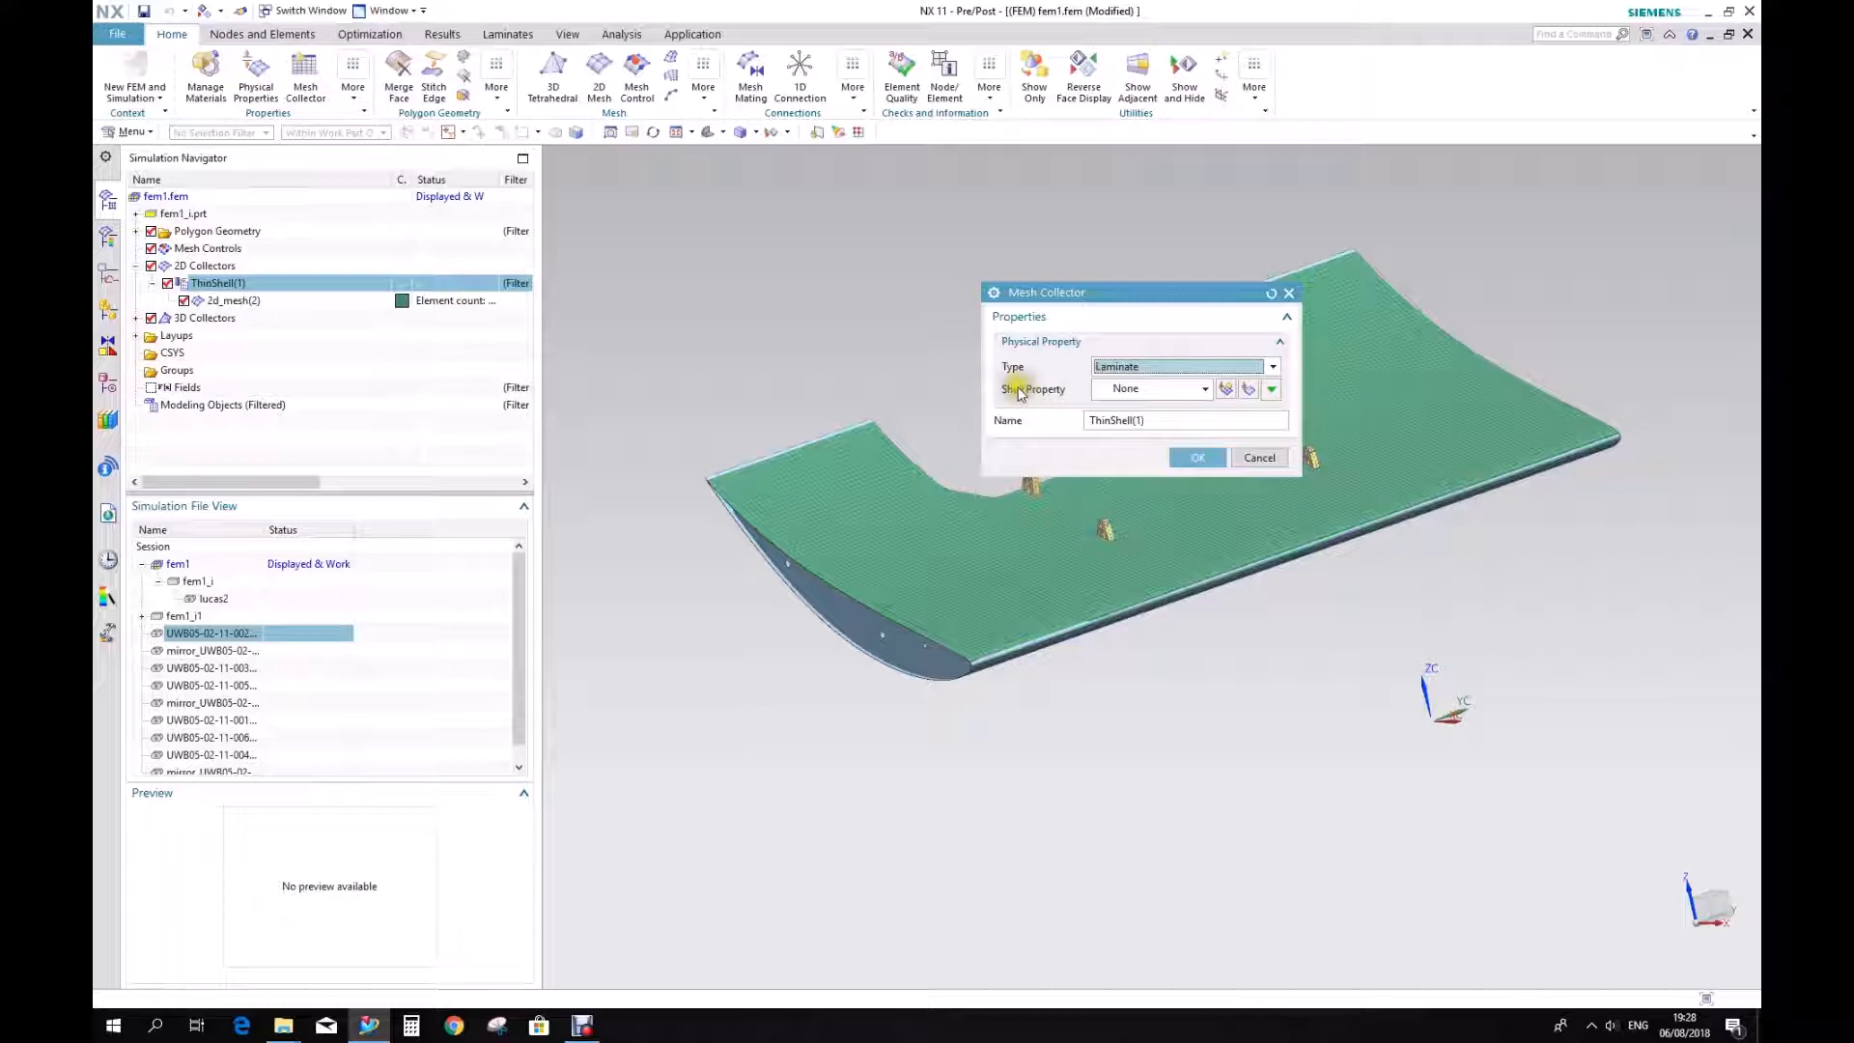
{"action": "mouse_move", "coordinate": [1226, 389]}
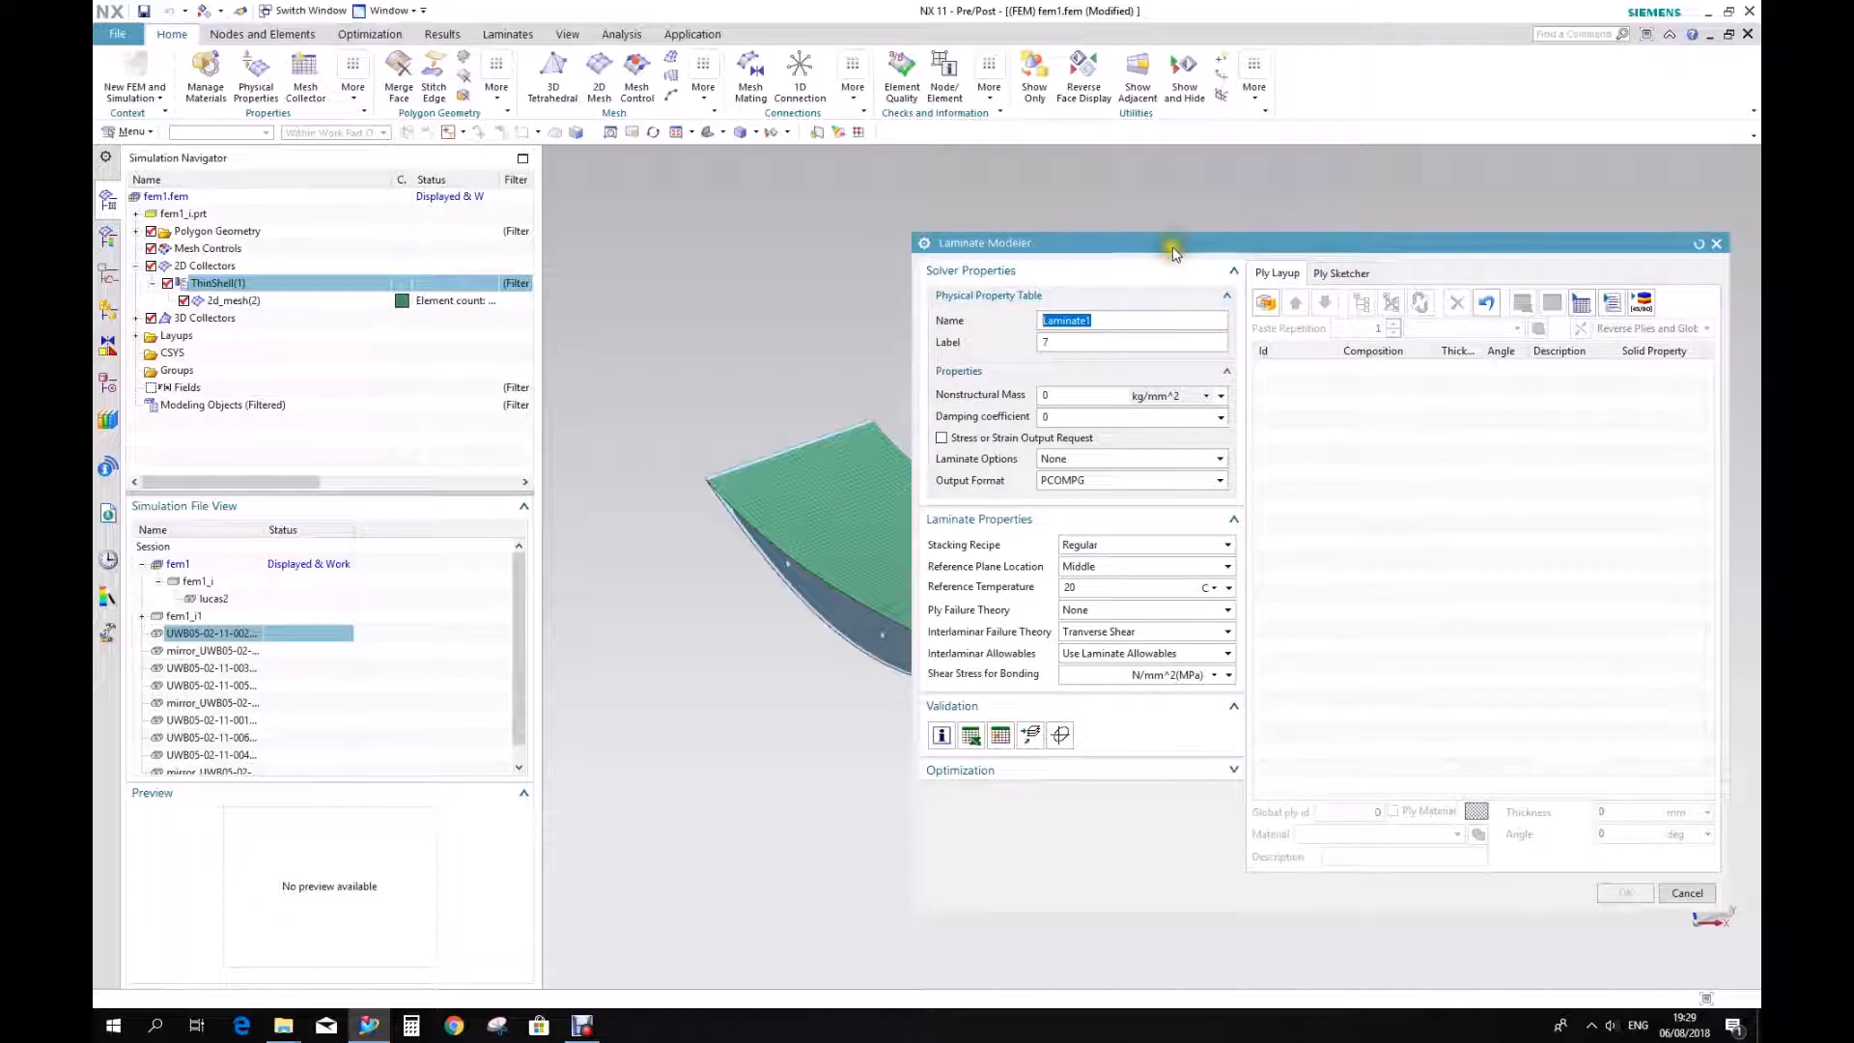
{"action": "mouse_move", "coordinate": [1174, 249]}
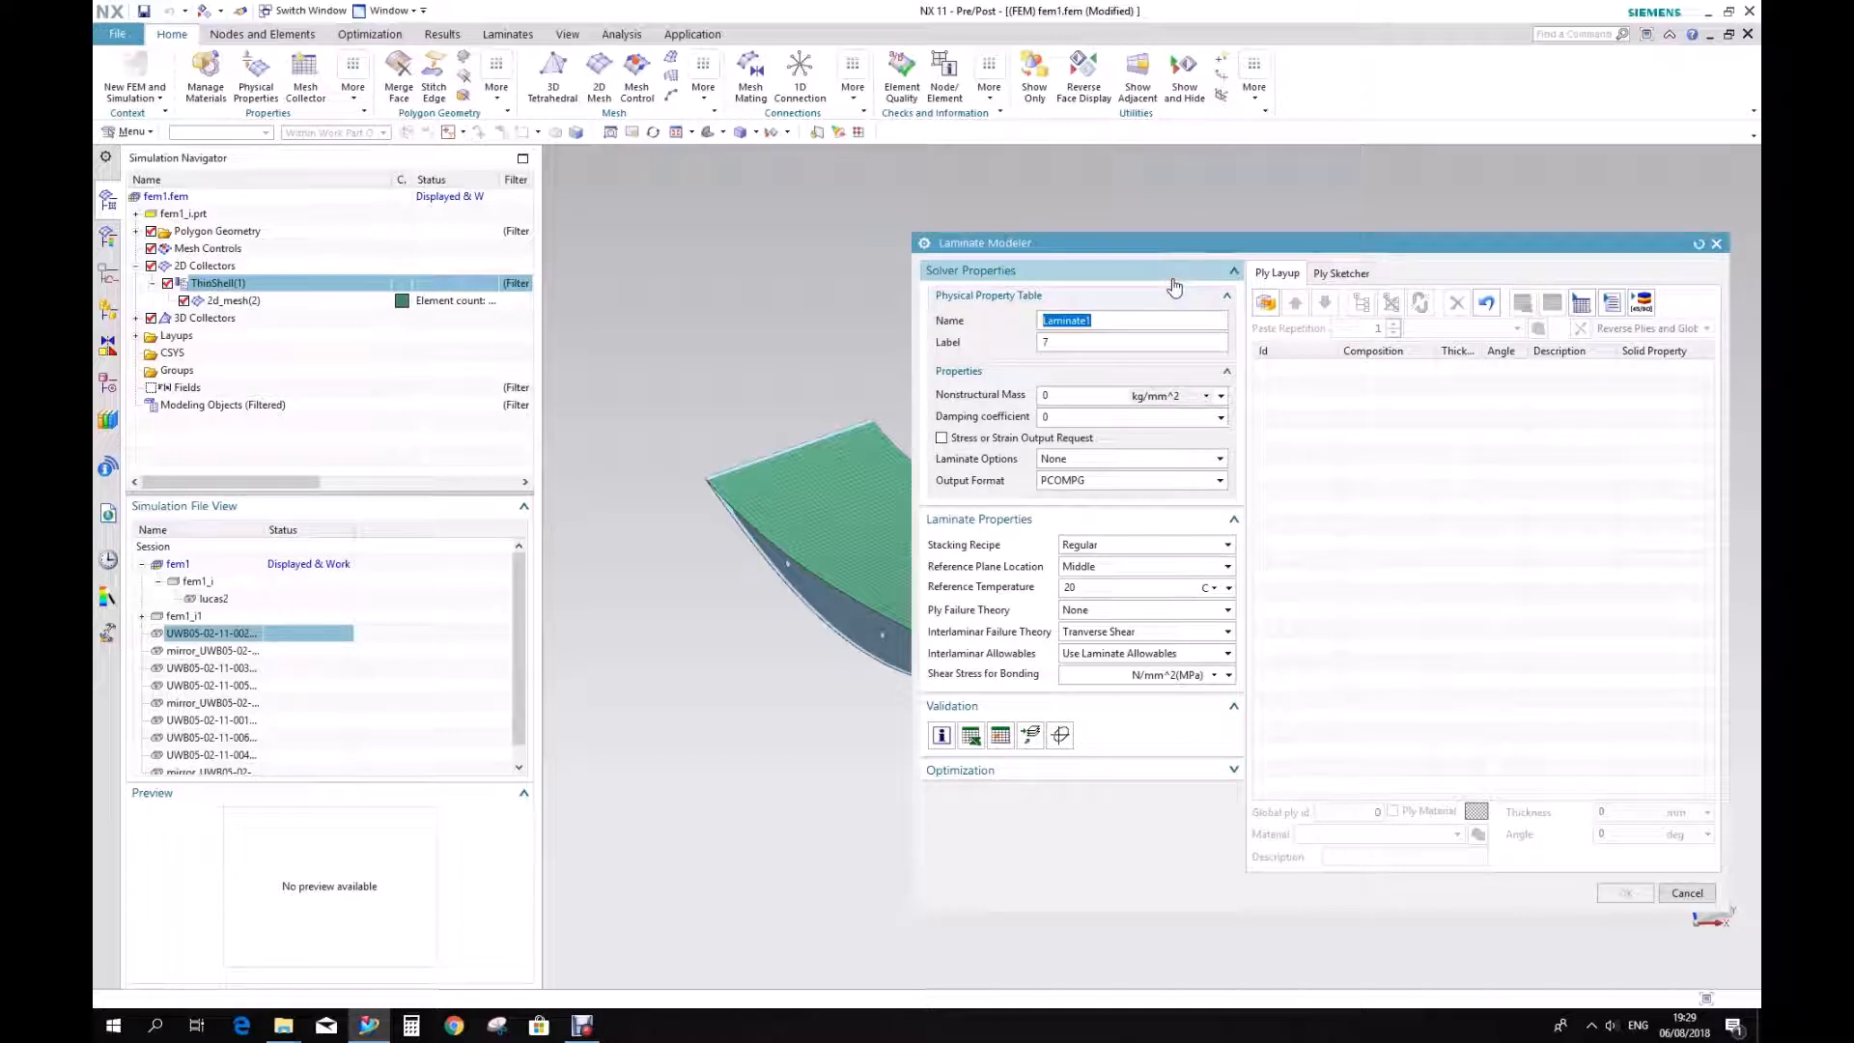
{"action": "mouse_move", "coordinate": [1173, 288]}
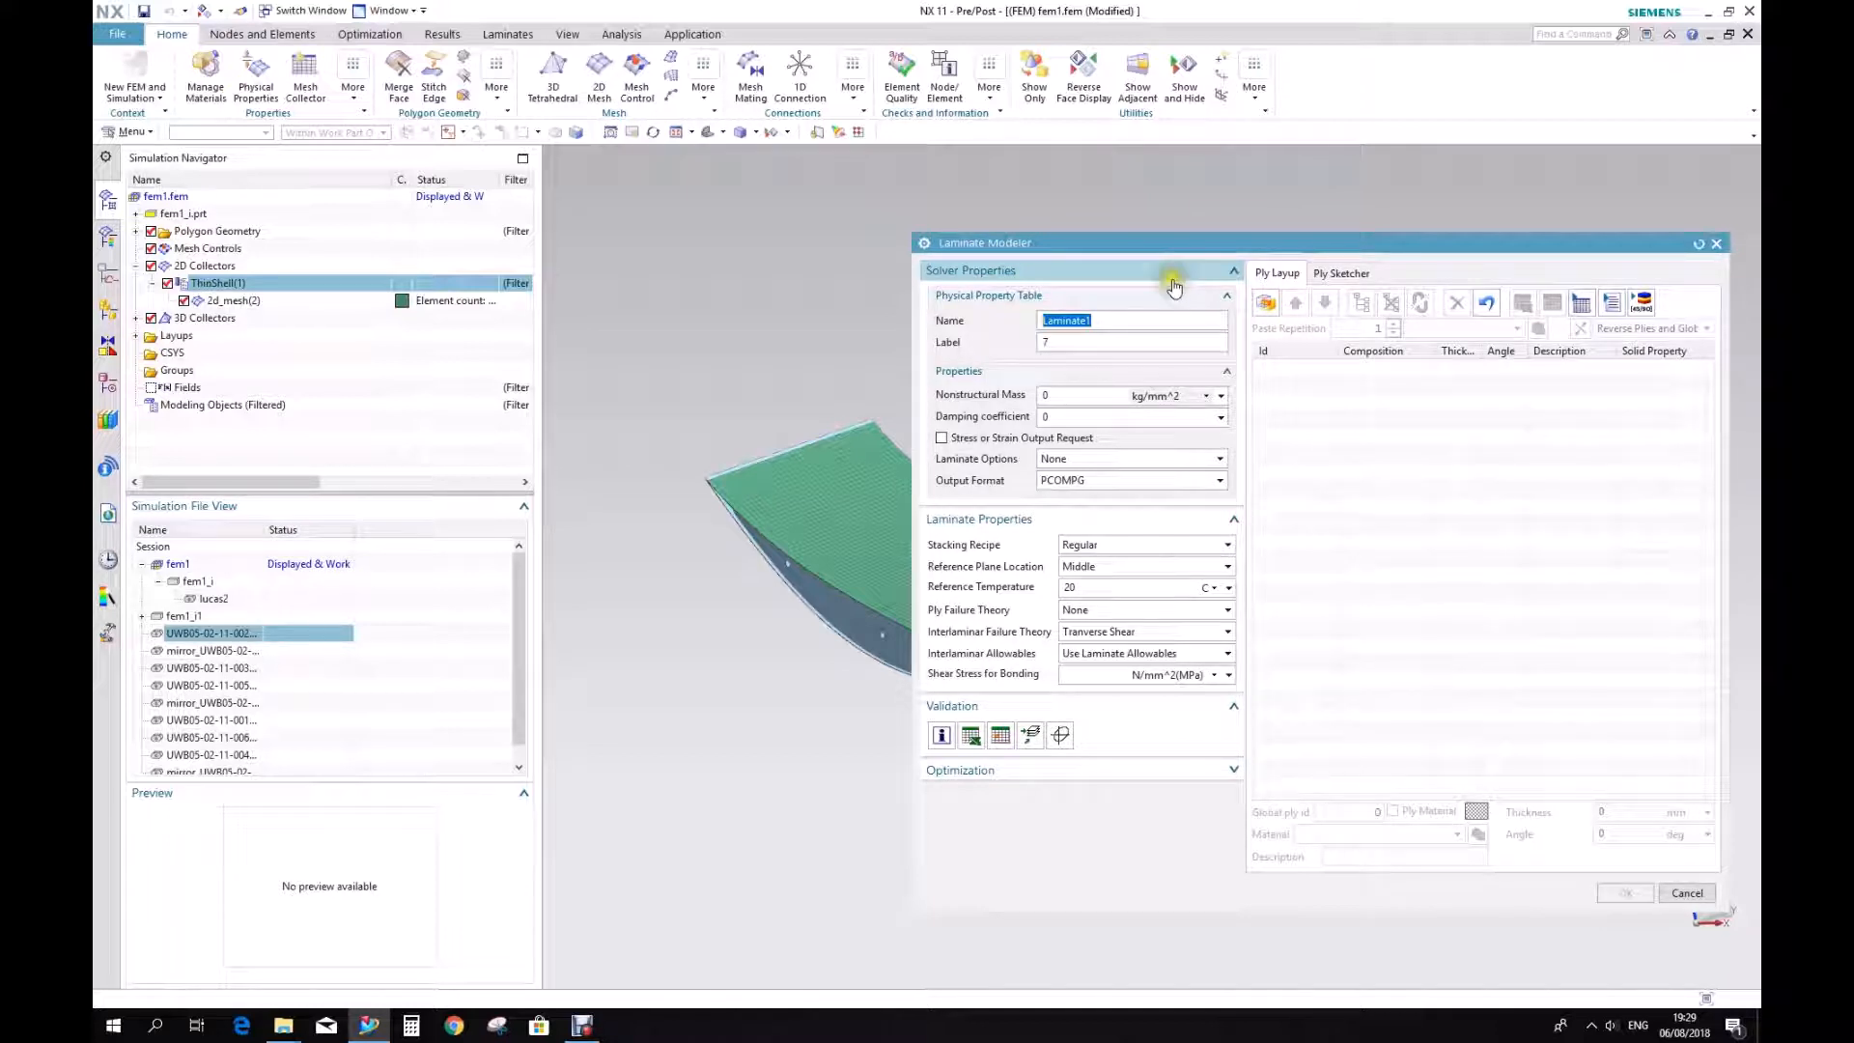
Name the new laminate property 'Laminate Modeler for Mesh' and edit its label number.
{"action": "type", "text": "le"}
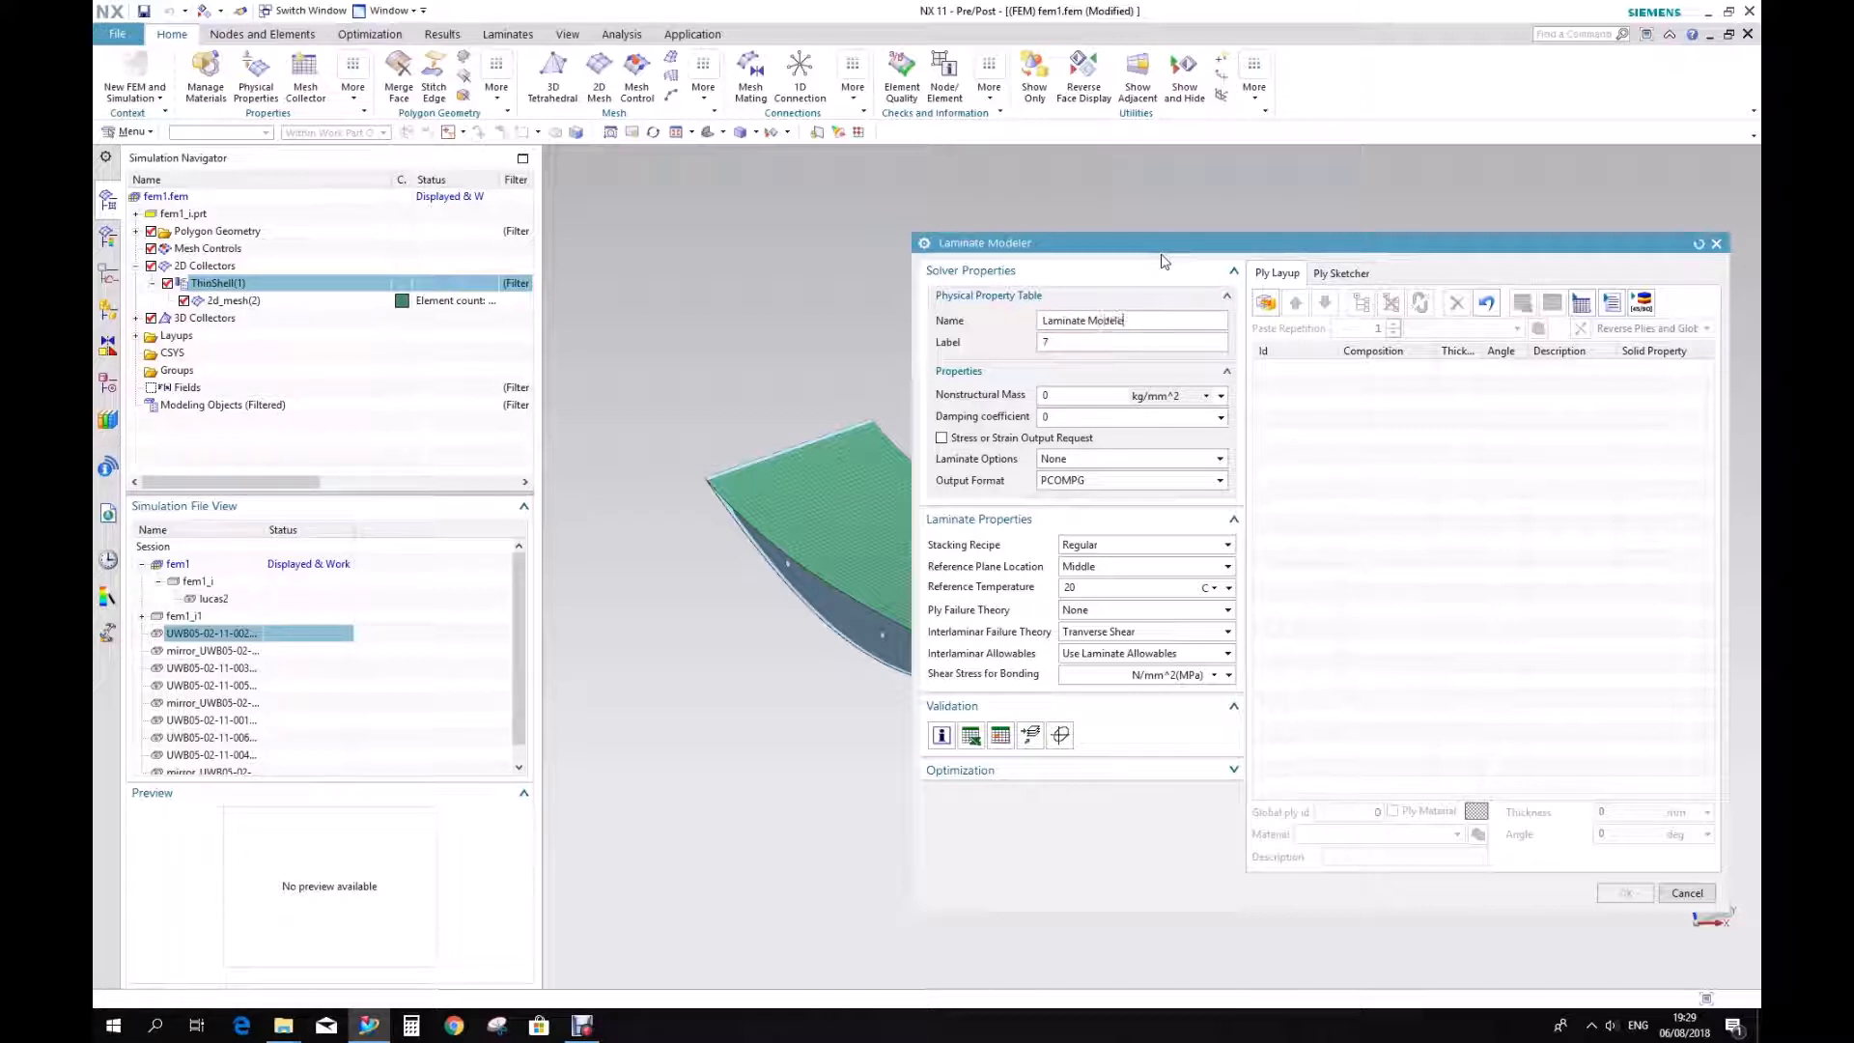
{"action": "type", "text": "for Mesh"}
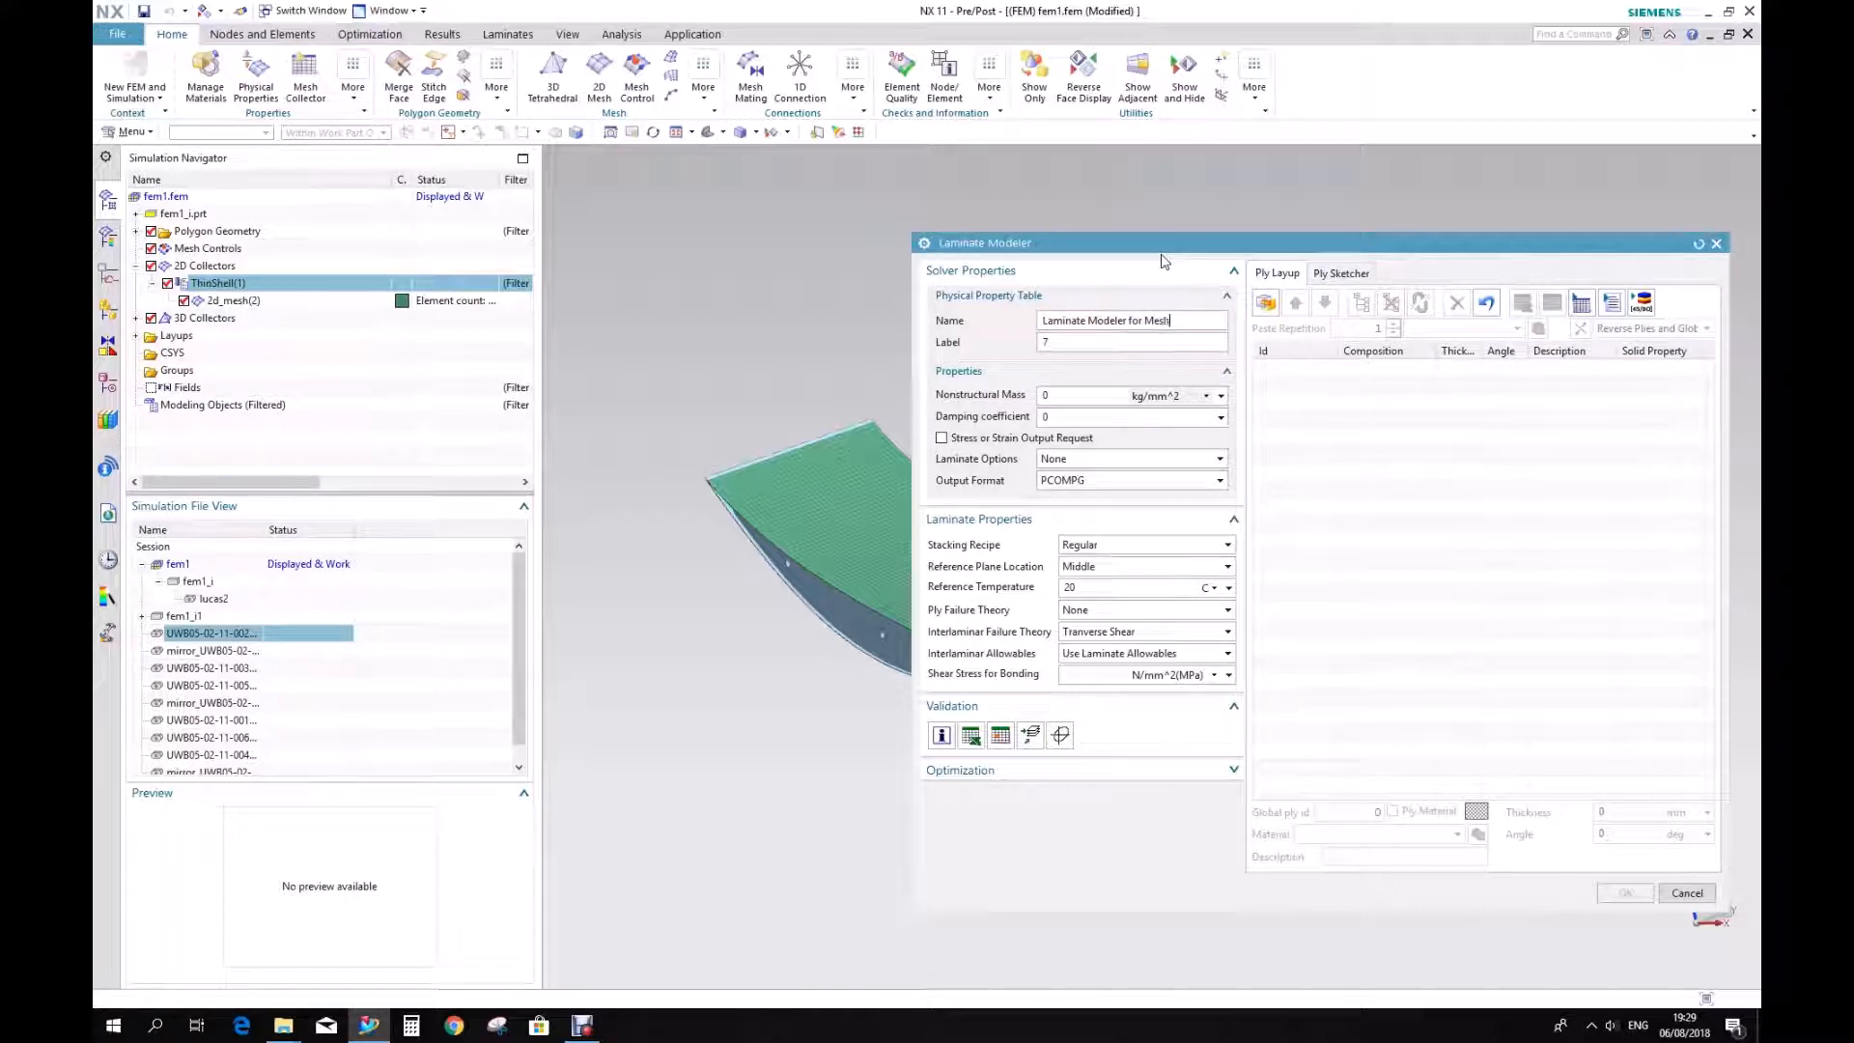
{"action": "left_click", "coordinate": [1117, 342]}
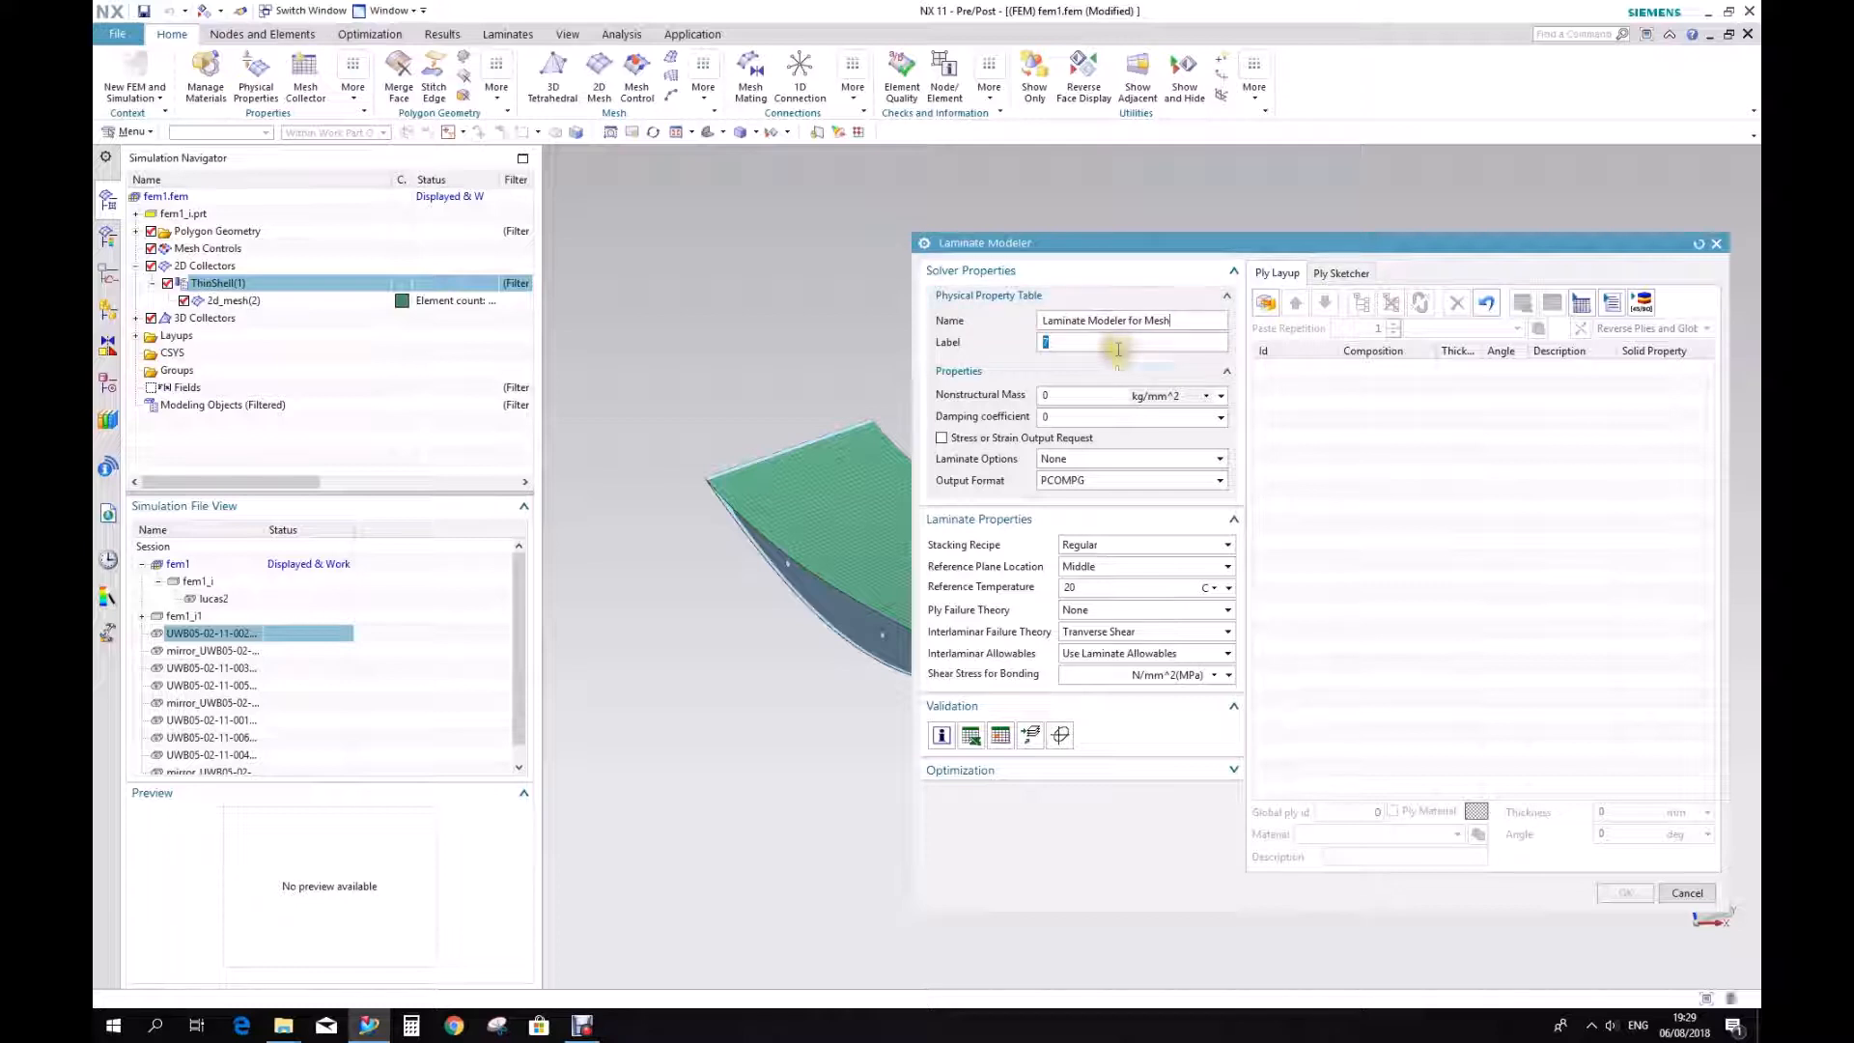
{"action": "type", "text": "7"}
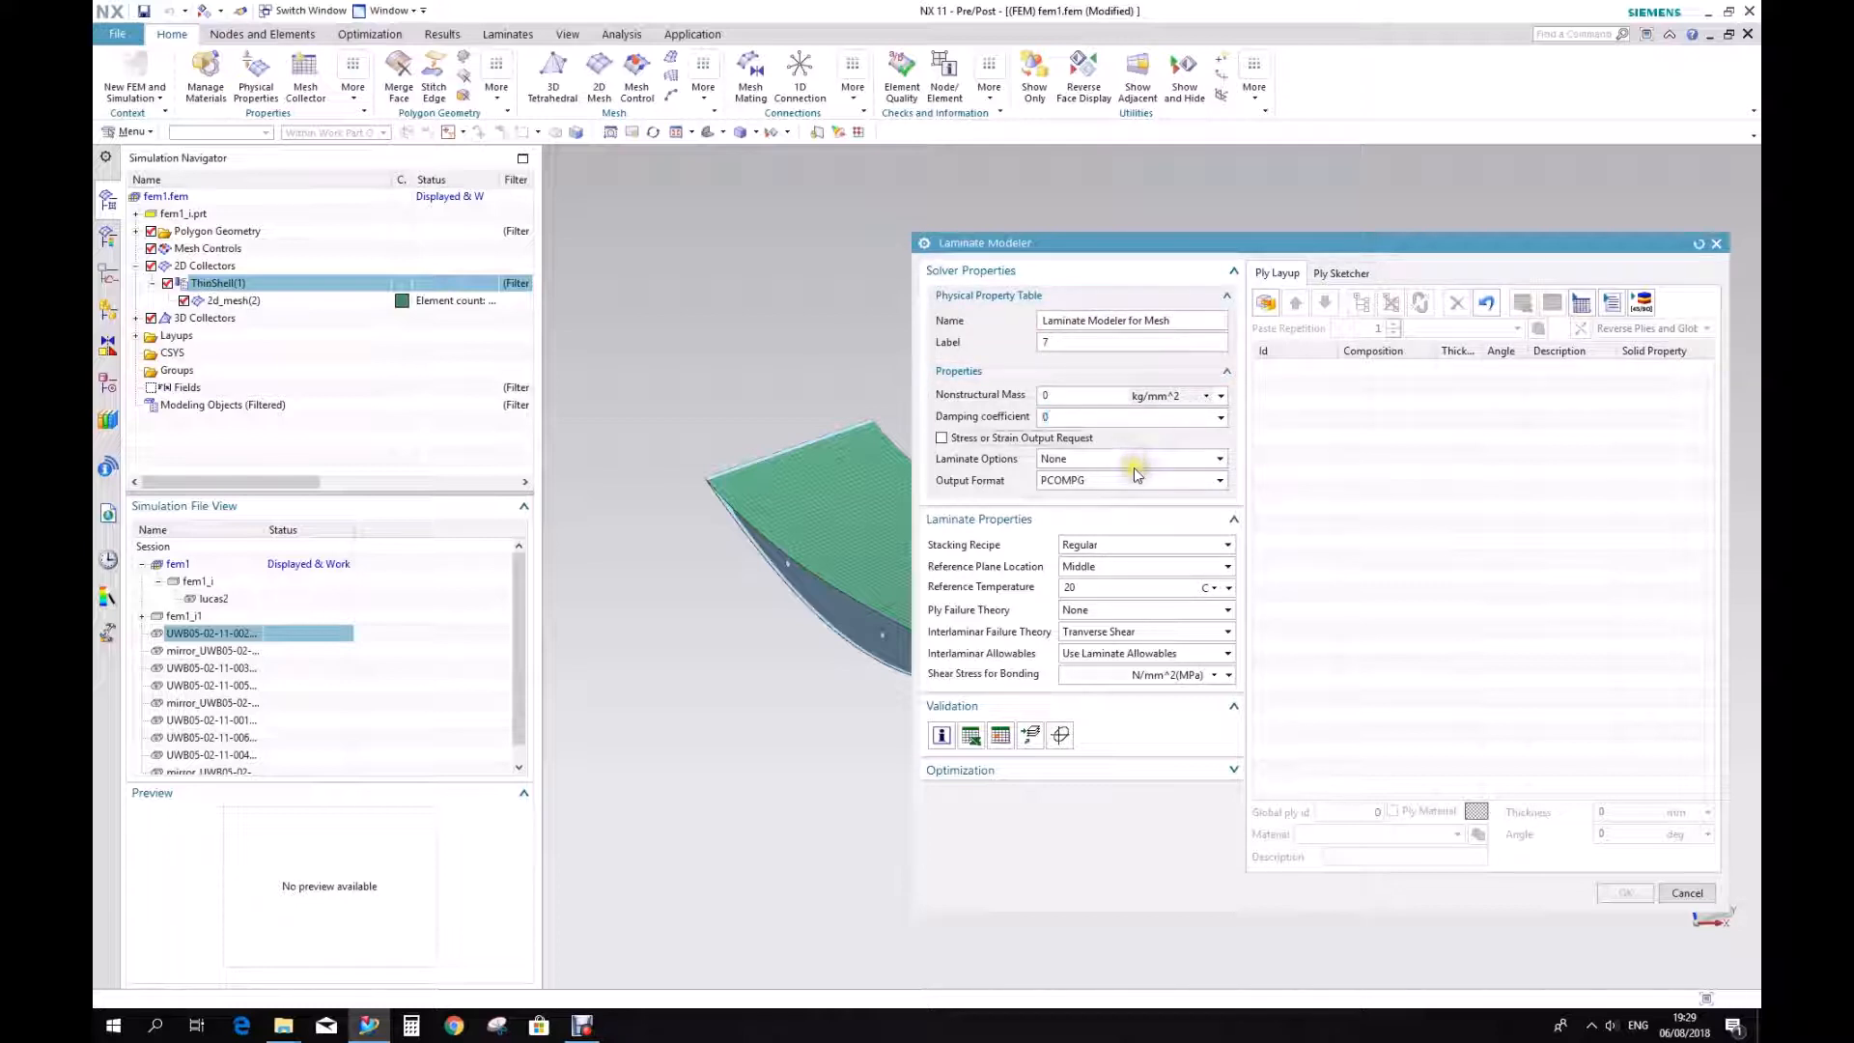
Set stacking inherited from layup, Maximum Stress ply failure, 60 MPa bonding shear, and confirm.
{"action": "left_click", "coordinate": [1219, 480]}
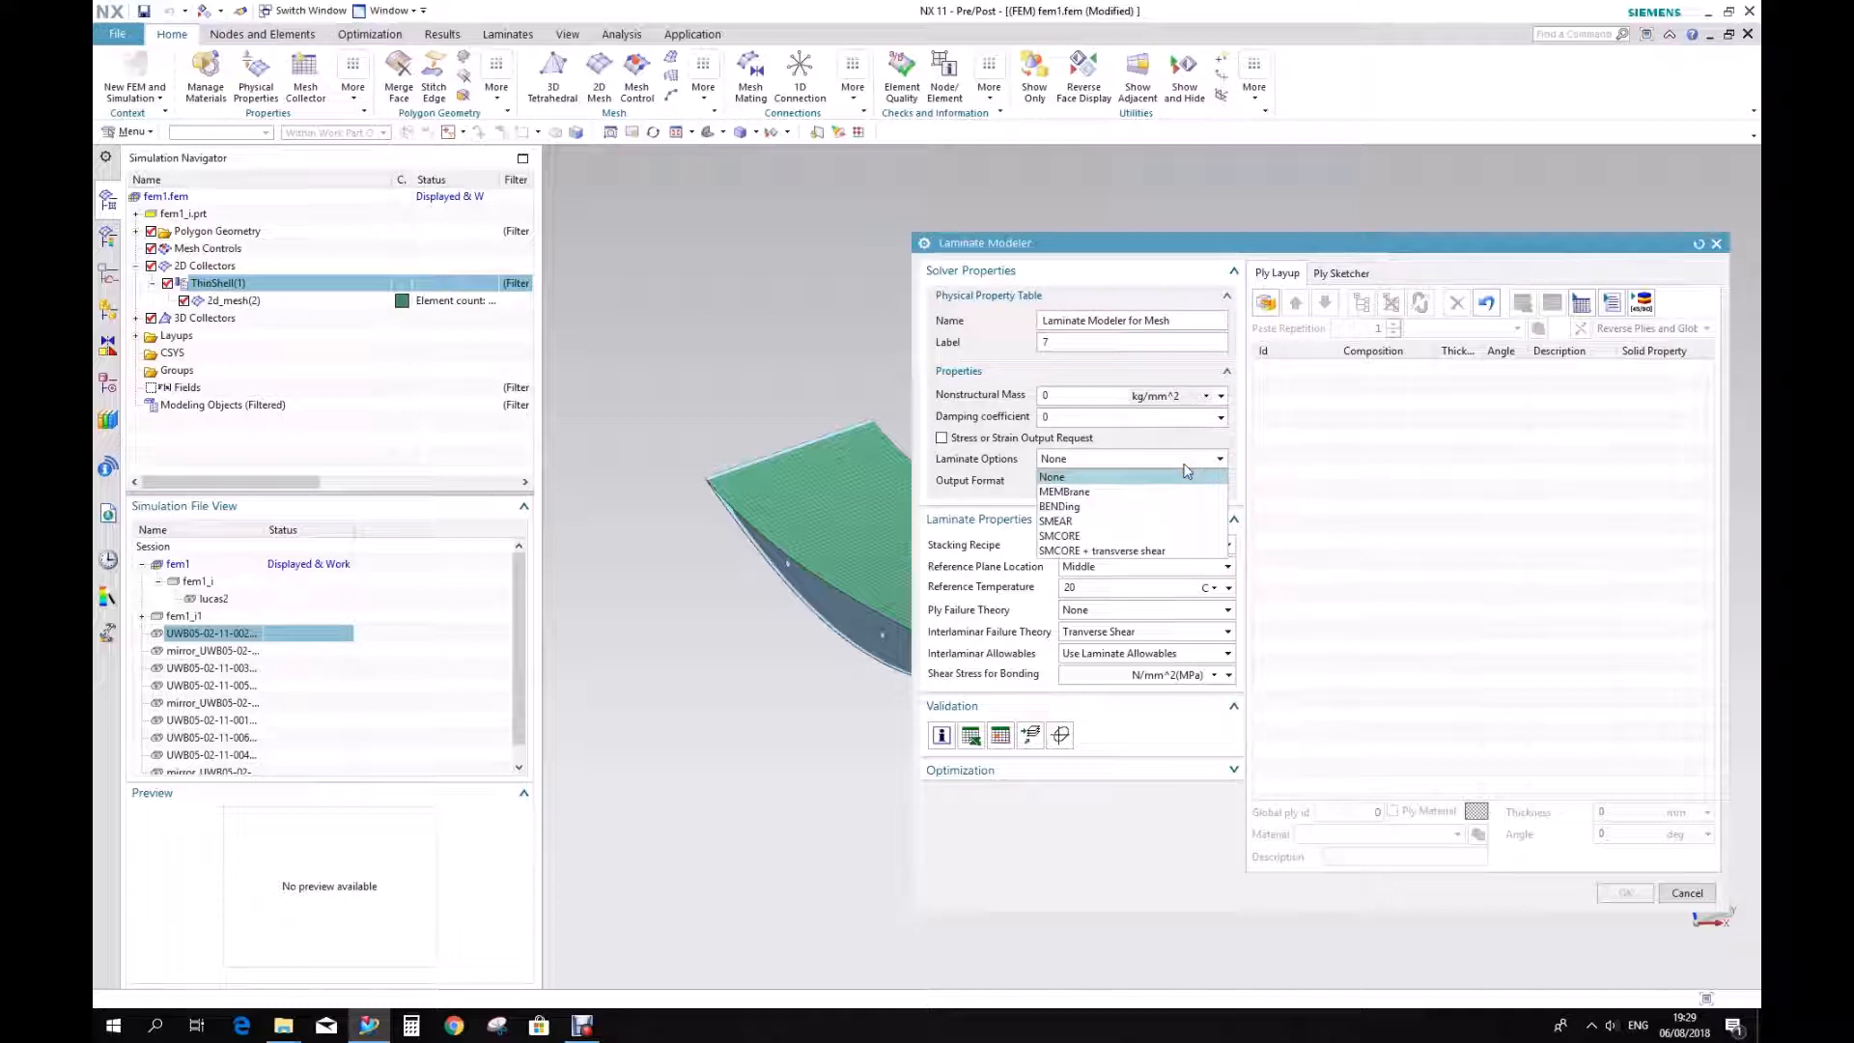
{"action": "left_click", "coordinate": [1052, 476]}
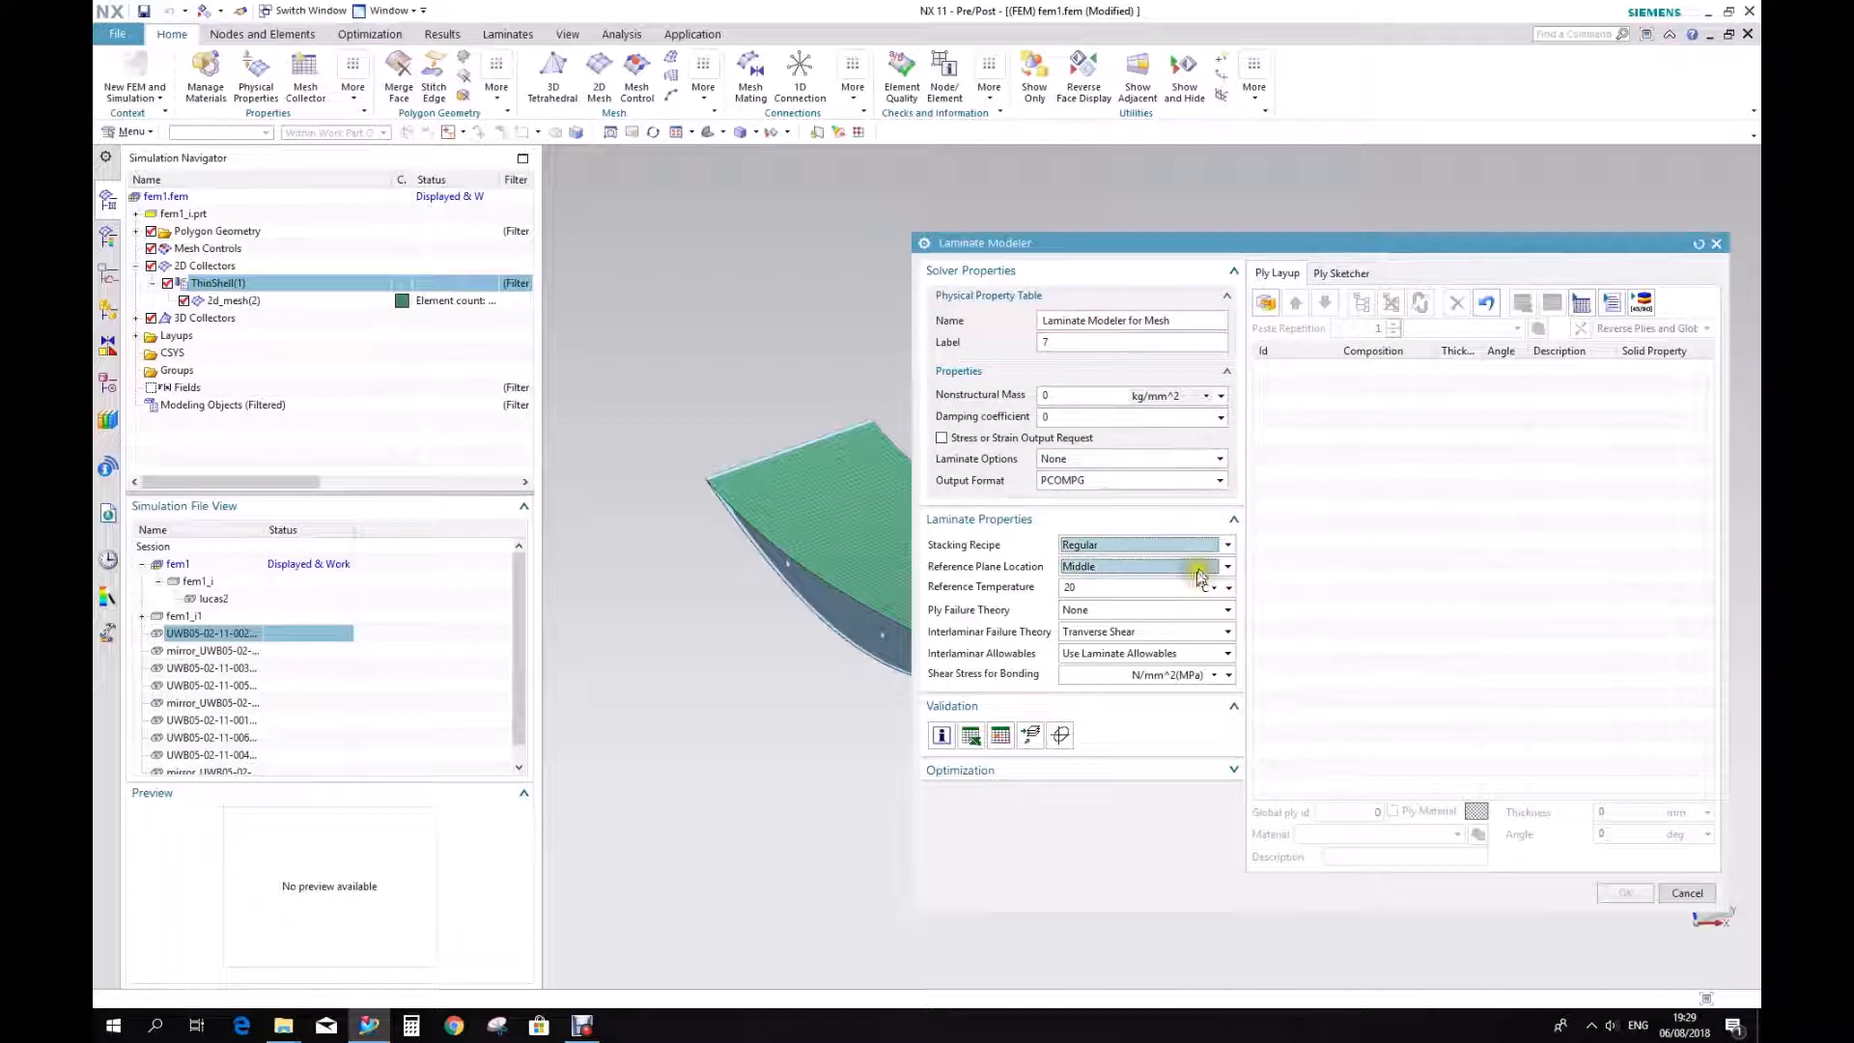
{"action": "left_click", "coordinate": [1226, 545]}
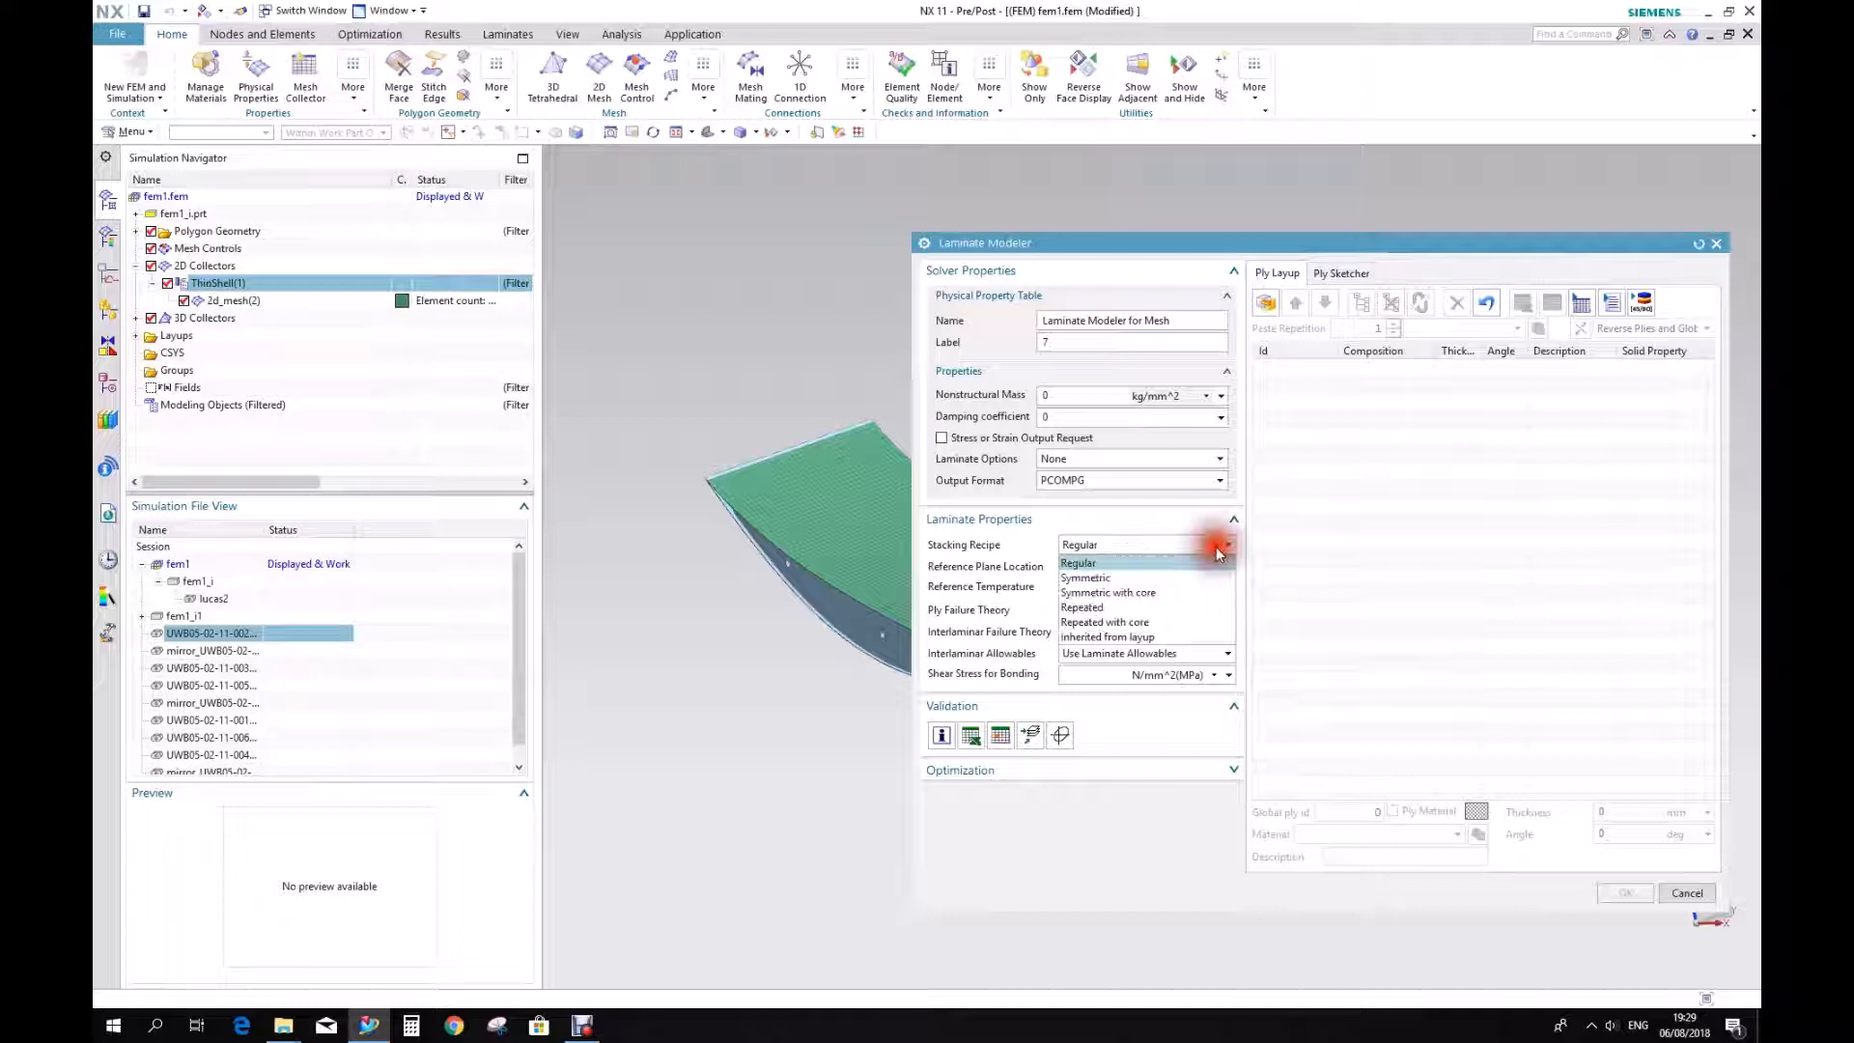
{"action": "mouse_move", "coordinate": [1176, 637]}
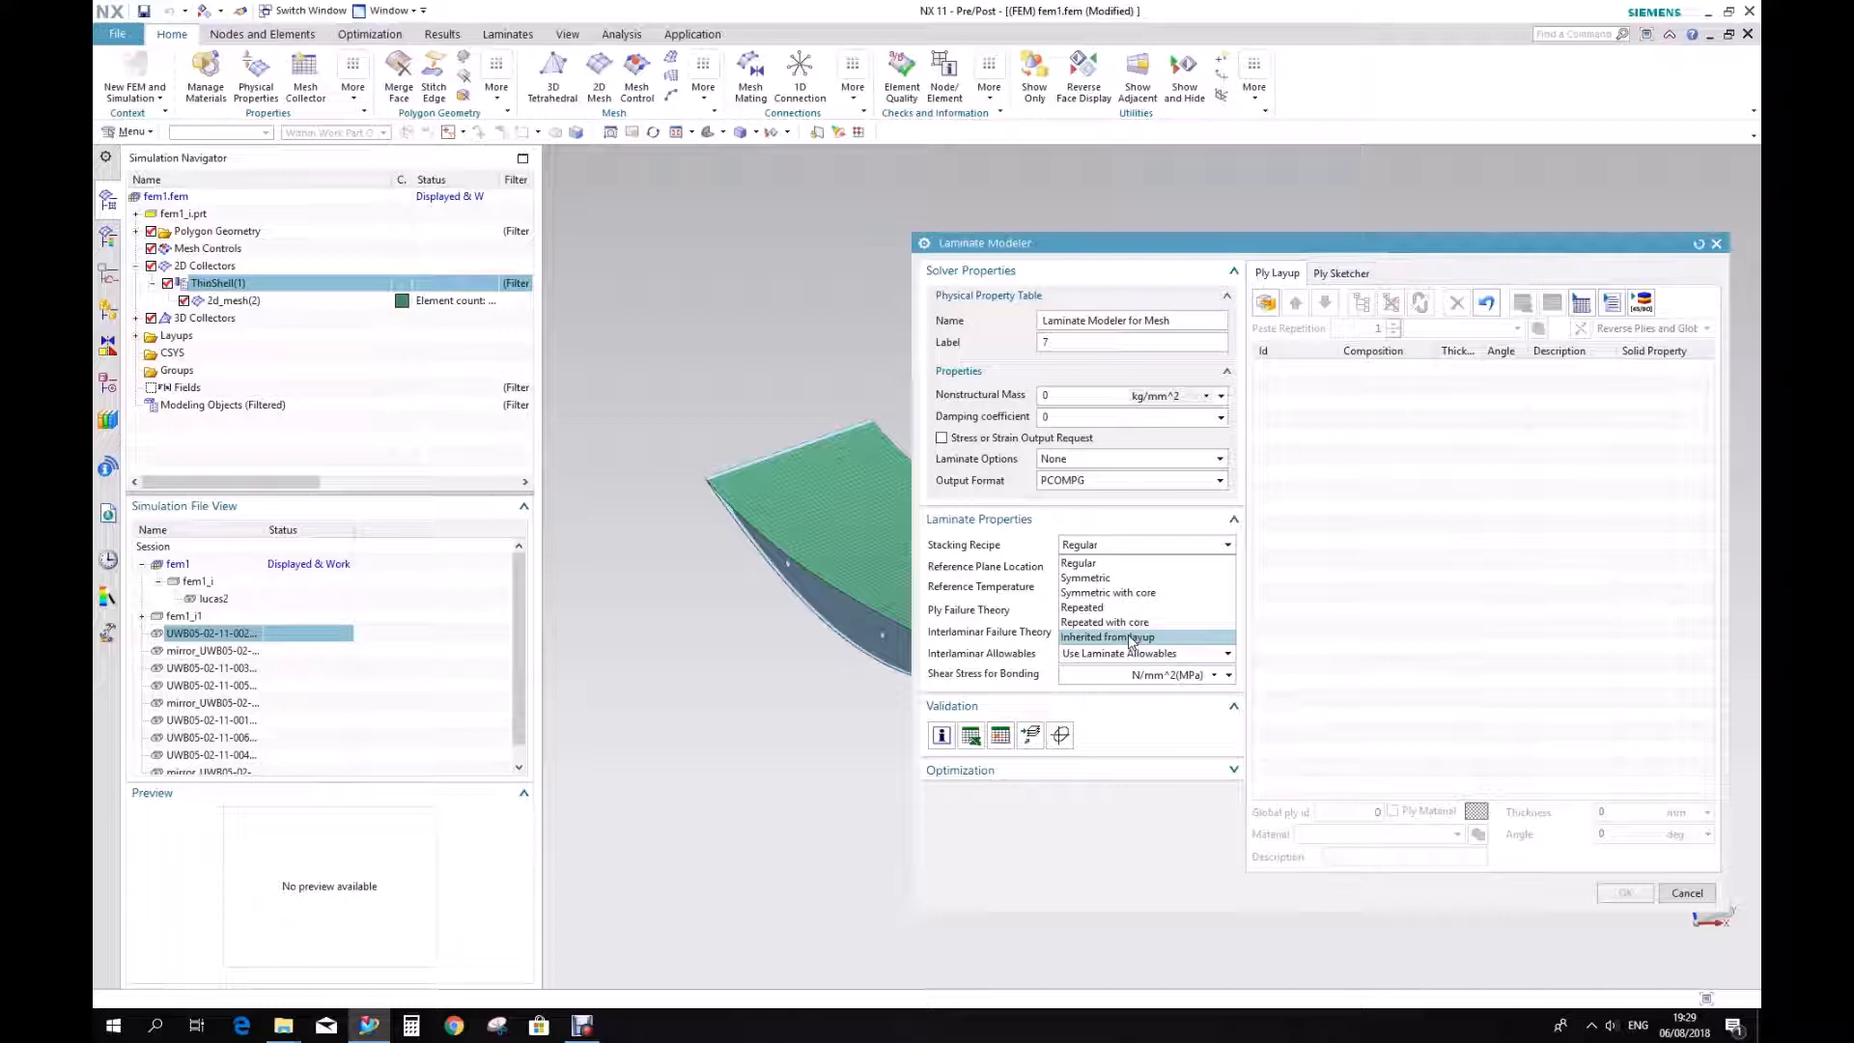
{"action": "left_click", "coordinate": [1107, 637]}
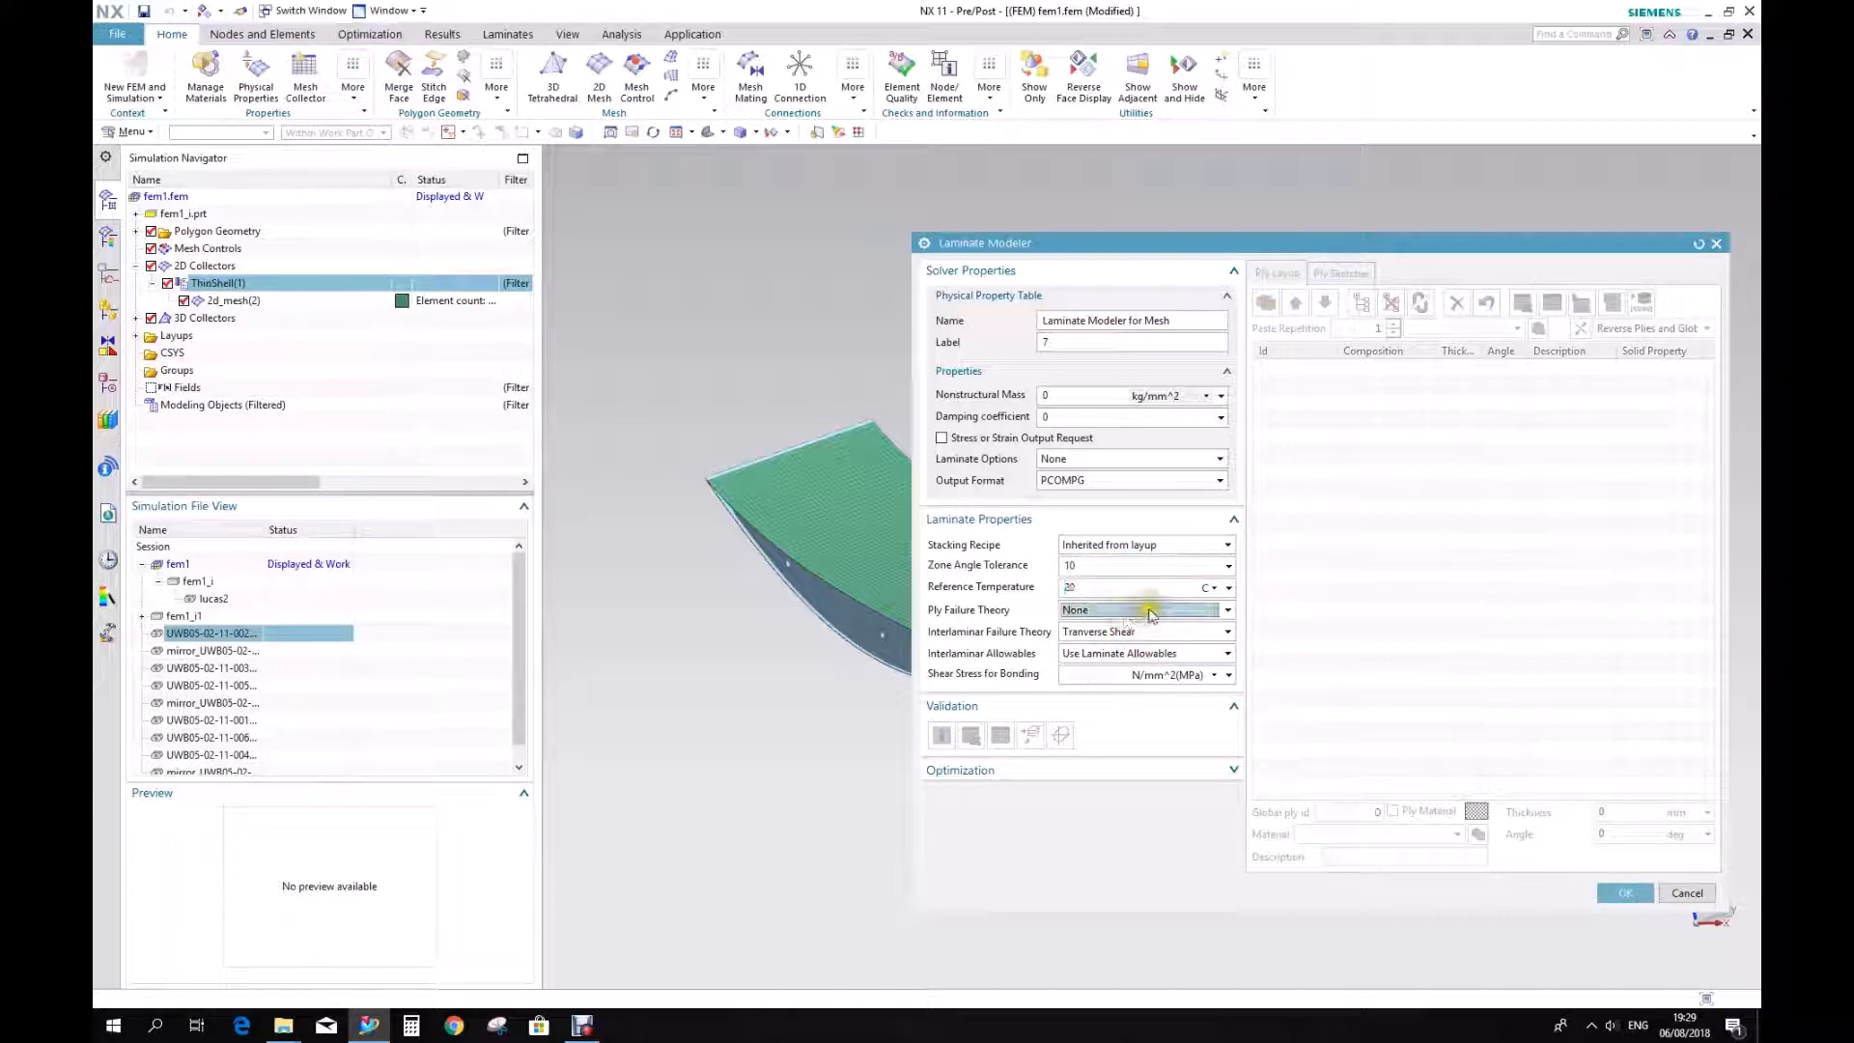
{"action": "left_click", "coordinate": [1227, 610]}
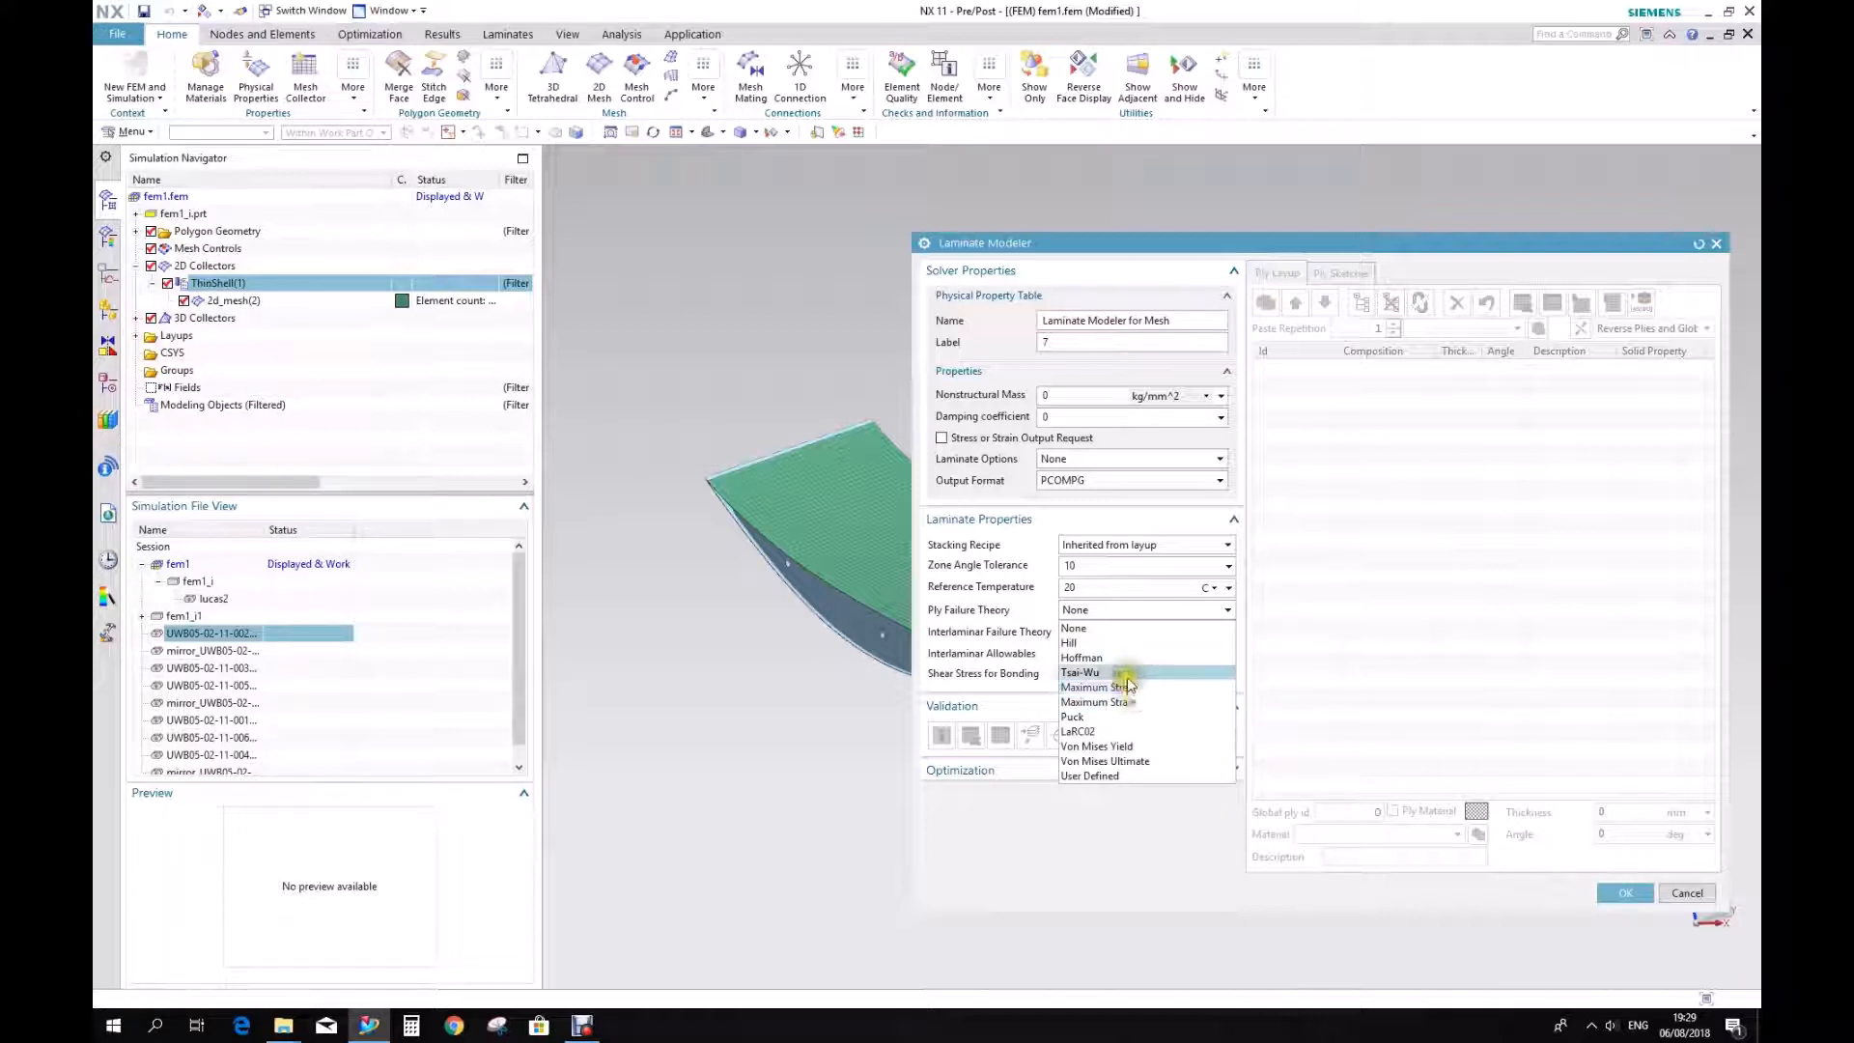
{"action": "mouse_move", "coordinate": [1097, 687]}
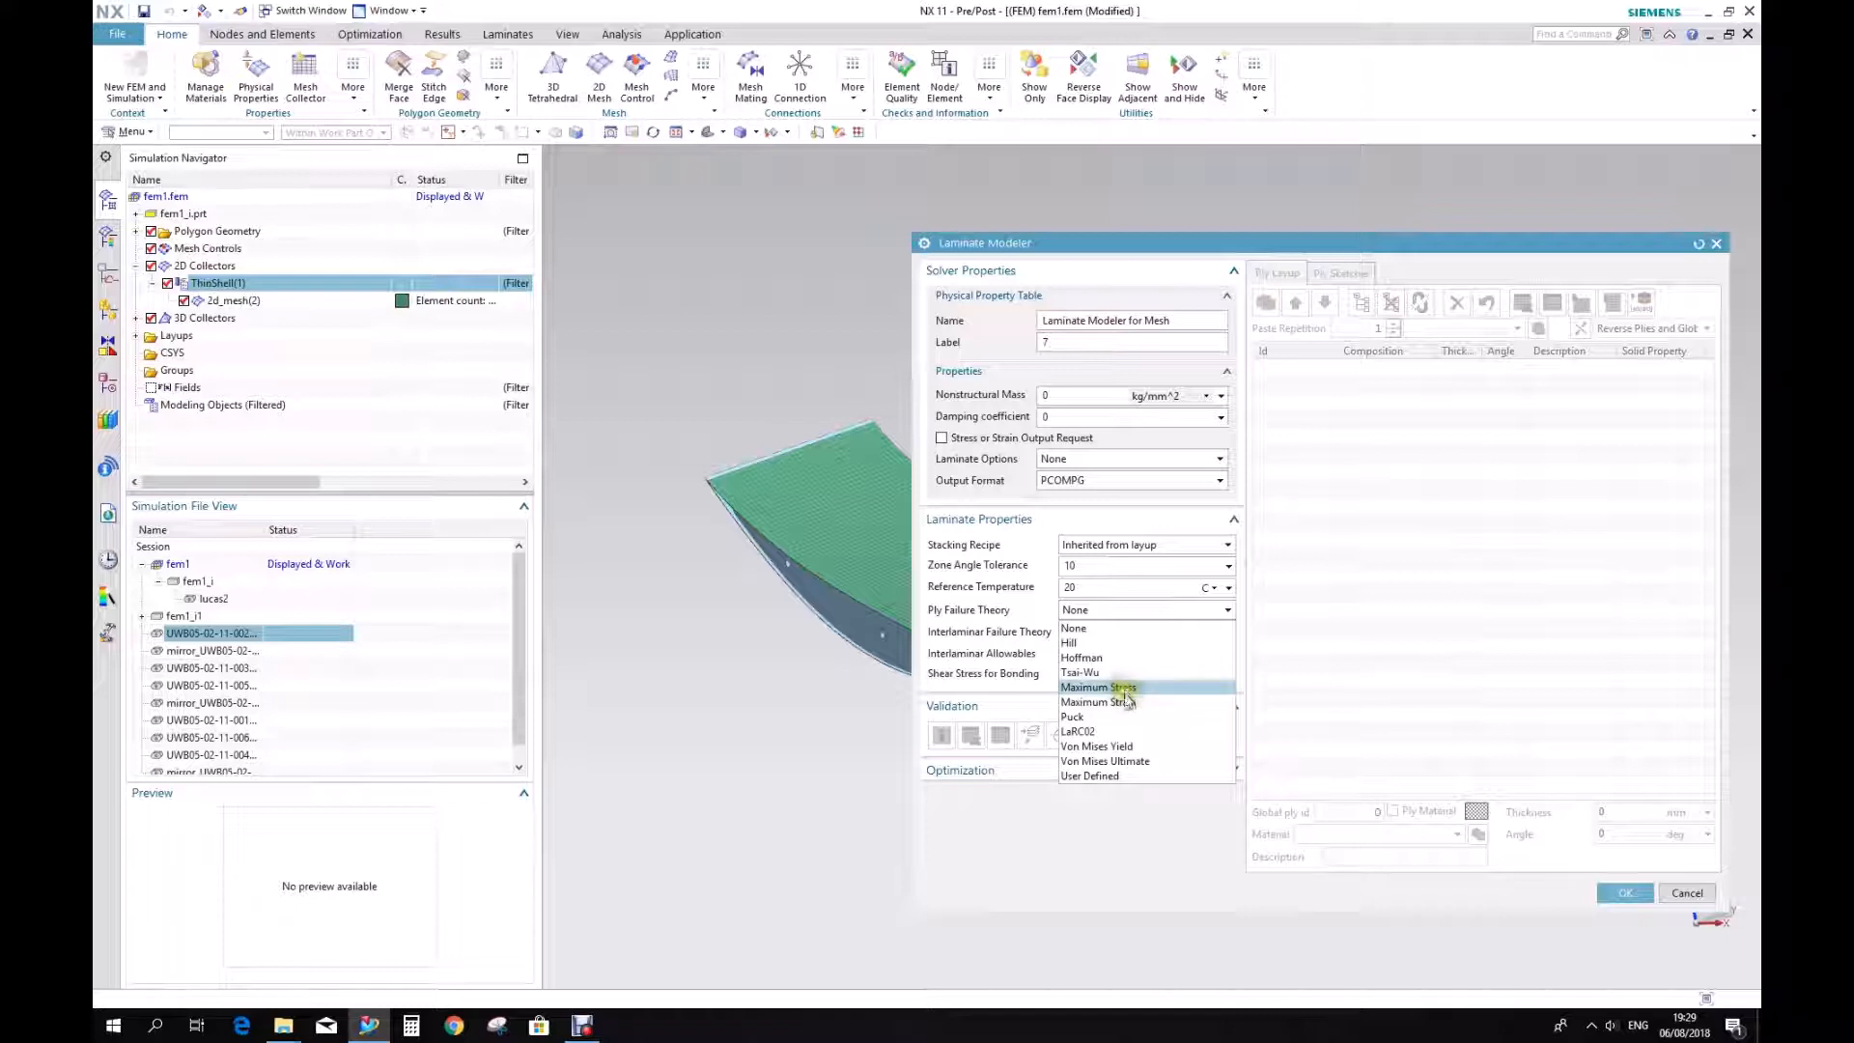
{"action": "left_click", "coordinate": [1096, 687]}
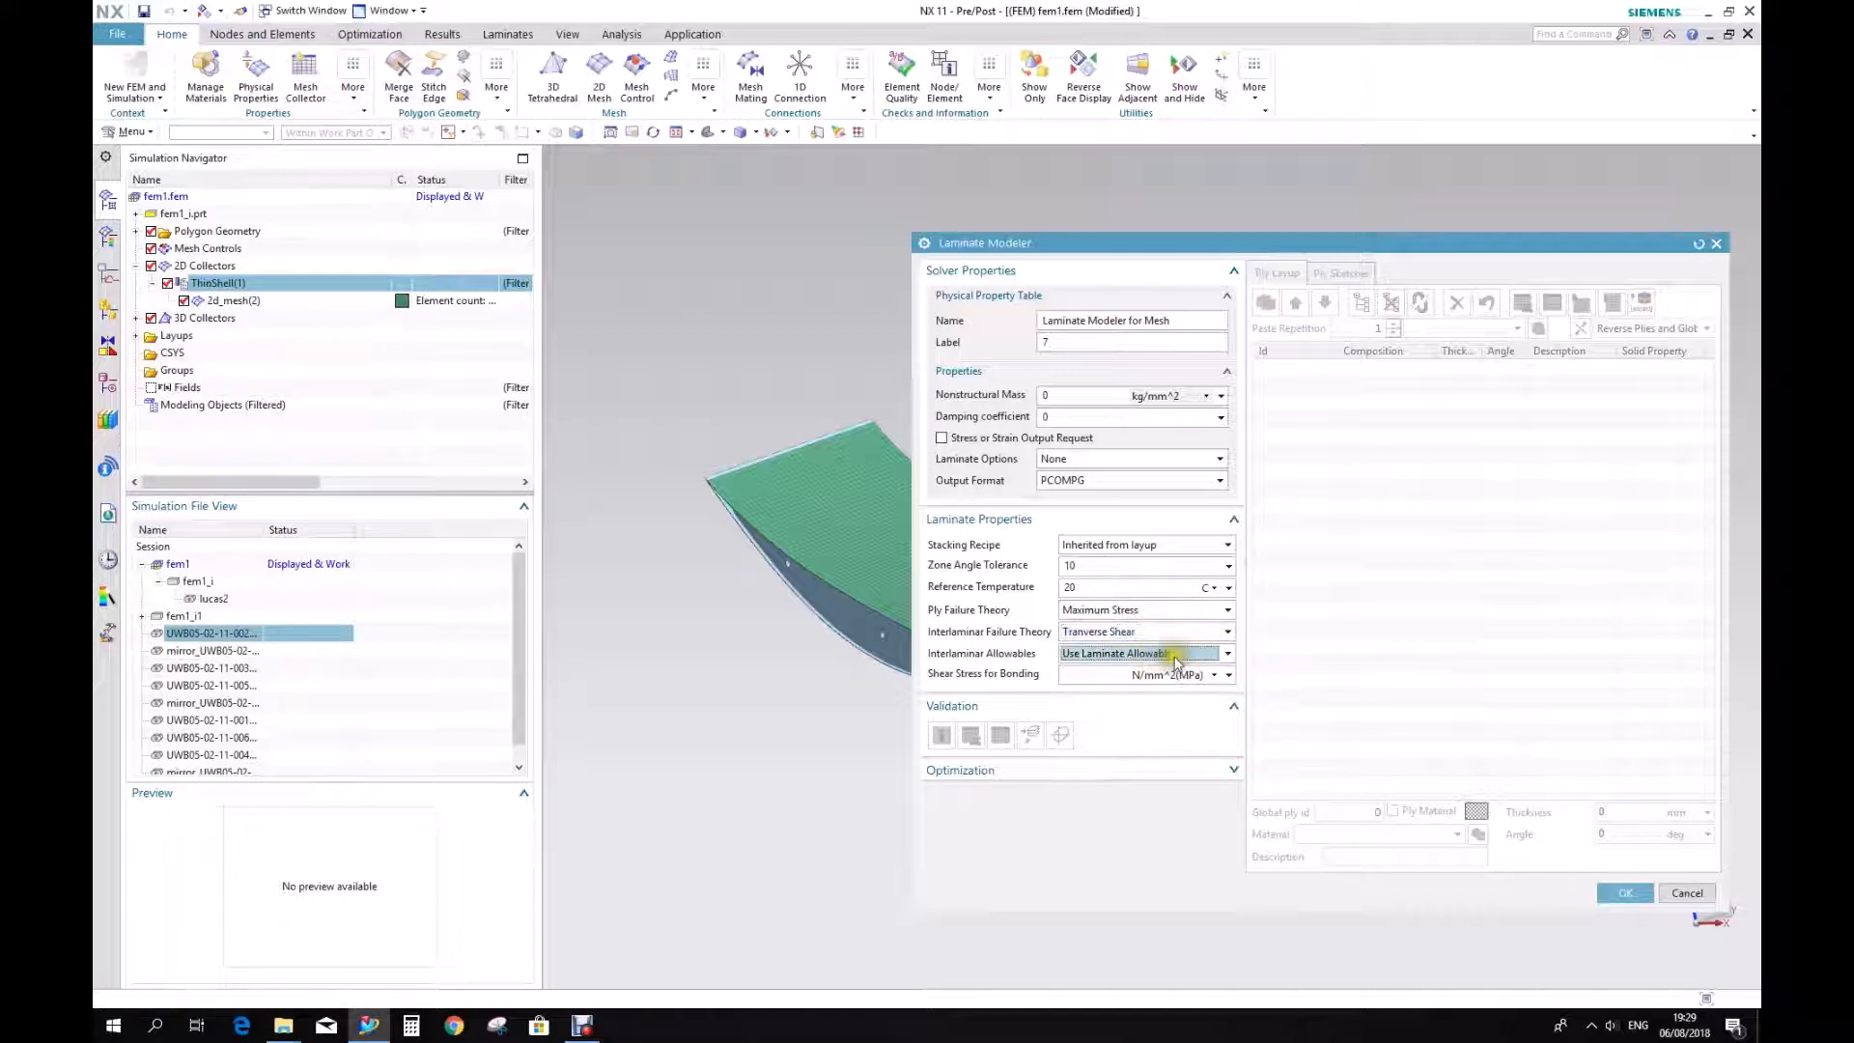
{"action": "left_click", "coordinate": [1223, 653]}
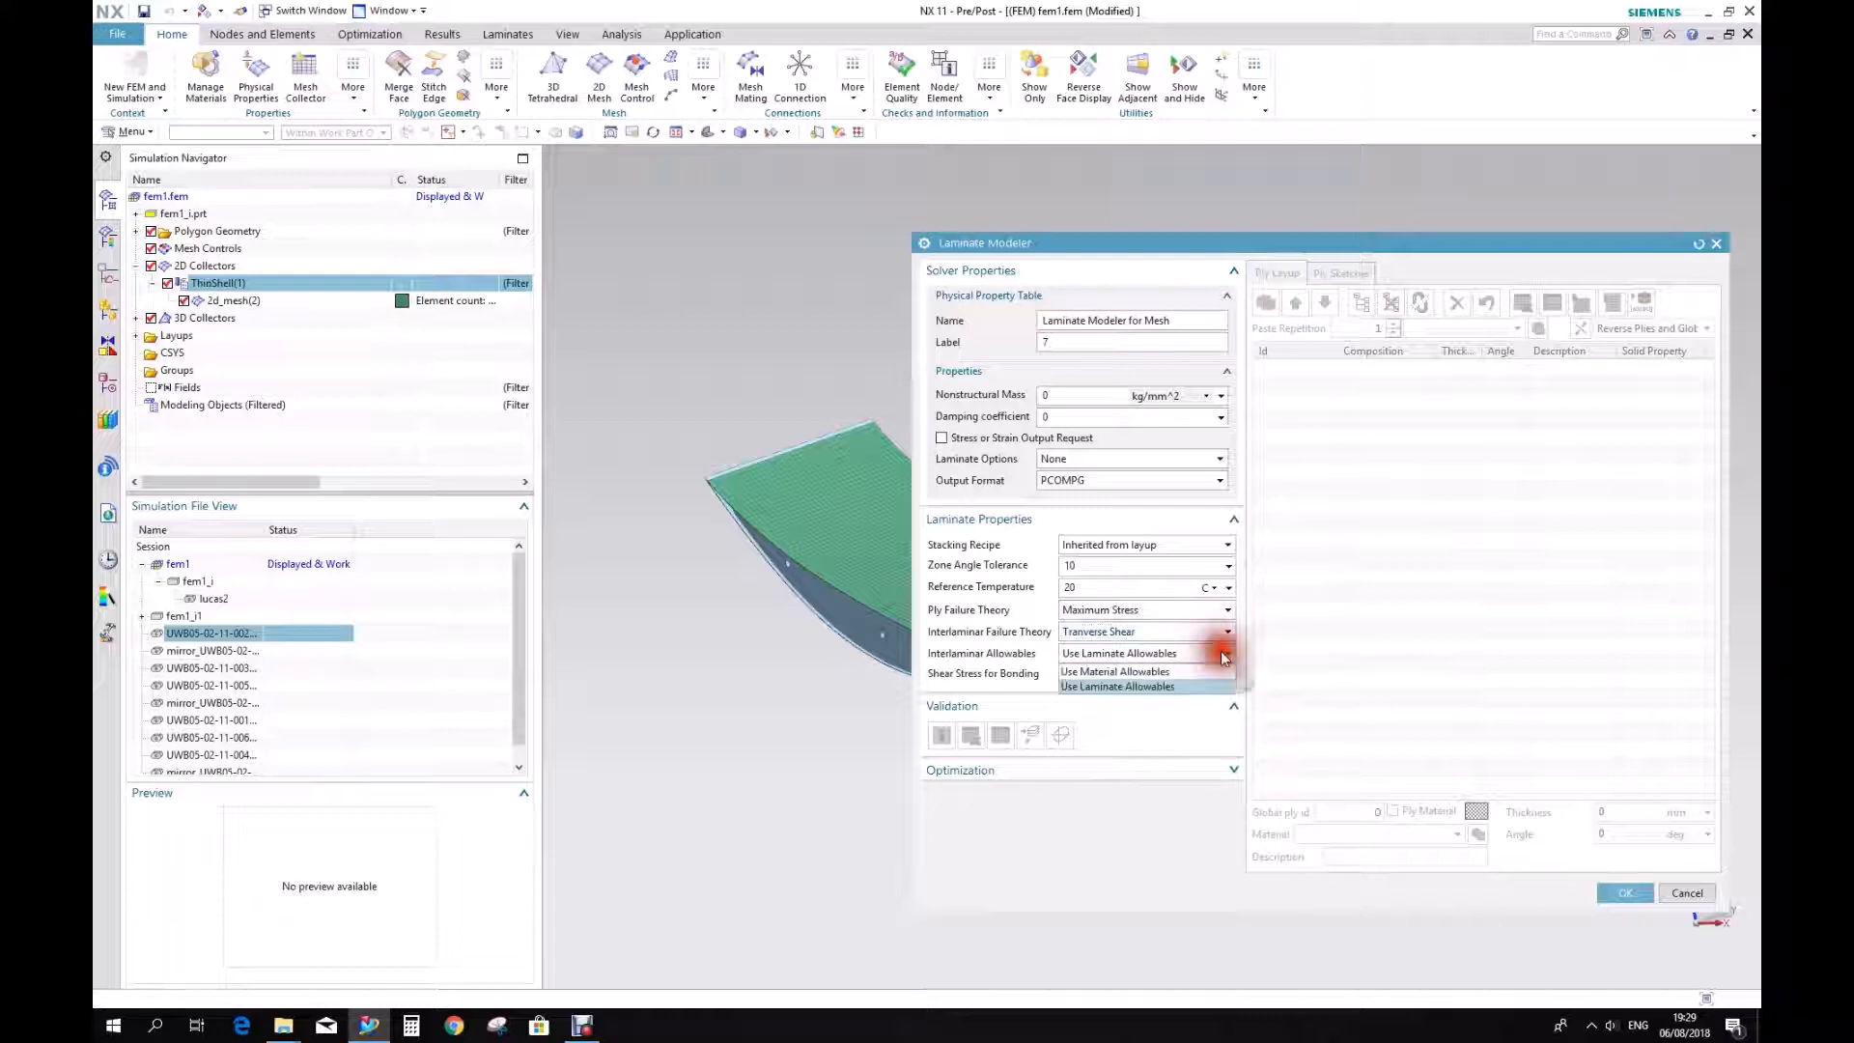
{"action": "left_click", "coordinate": [1118, 652]}
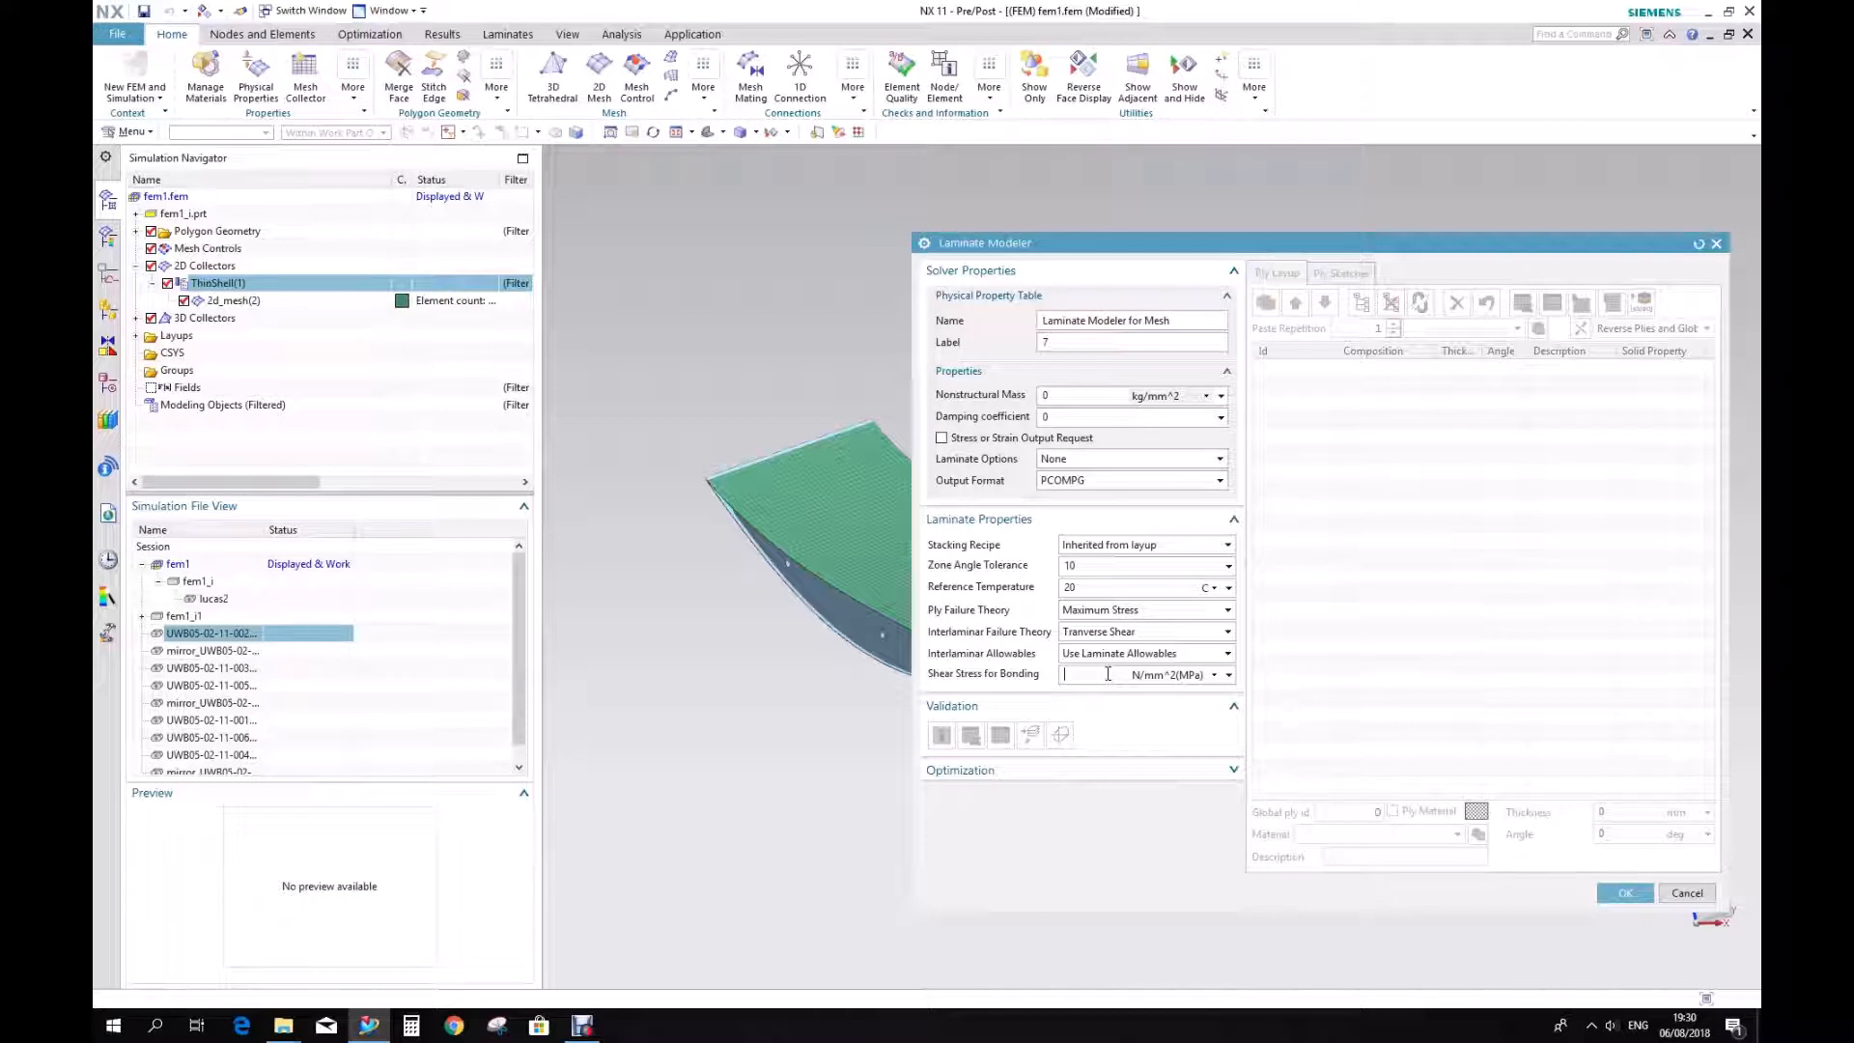
{"action": "type", "text": "0"}
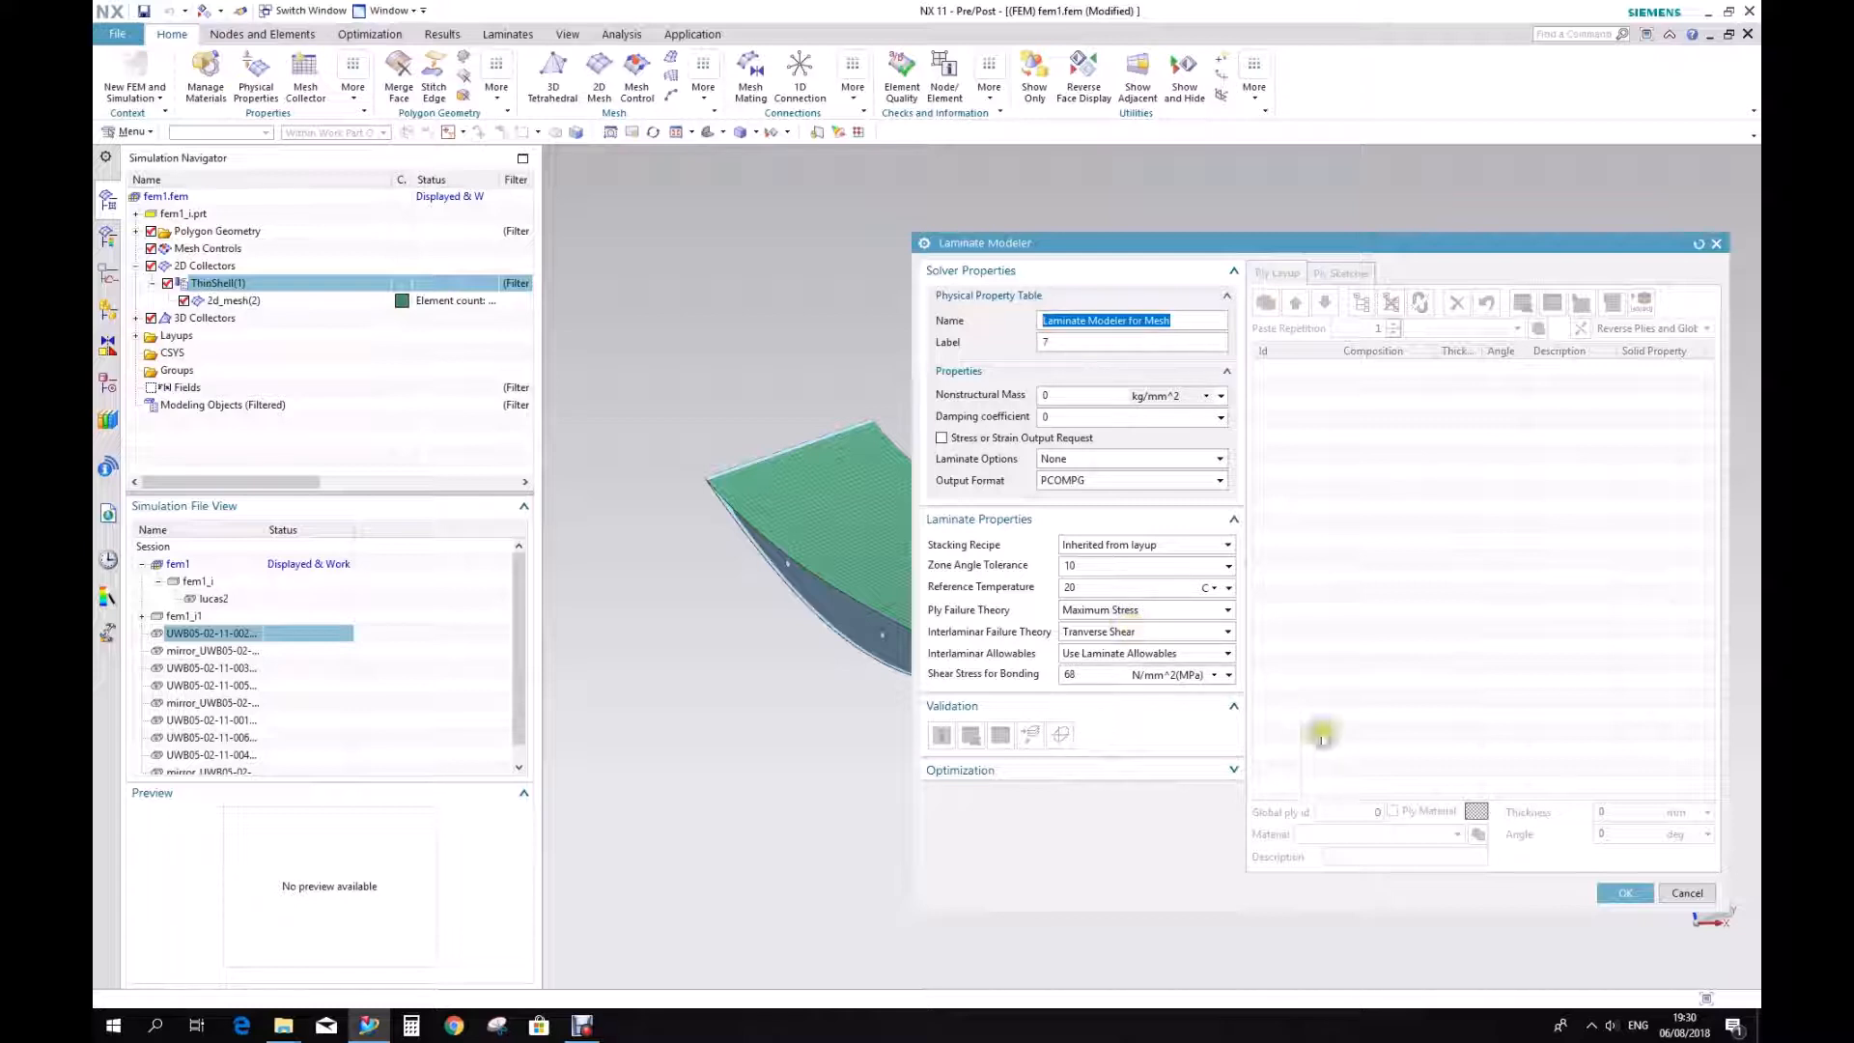
{"action": "left_click", "coordinate": [1623, 892]}
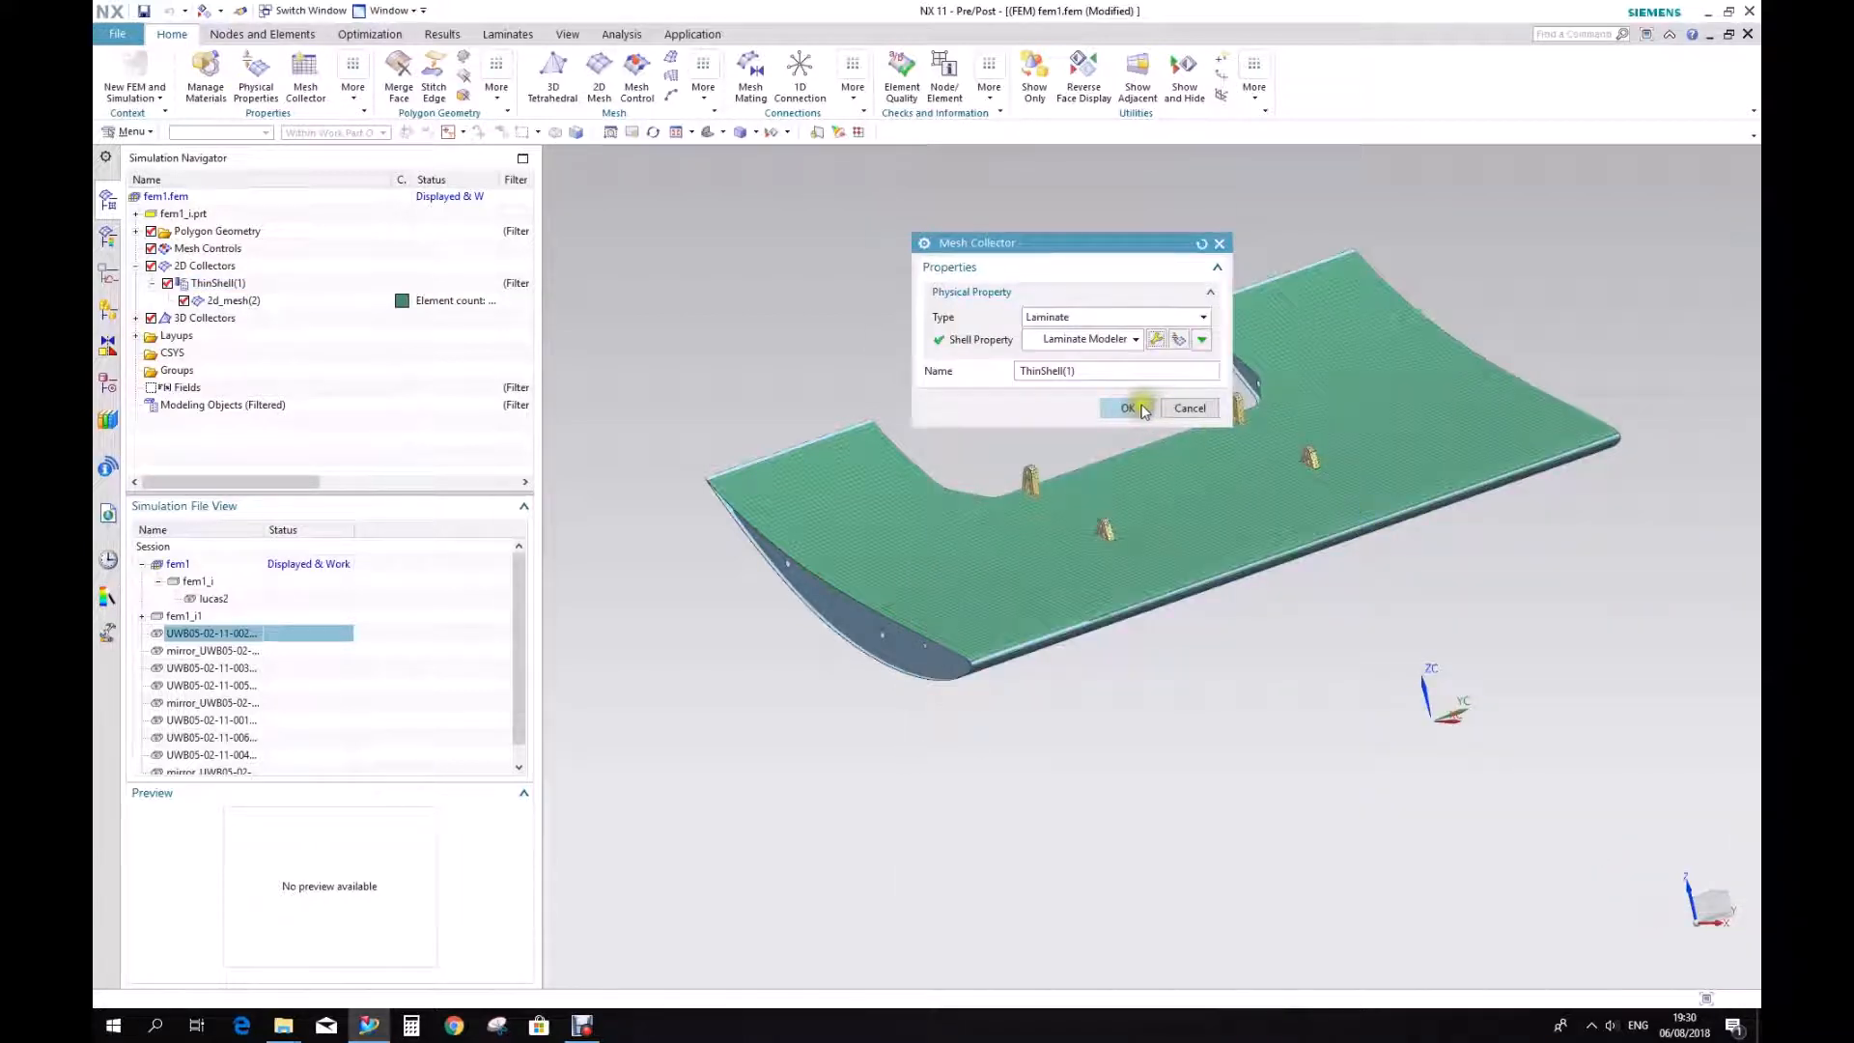
Confirm the laminate Mesh Collector and bring up the 2D Collectors actions.
{"action": "left_click", "coordinate": [1126, 408]}
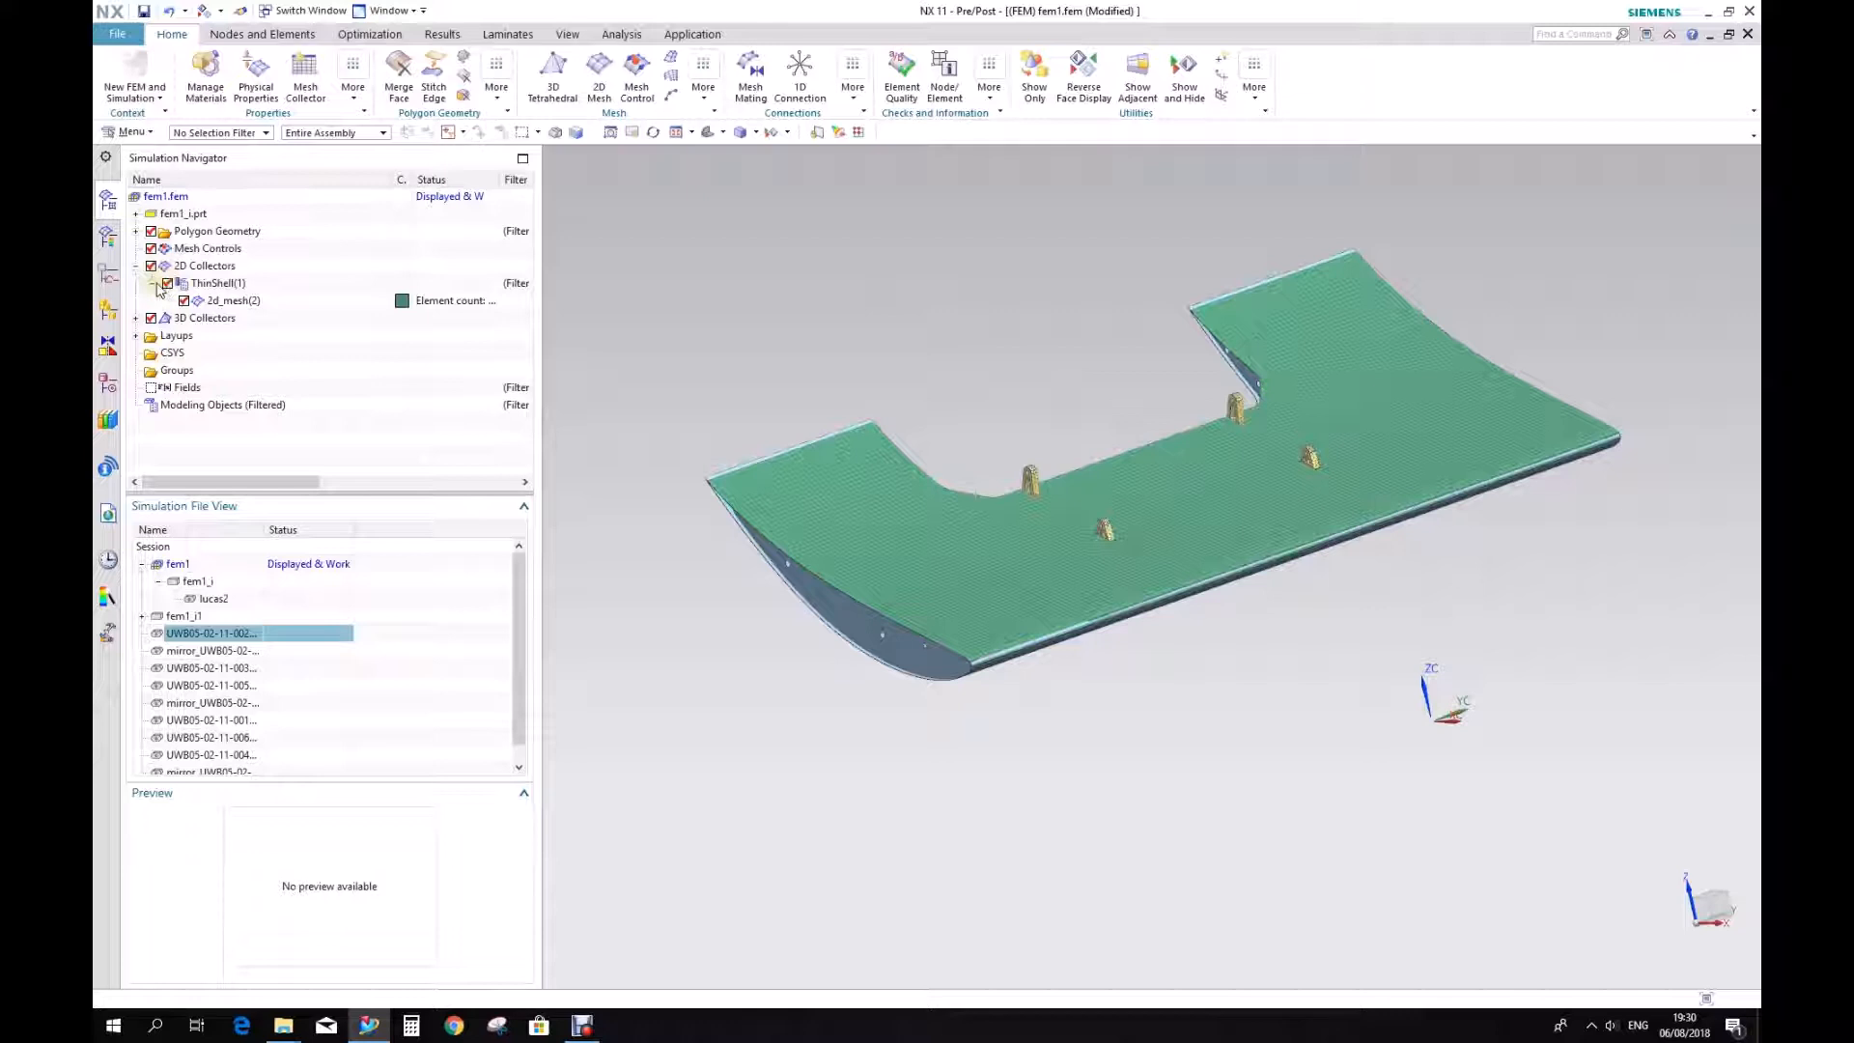
{"action": "left_click", "coordinate": [216, 283]}
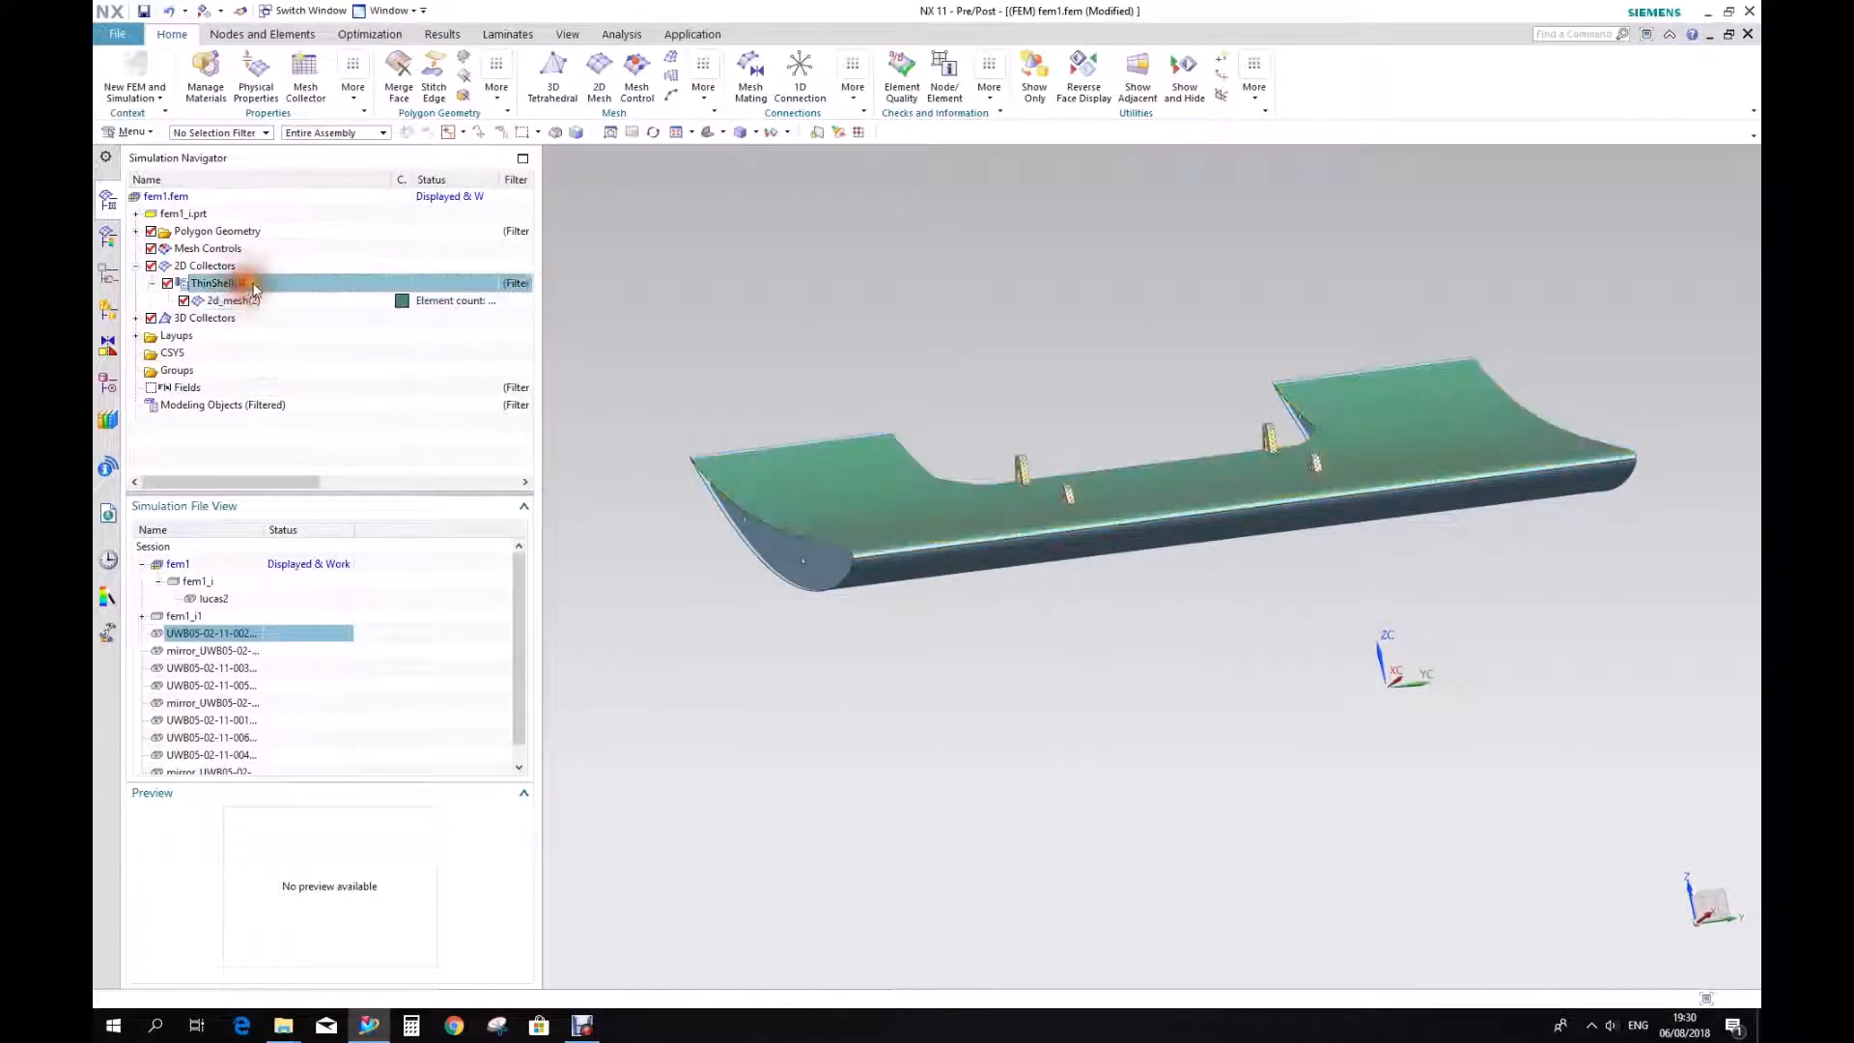
{"action": "right_click", "coordinate": [212, 283]}
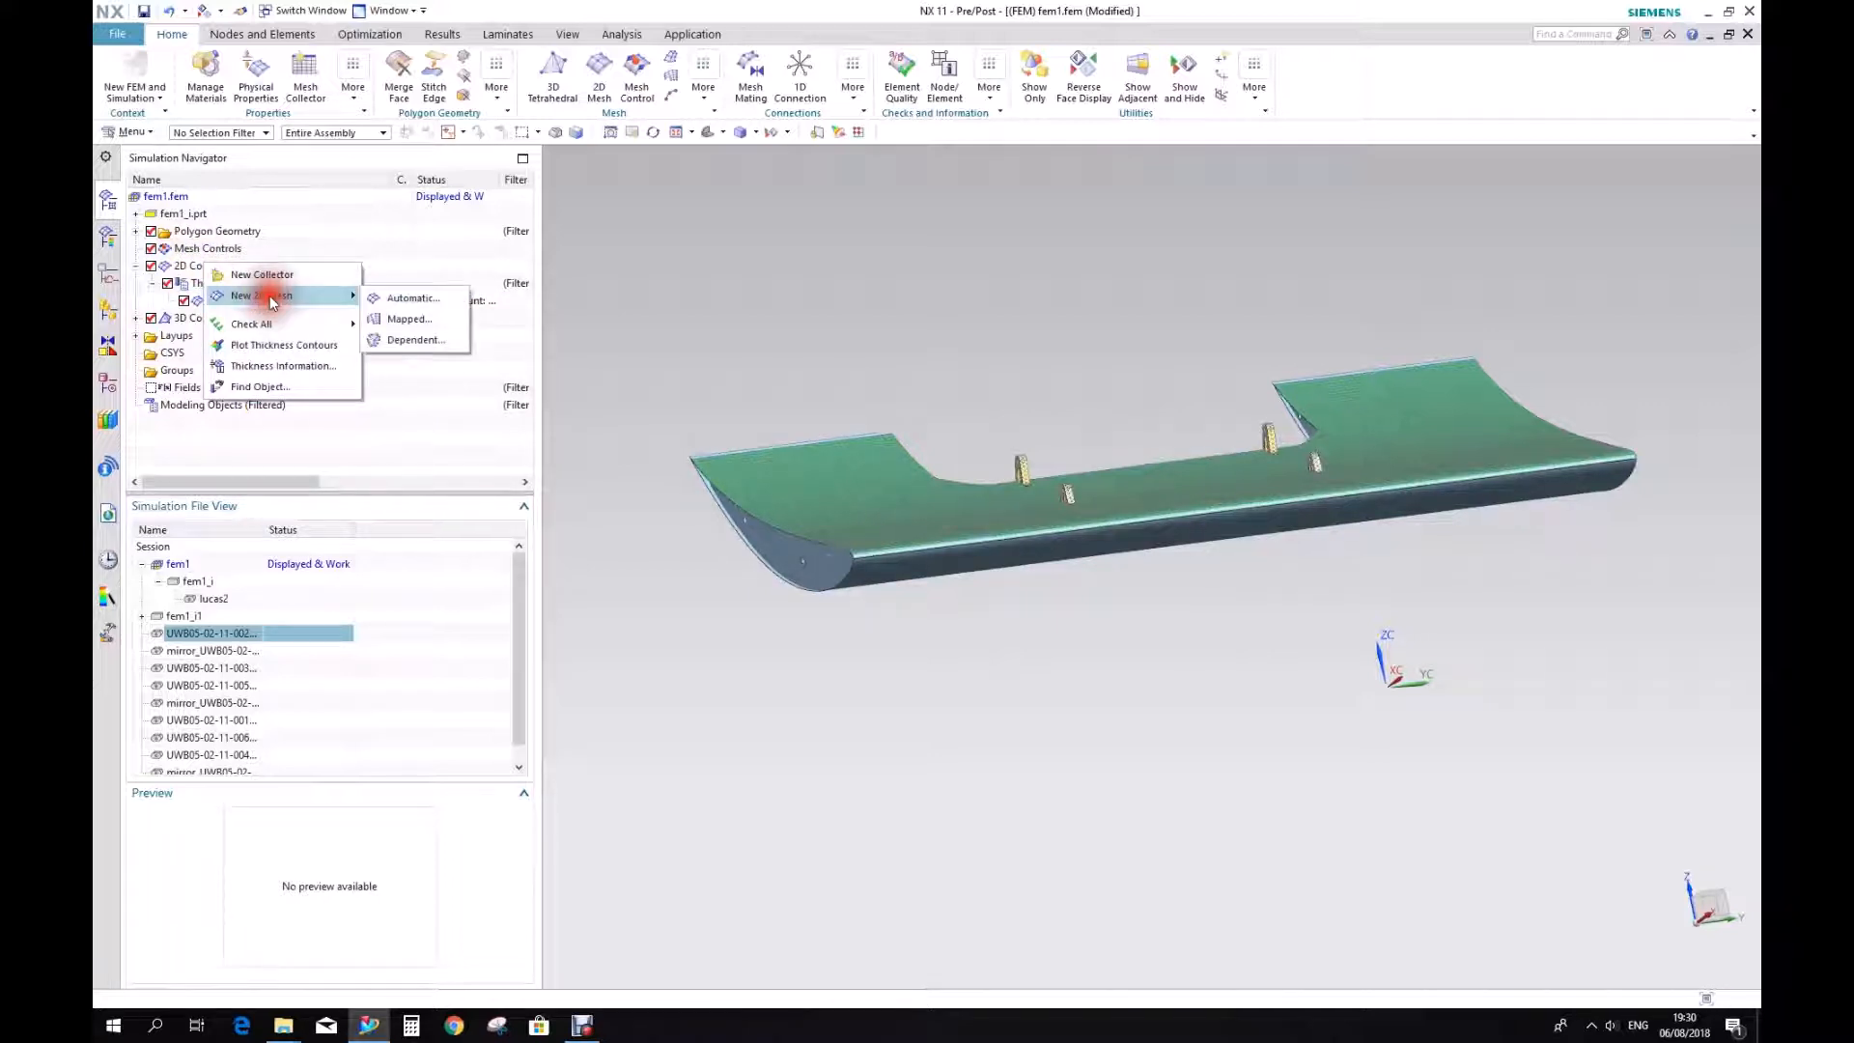
Mesh four more wing faces with CQUAD4 elements into ThinShell(1) as 2d_mesh(2).
{"action": "left_click", "coordinate": [412, 298]}
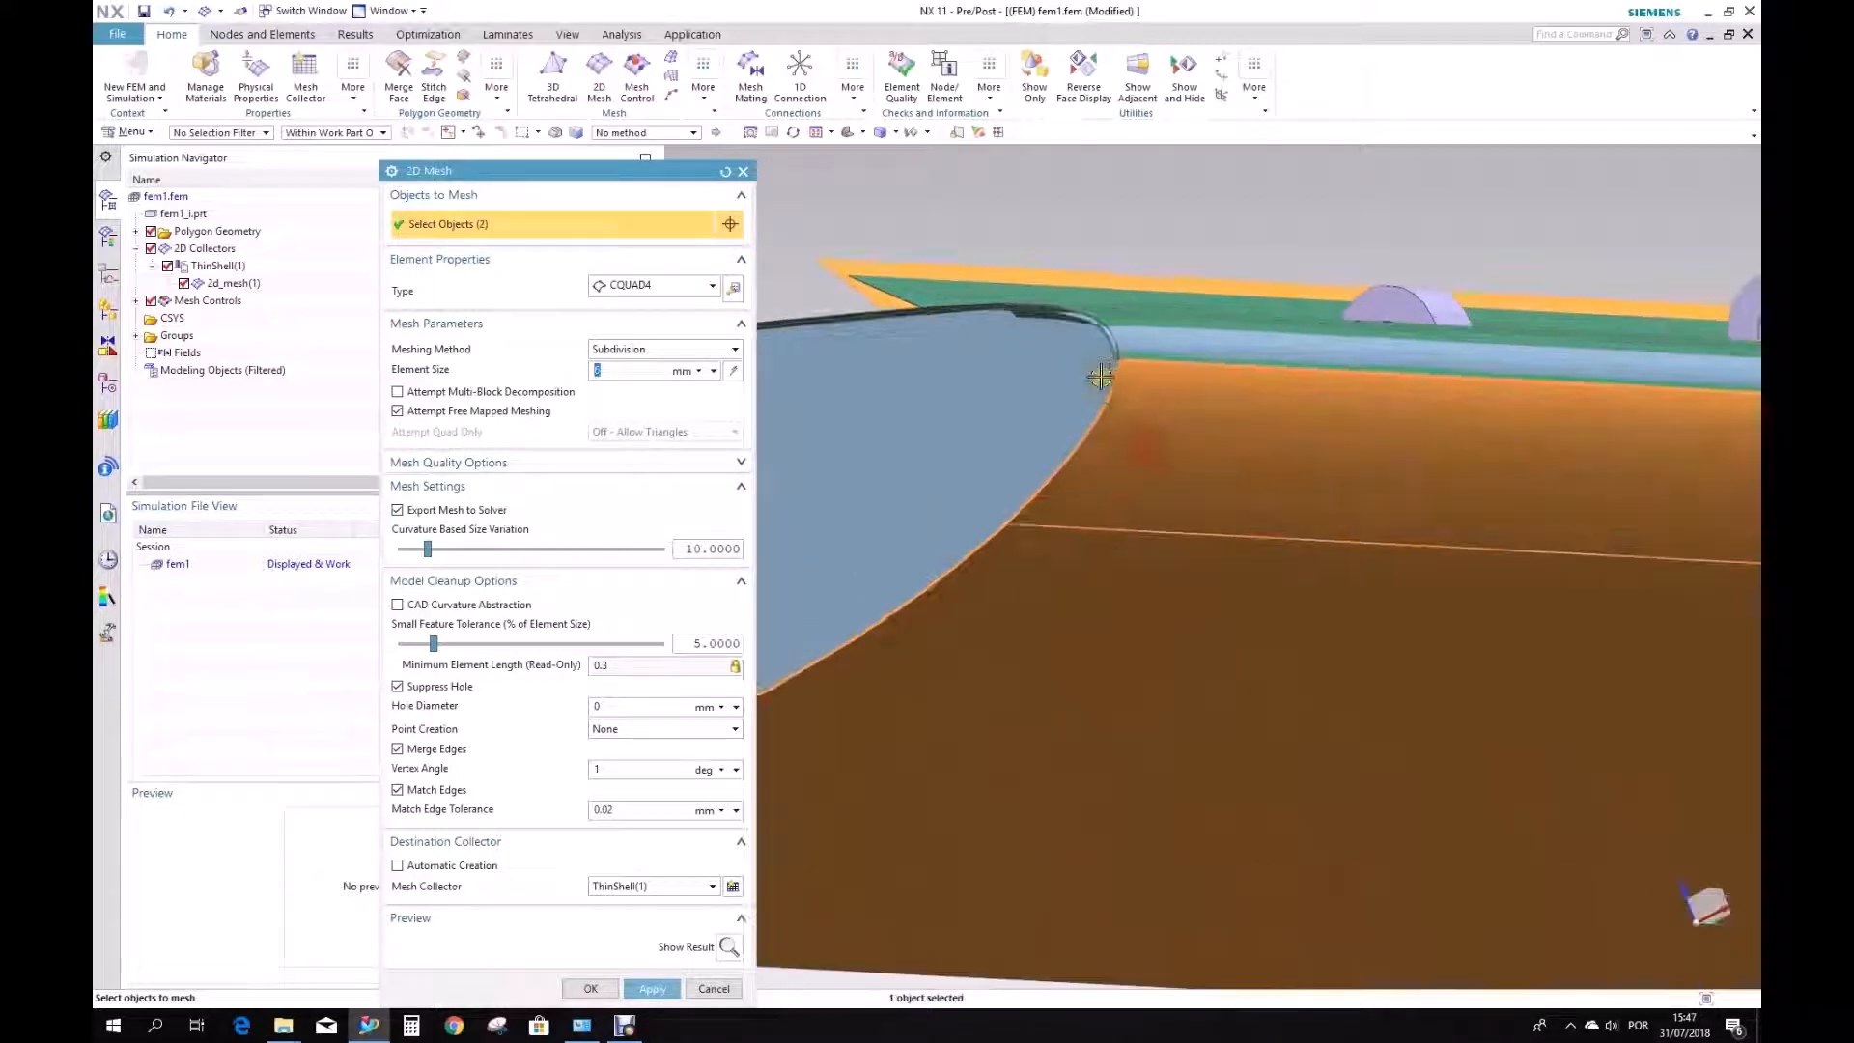
{"action": "left_click_drag", "start_coordinate": [1100, 375], "coordinate": [1238, 560]}
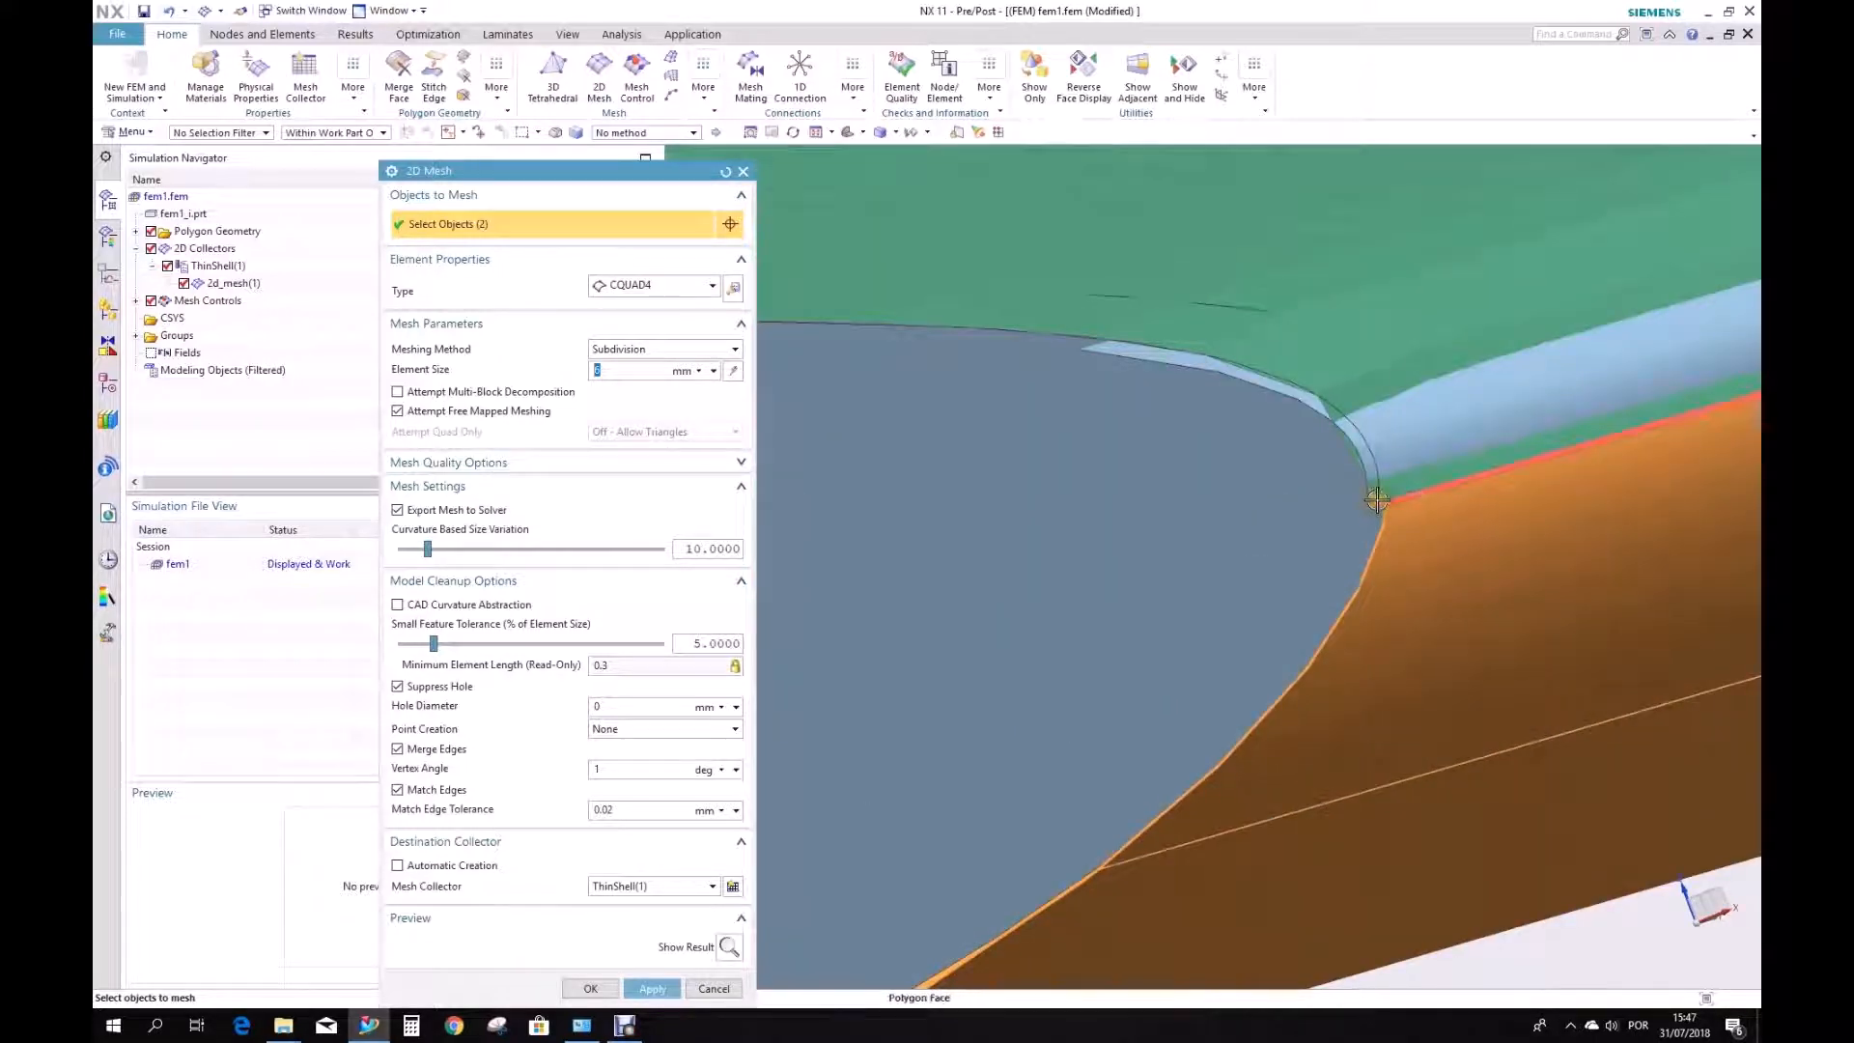
{"action": "left_click", "coordinate": [1371, 490]}
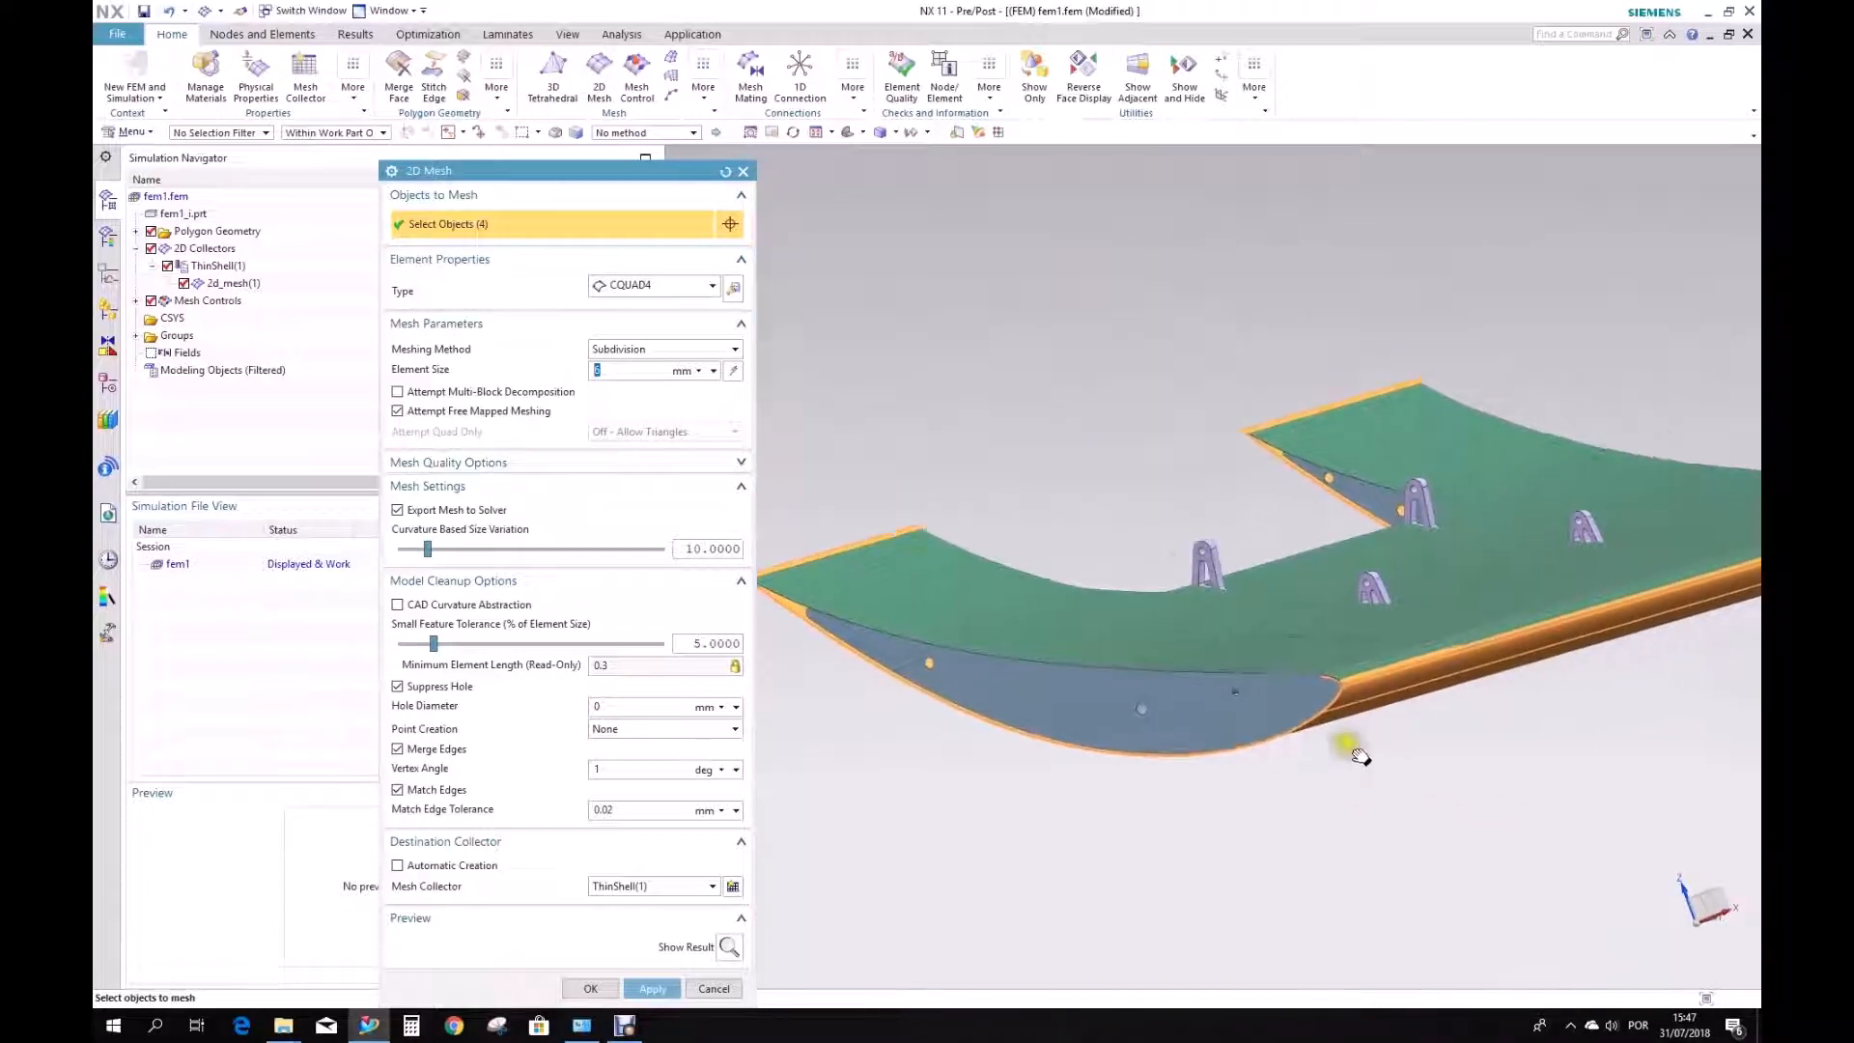
{"action": "left_click_drag", "start_coordinate": [1359, 757], "coordinate": [1369, 763]}
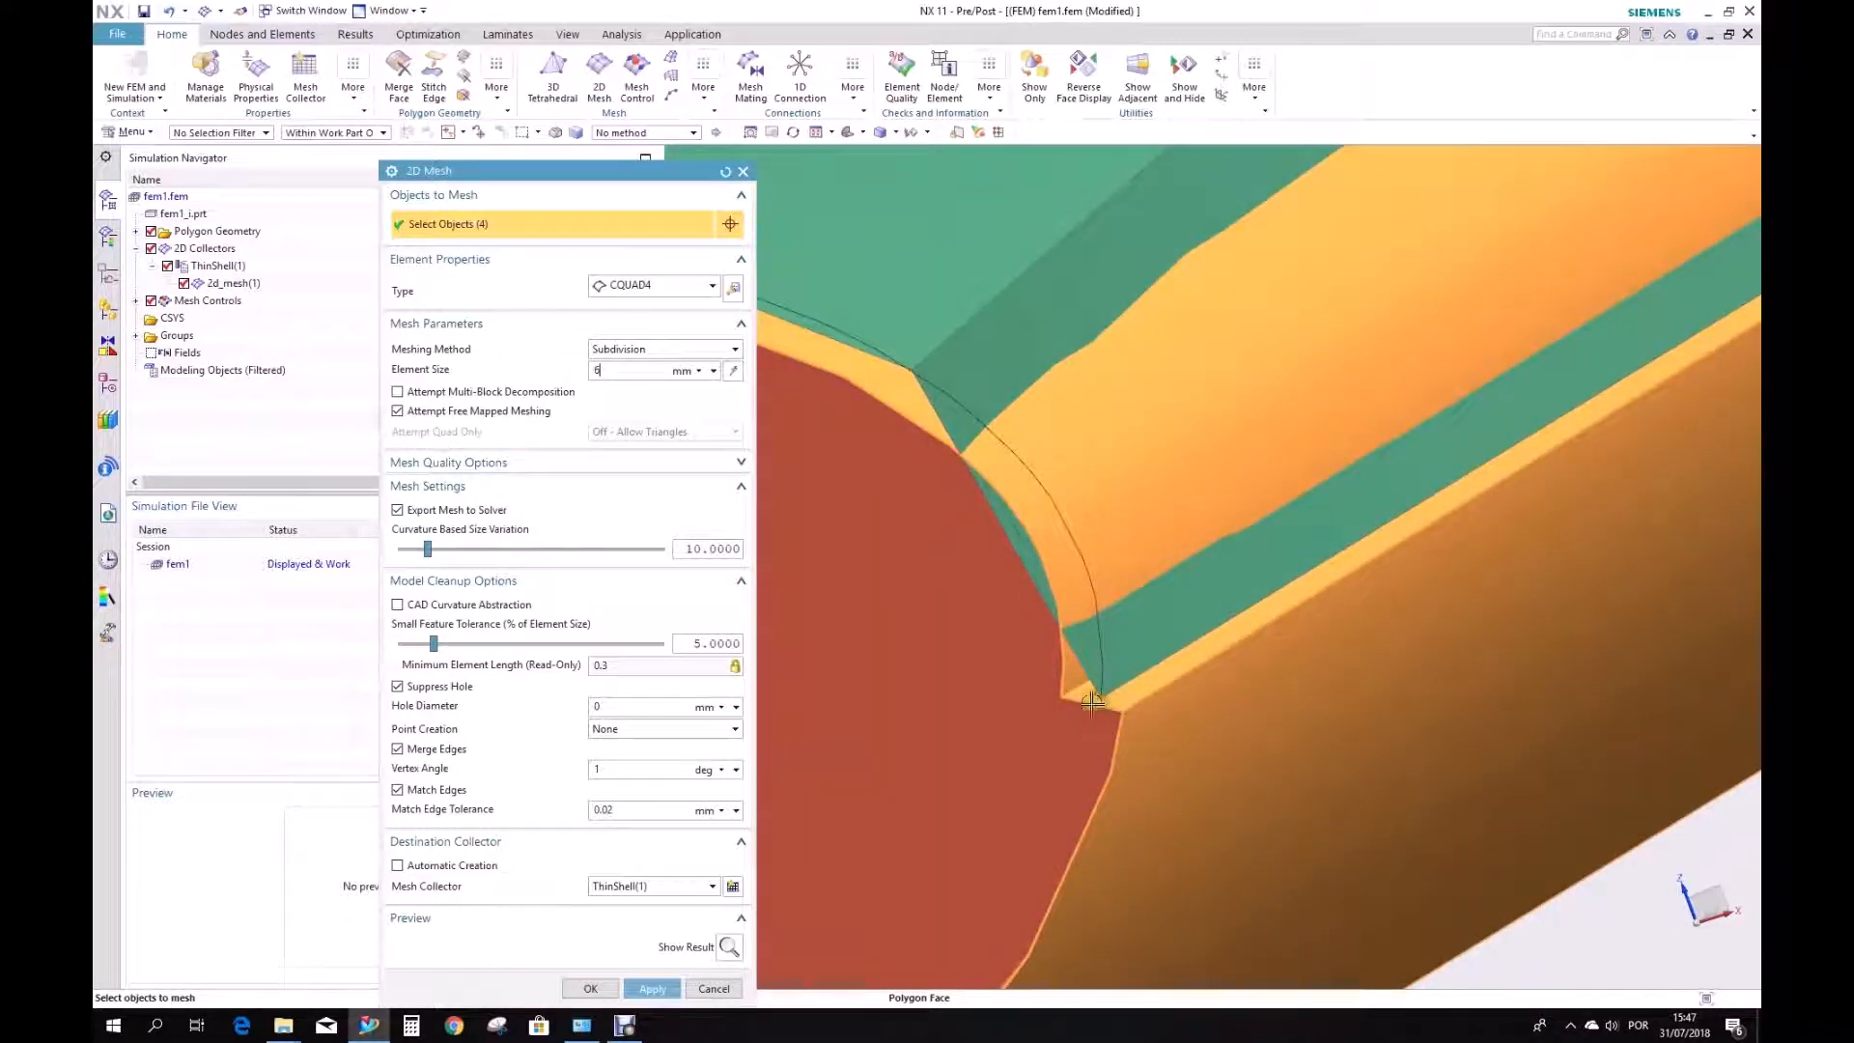
{"action": "mouse_move", "coordinate": [1121, 722]}
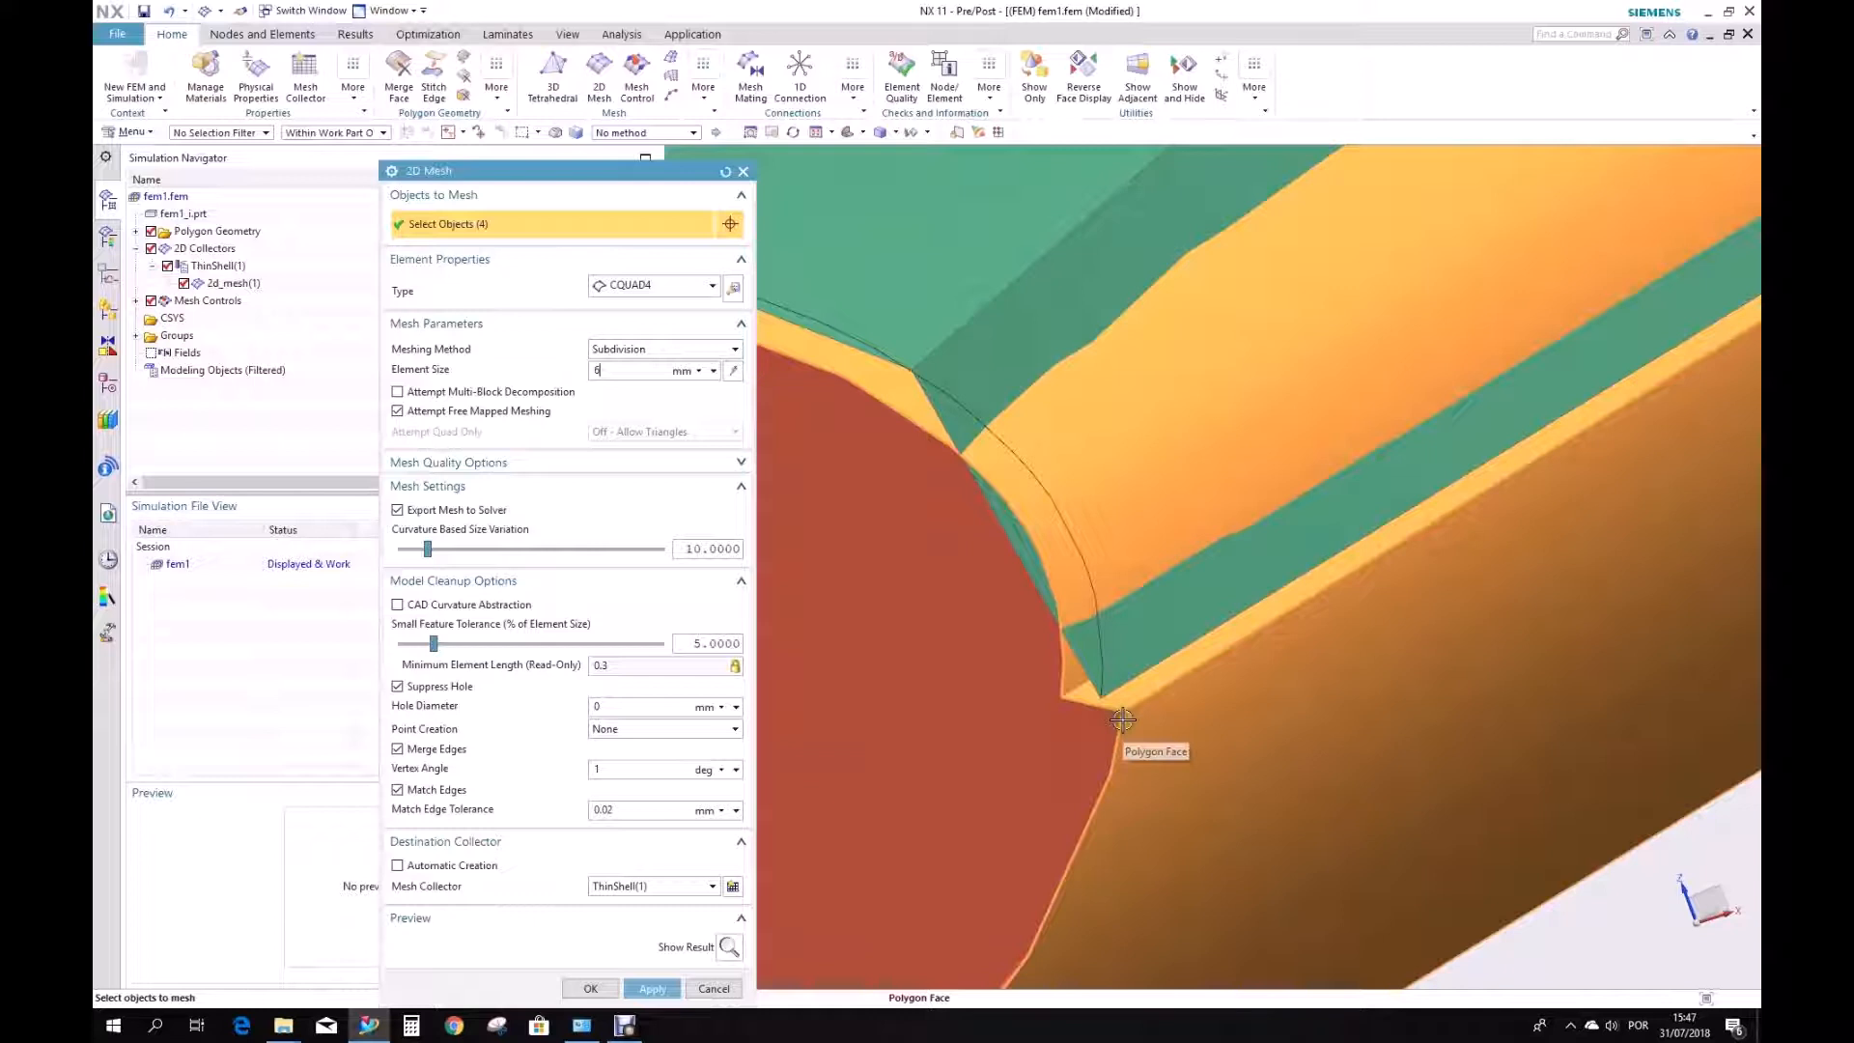
{"action": "mouse_move", "coordinate": [1094, 704]}
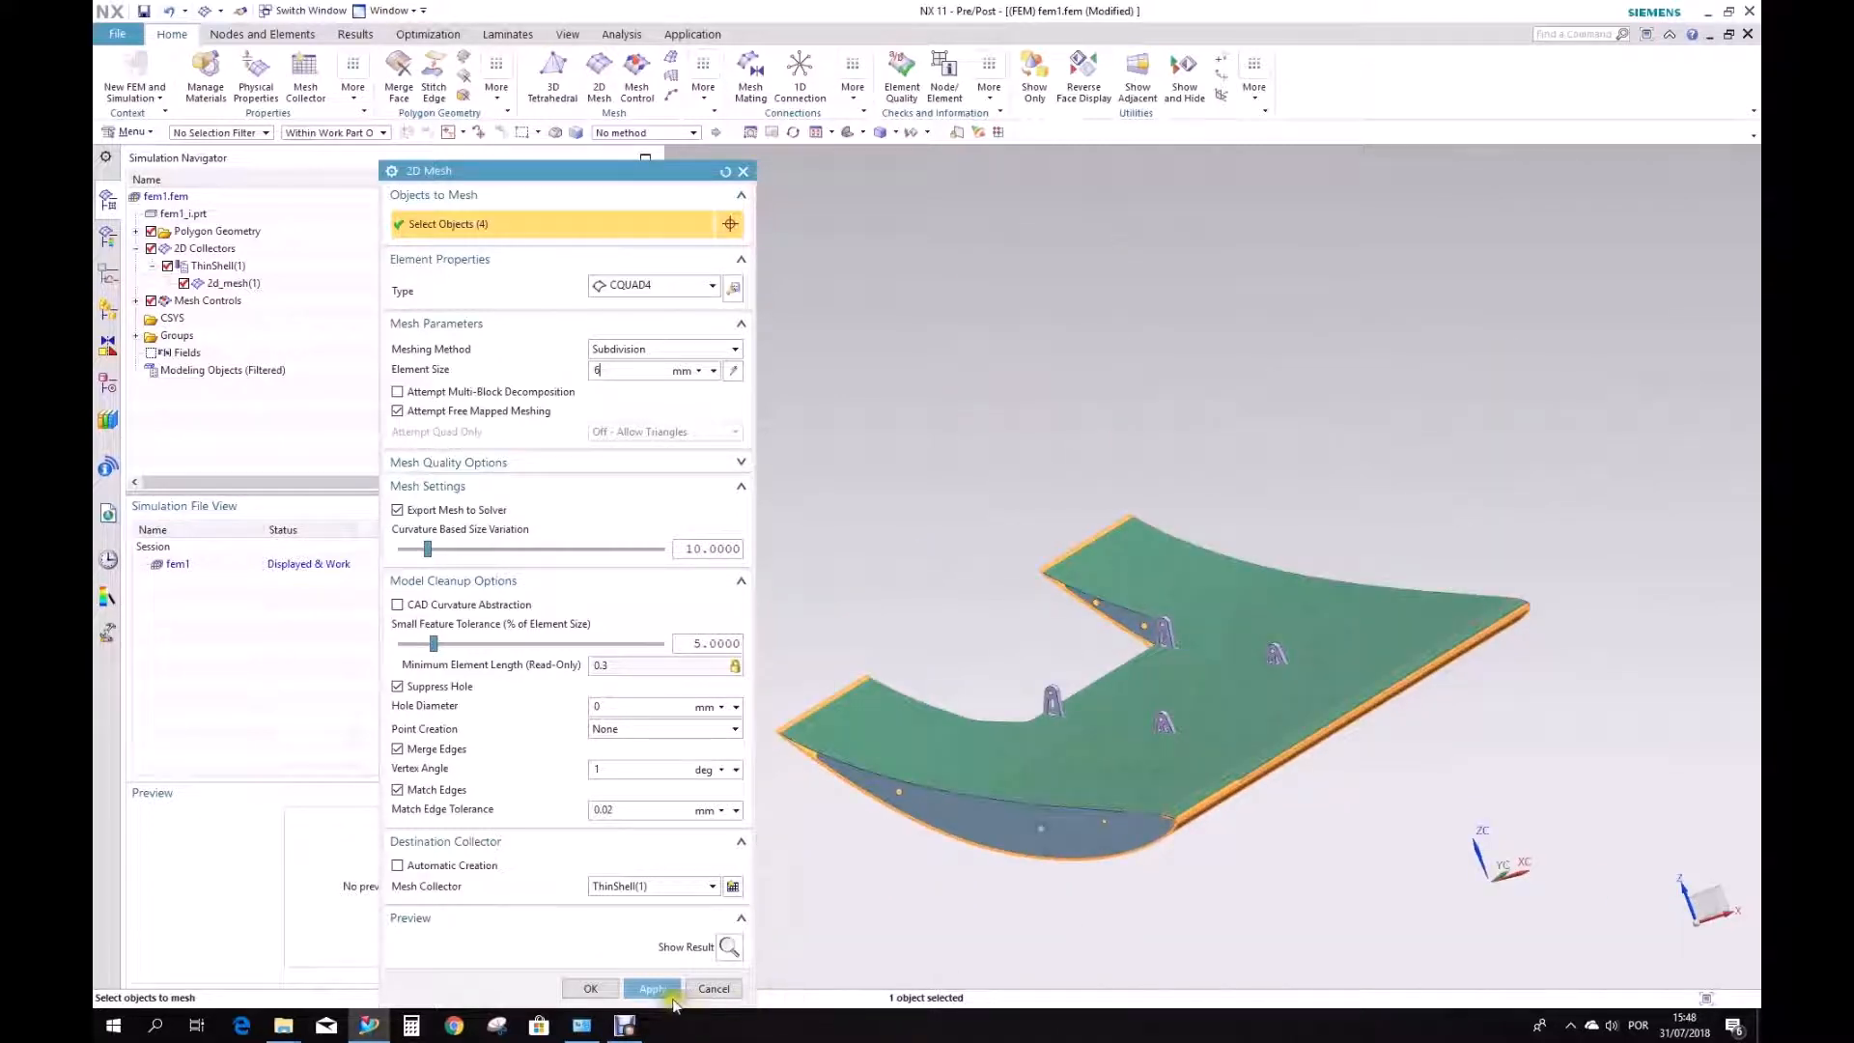
{"action": "left_click", "coordinate": [651, 989]}
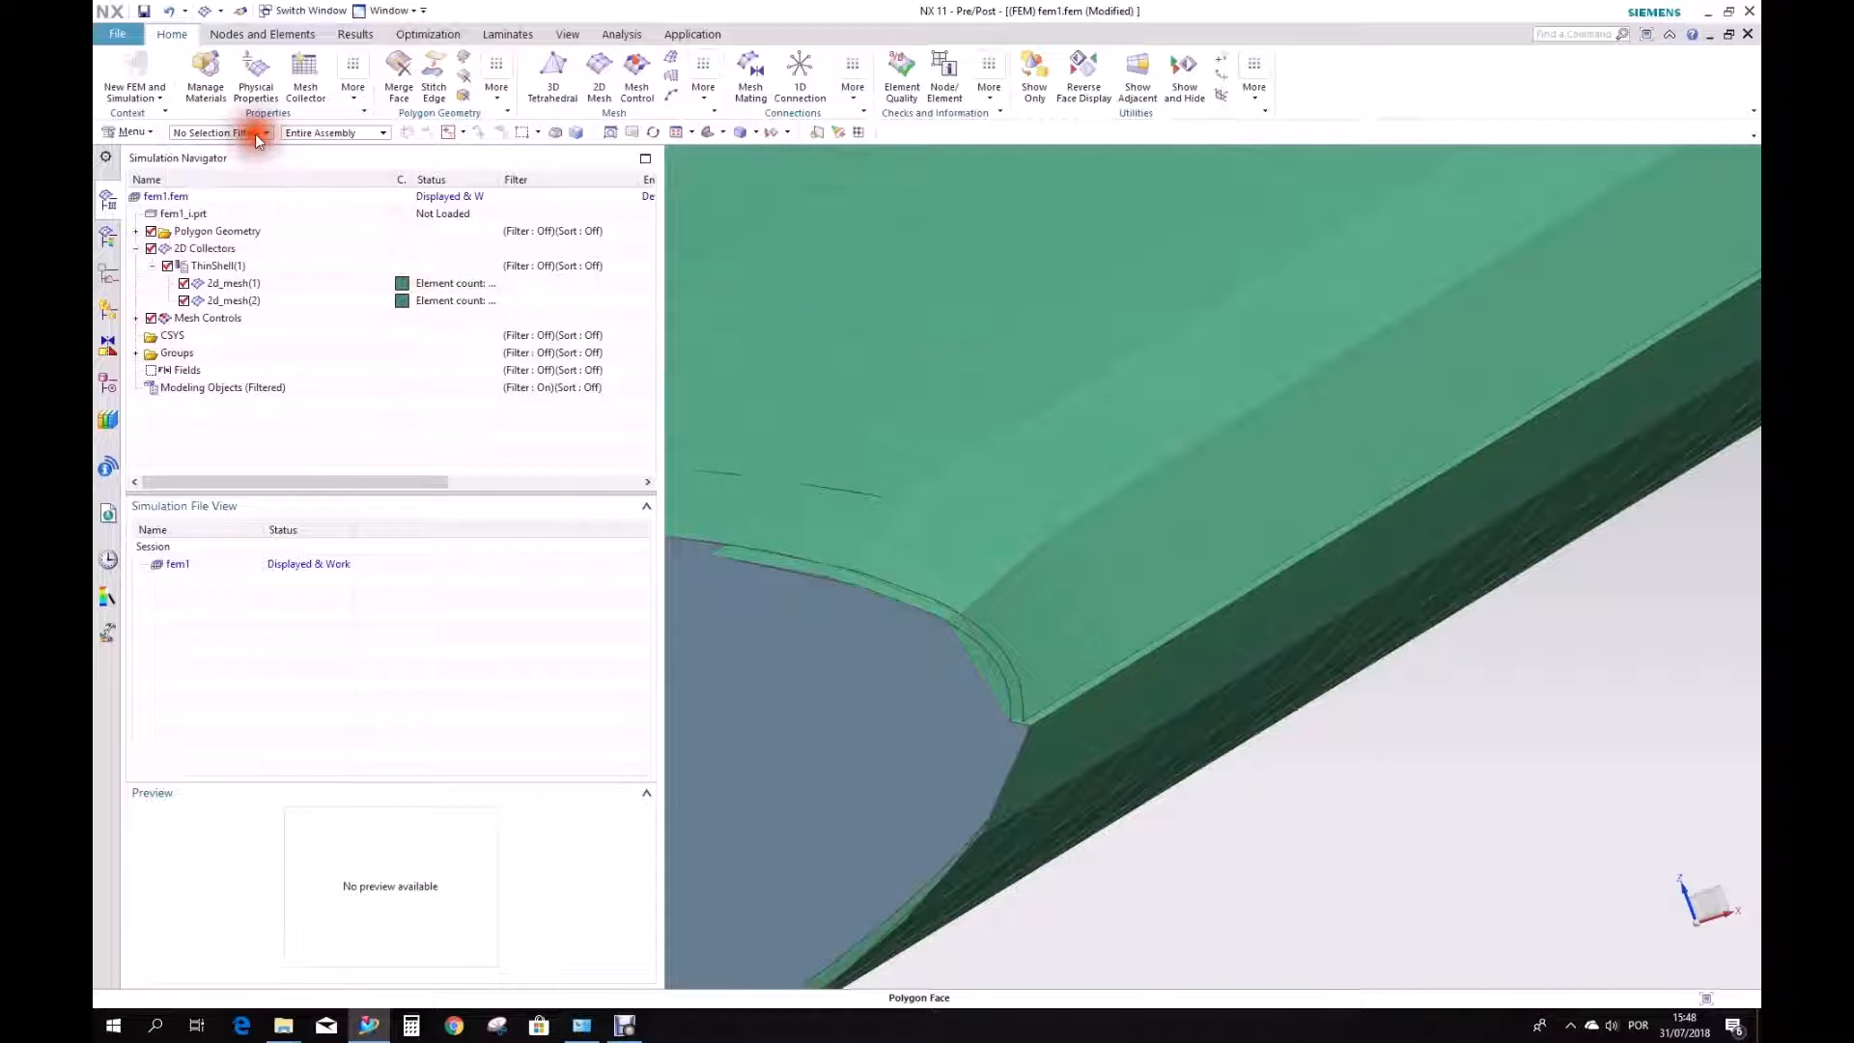
Set the selection filter to Element and orbit to inspect the curved-corner shell mesh.
{"action": "left_click", "coordinate": [263, 132]}
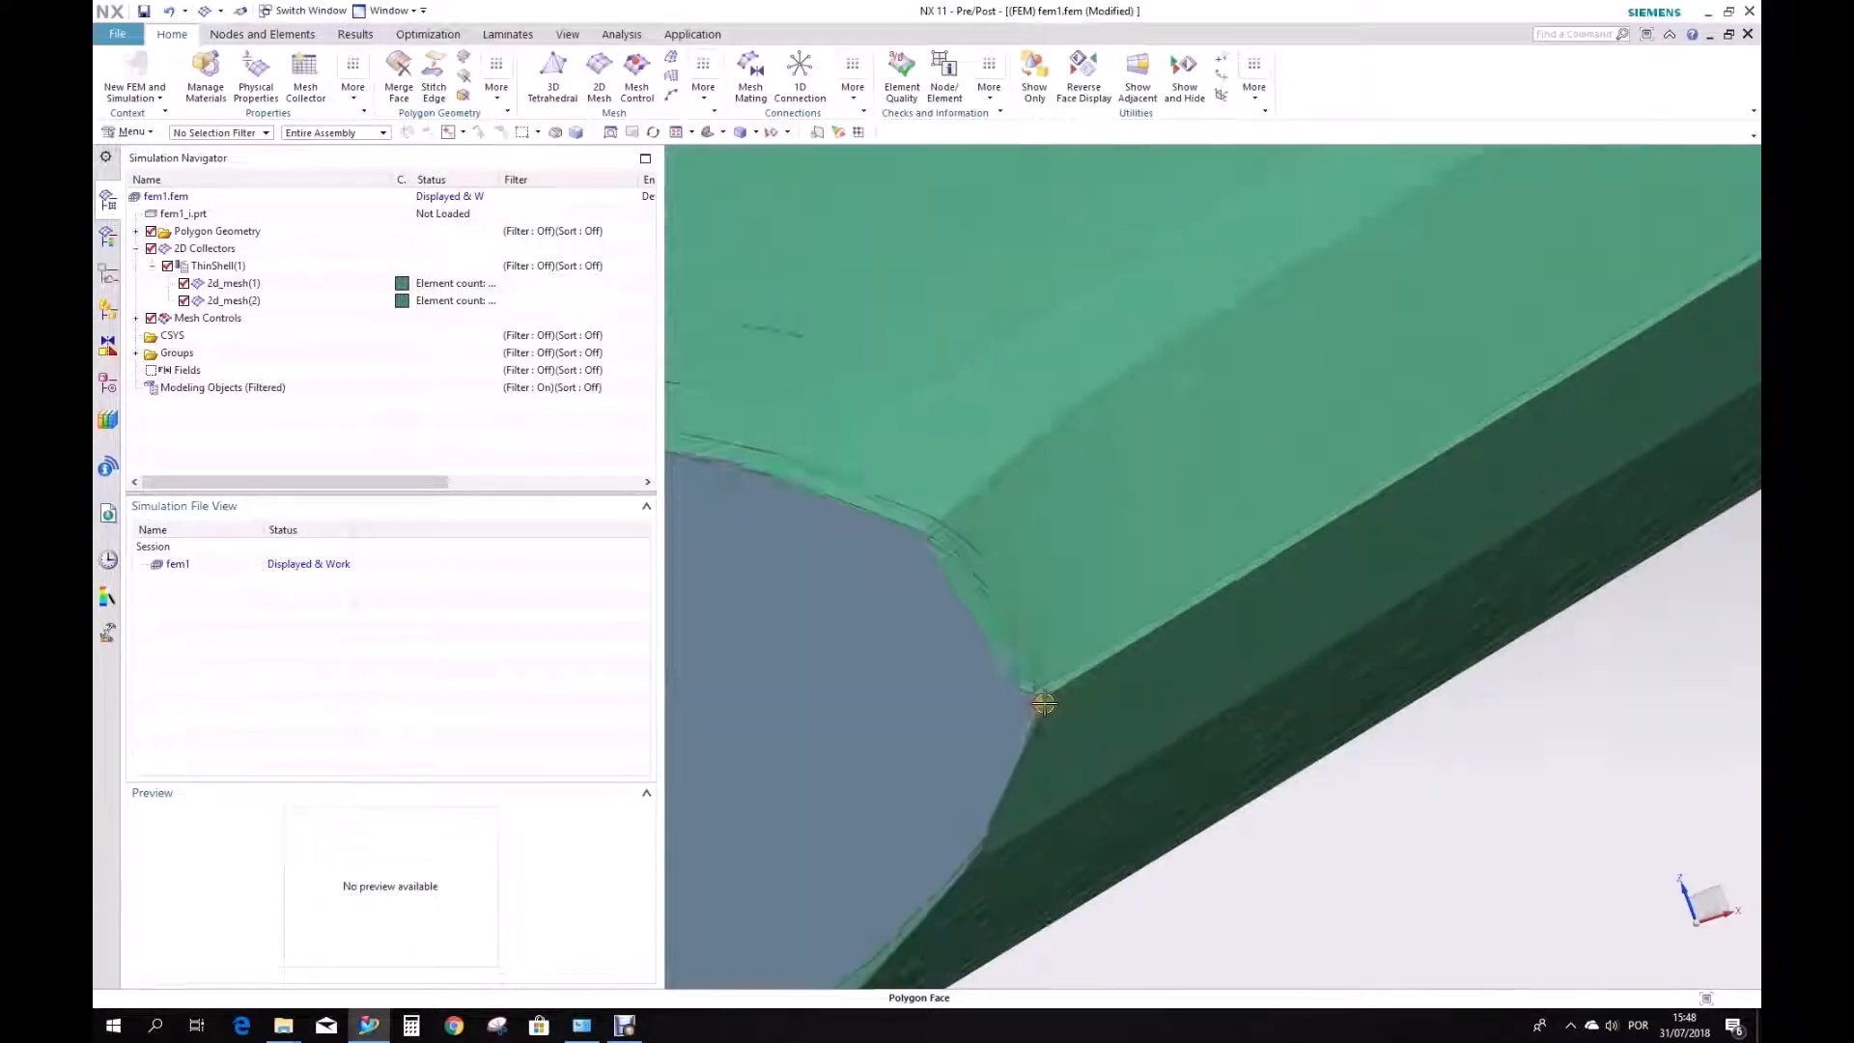
{"action": "left_click", "coordinate": [265, 131]}
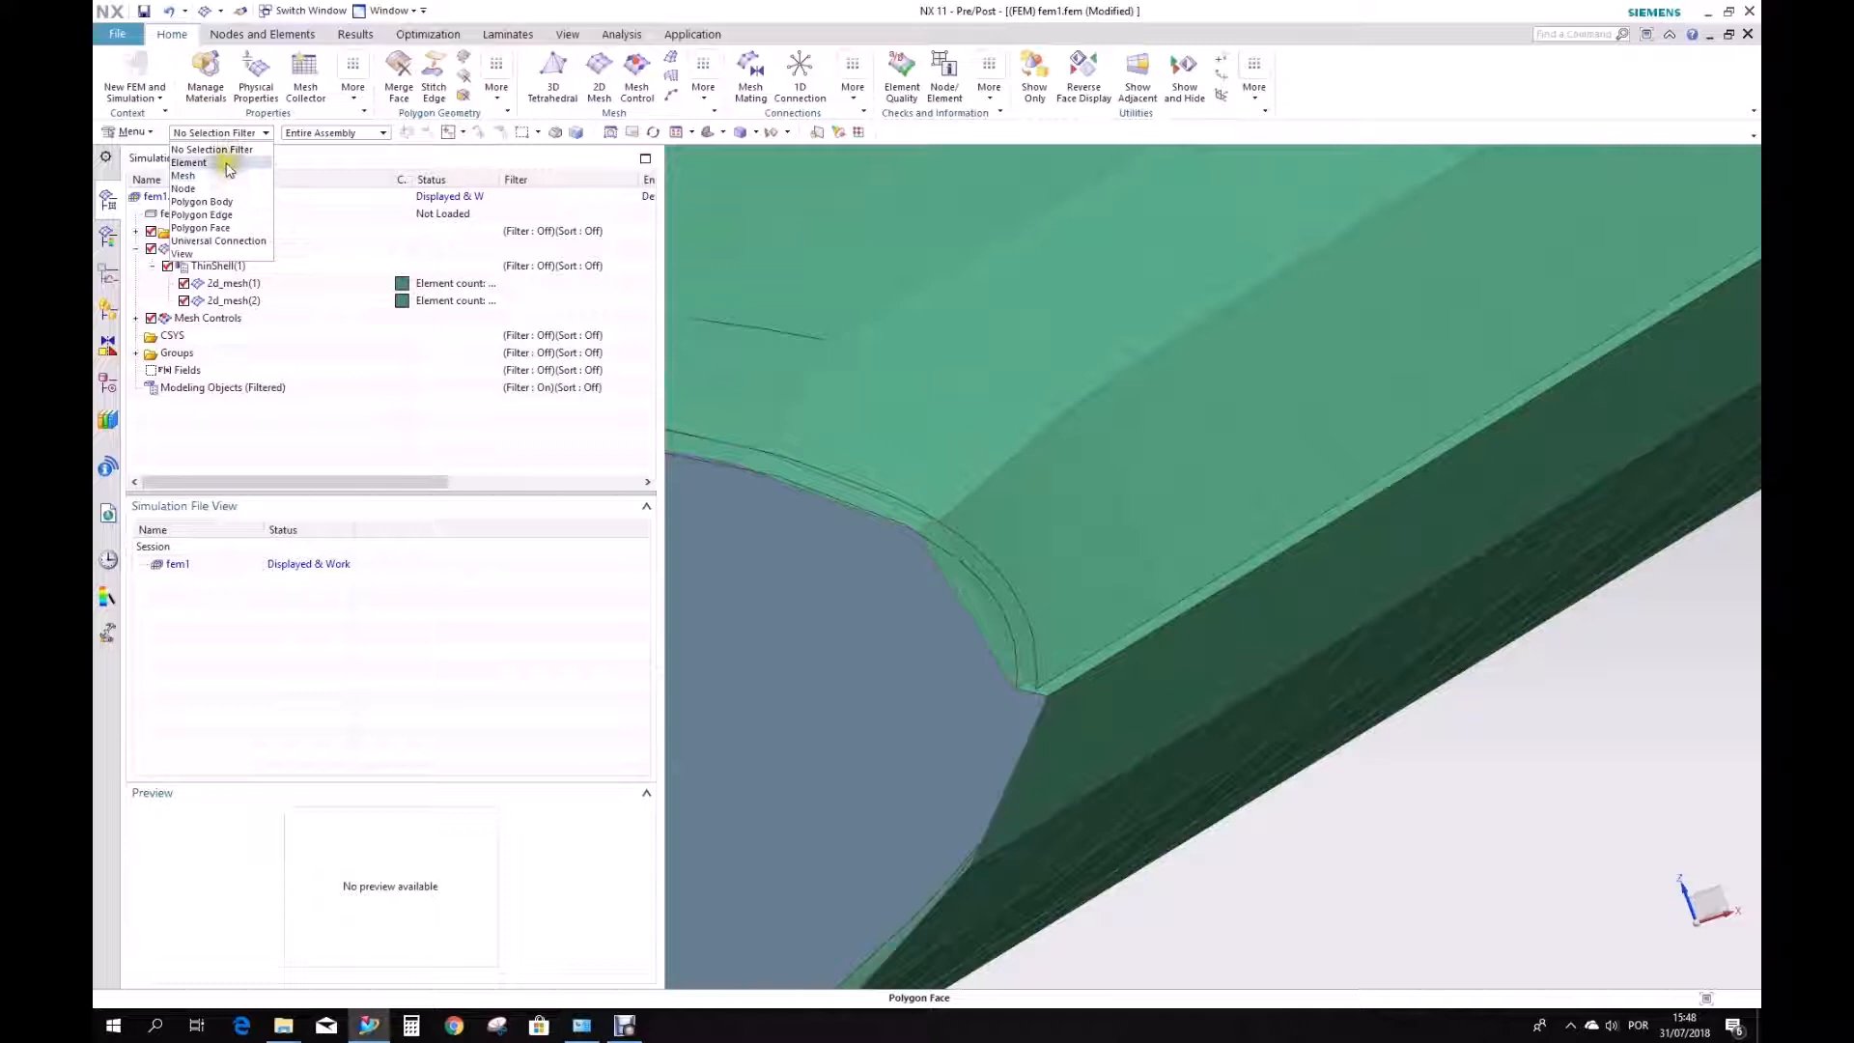
{"action": "left_click", "coordinate": [189, 162]}
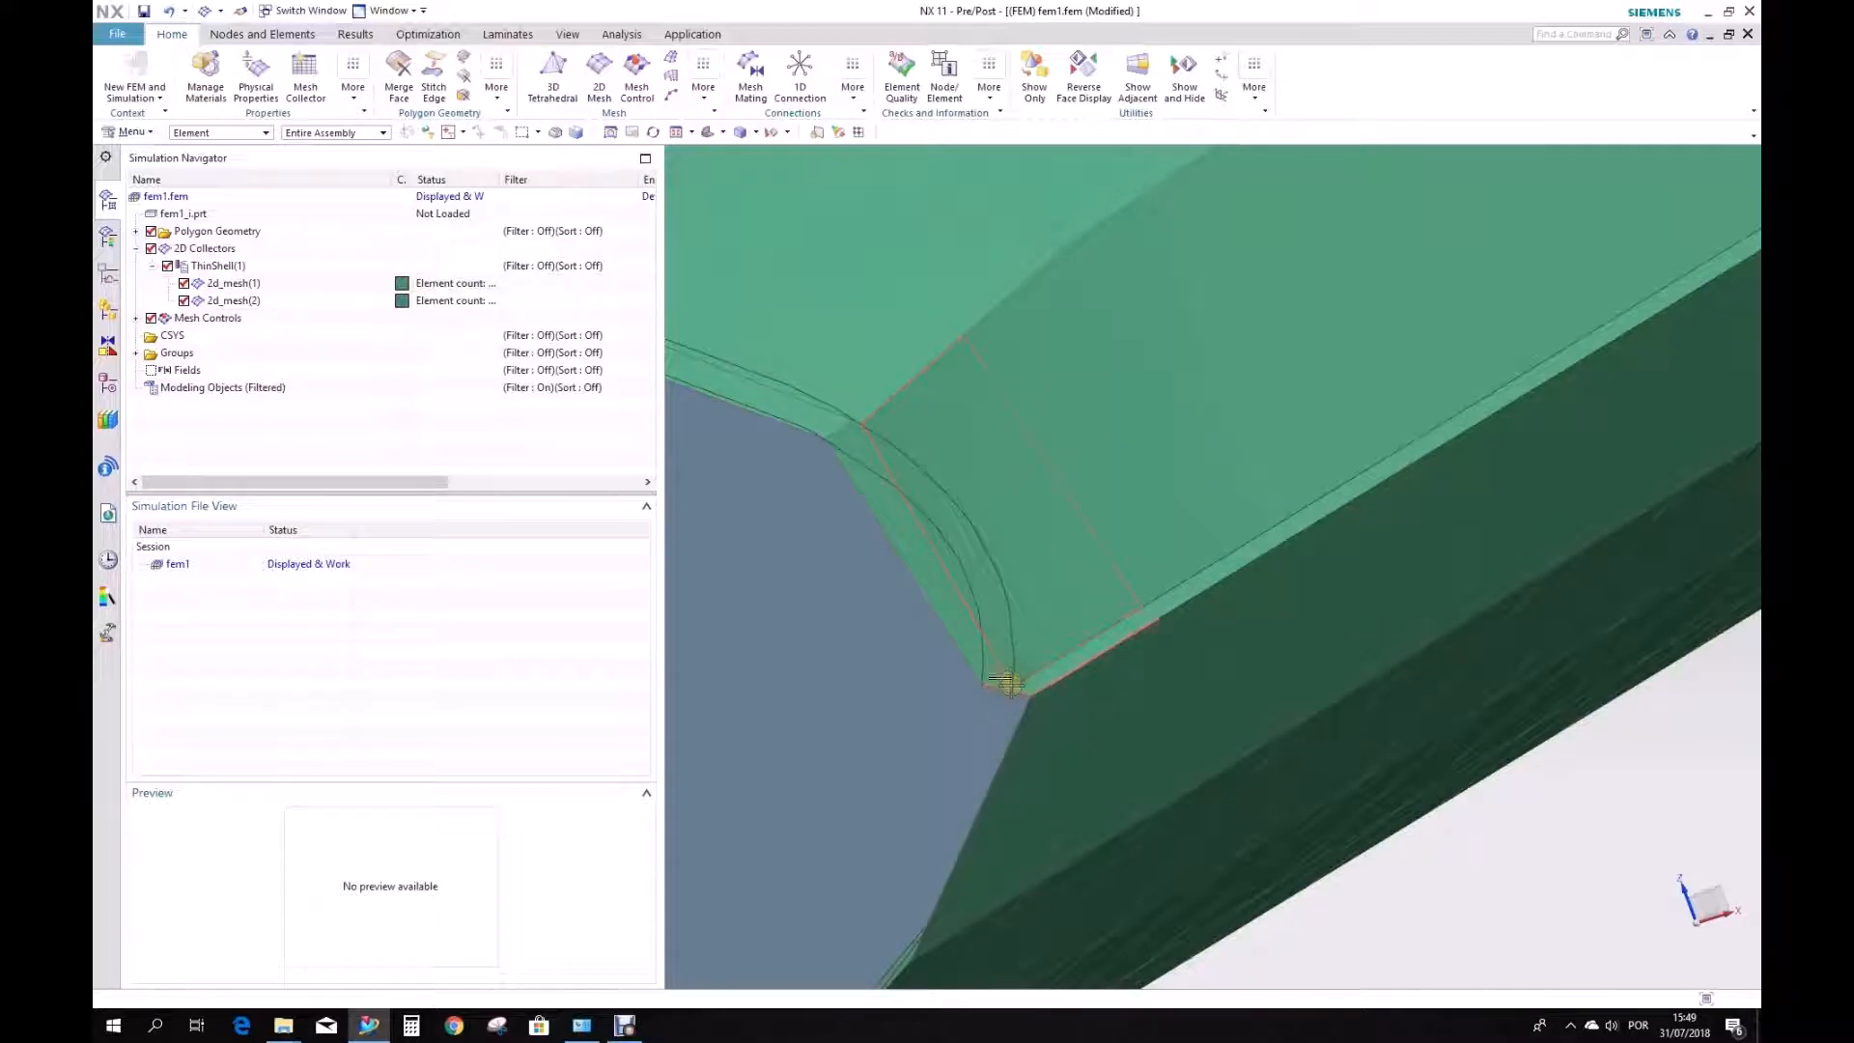
{"action": "mouse_move", "coordinate": [1023, 686]}
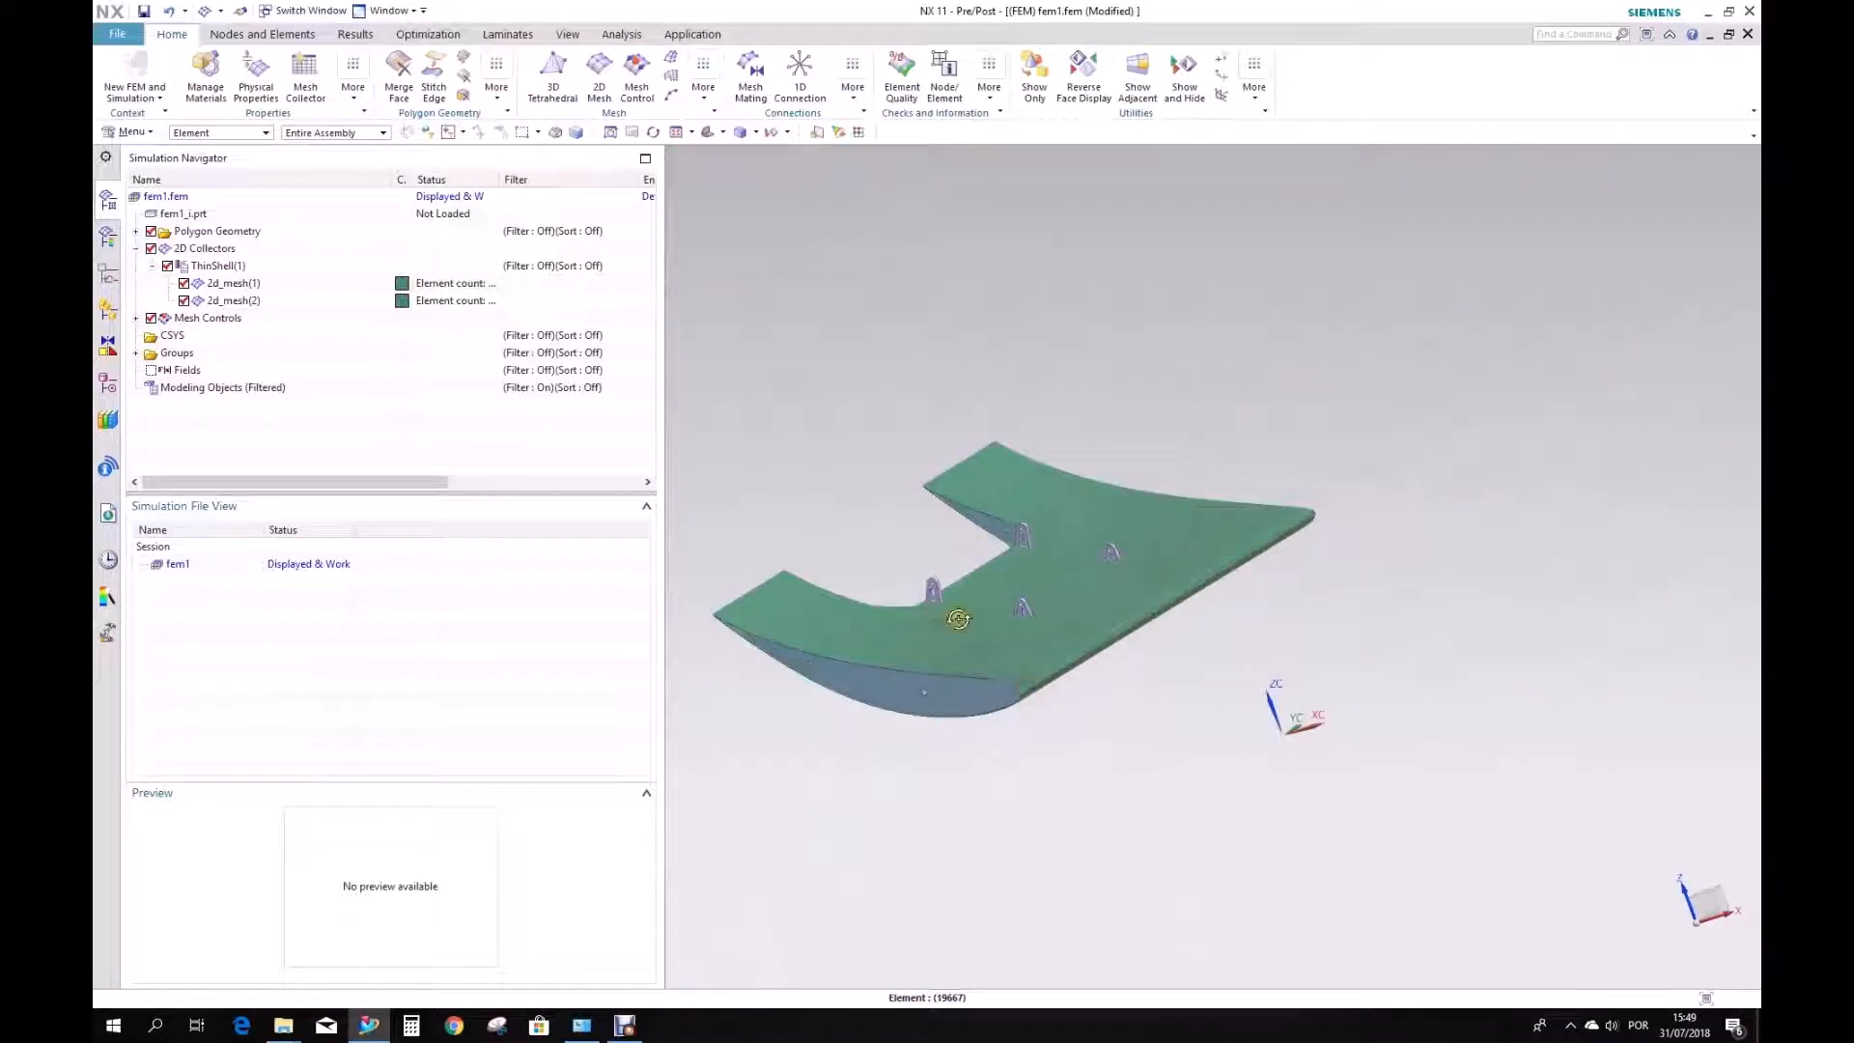
{"action": "left_click_drag", "start_coordinate": [958, 617], "coordinate": [1094, 650]}
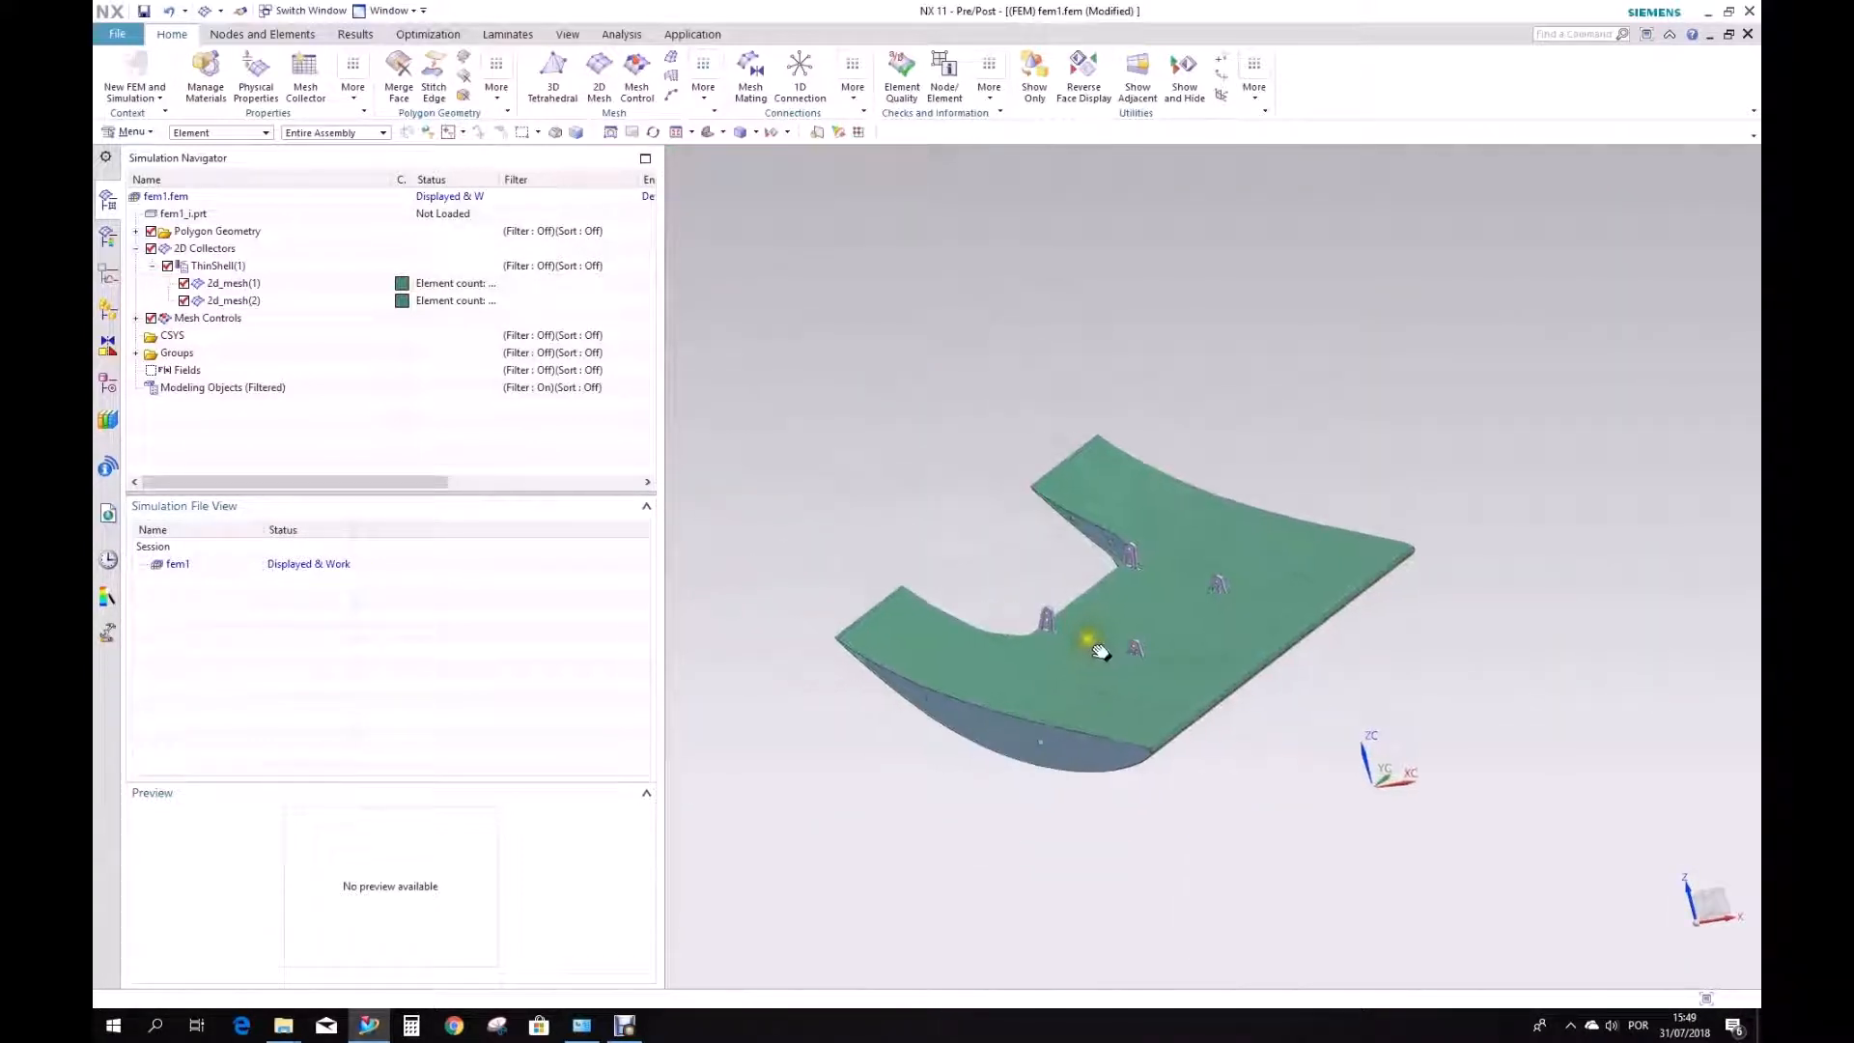
{"action": "left_click_drag", "start_coordinate": [1081, 645], "coordinate": [1041, 754]}
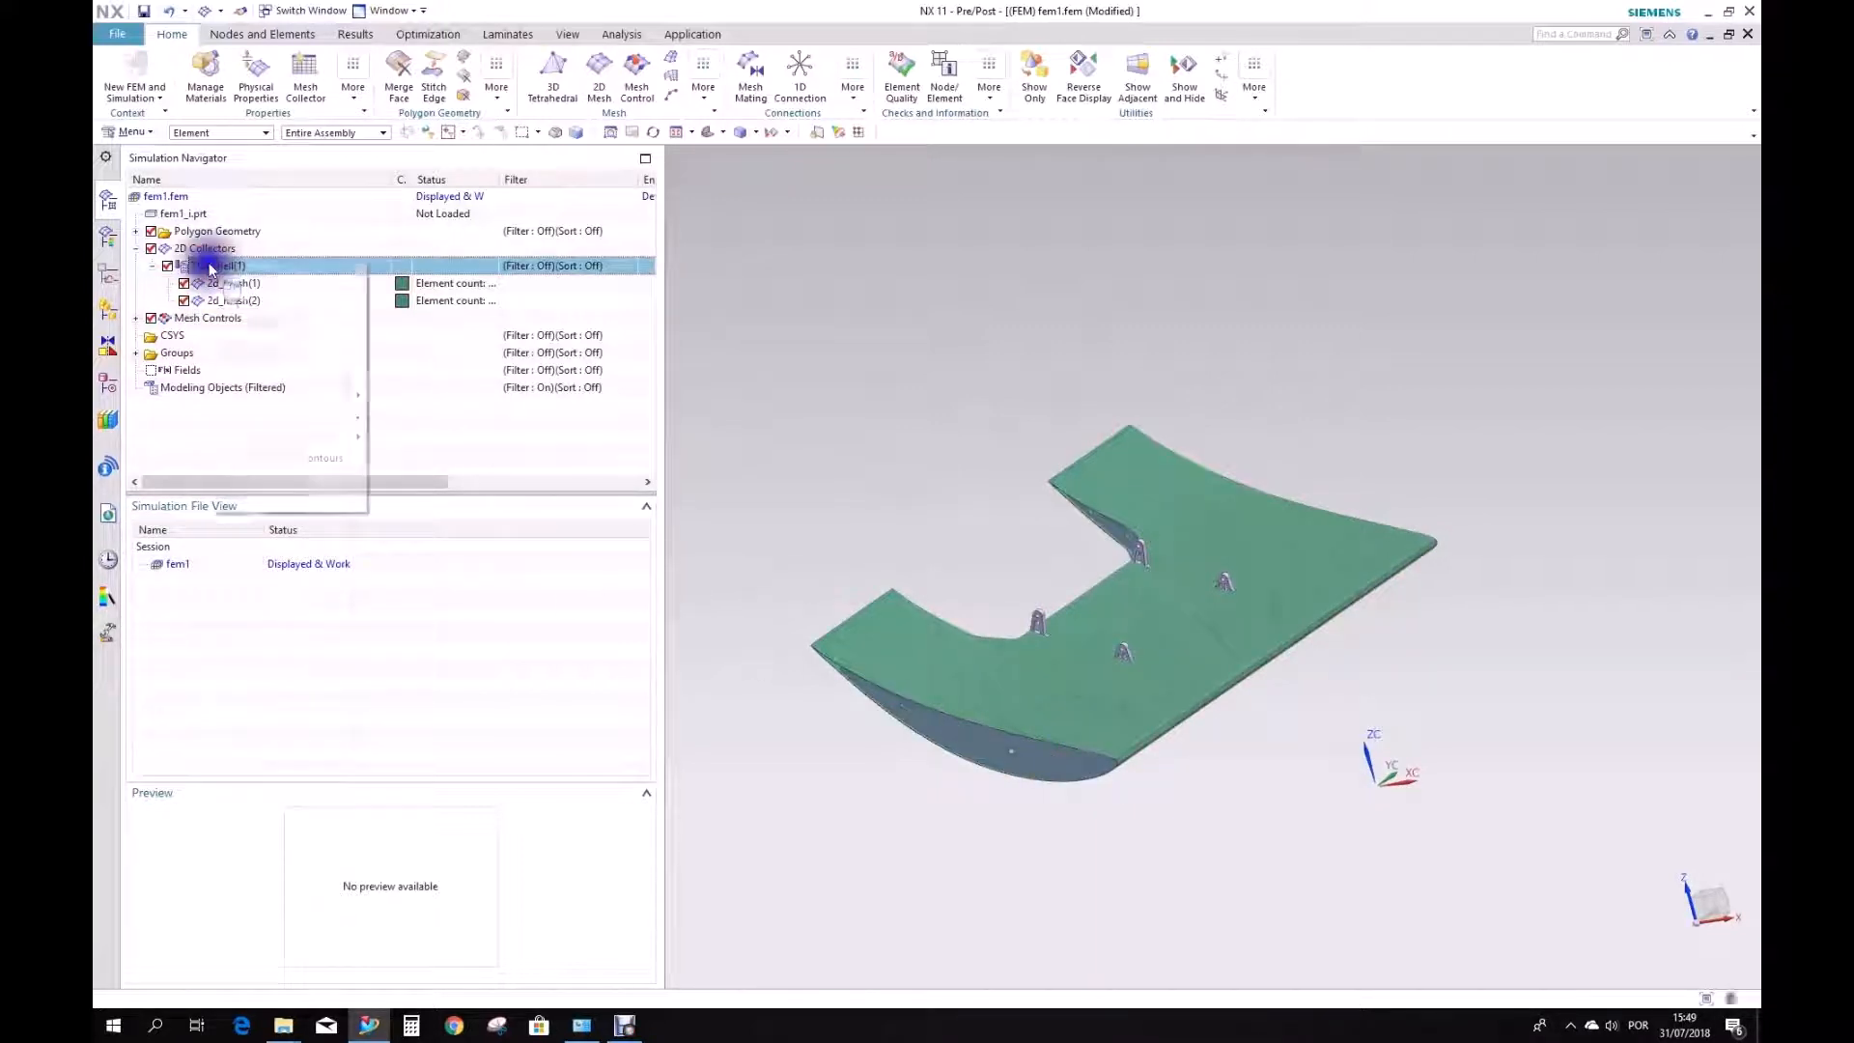
Create 2d_mesh(3) under ThinShell(1), orbiting to check it before closing the dialog.
{"action": "right_click", "coordinate": [254, 264]}
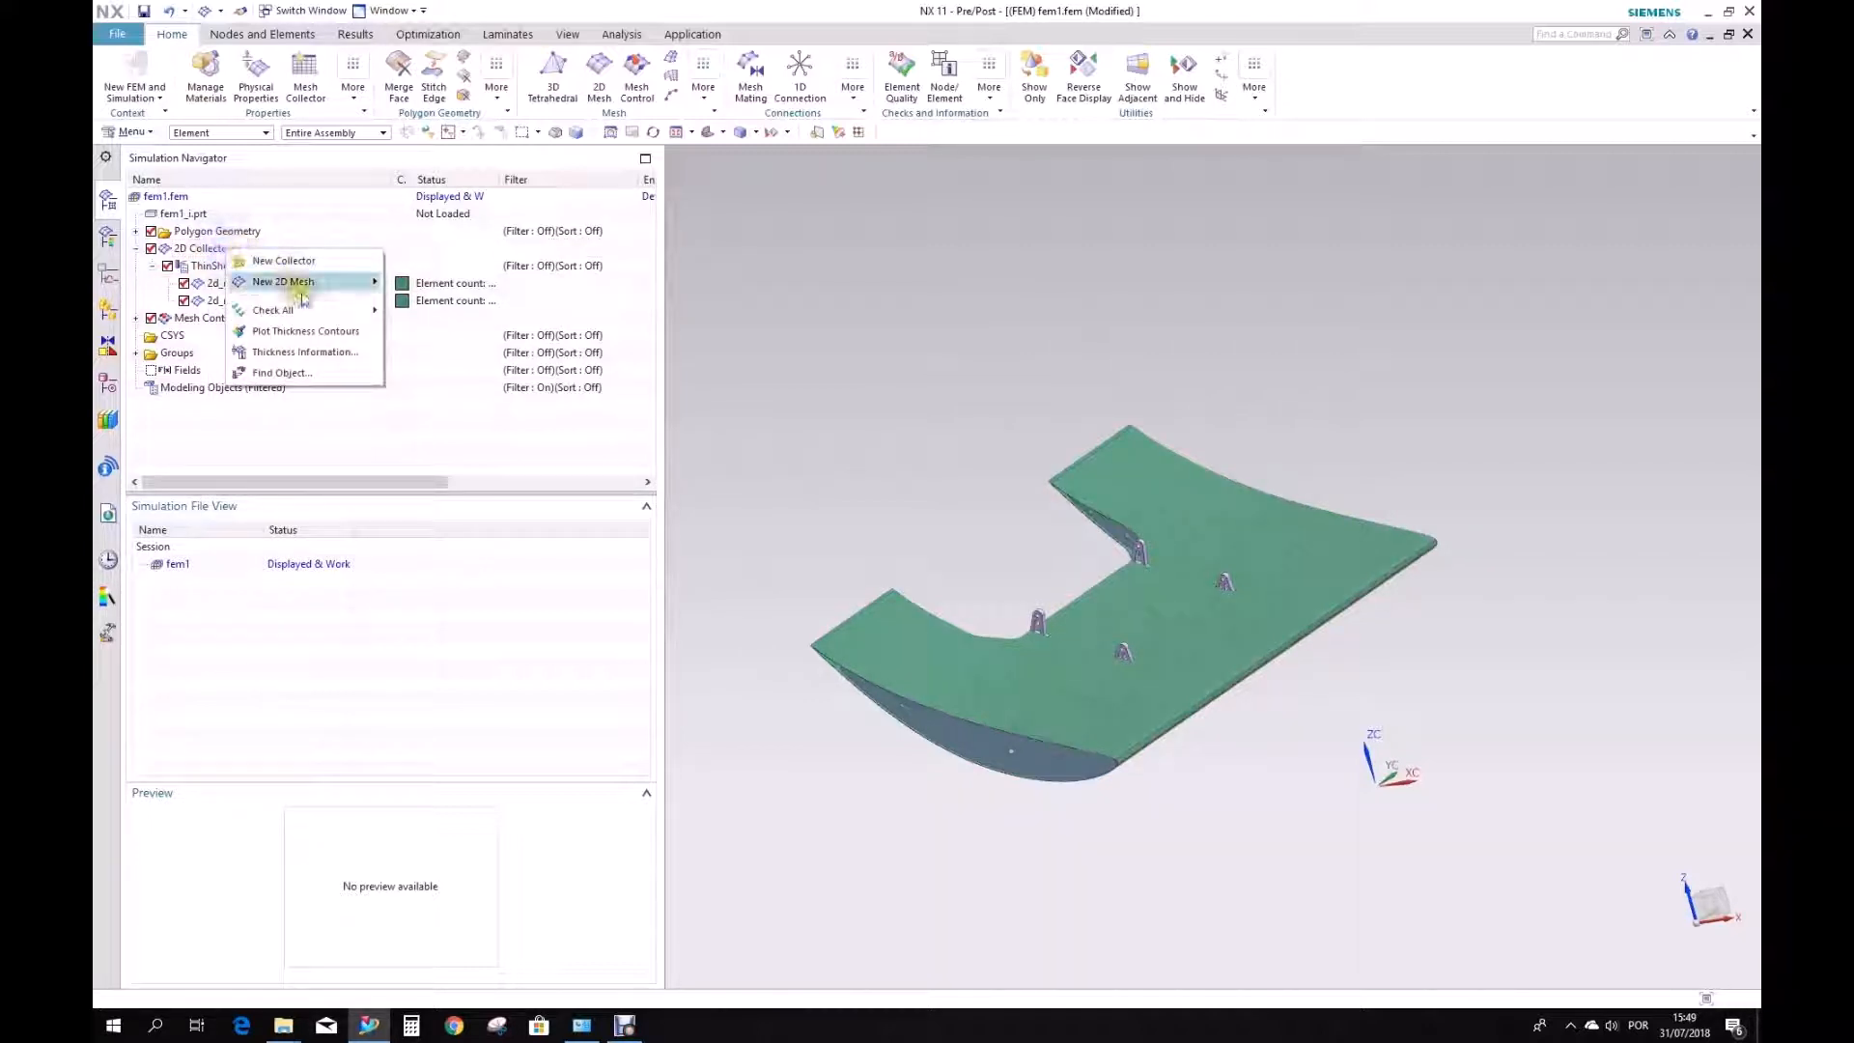
{"action": "left_click", "coordinate": [283, 281]}
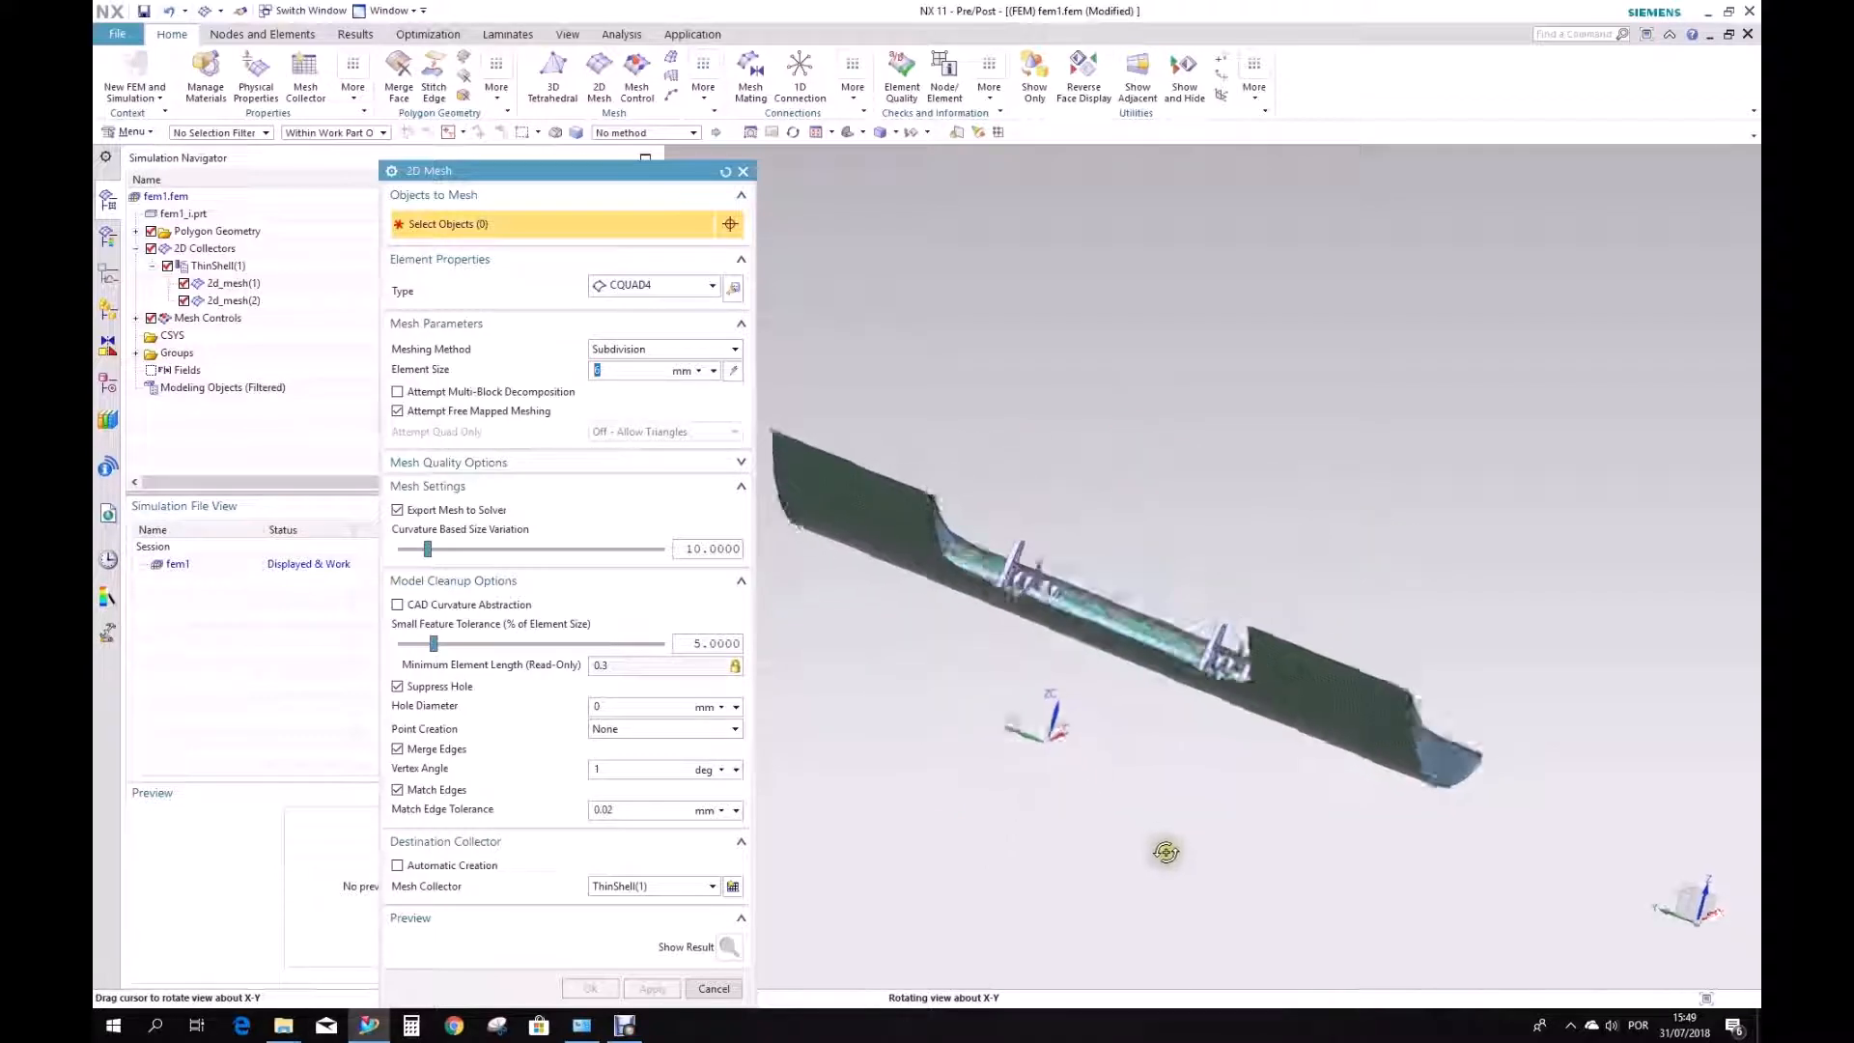
{"action": "left_click_drag", "start_coordinate": [1165, 852], "coordinate": [1165, 756]}
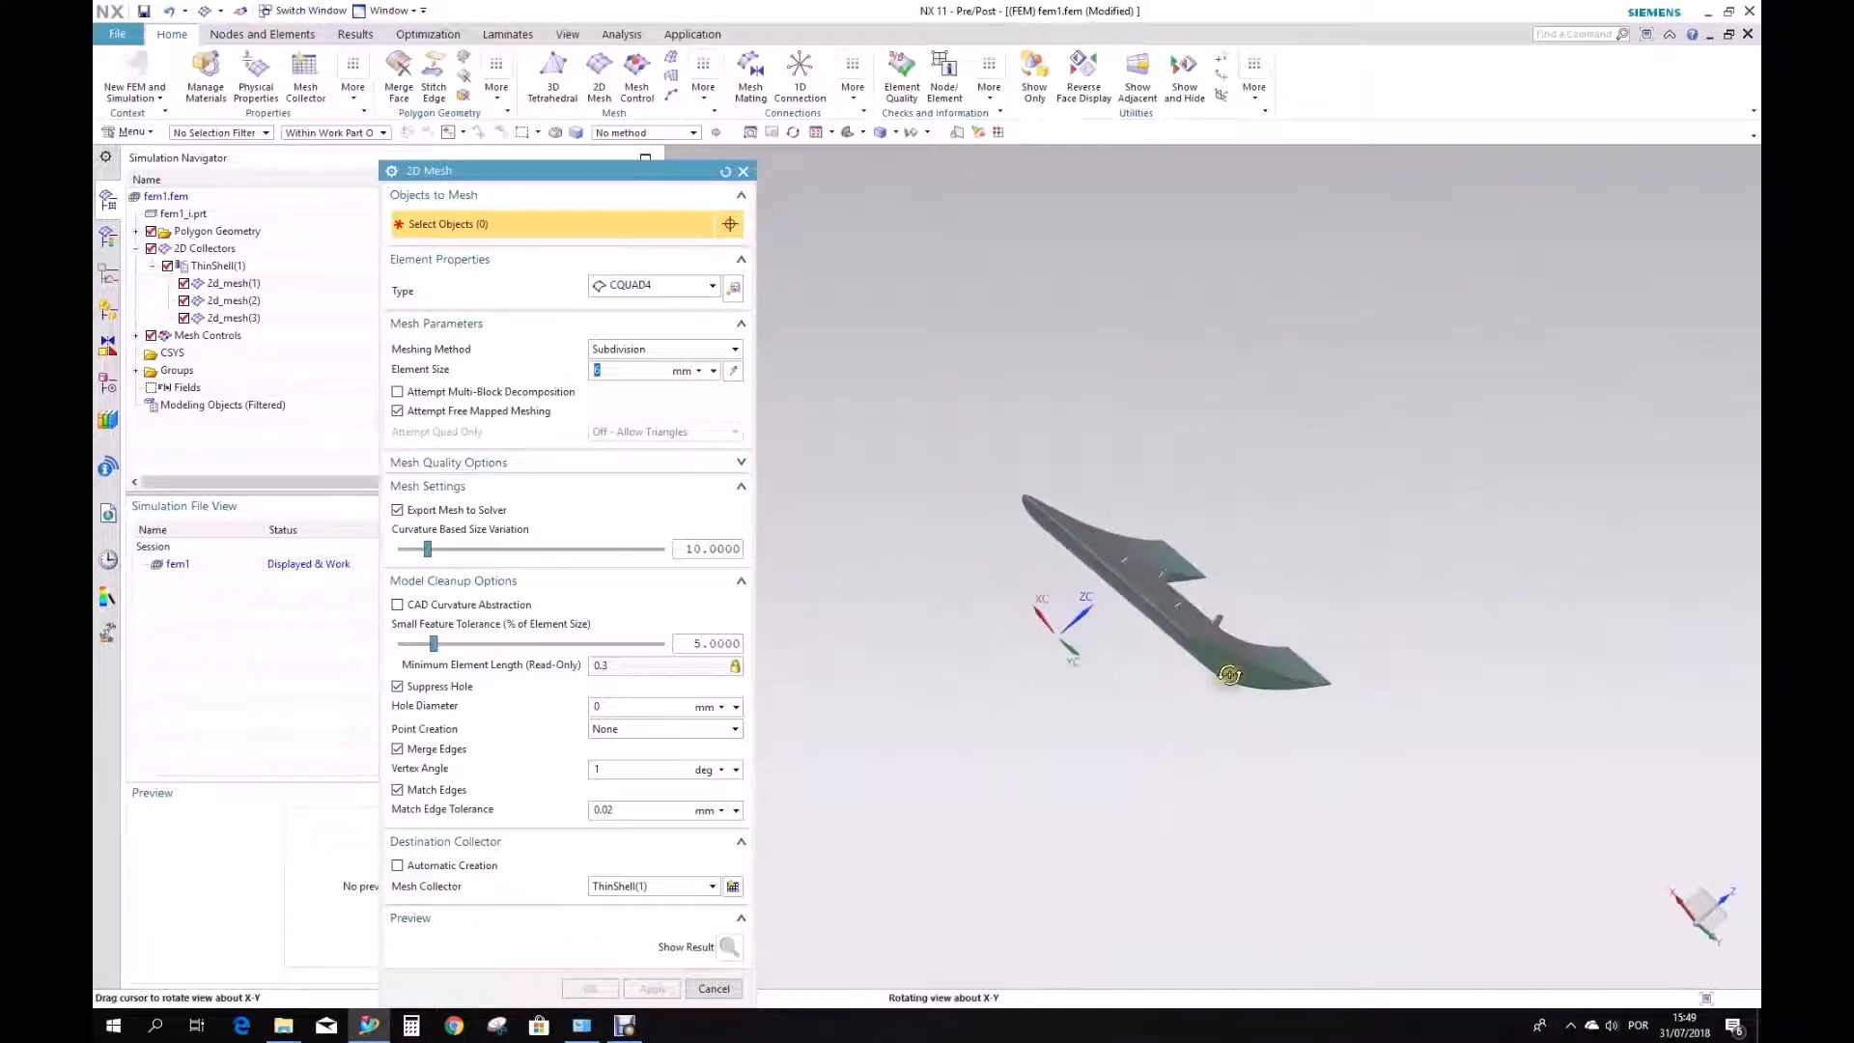
{"action": "left_click_drag", "start_coordinate": [1229, 674], "coordinate": [1100, 461]}
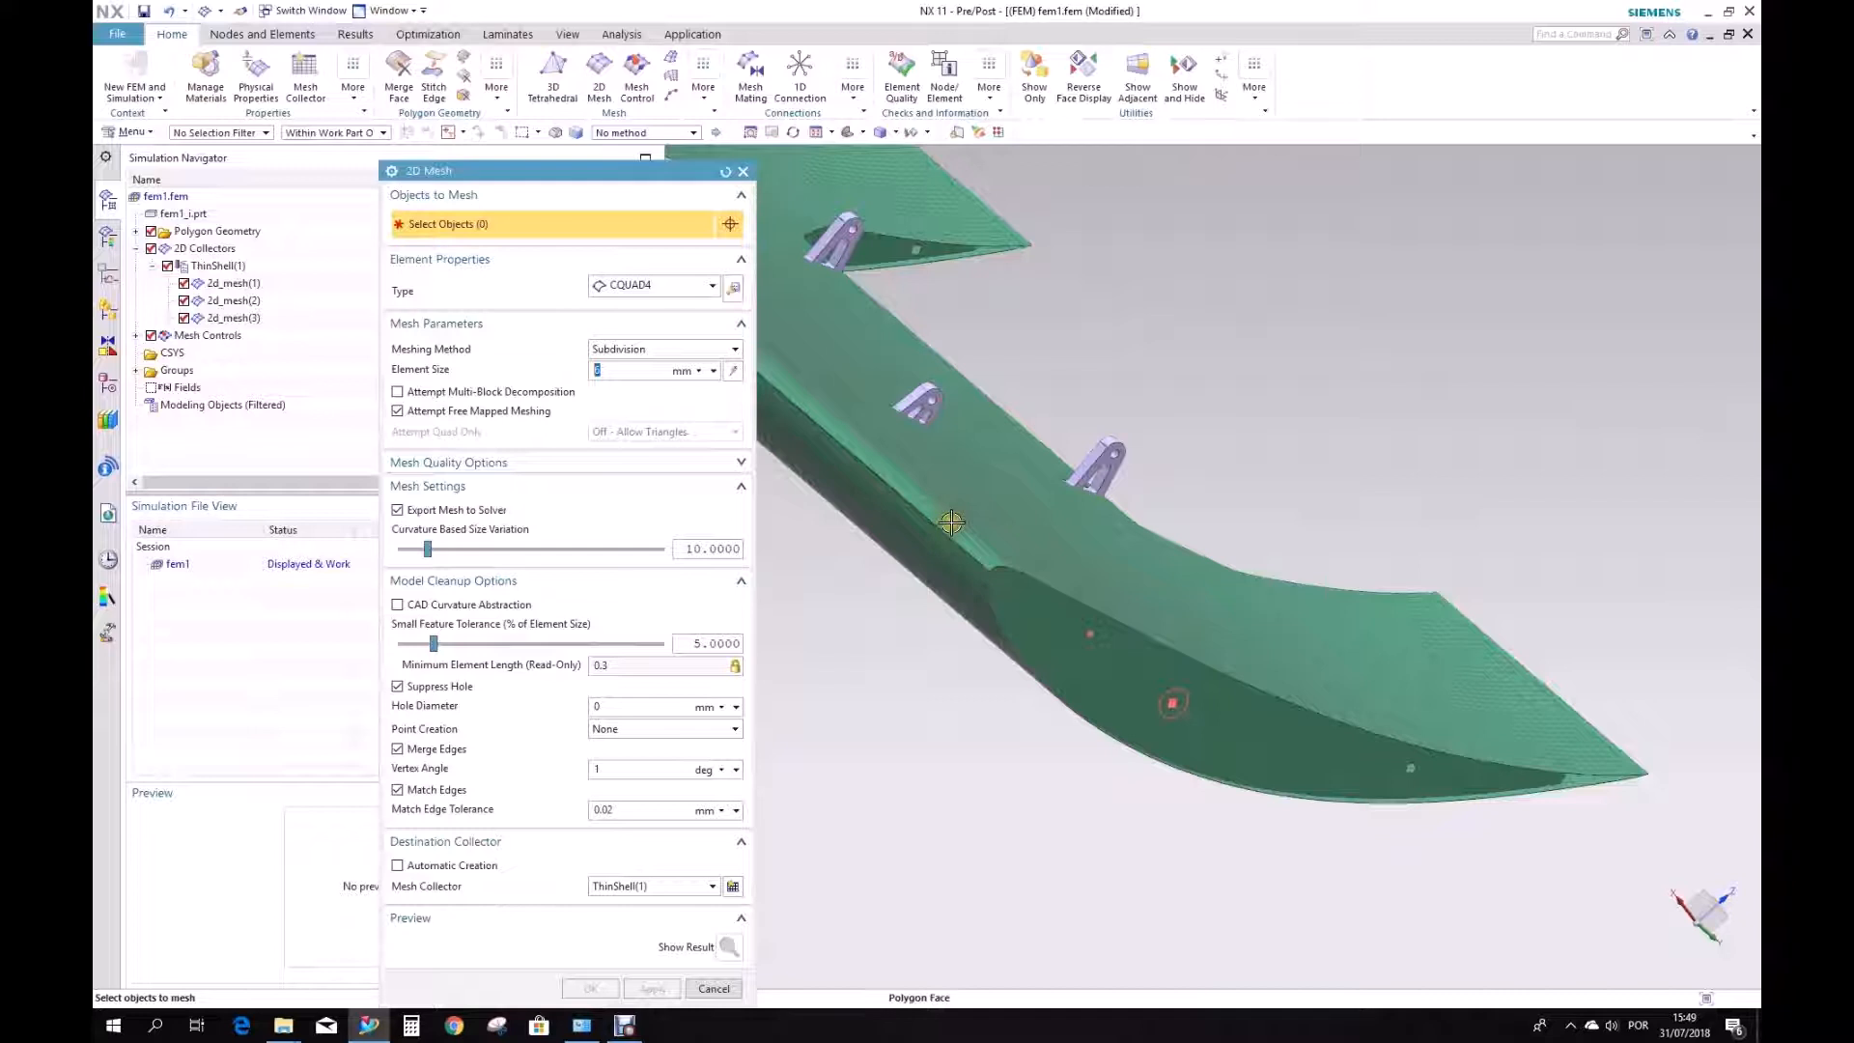
{"action": "mouse_move", "coordinate": [1064, 654]}
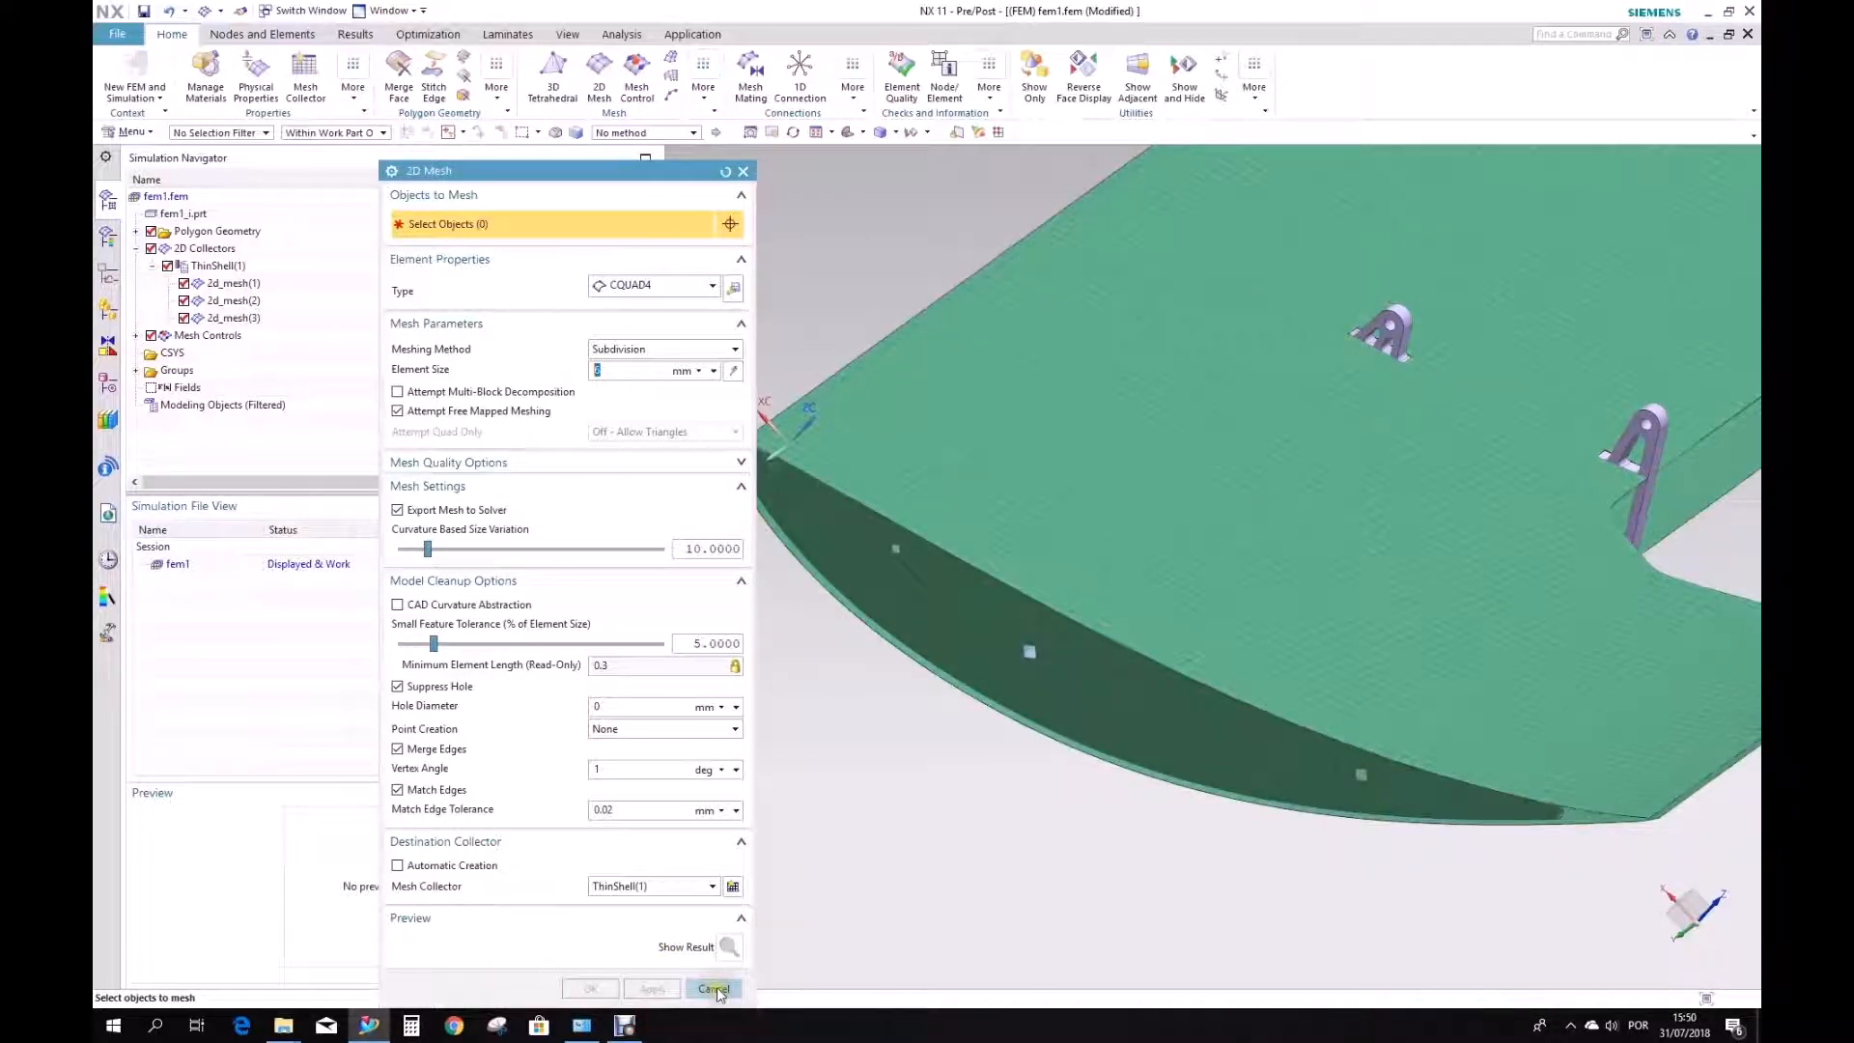
{"action": "left_click", "coordinate": [715, 989]}
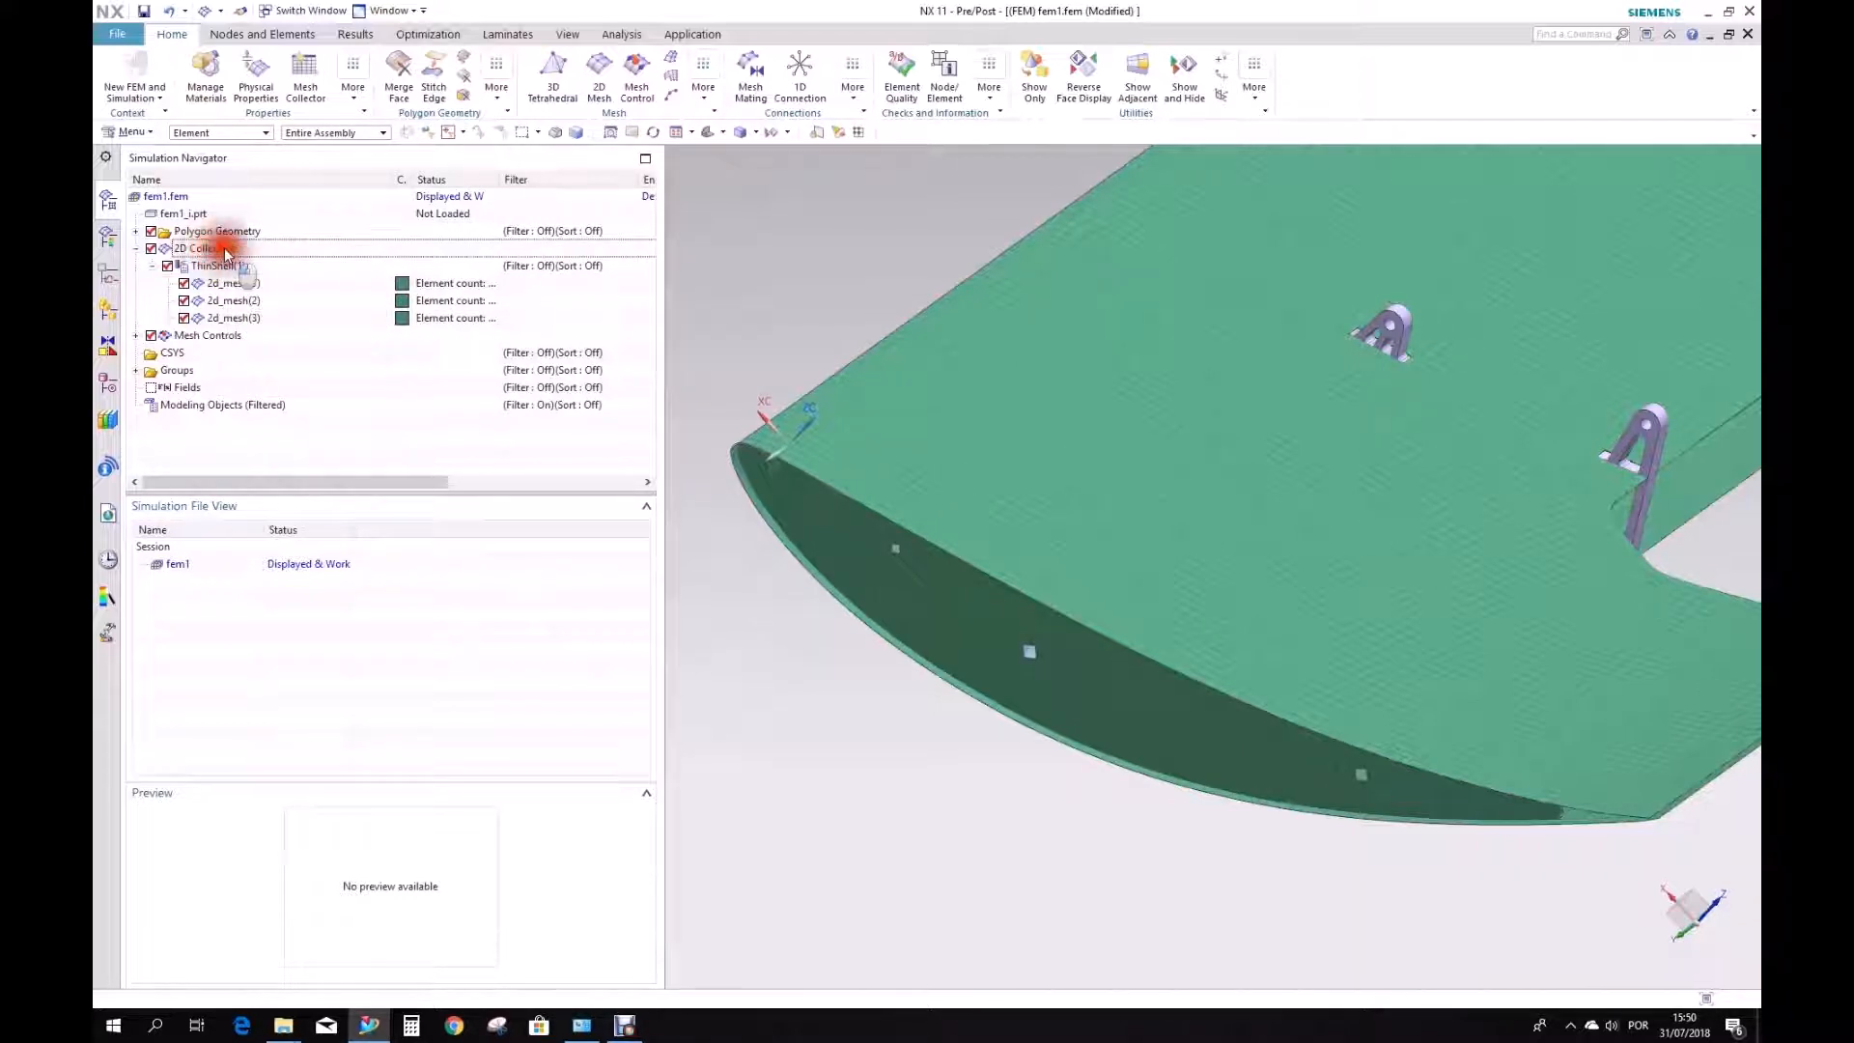
Automatically mesh the inner tube faces as 2d_mesh(4) under ThinShell(1), then orbit to a side view.
{"action": "left_click", "coordinate": [217, 265]}
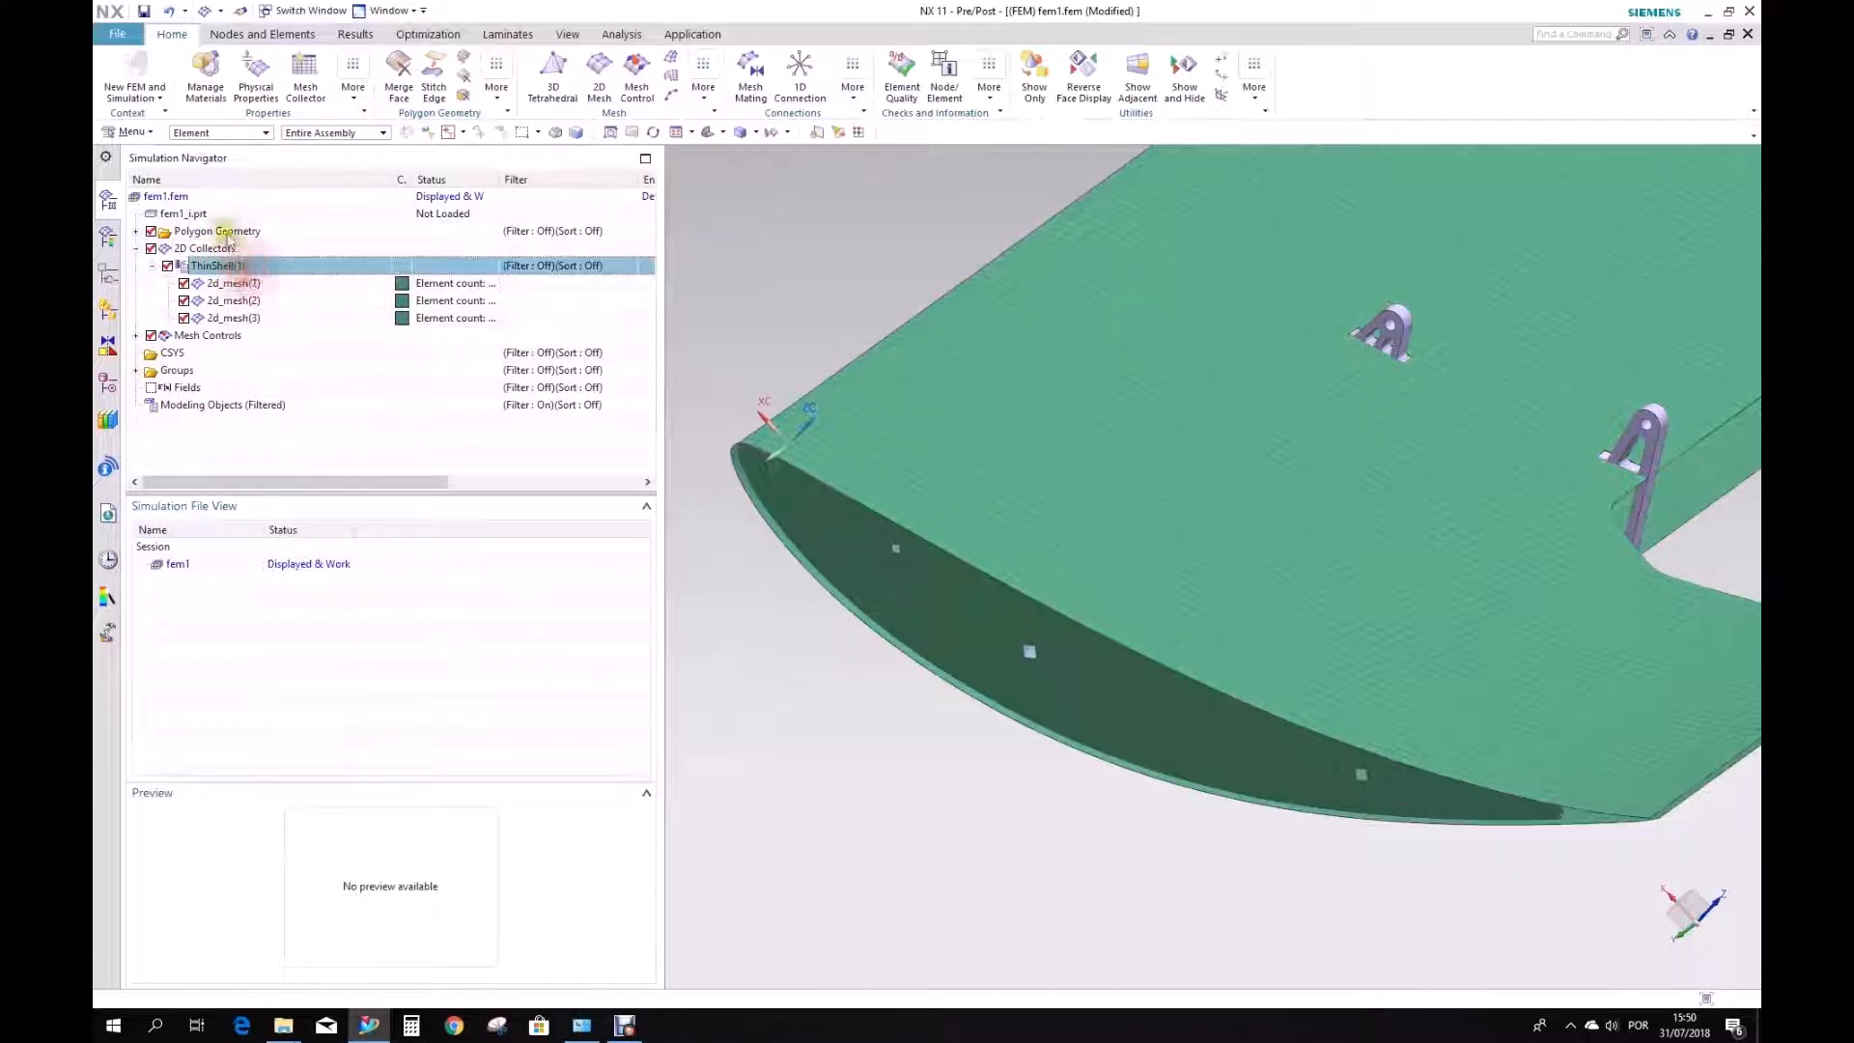
{"action": "right_click", "coordinate": [216, 265]}
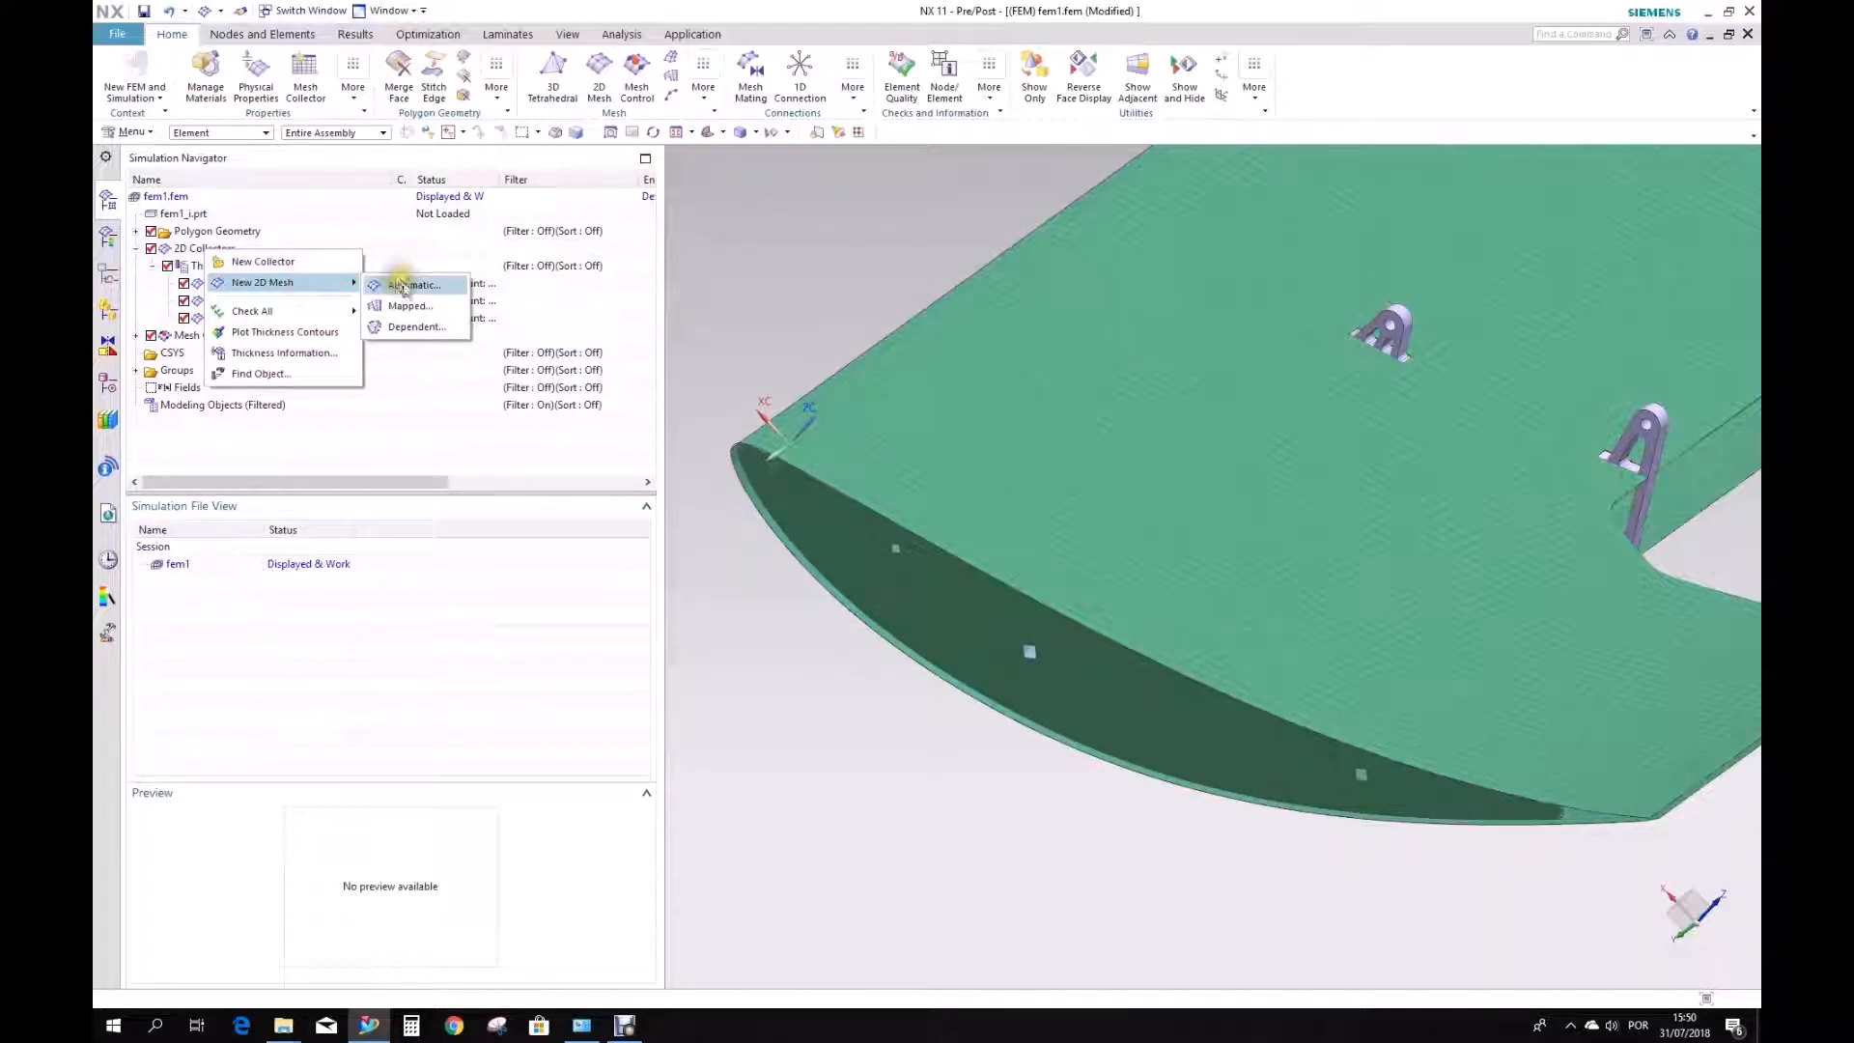
{"action": "left_click", "coordinate": [416, 283]}
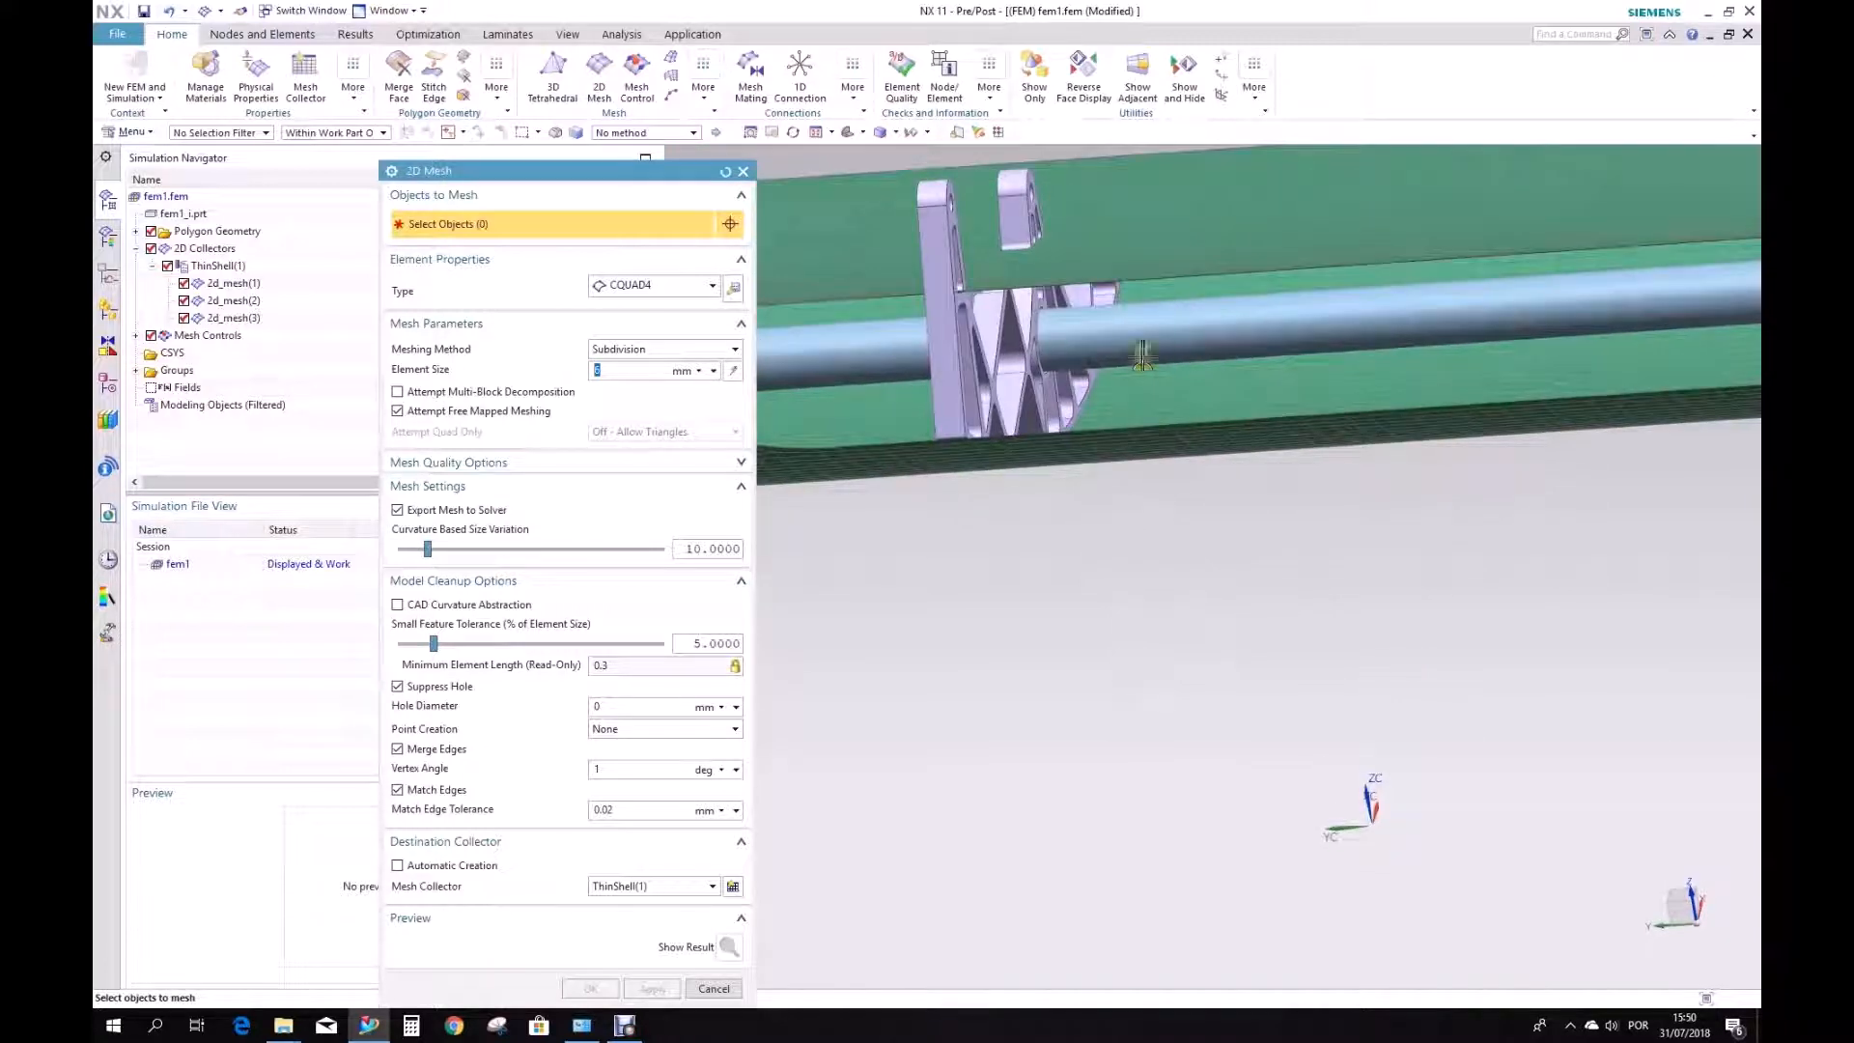
{"action": "left_click", "coordinate": [1141, 354]}
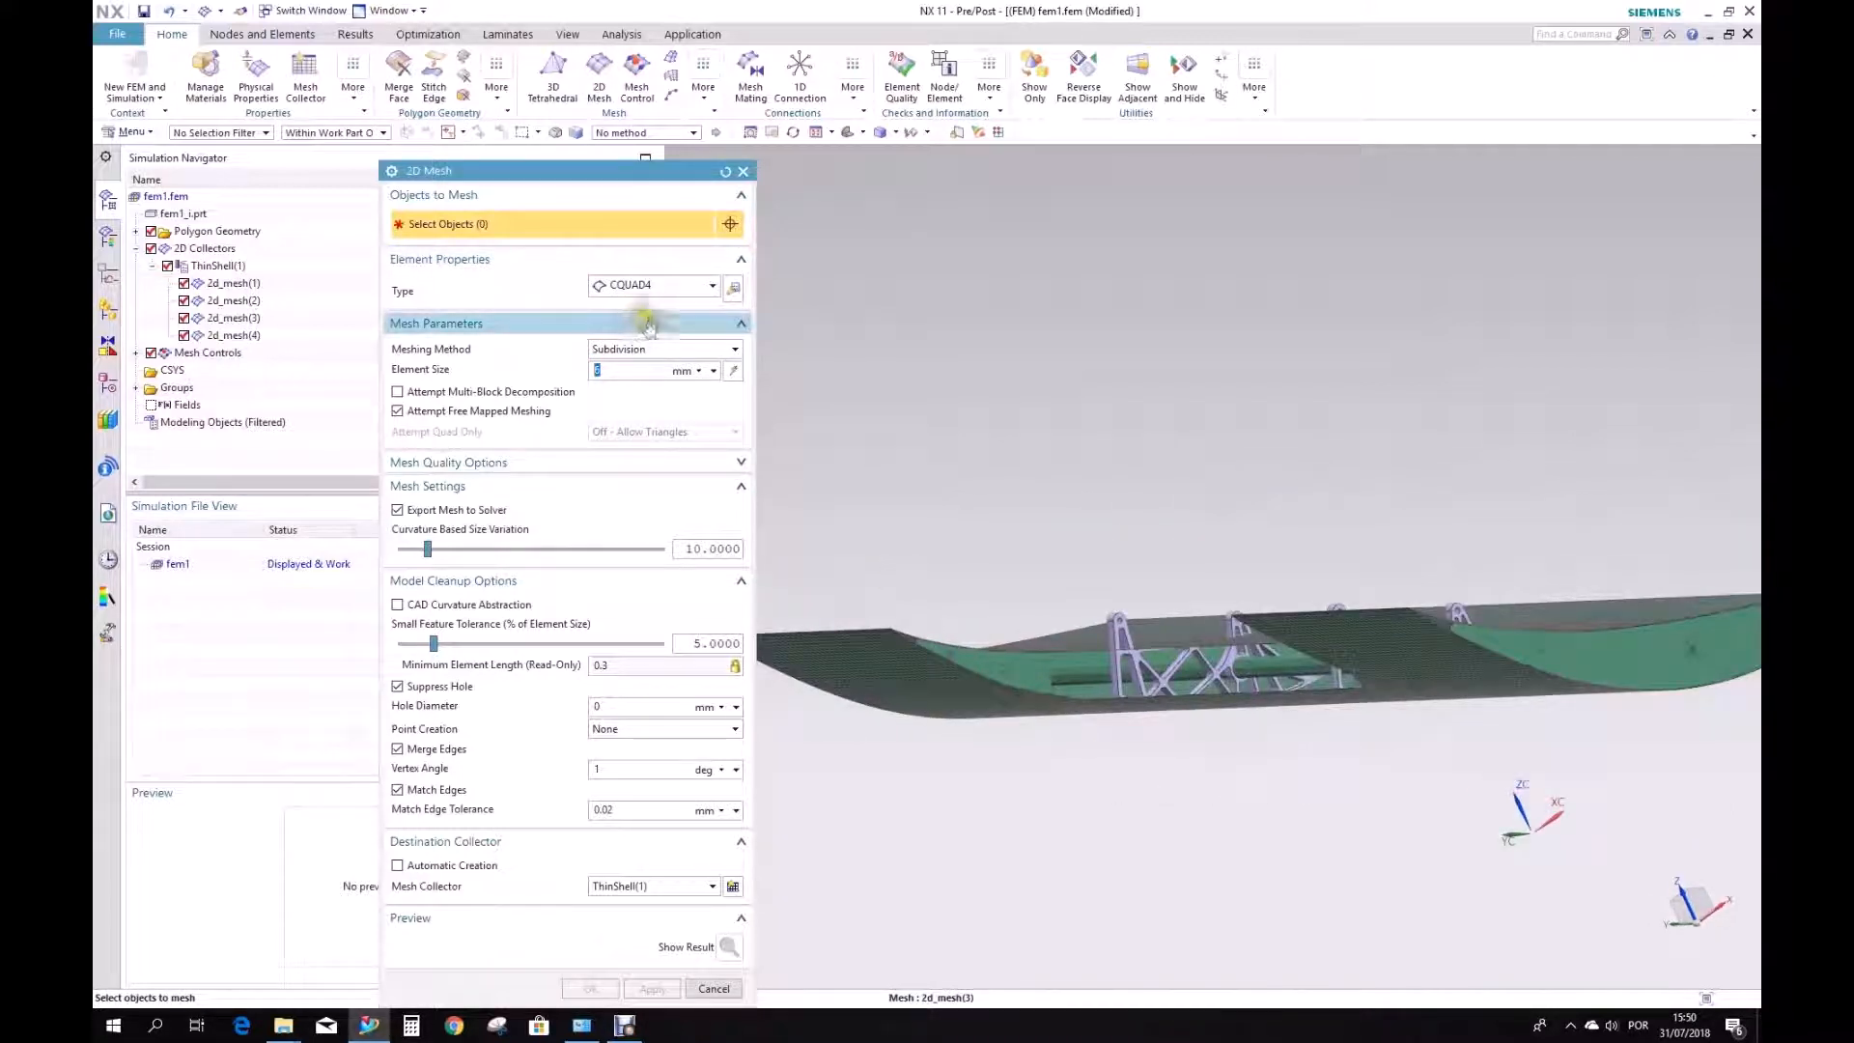
{"action": "left_click", "coordinate": [638, 369]}
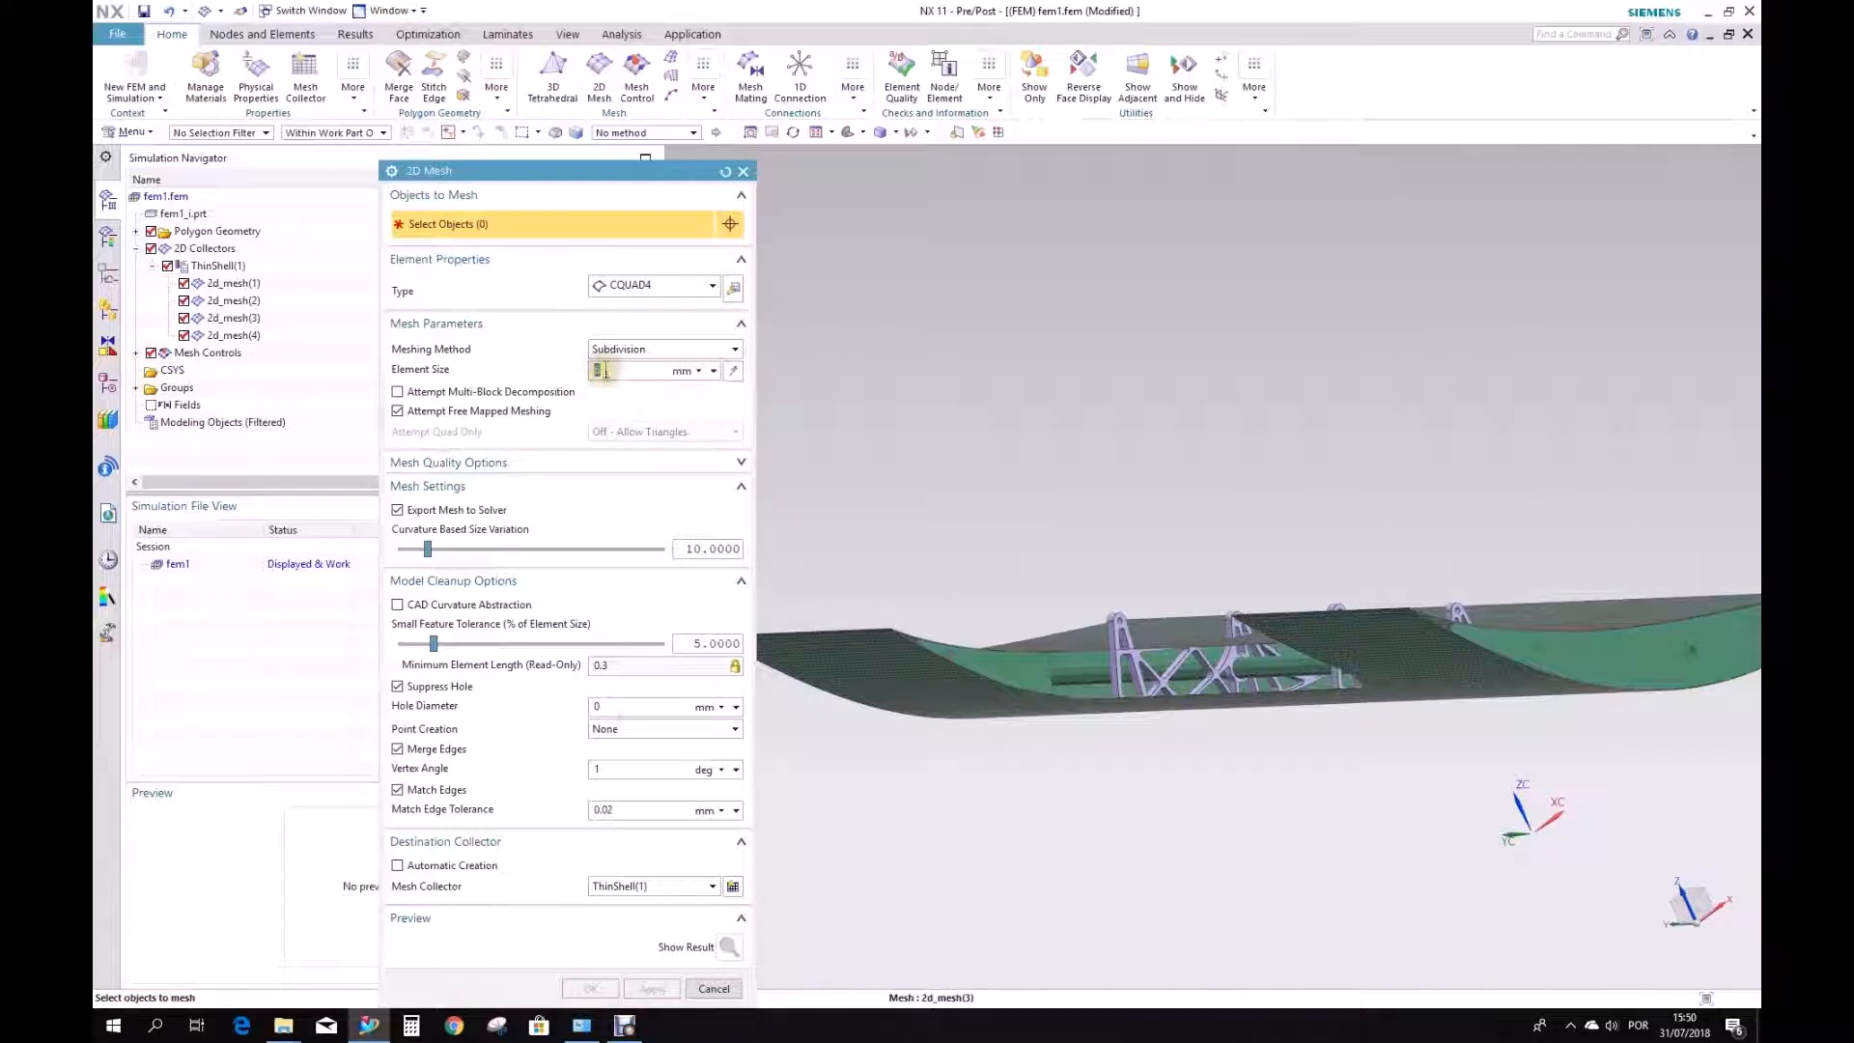
{"action": "left_click", "coordinate": [713, 987]}
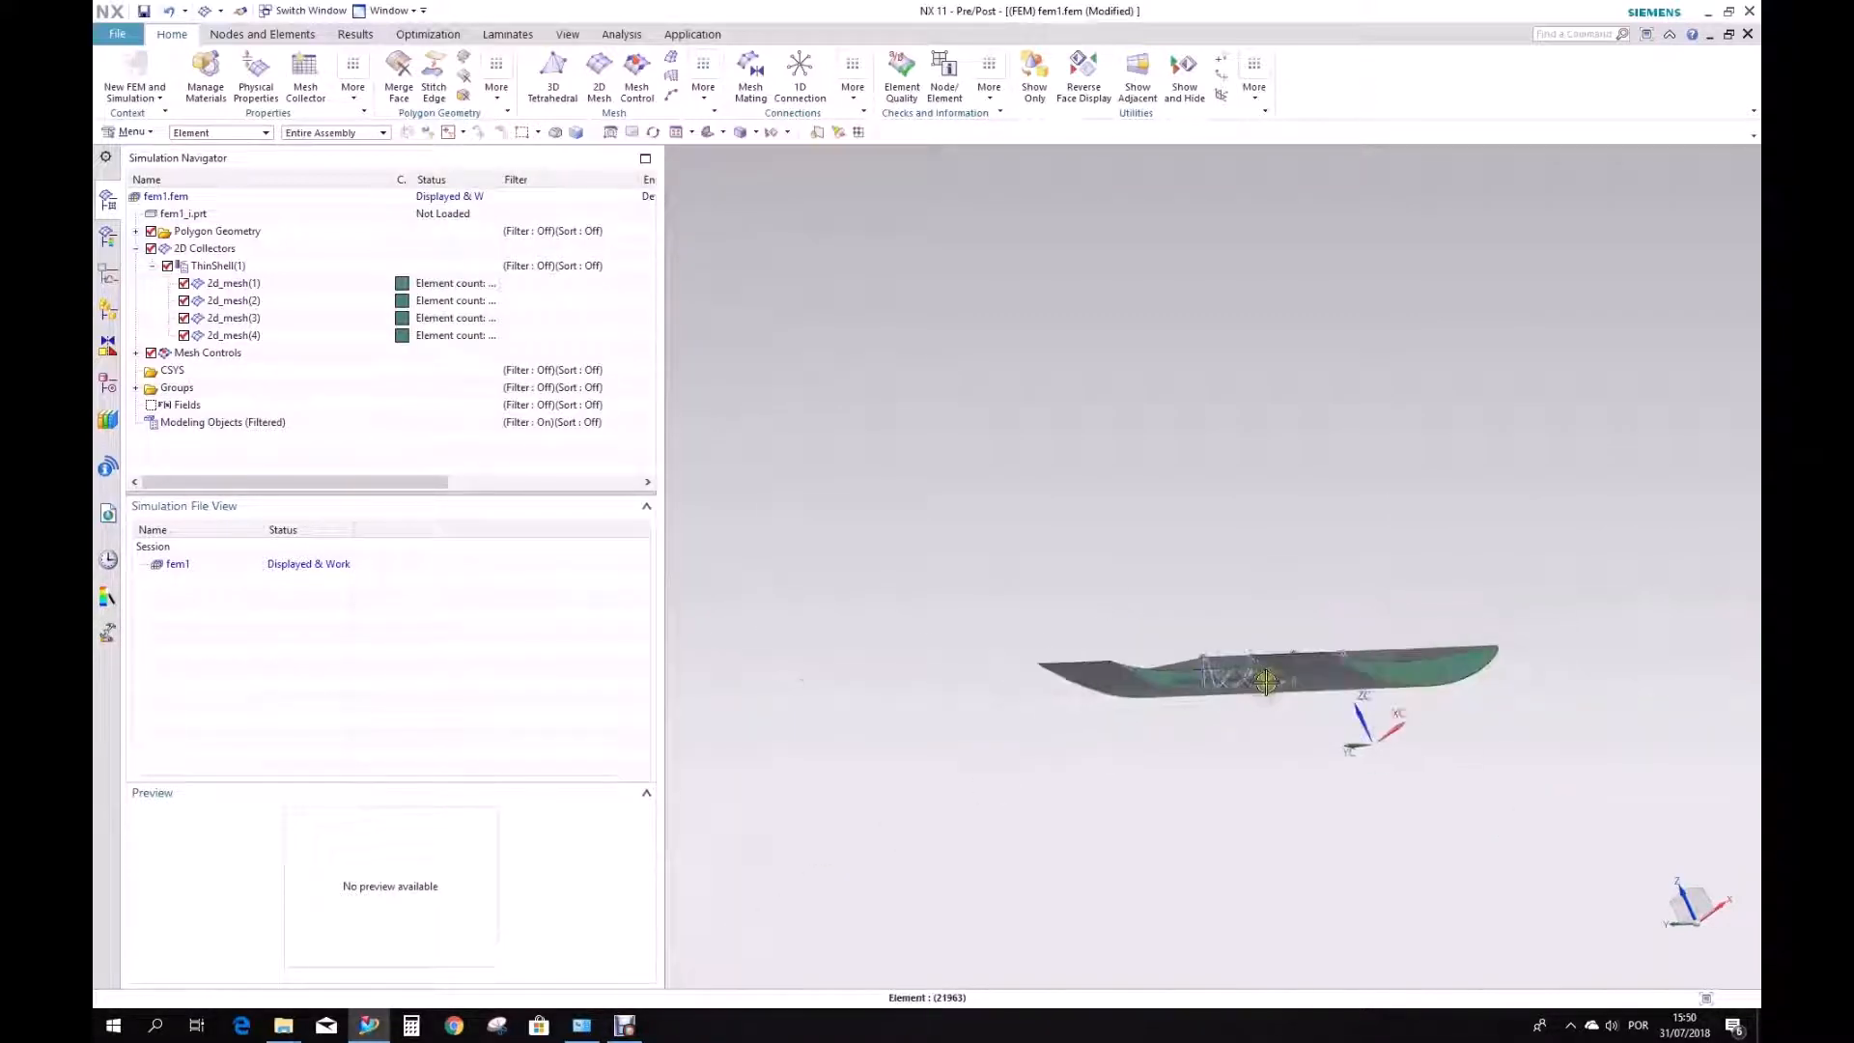
{"action": "left_click_drag", "start_coordinate": [1265, 680], "coordinate": [1407, 683]}
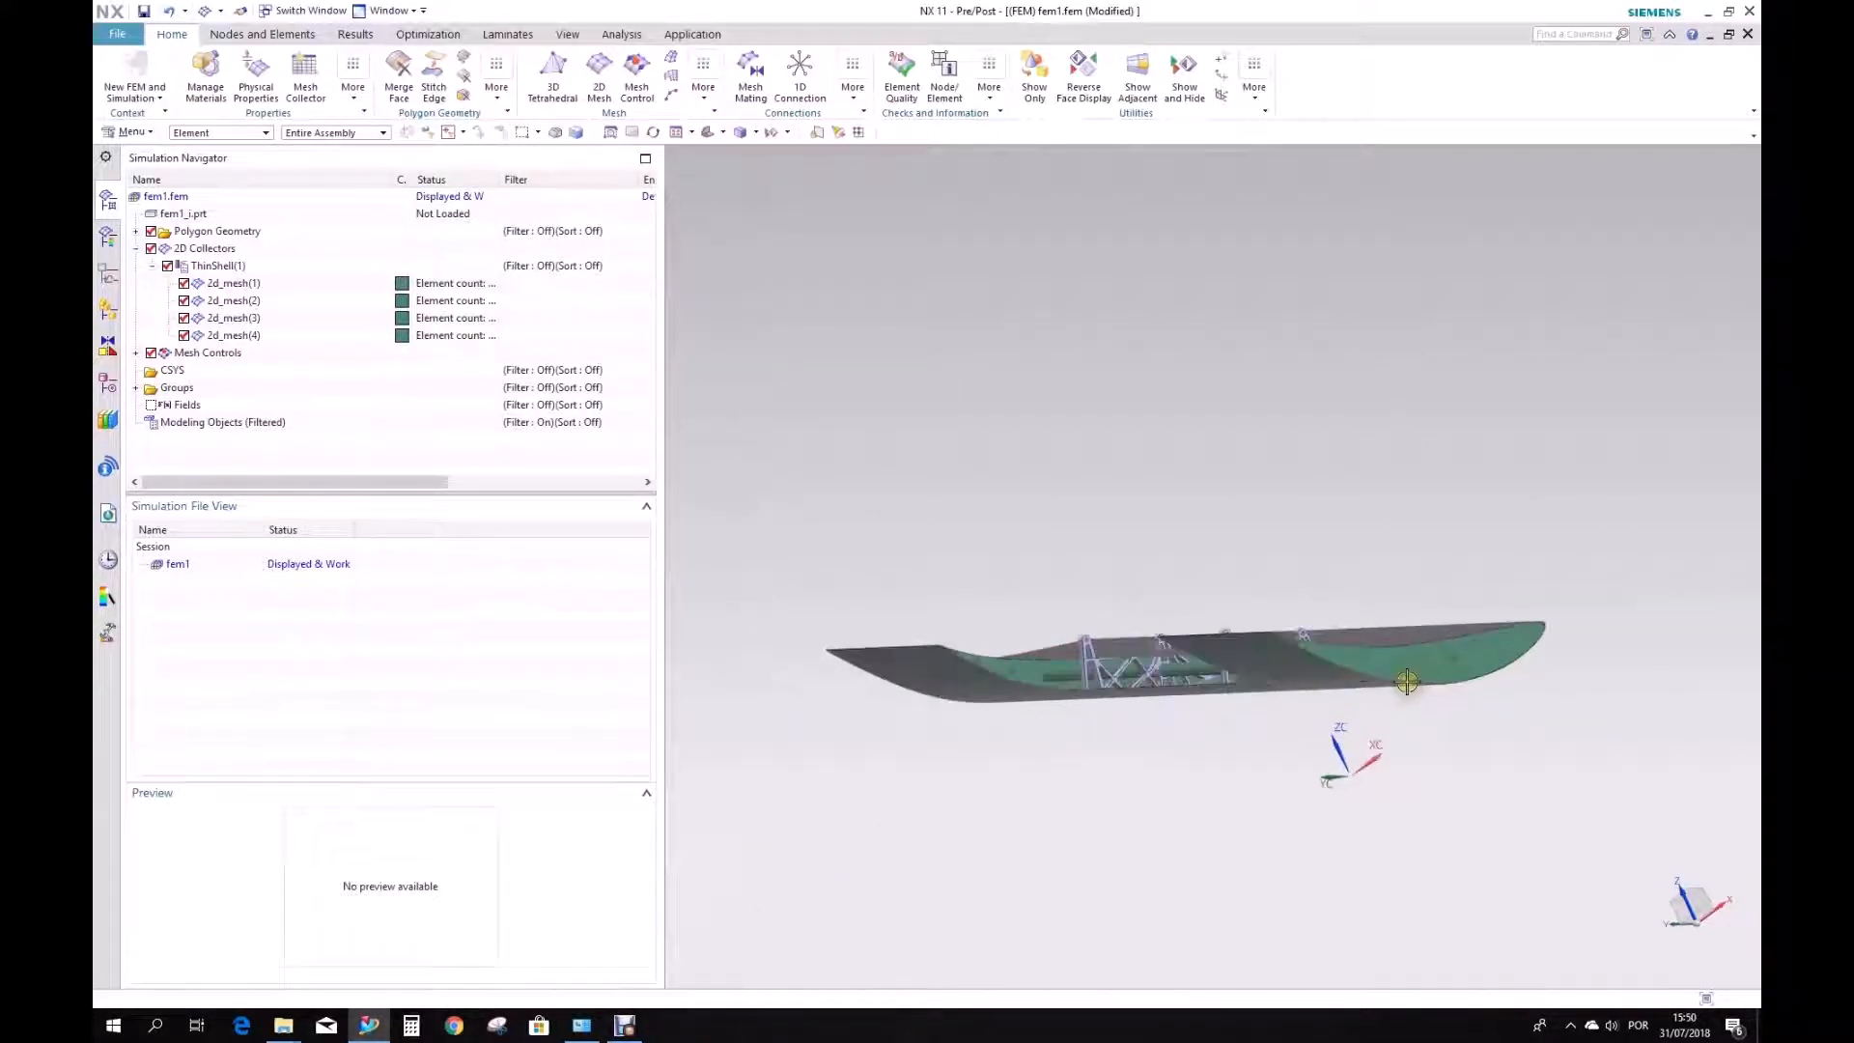
{"action": "left_click_drag", "start_coordinate": [1407, 680], "coordinate": [1706, 657]}
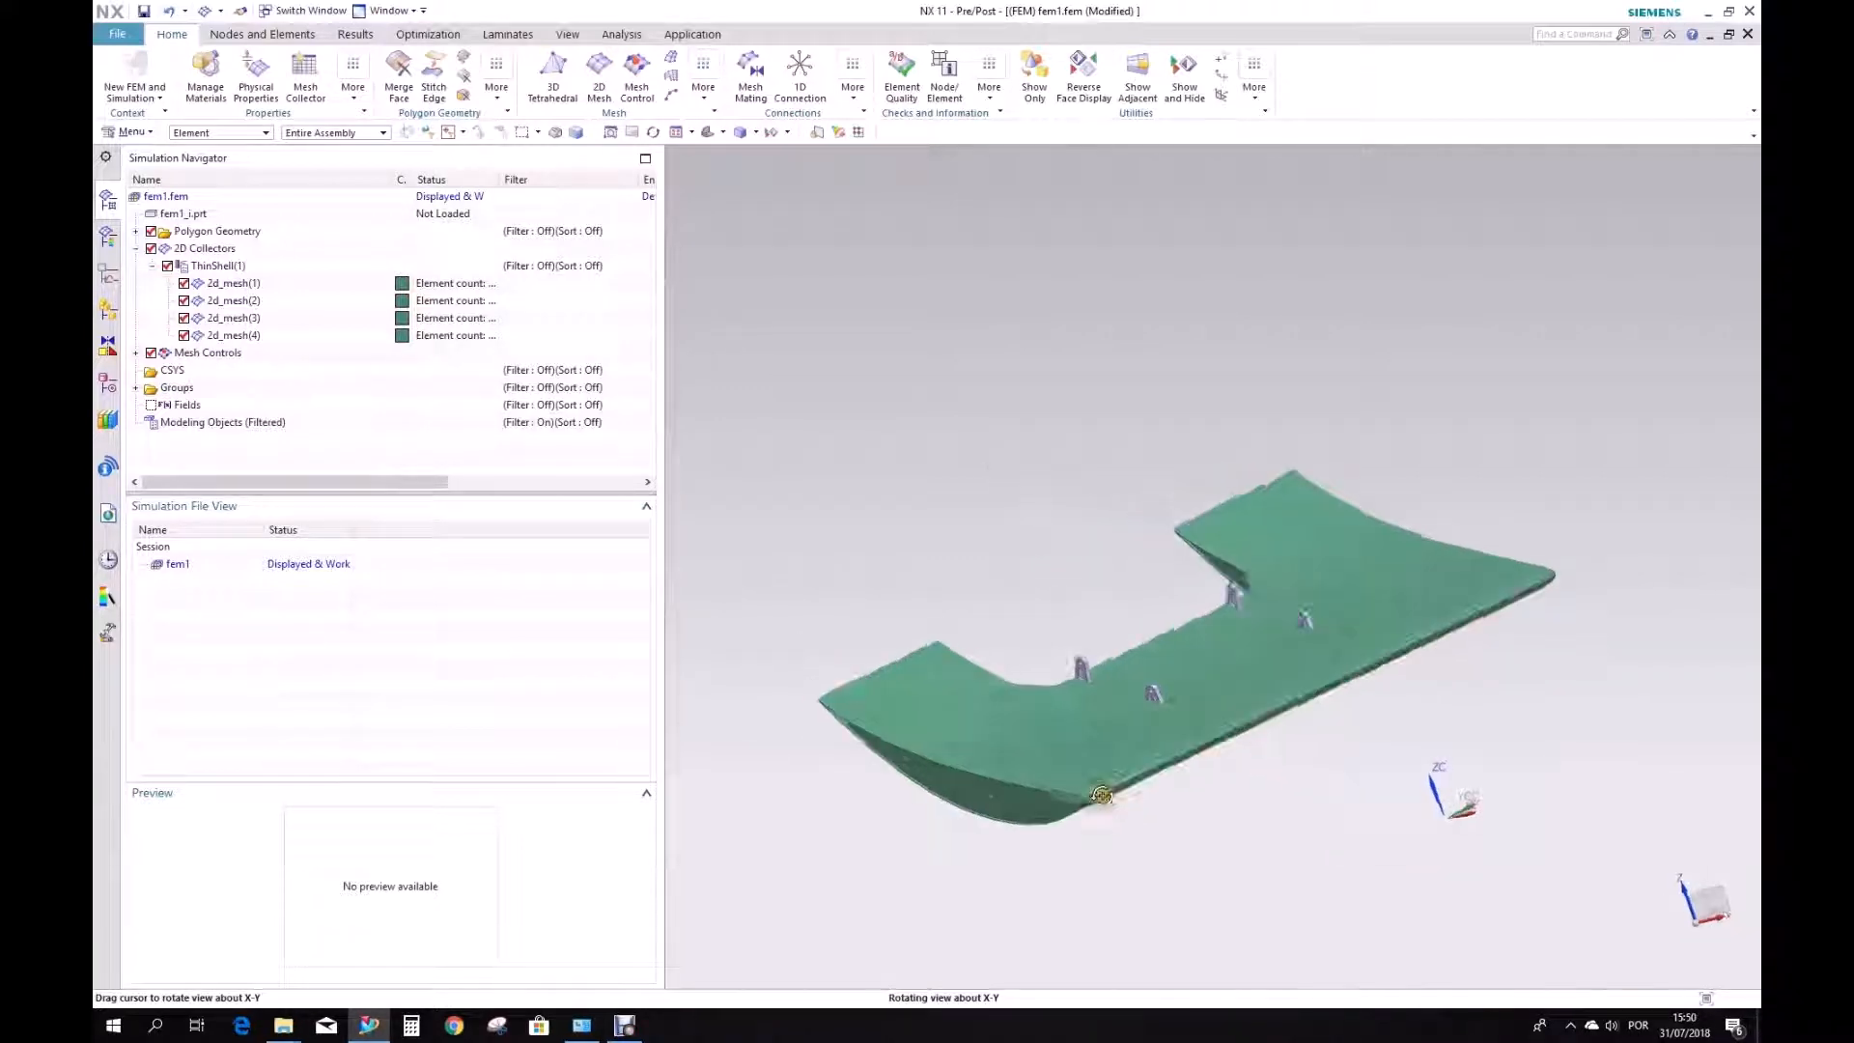
Rename the fourth and third ThinShell meshes to Tube and Side Sheets.
{"action": "left_click_drag", "start_coordinate": [1099, 795], "coordinate": [940, 753]}
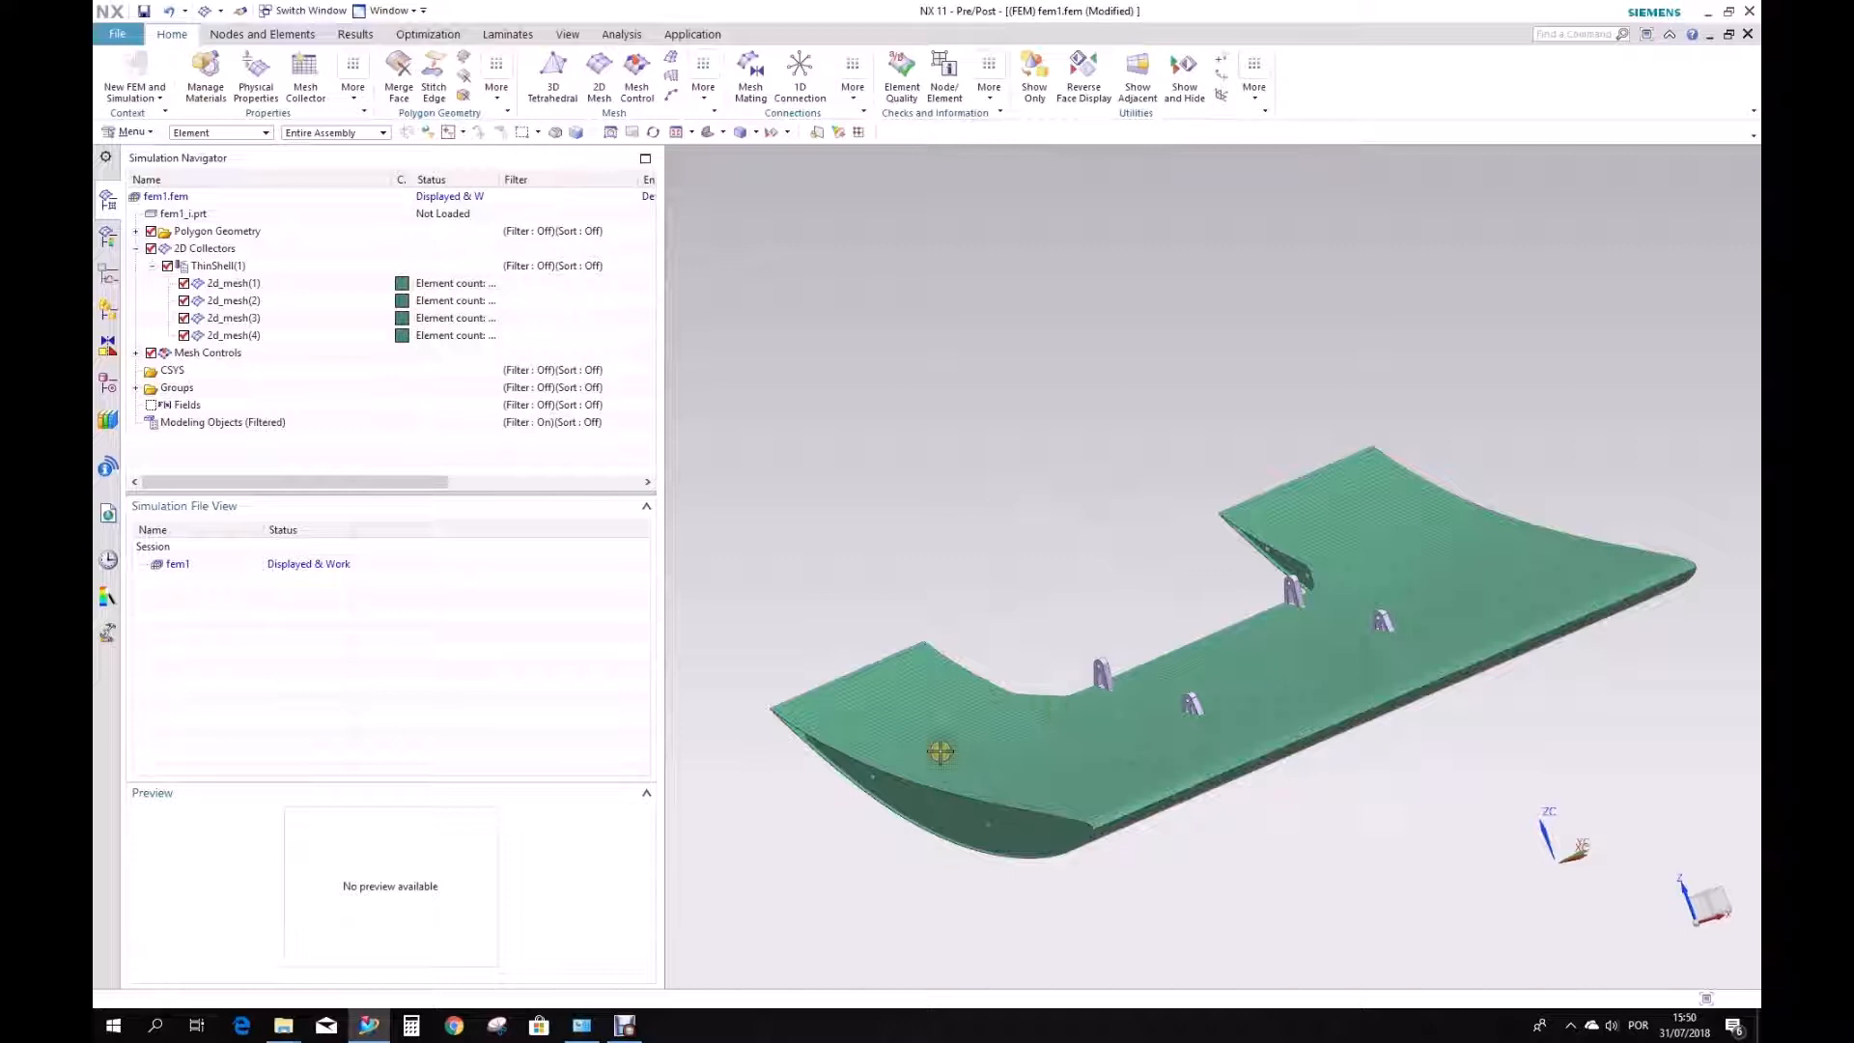
{"action": "left_click", "coordinate": [231, 336]}
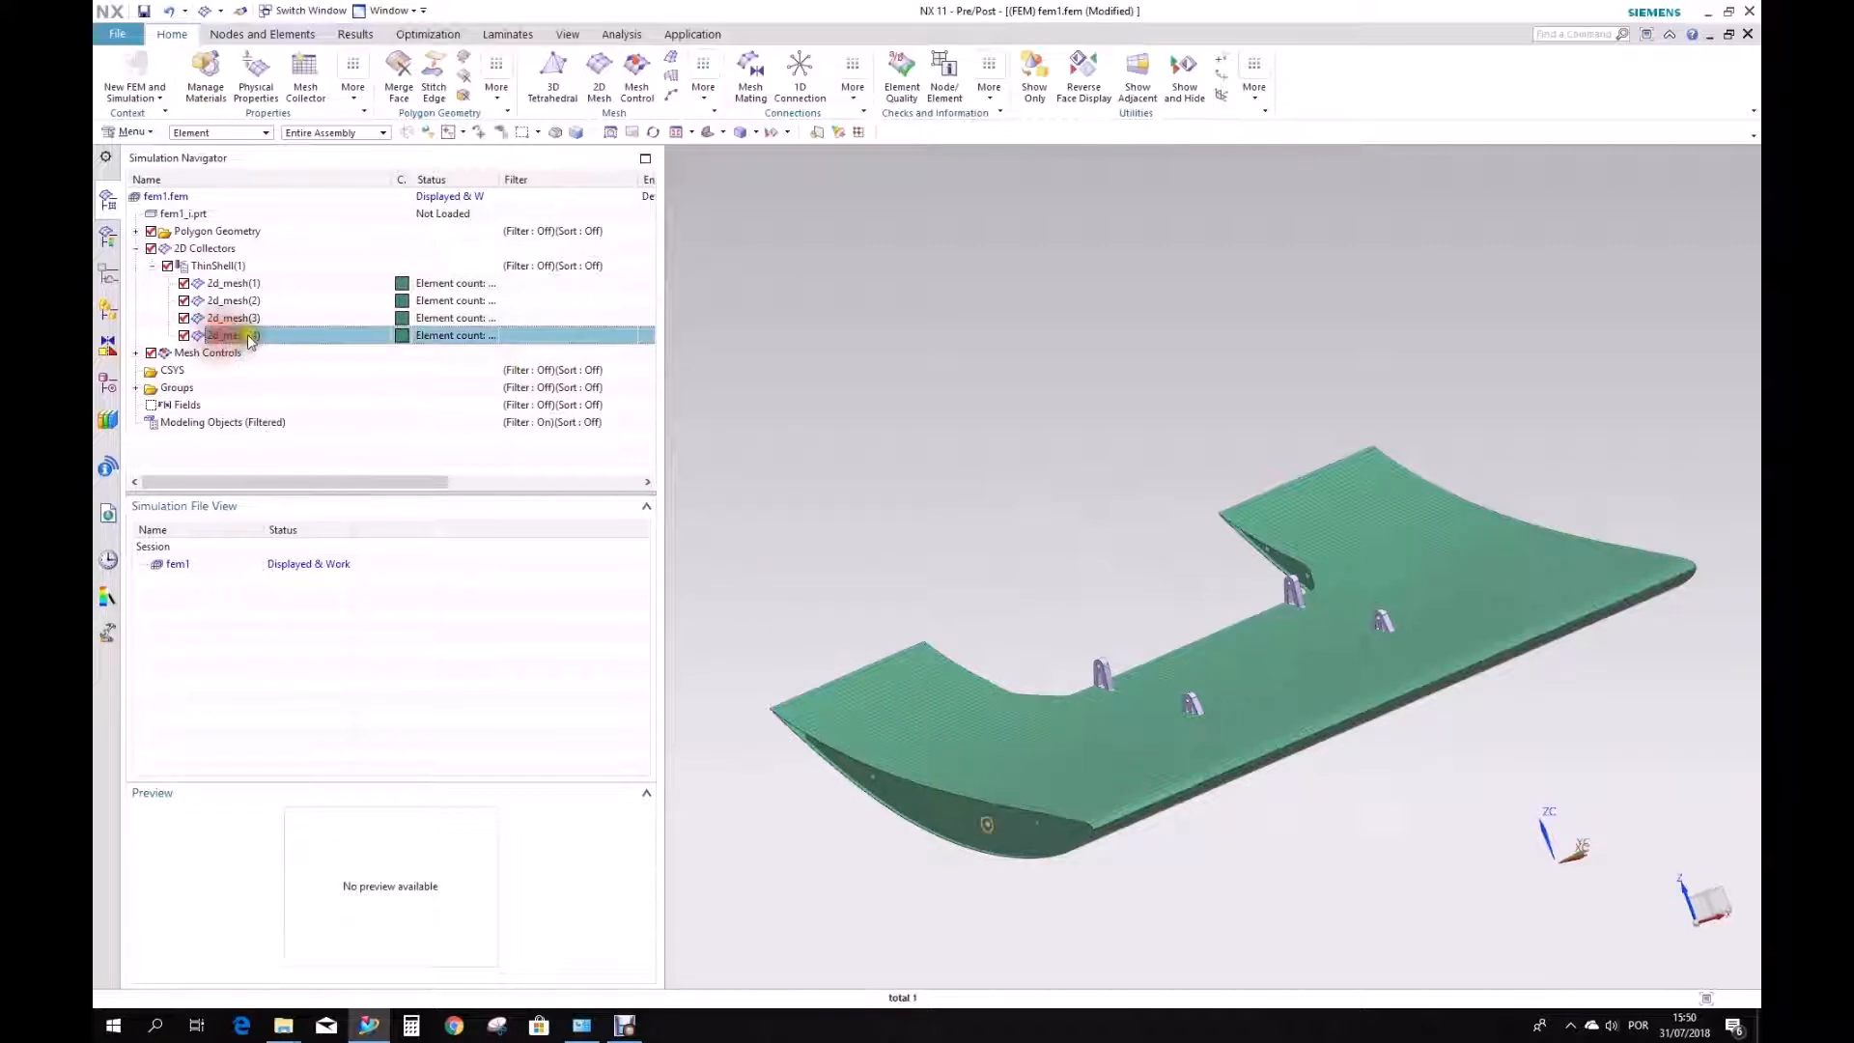
{"action": "left_click", "coordinate": [225, 336]}
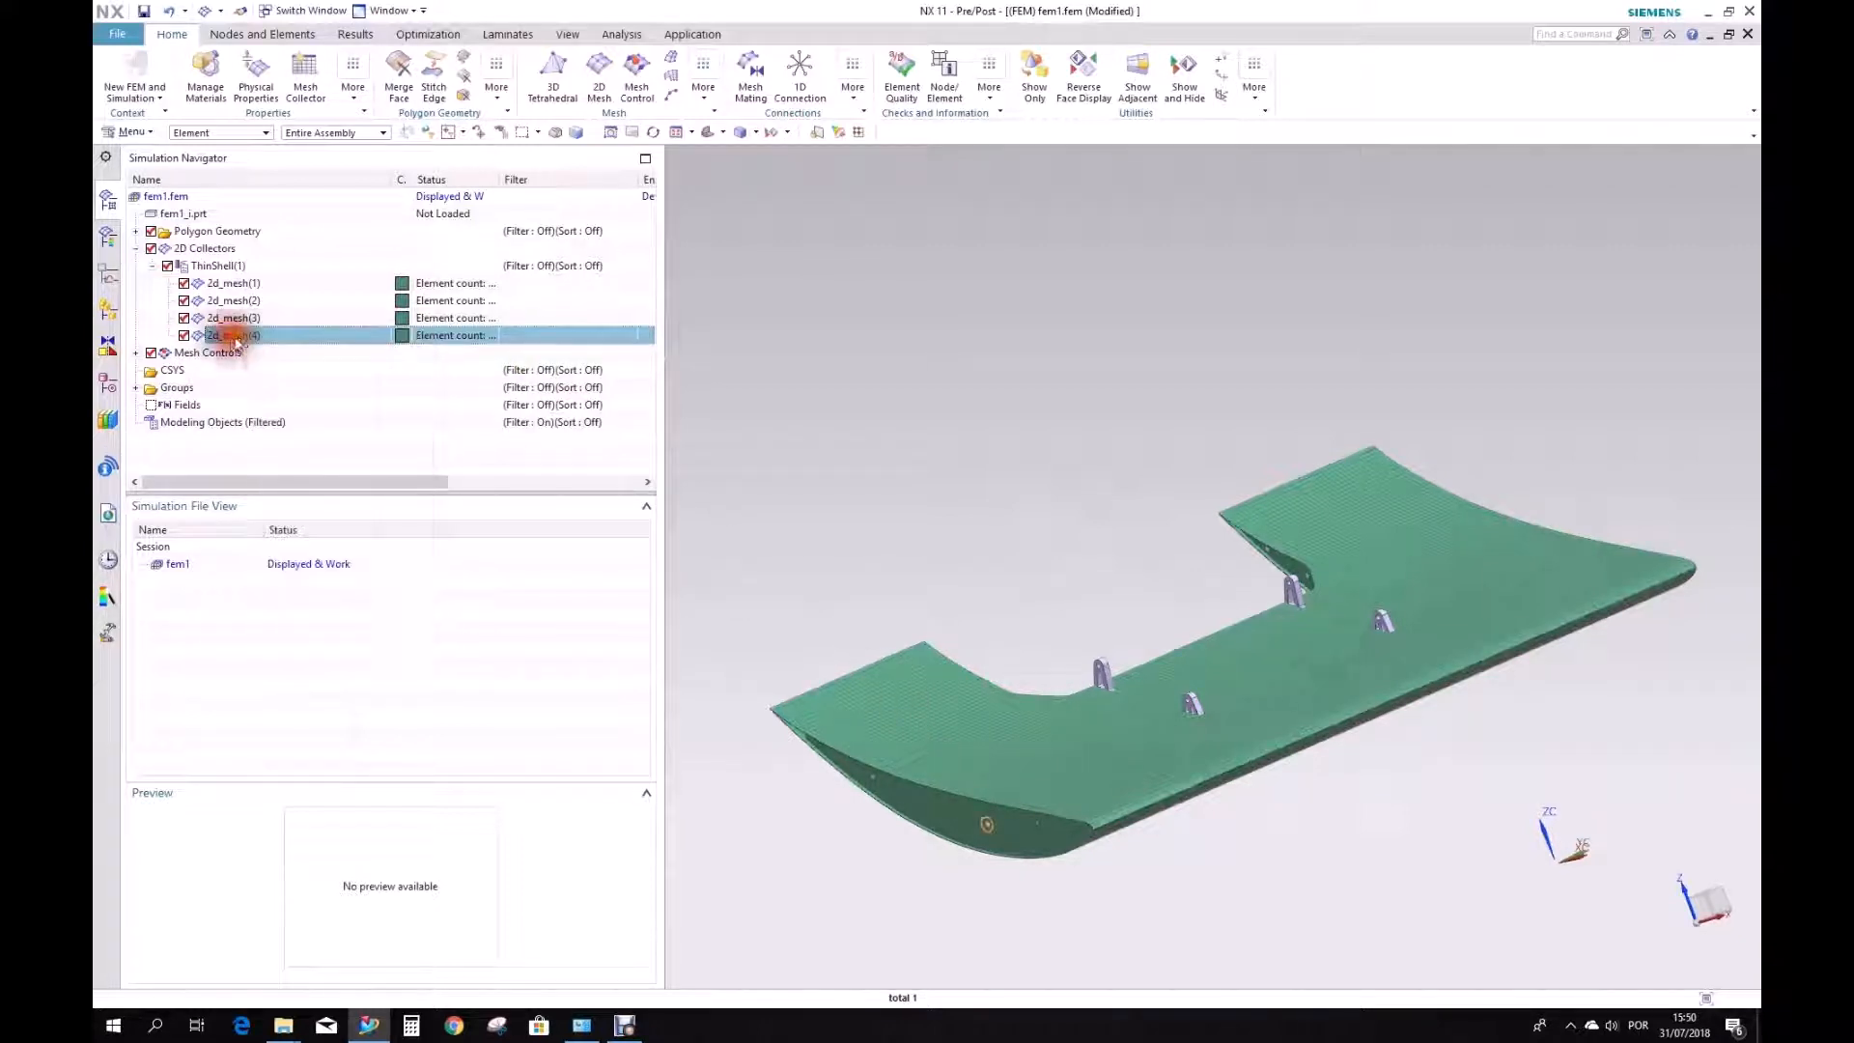
{"action": "type", "text": "Tube"}
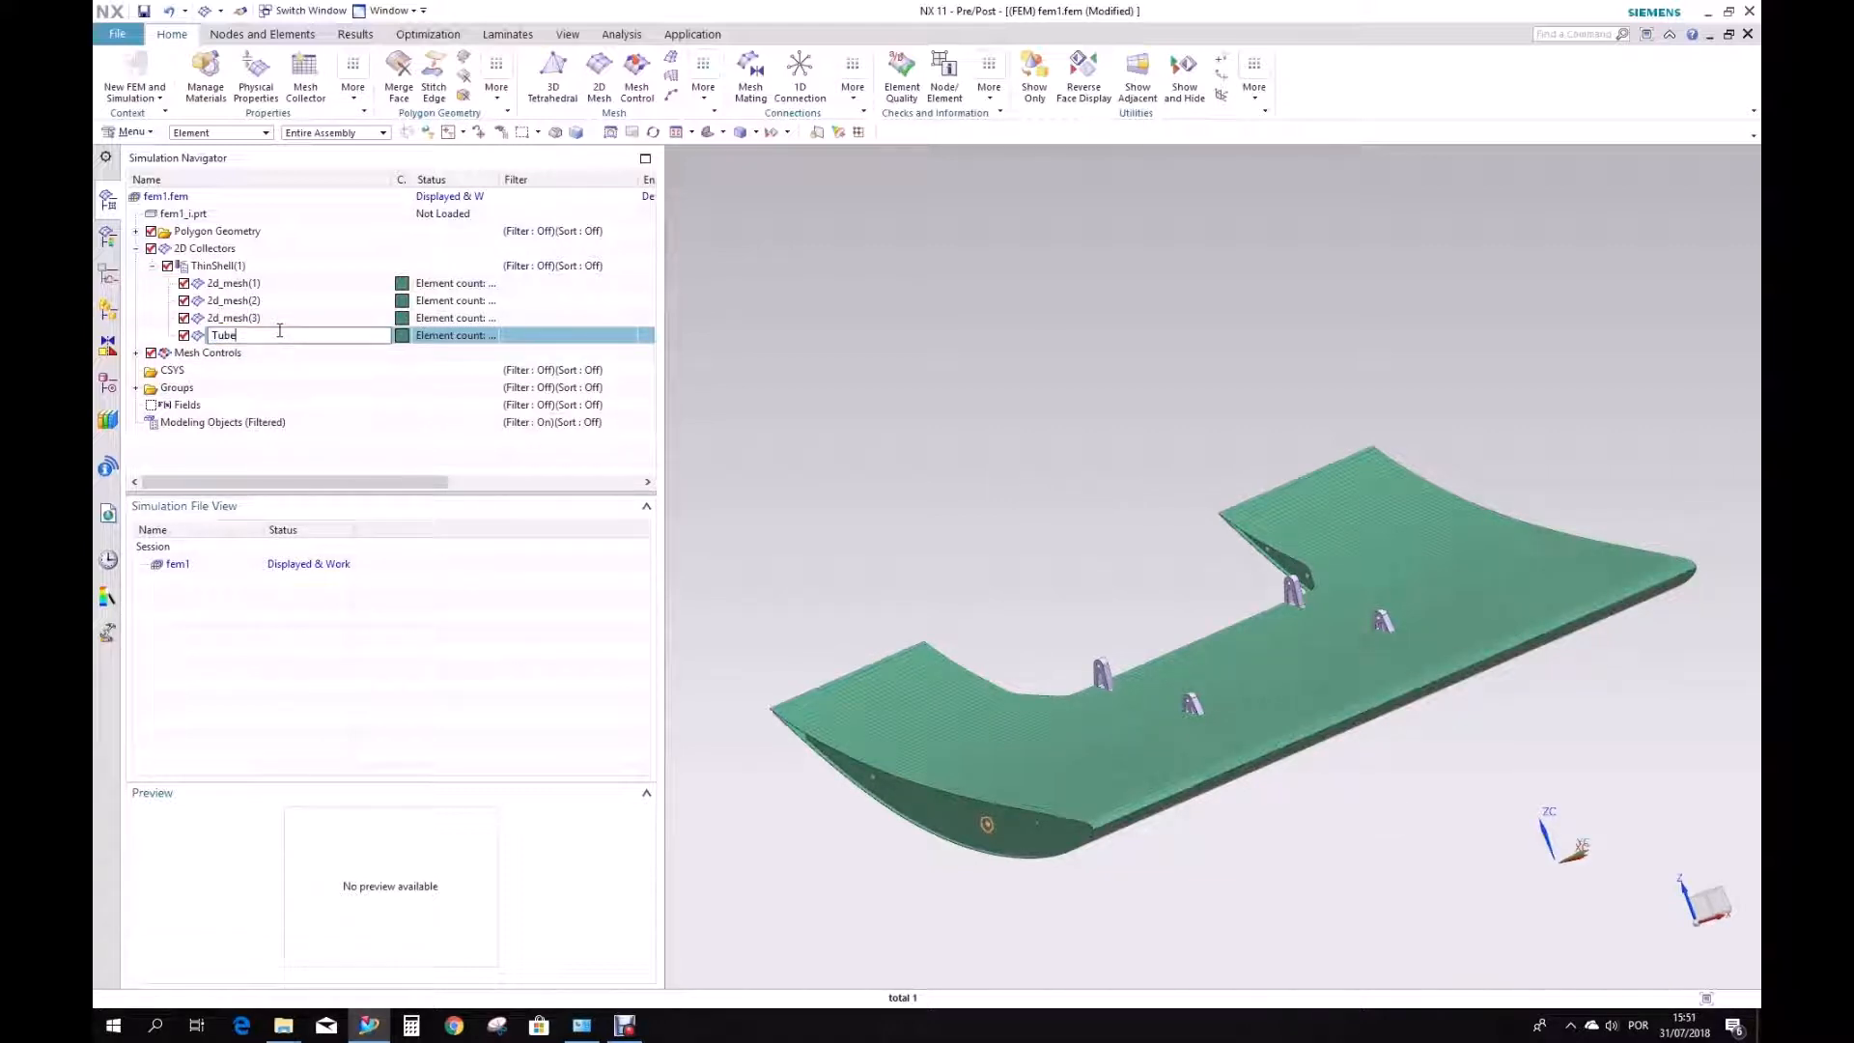
{"action": "left_click", "coordinate": [233, 316]}
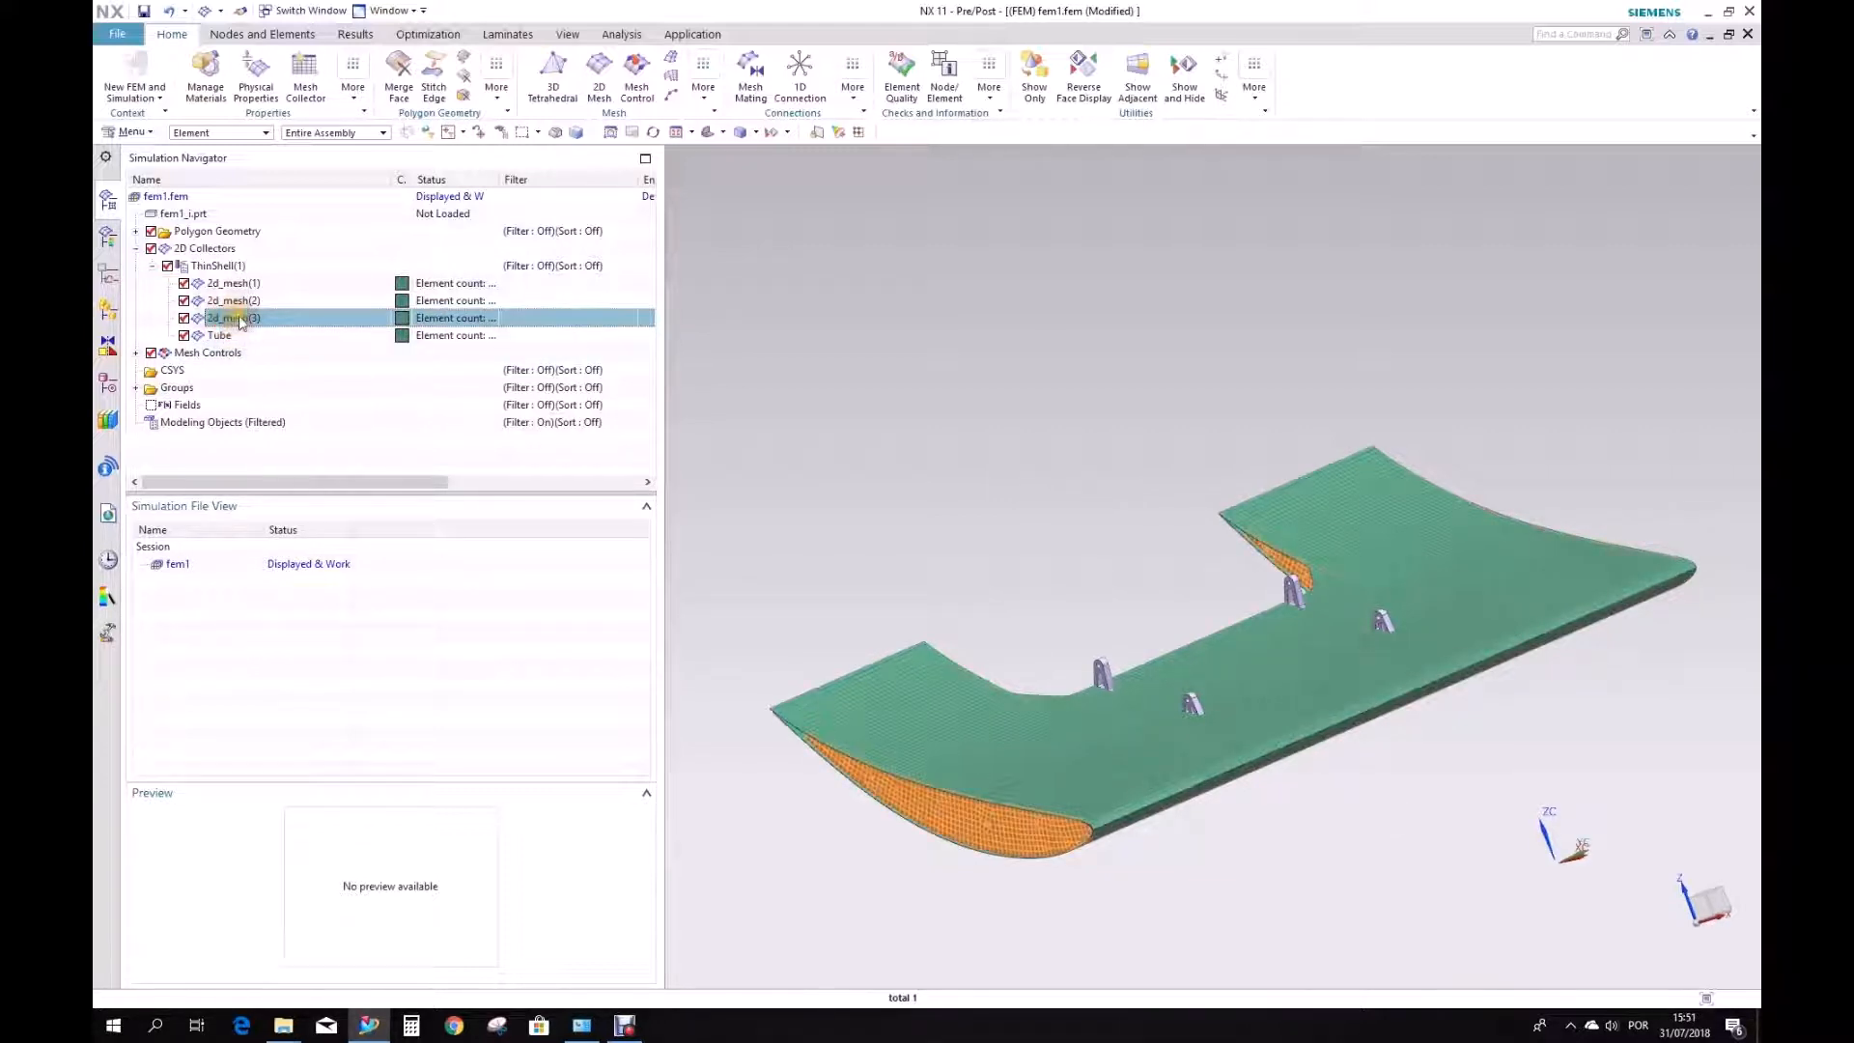
{"action": "right_click", "coordinate": [232, 317]}
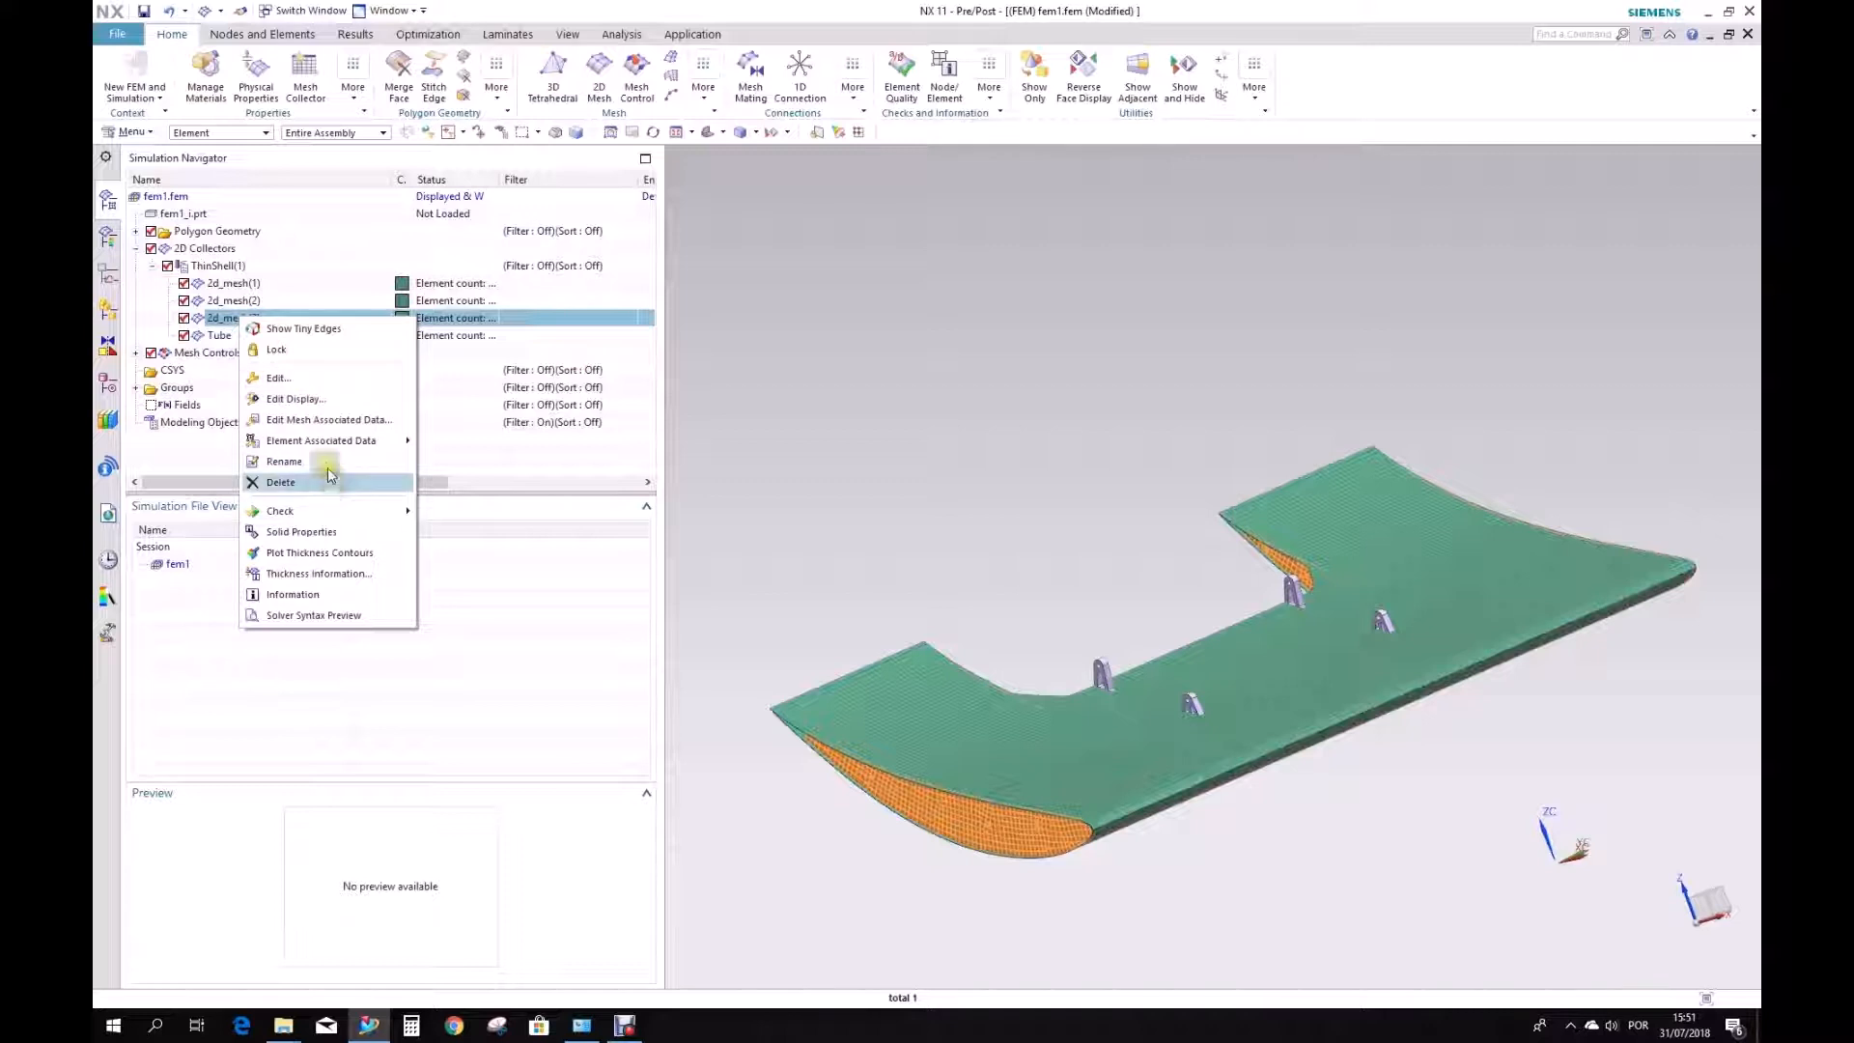
{"action": "left_click", "coordinate": [284, 462]}
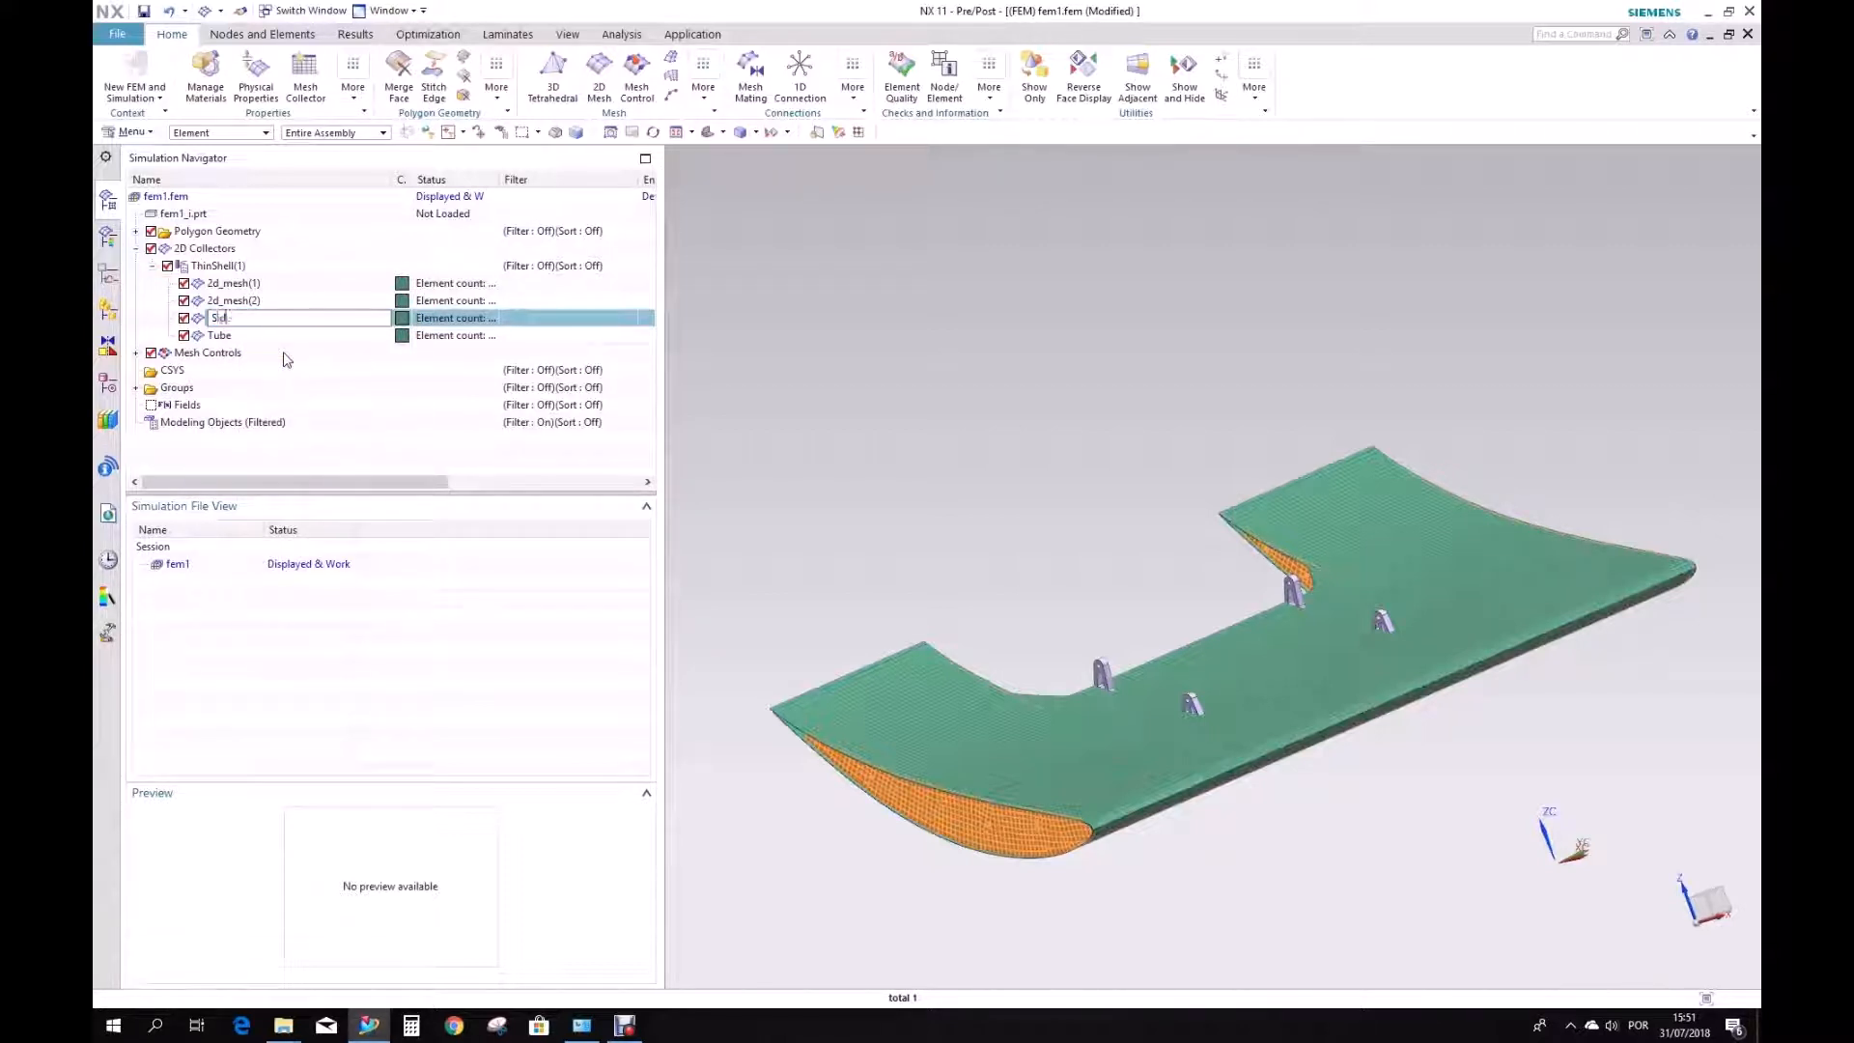
{"action": "type", "text": "Side Sheets"}
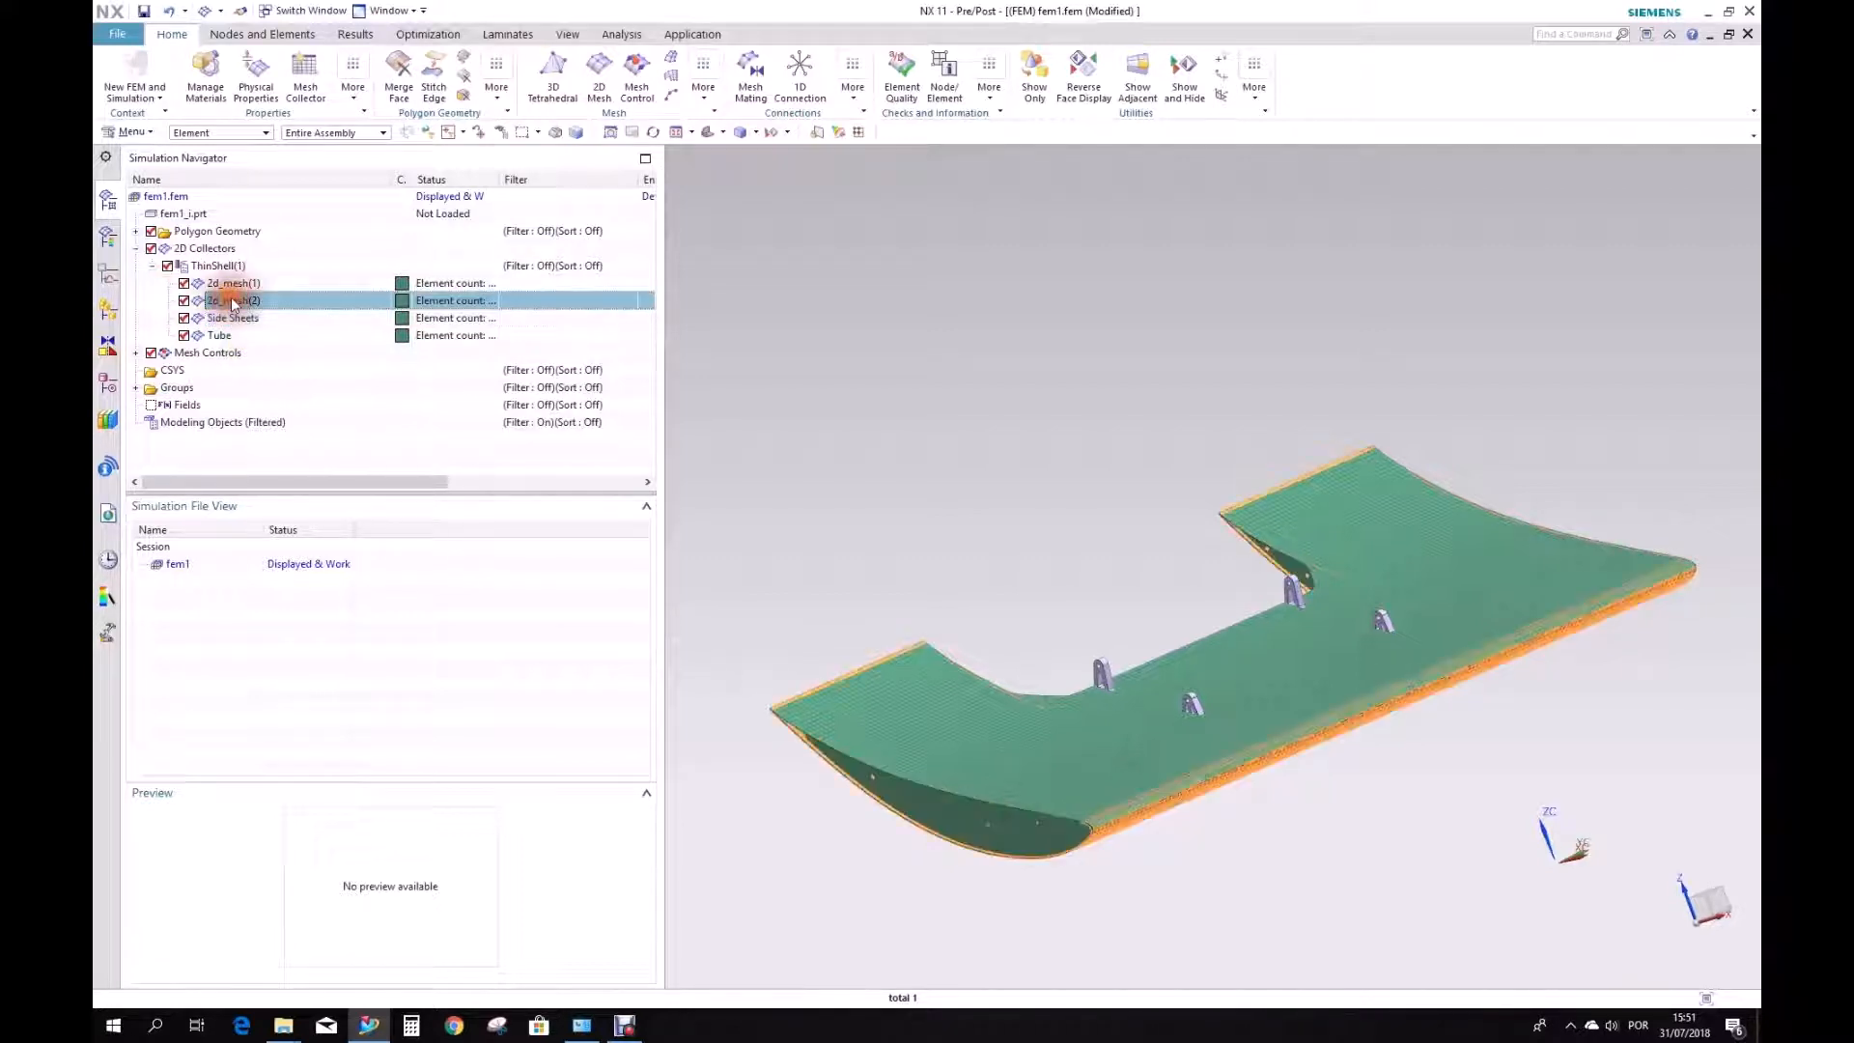
Rename the second and first meshes to Lower Main Plane and Top Main Plane.
{"action": "right_click", "coordinate": [231, 299]}
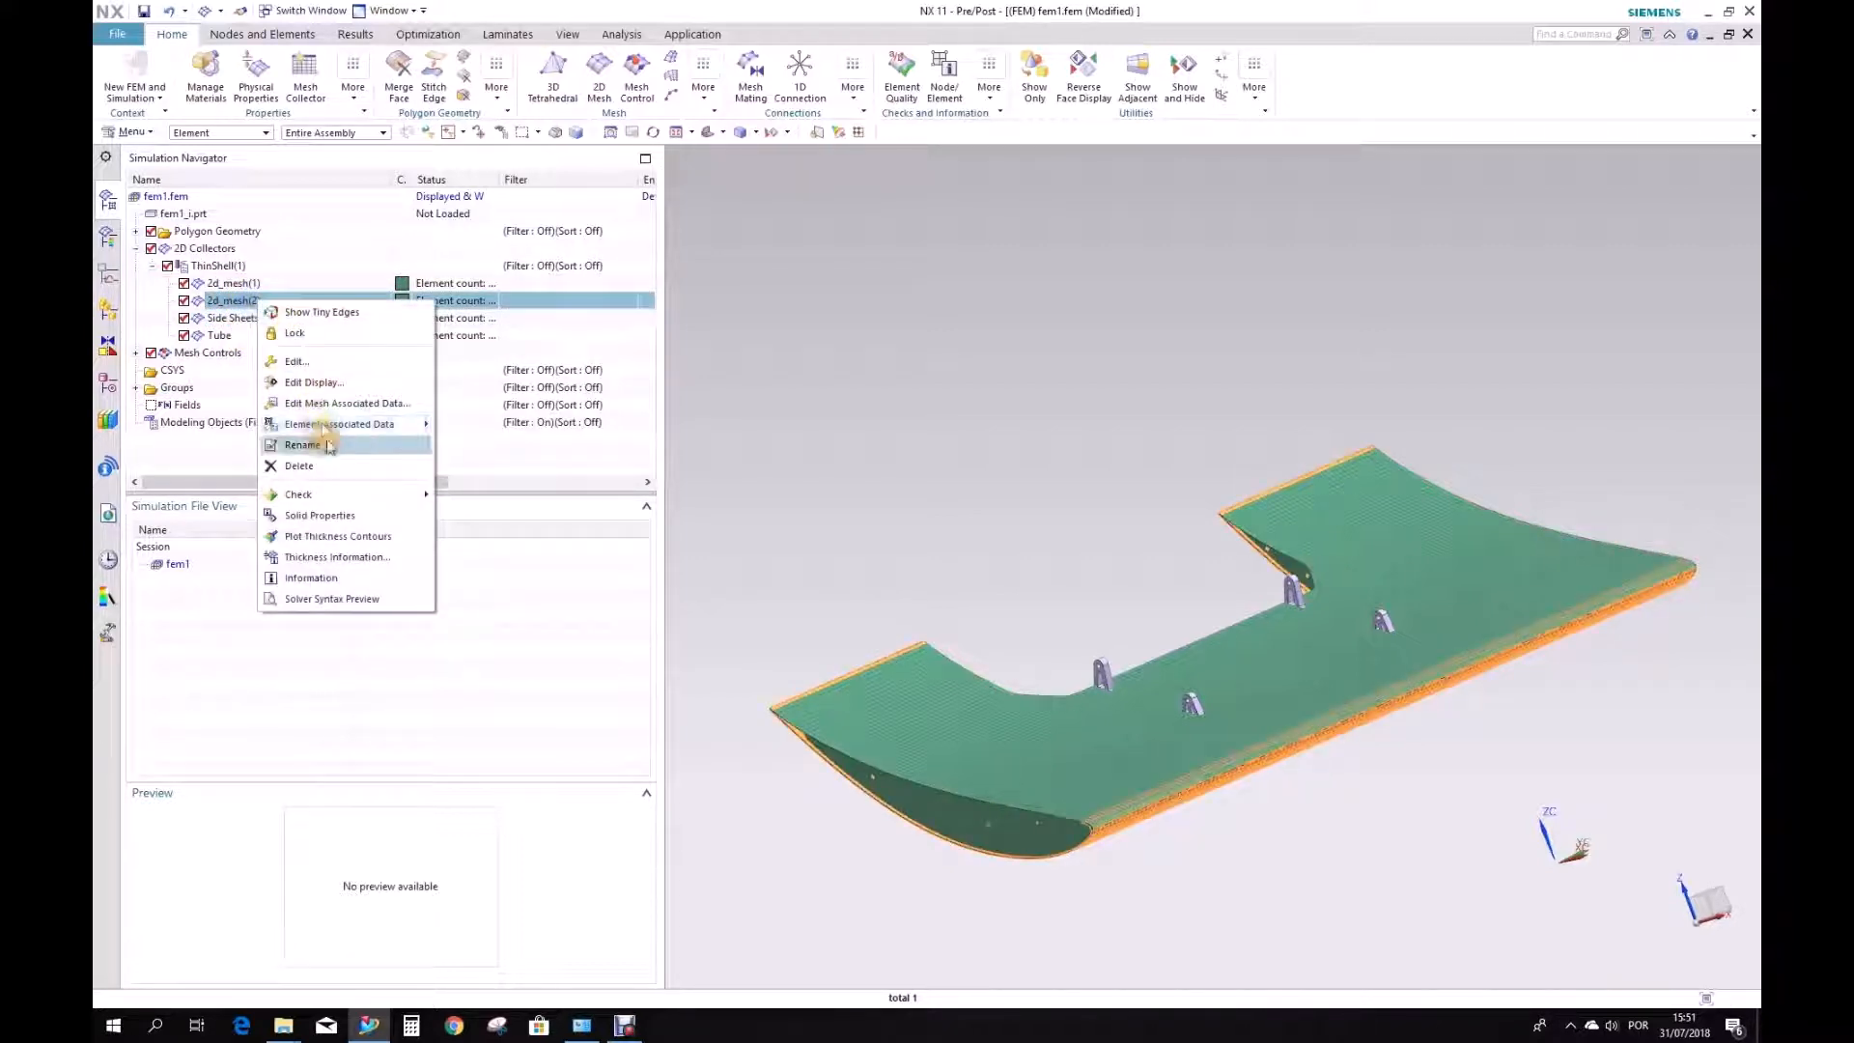
{"action": "left_click", "coordinate": [302, 444]}
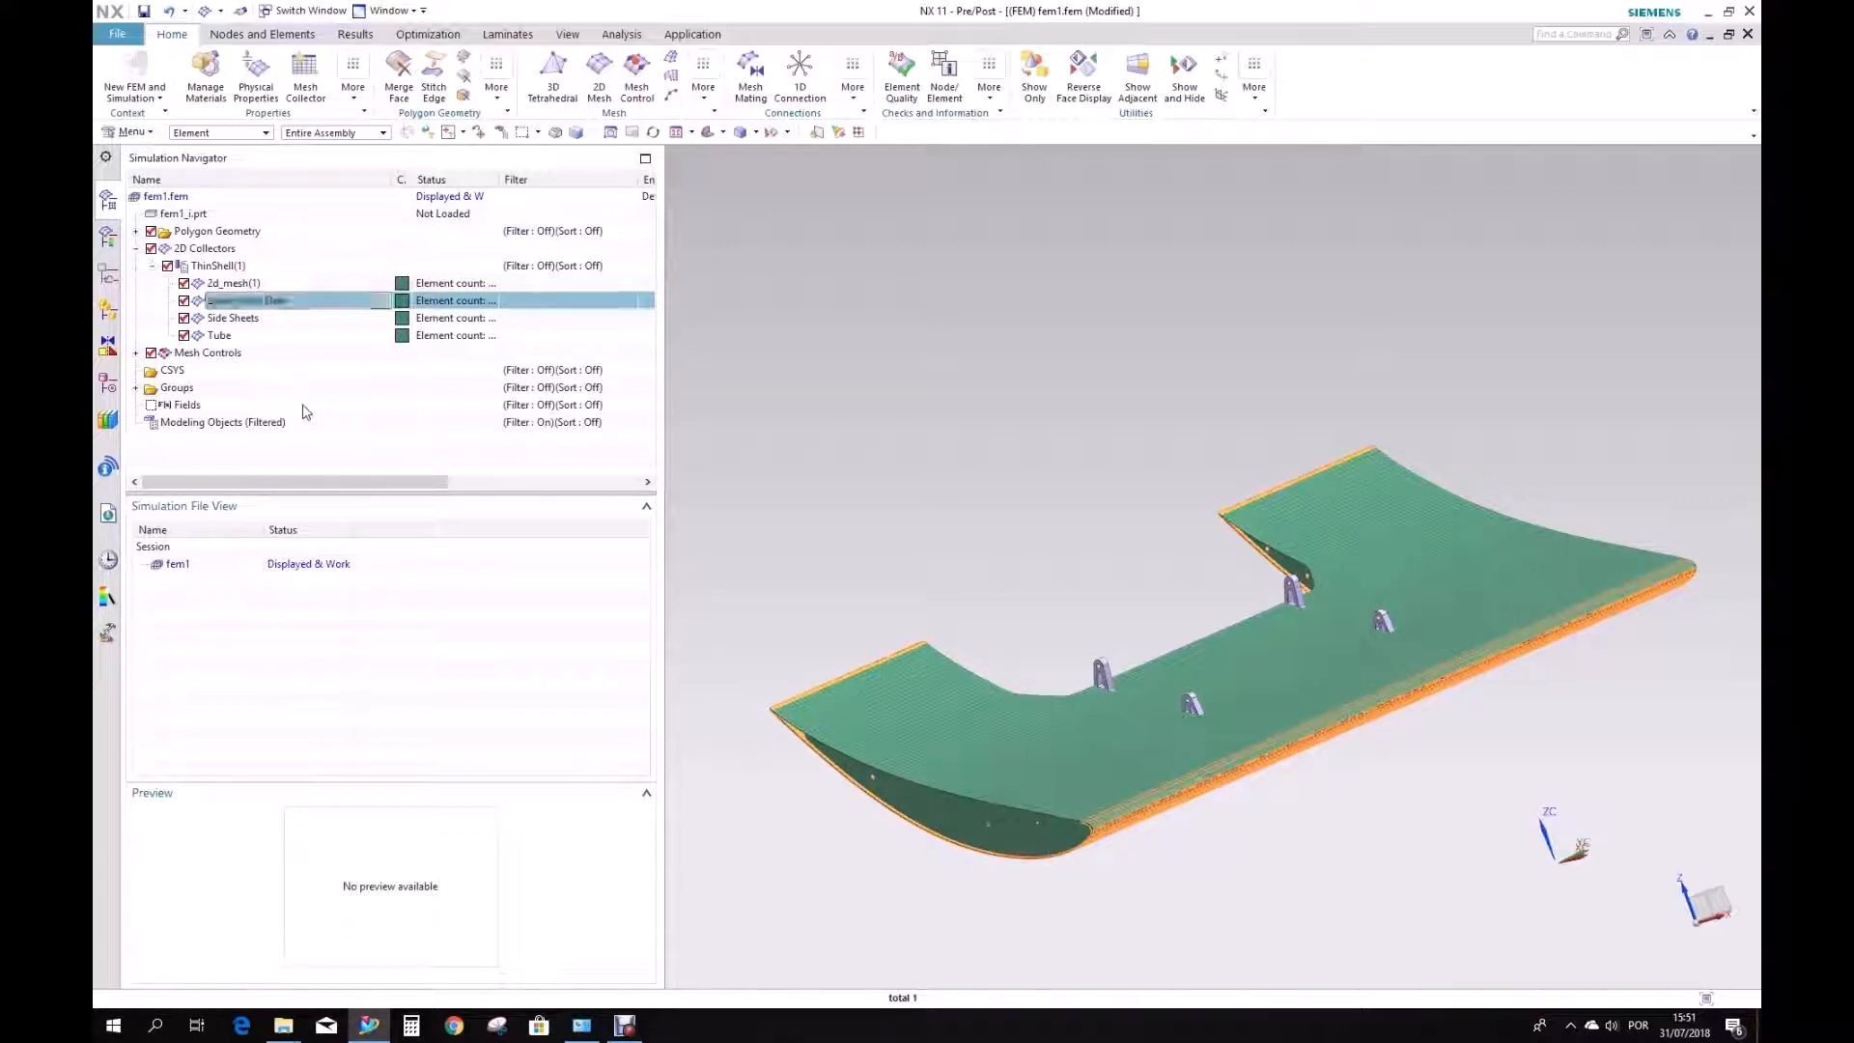
{"action": "right_click", "coordinate": [233, 283]}
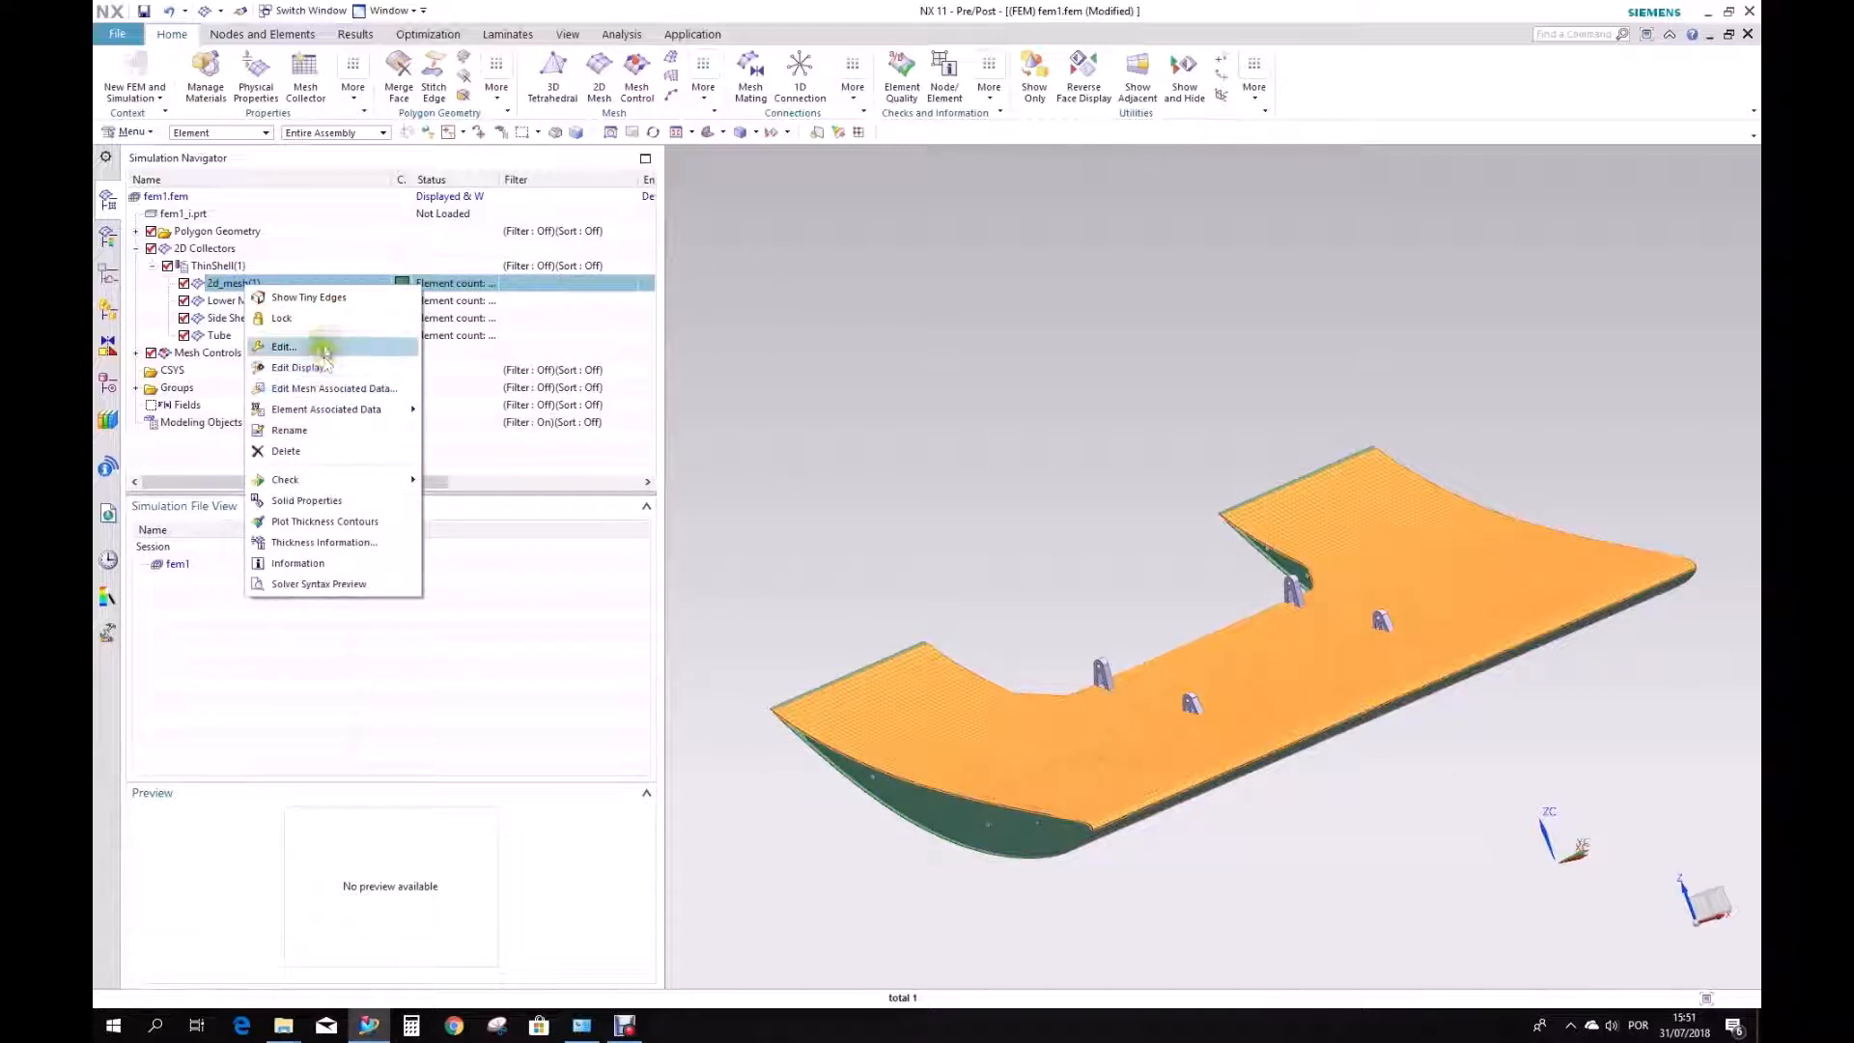
{"action": "left_click", "coordinate": [288, 428]}
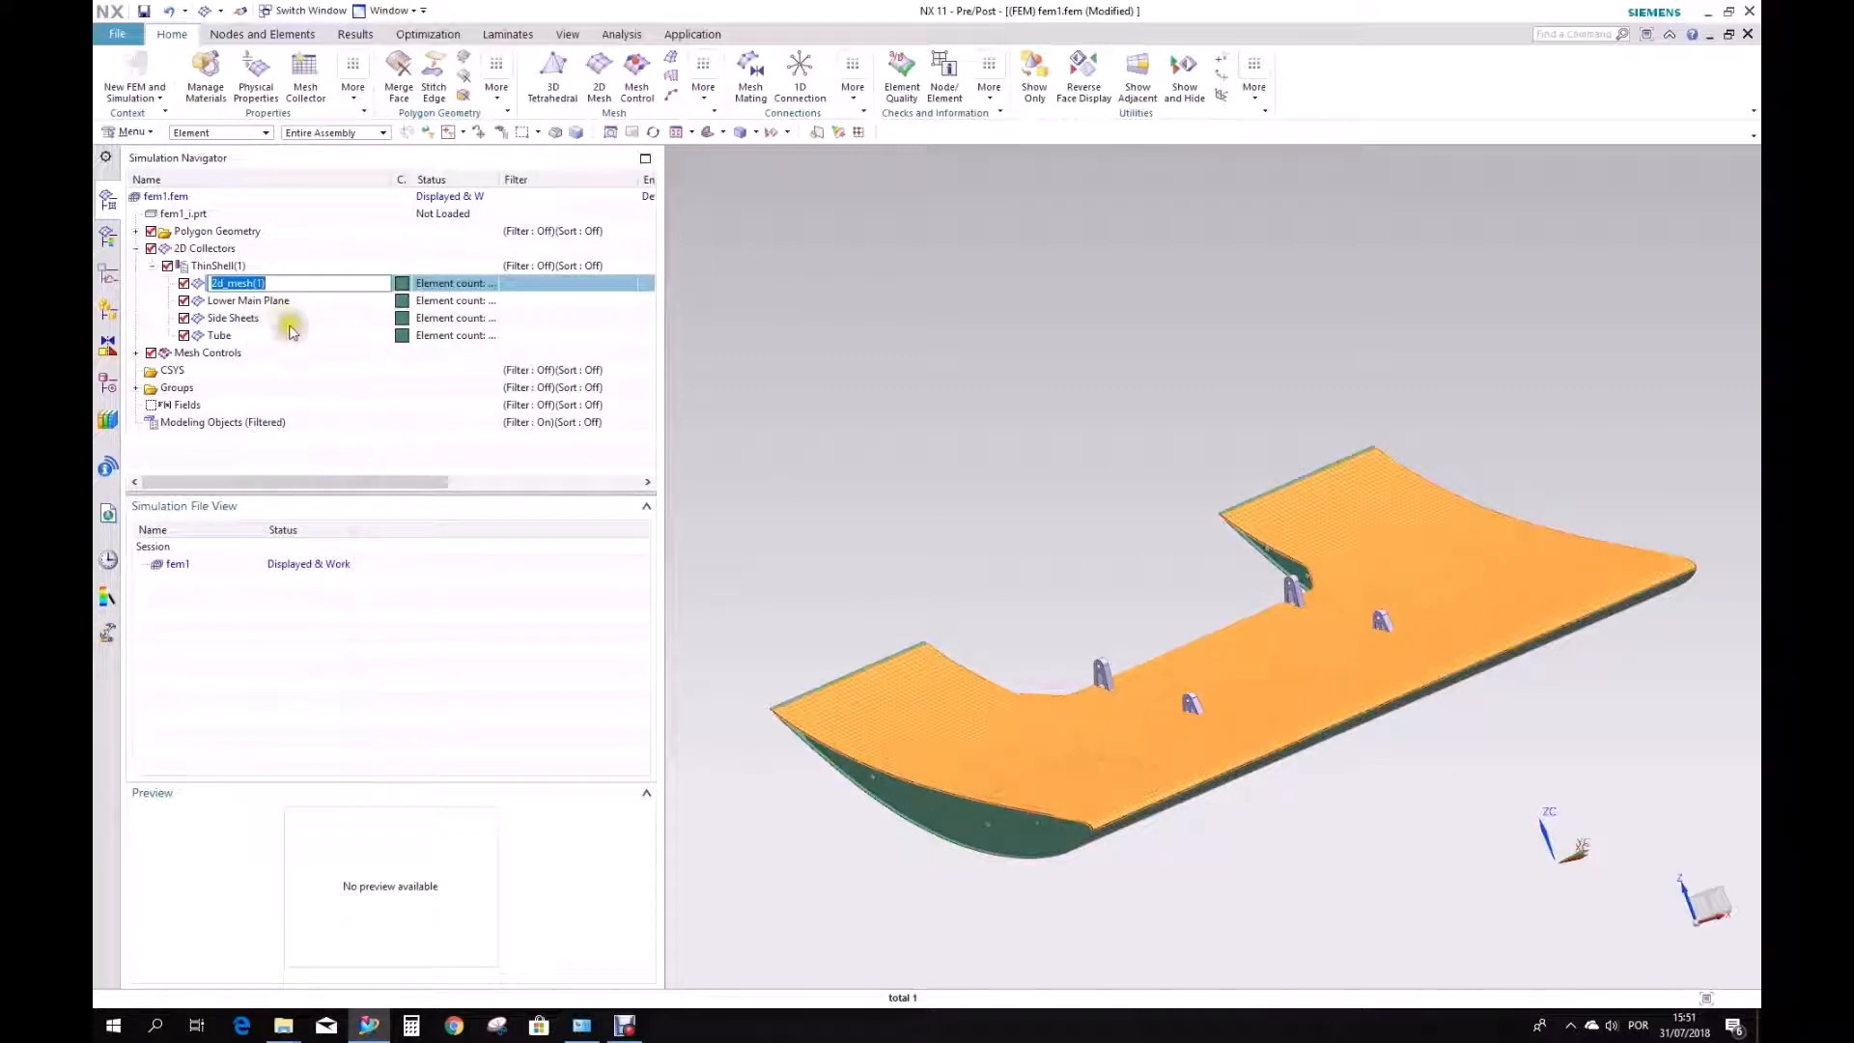
{"action": "type", "text": "Top Main Plane"}
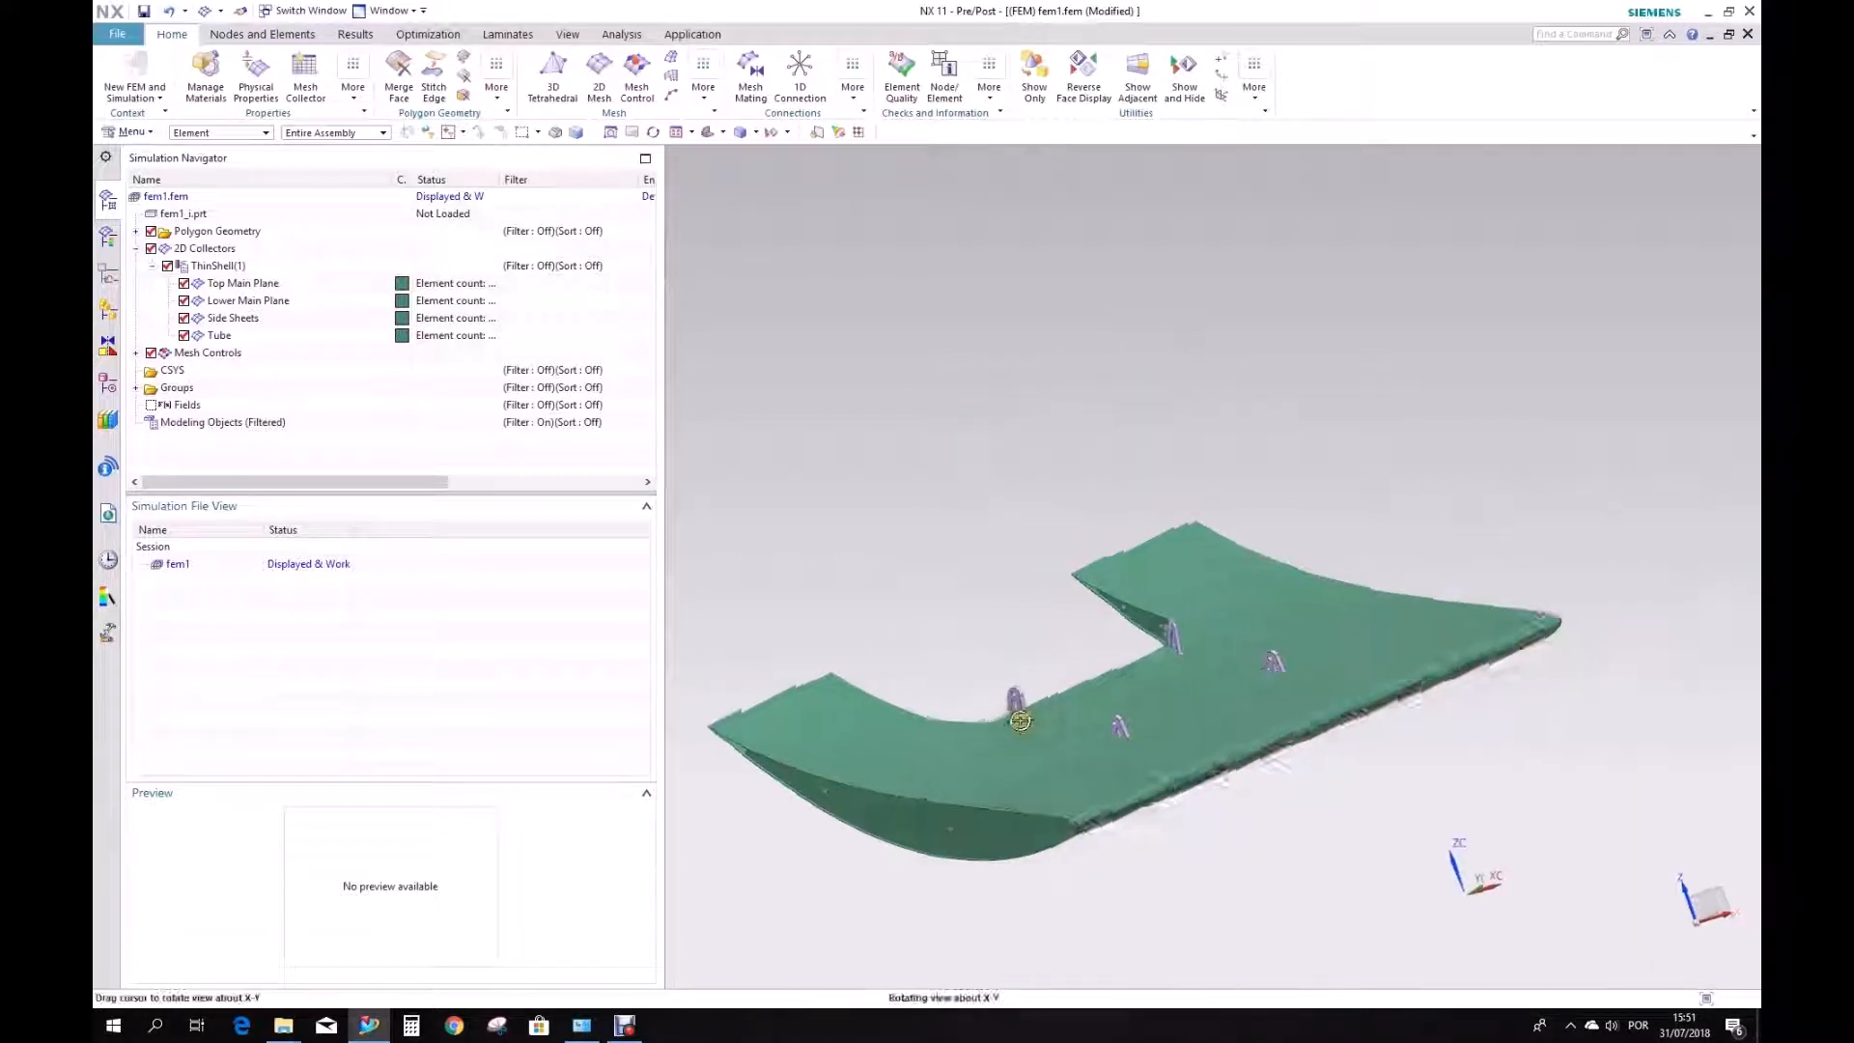
Tetra-mesh both rib supports with 5 mm CTETRA(4) elements and 5% small feature tolerance.
{"action": "left_click_drag", "start_coordinate": [1021, 721], "coordinate": [1034, 733]}
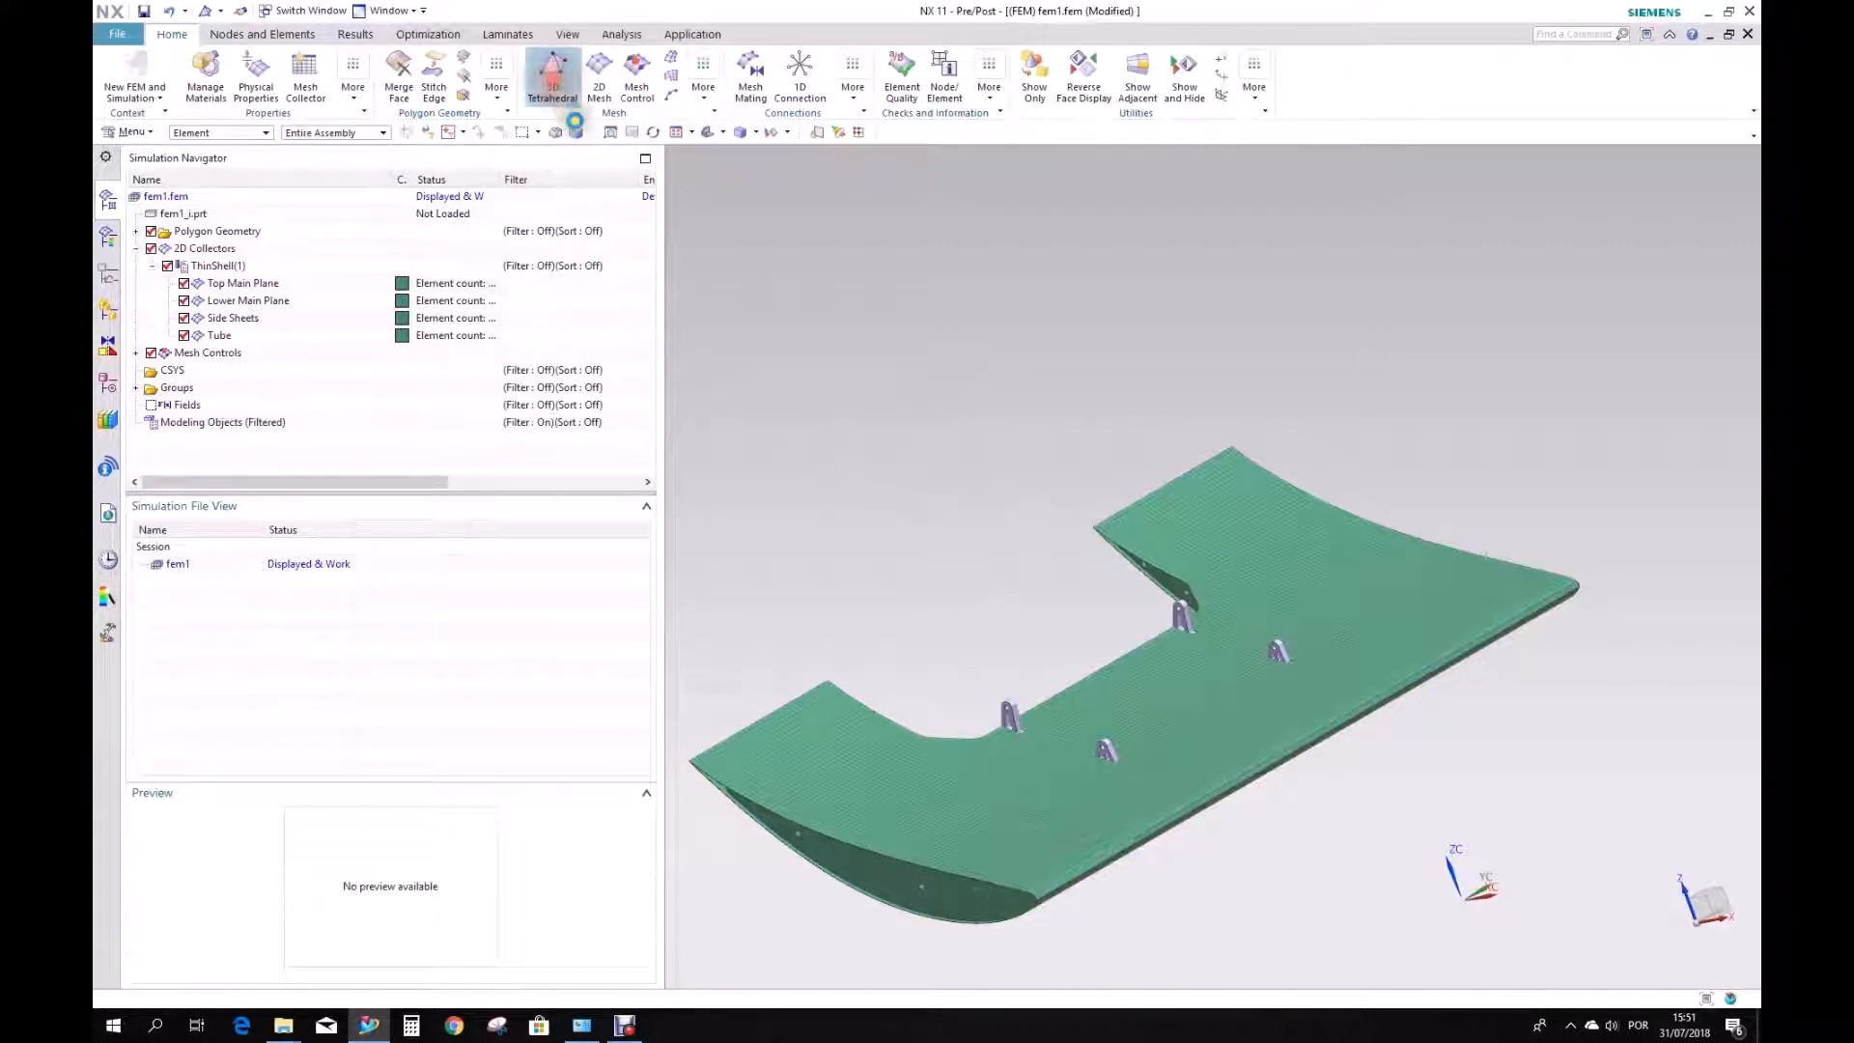
{"action": "left_click", "coordinate": [551, 77]}
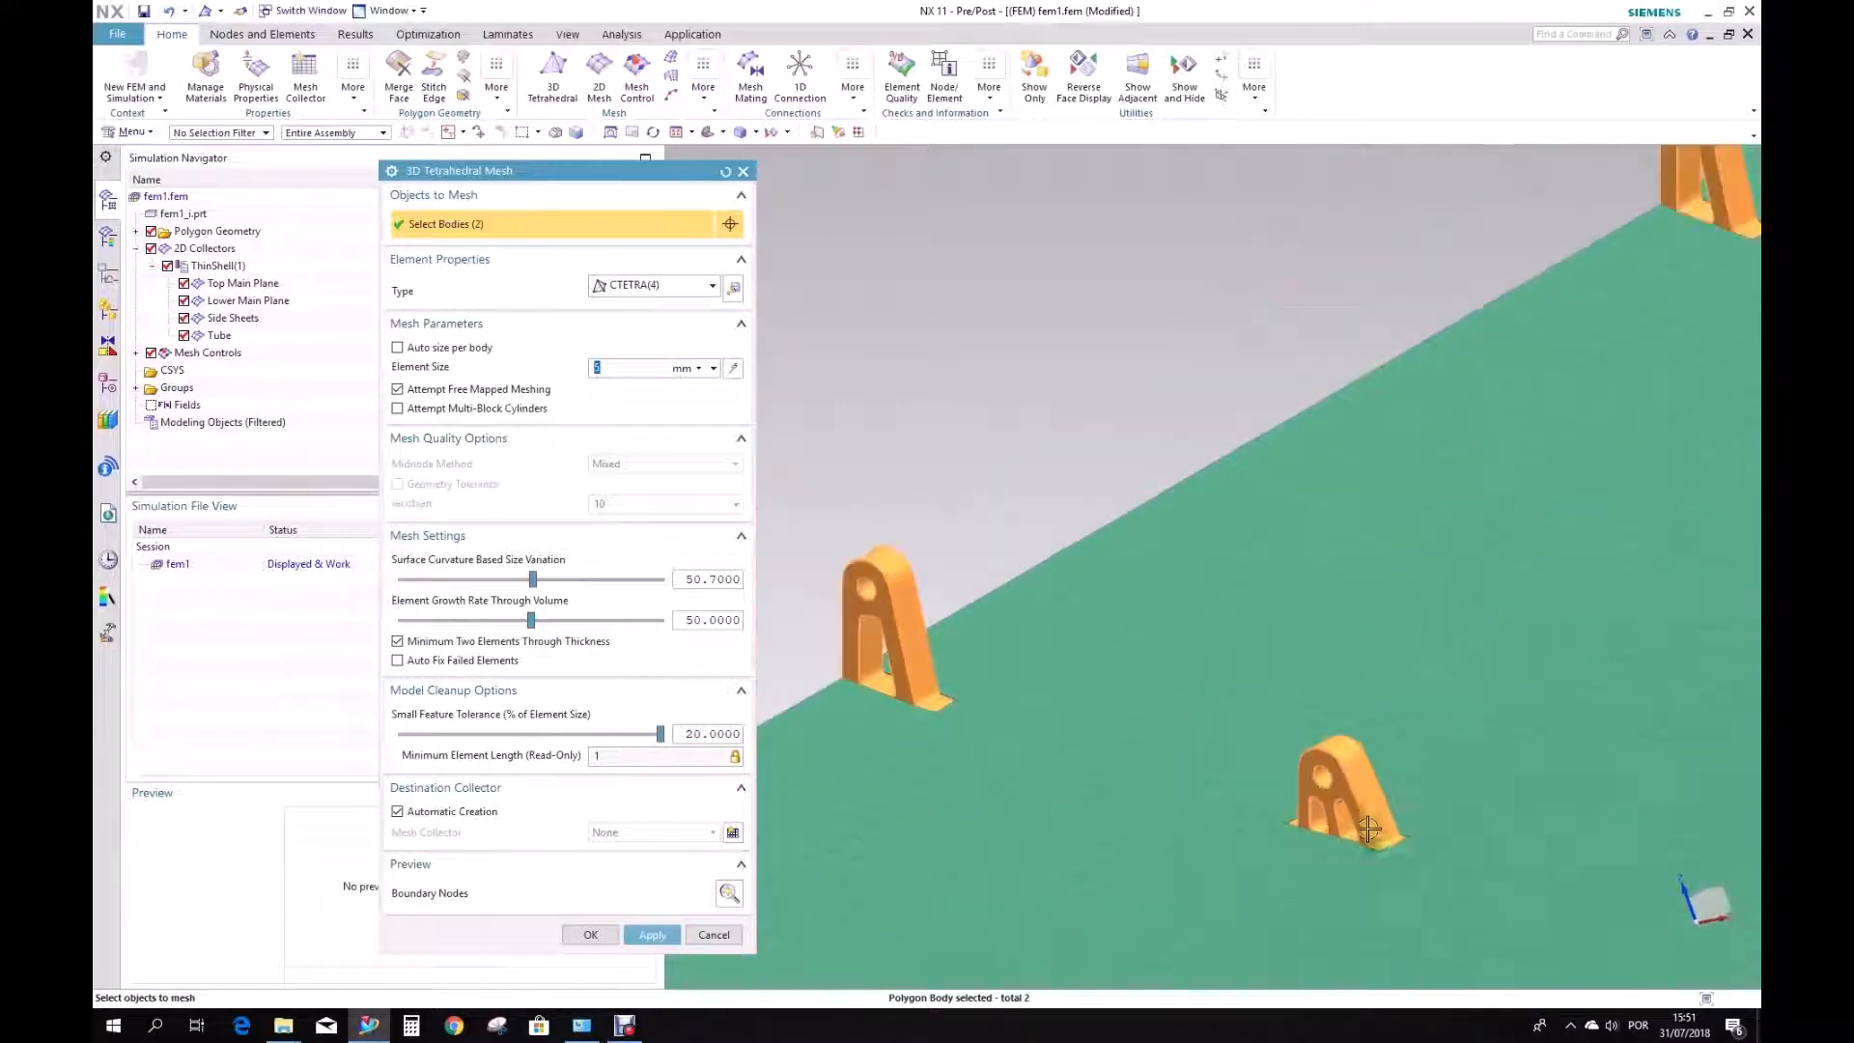
{"action": "left_click_drag", "start_coordinate": [1366, 828], "coordinate": [1393, 785]}
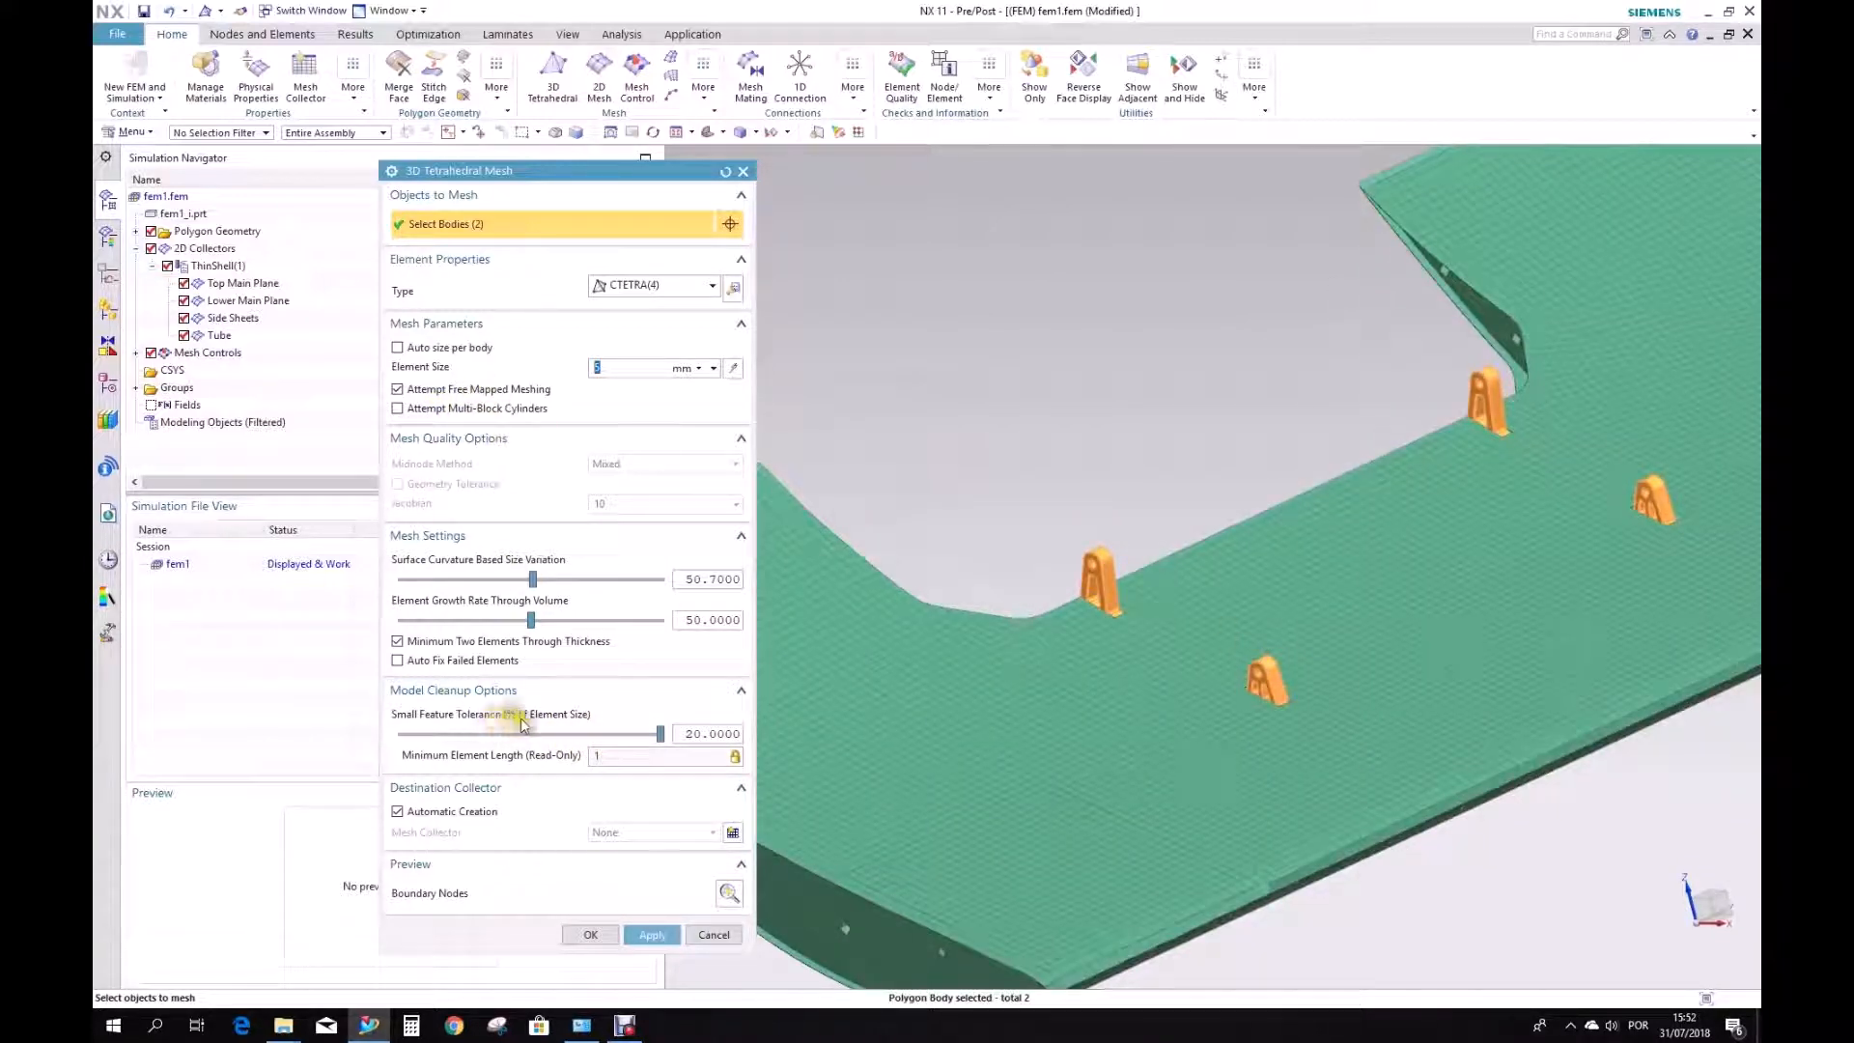
{"action": "left_click_drag", "start_coordinate": [520, 733], "coordinate": [657, 732]}
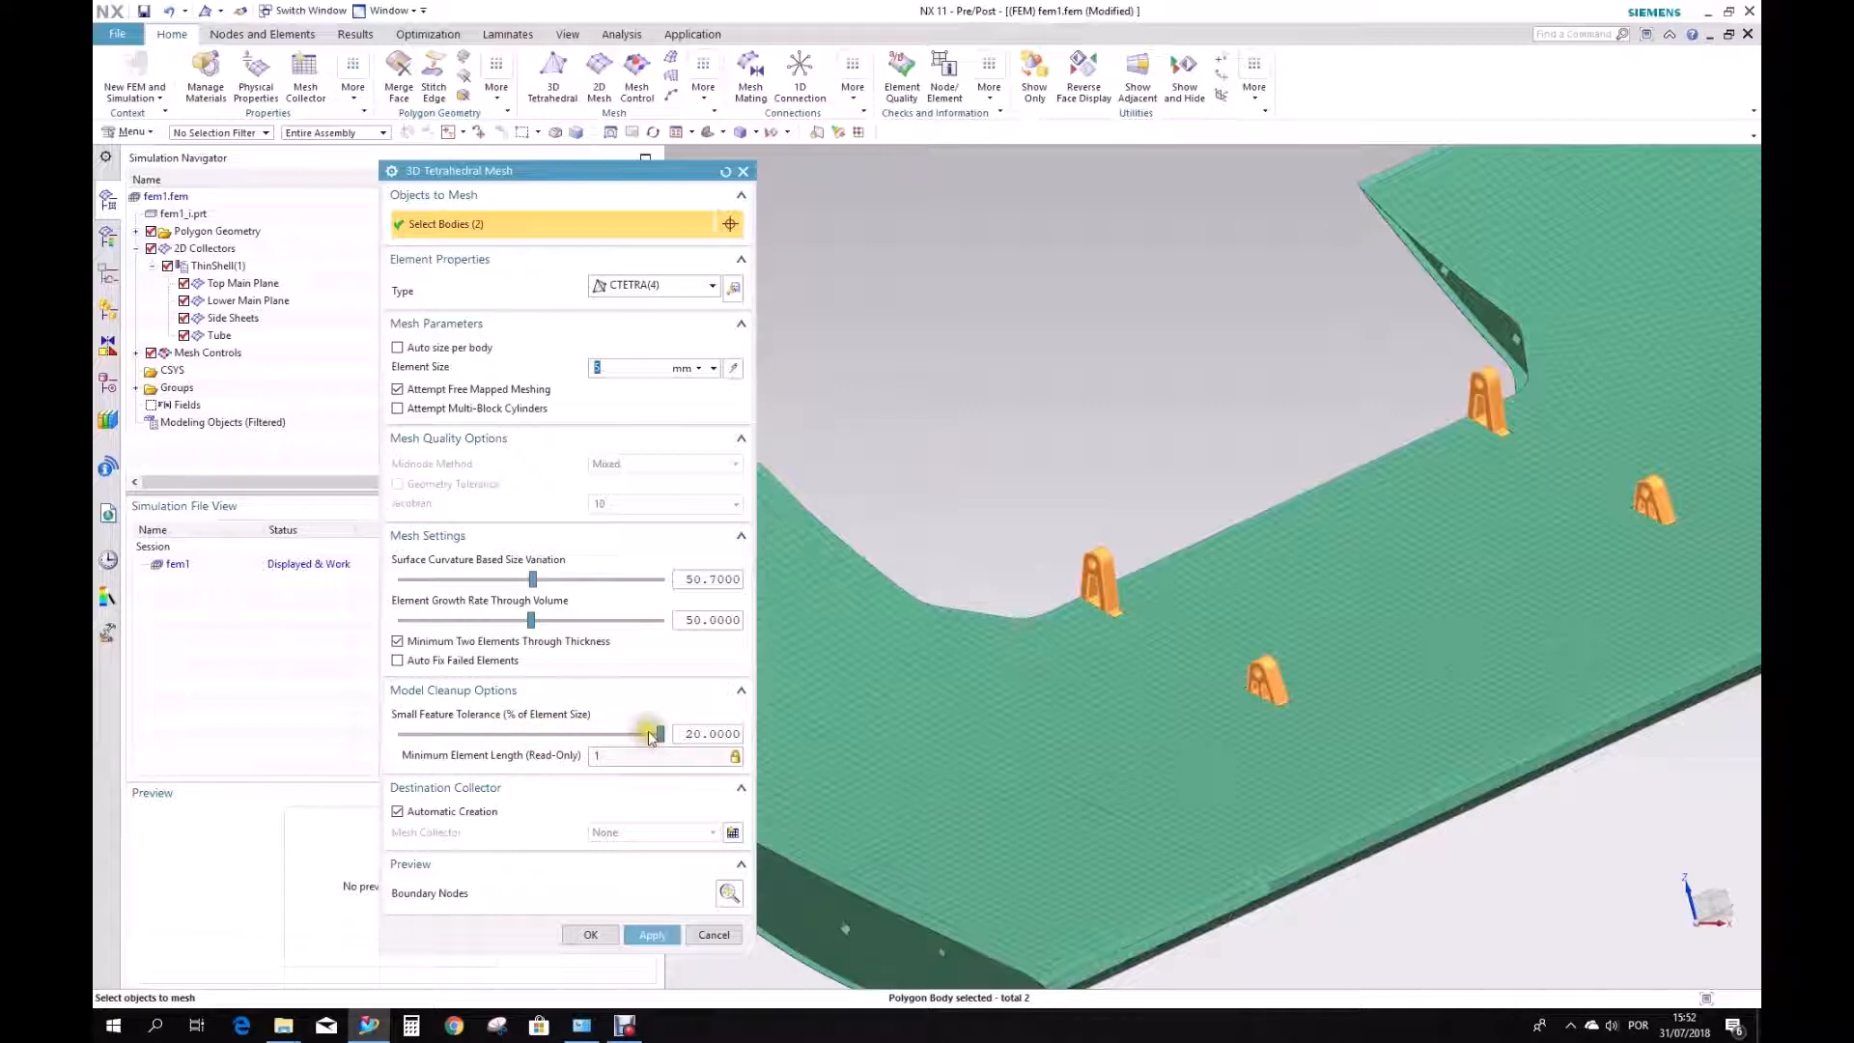
{"action": "left_click_drag", "start_coordinate": [657, 733], "coordinate": [530, 733]}
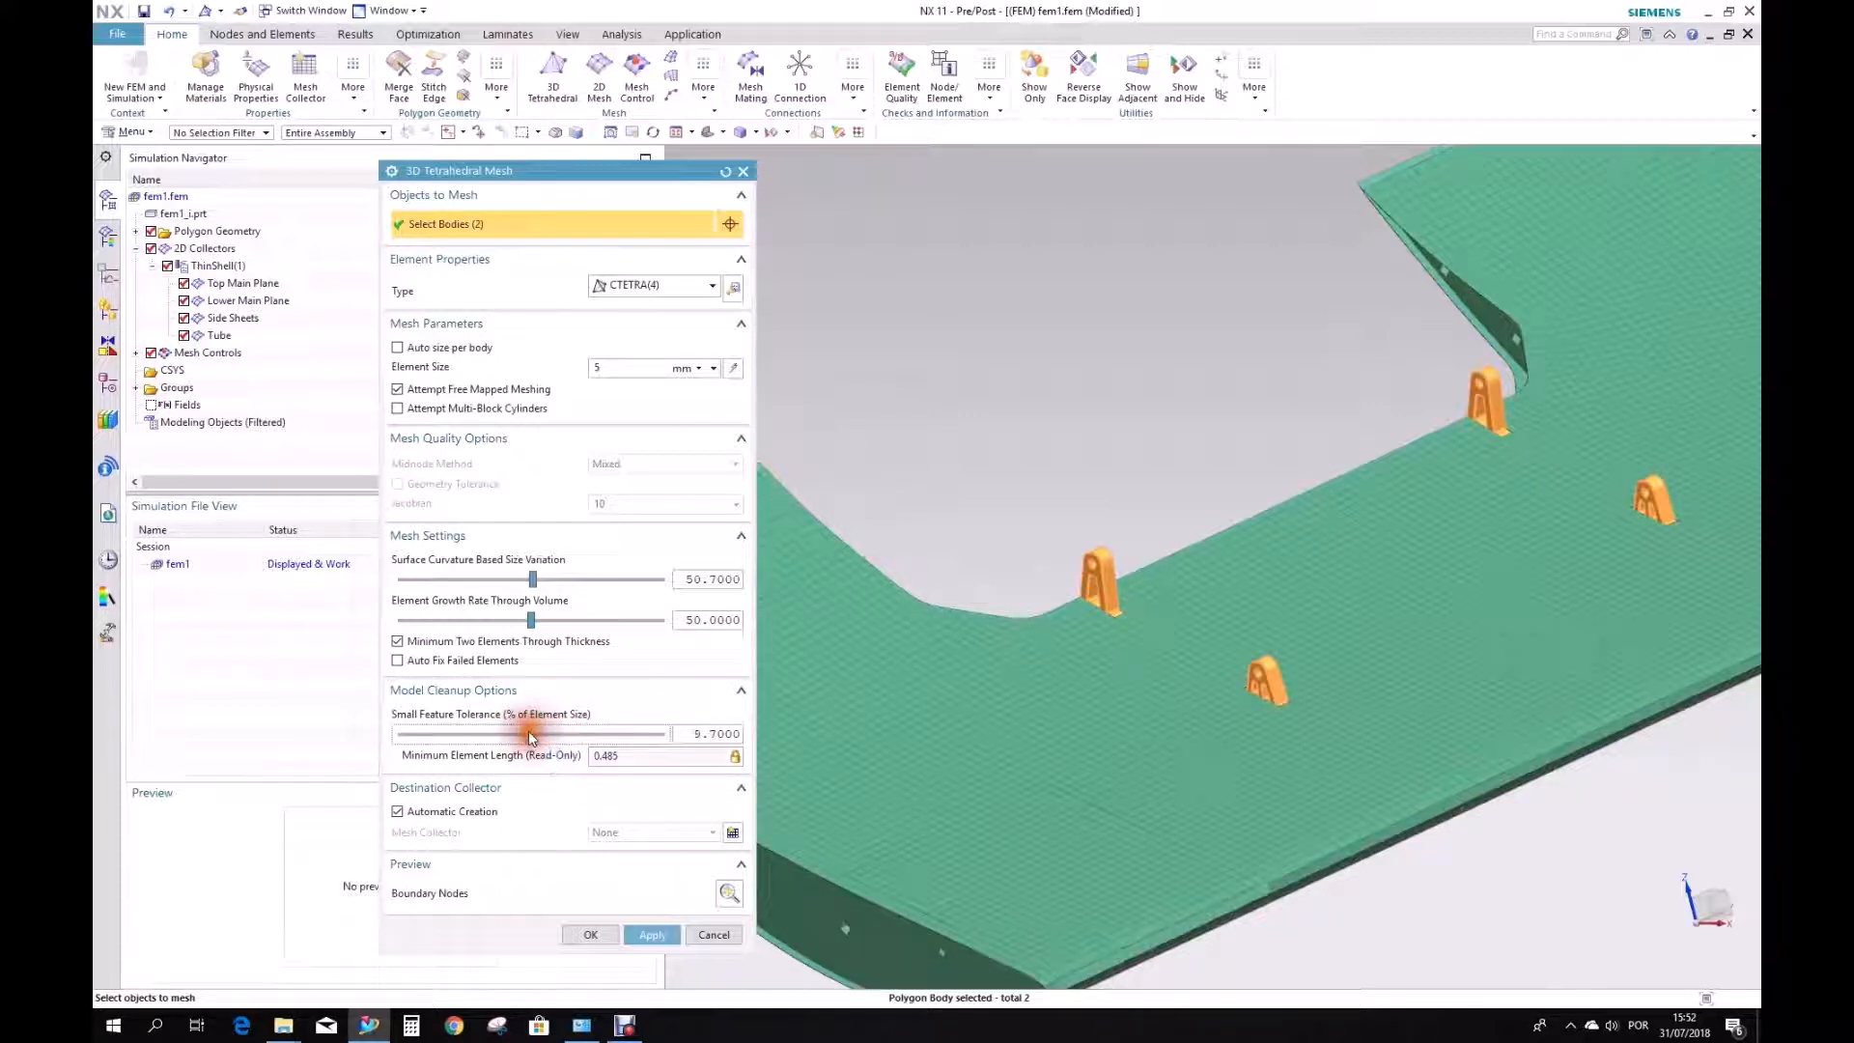
{"action": "left_click_drag", "start_coordinate": [530, 733], "coordinate": [453, 733]}
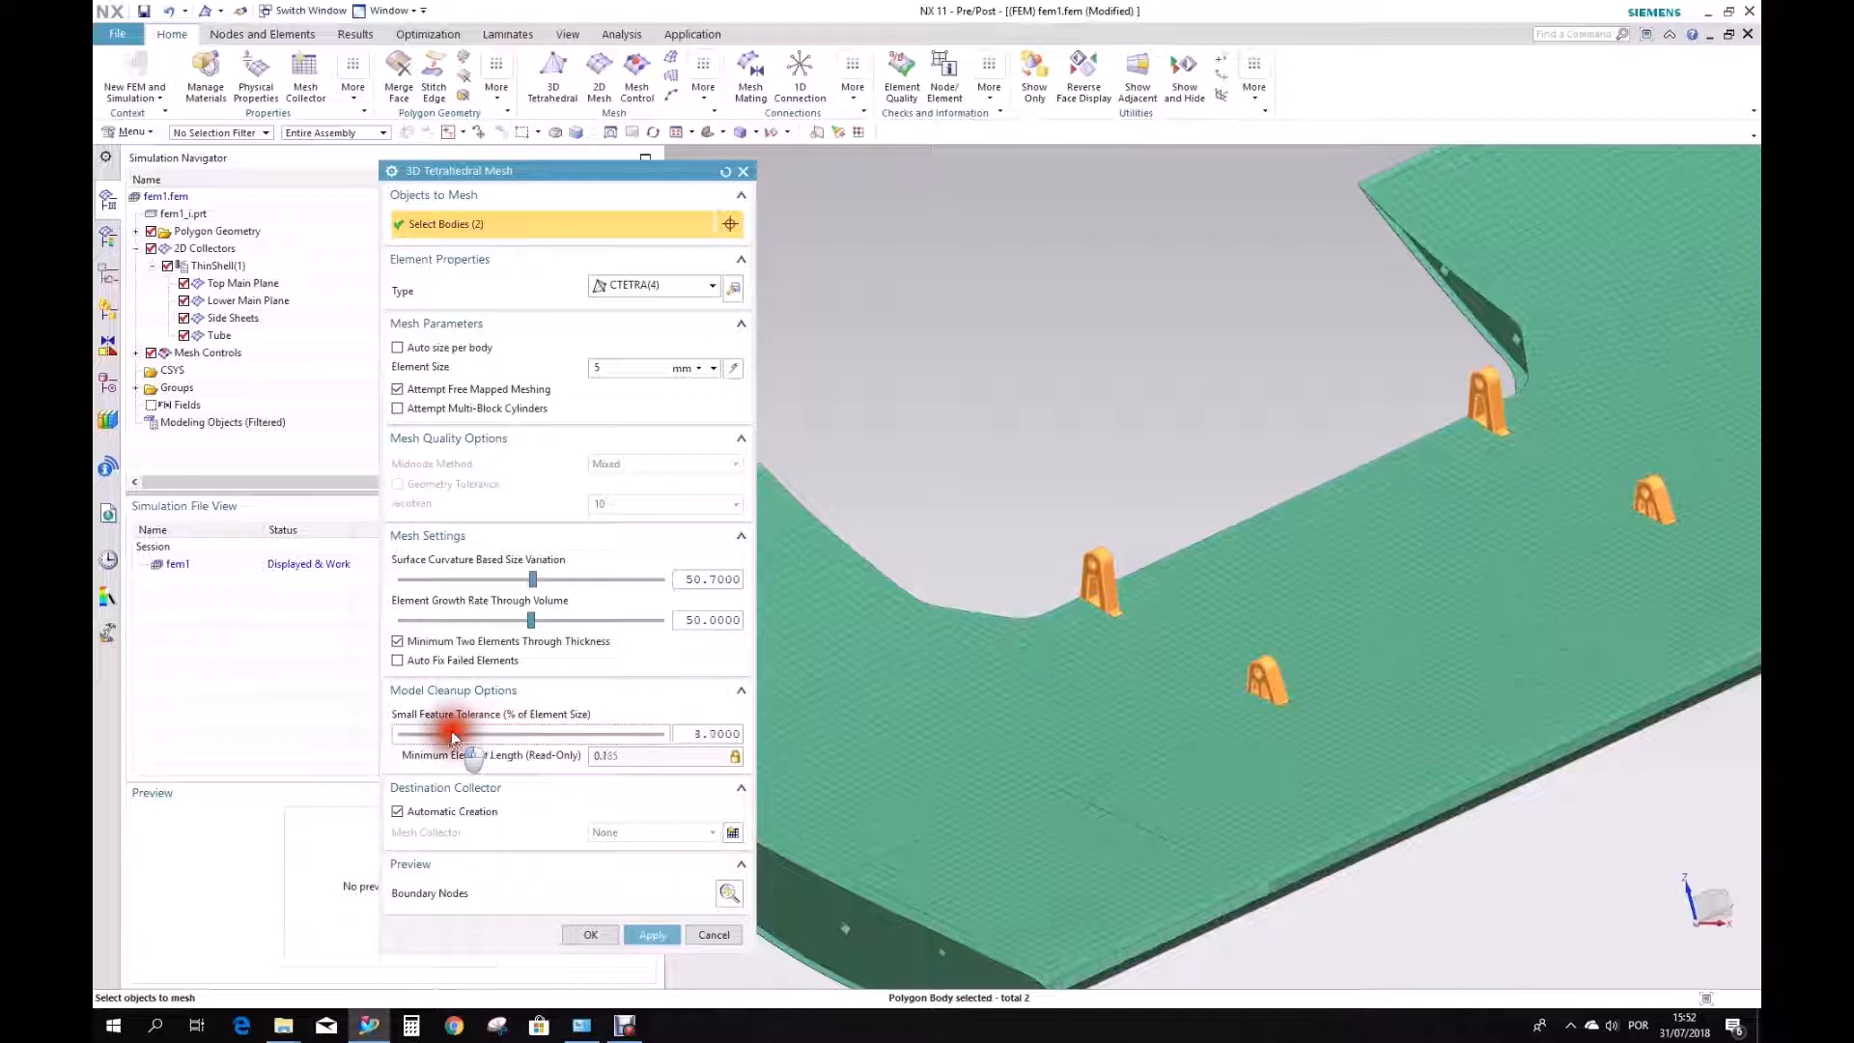
{"action": "left_click_drag", "start_coordinate": [453, 733], "coordinate": [471, 733]}
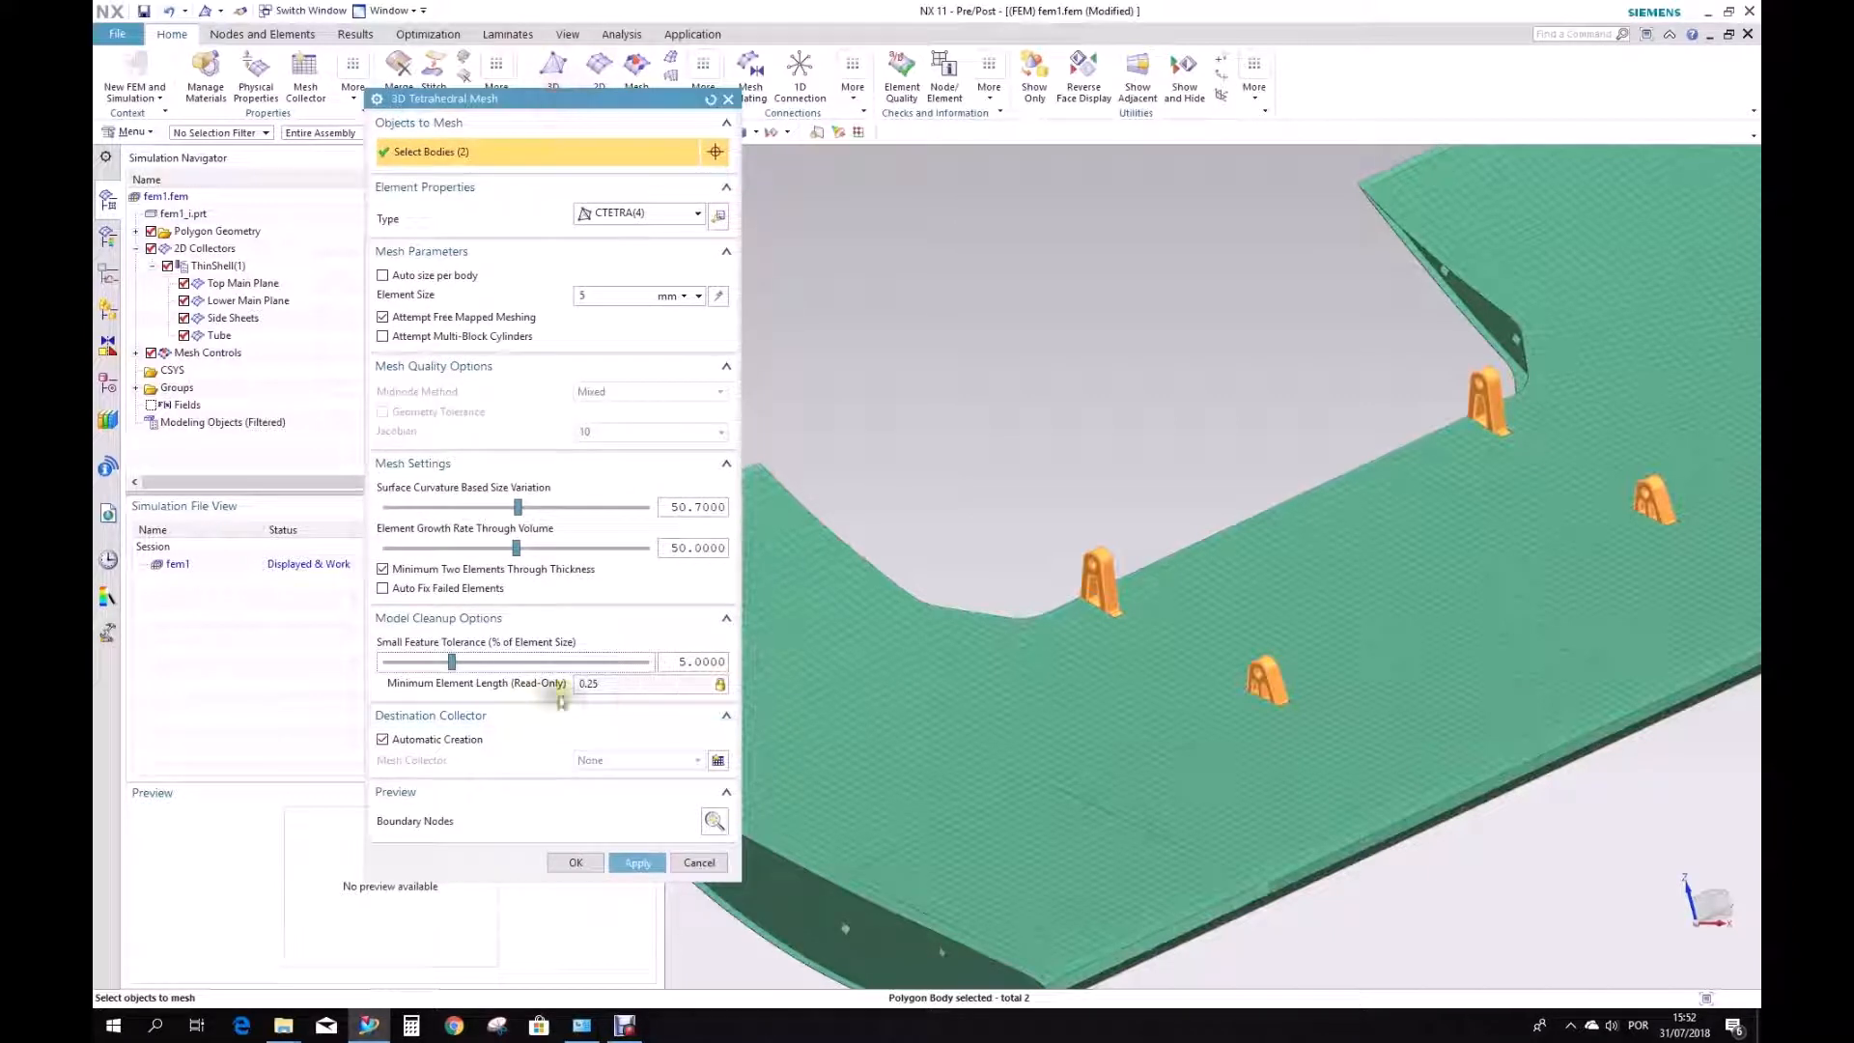
{"action": "left_click", "coordinate": [638, 862]}
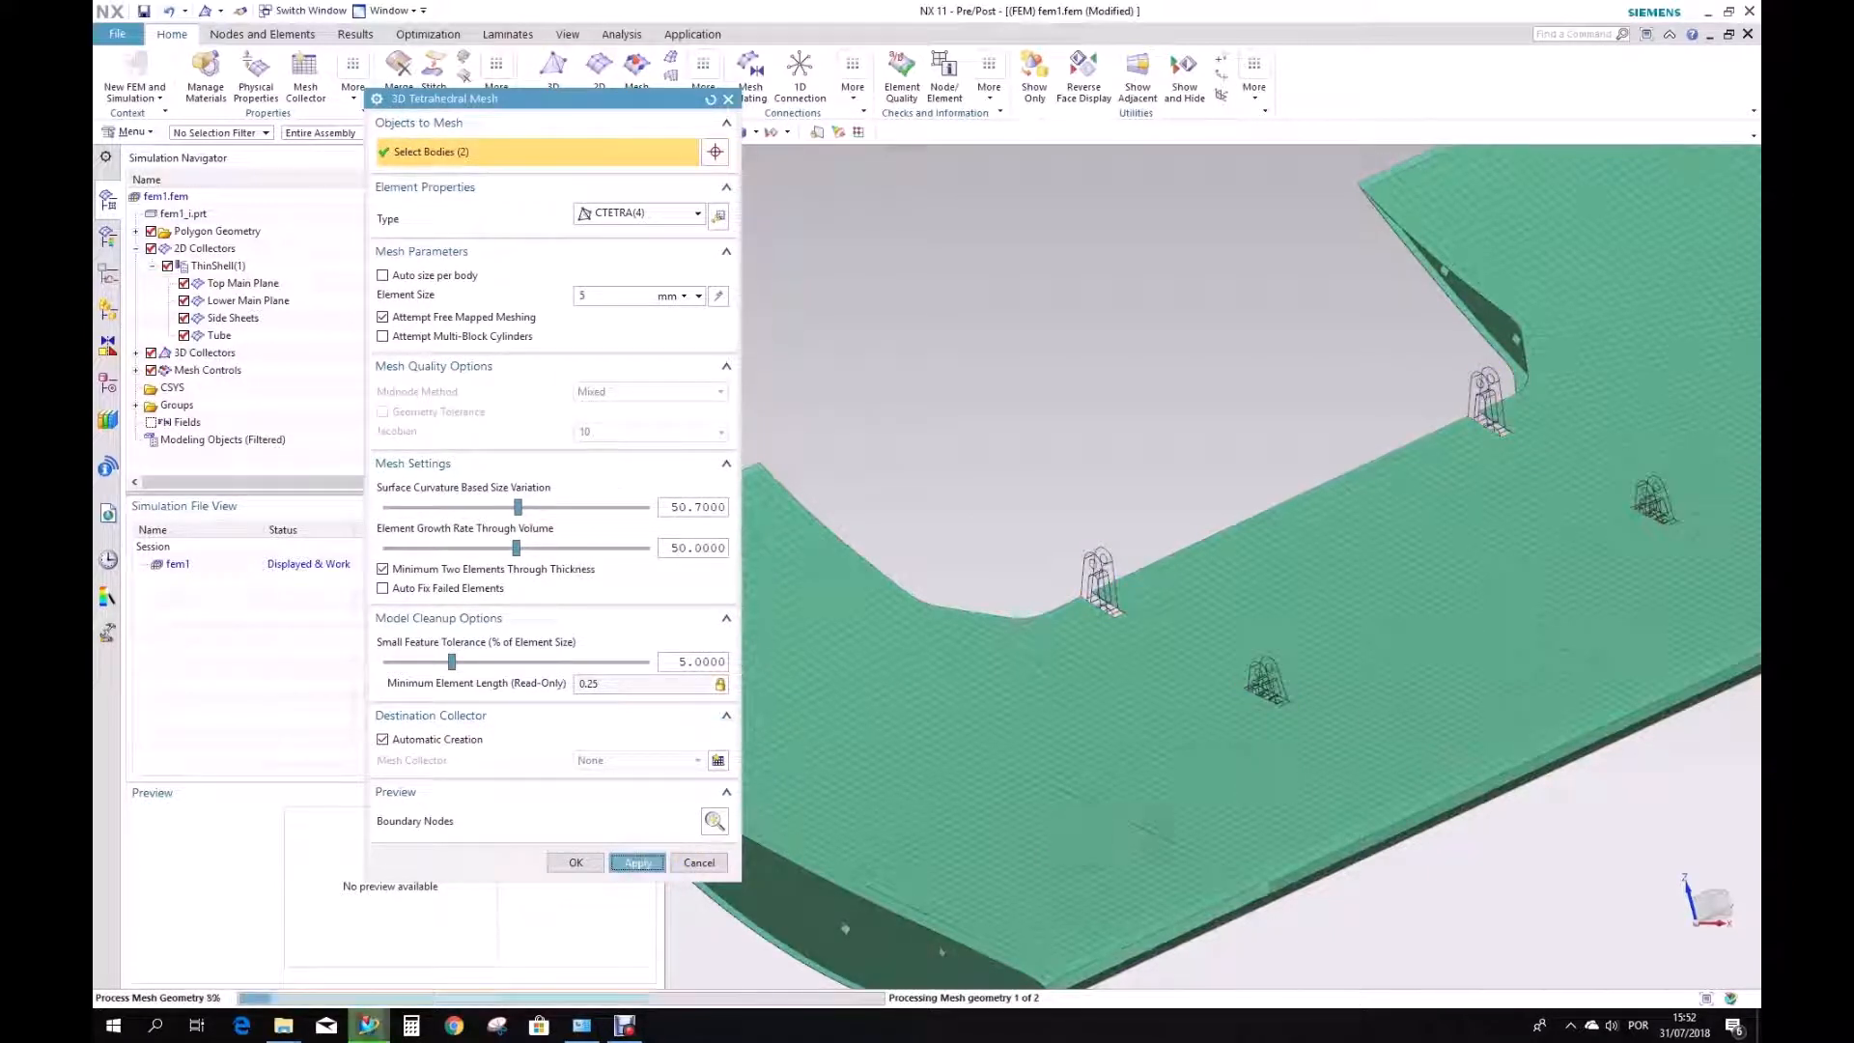
{"action": "left_click", "coordinate": [636, 863]}
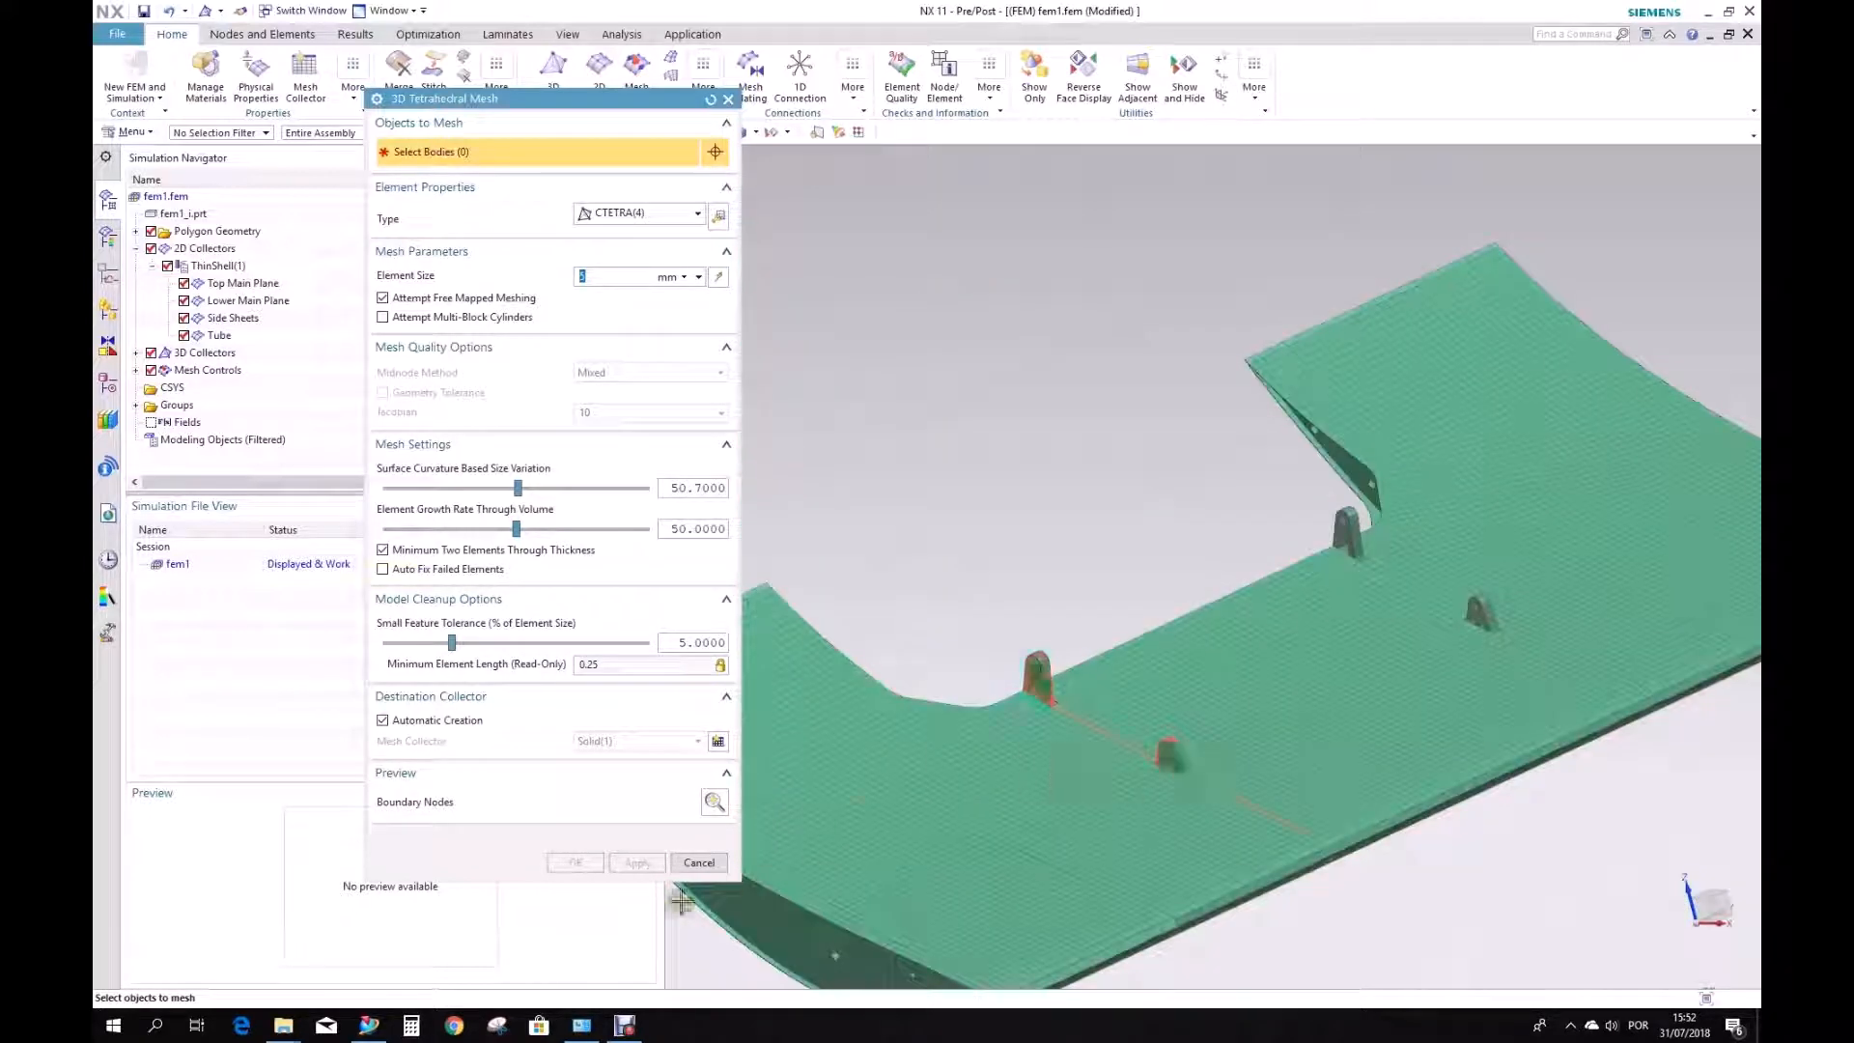
Close the tetra mesher and color 3d_mesh(1) and 3d_mesh(2) under Solid(1) Strong Lemon.
{"action": "left_click", "coordinate": [699, 862]}
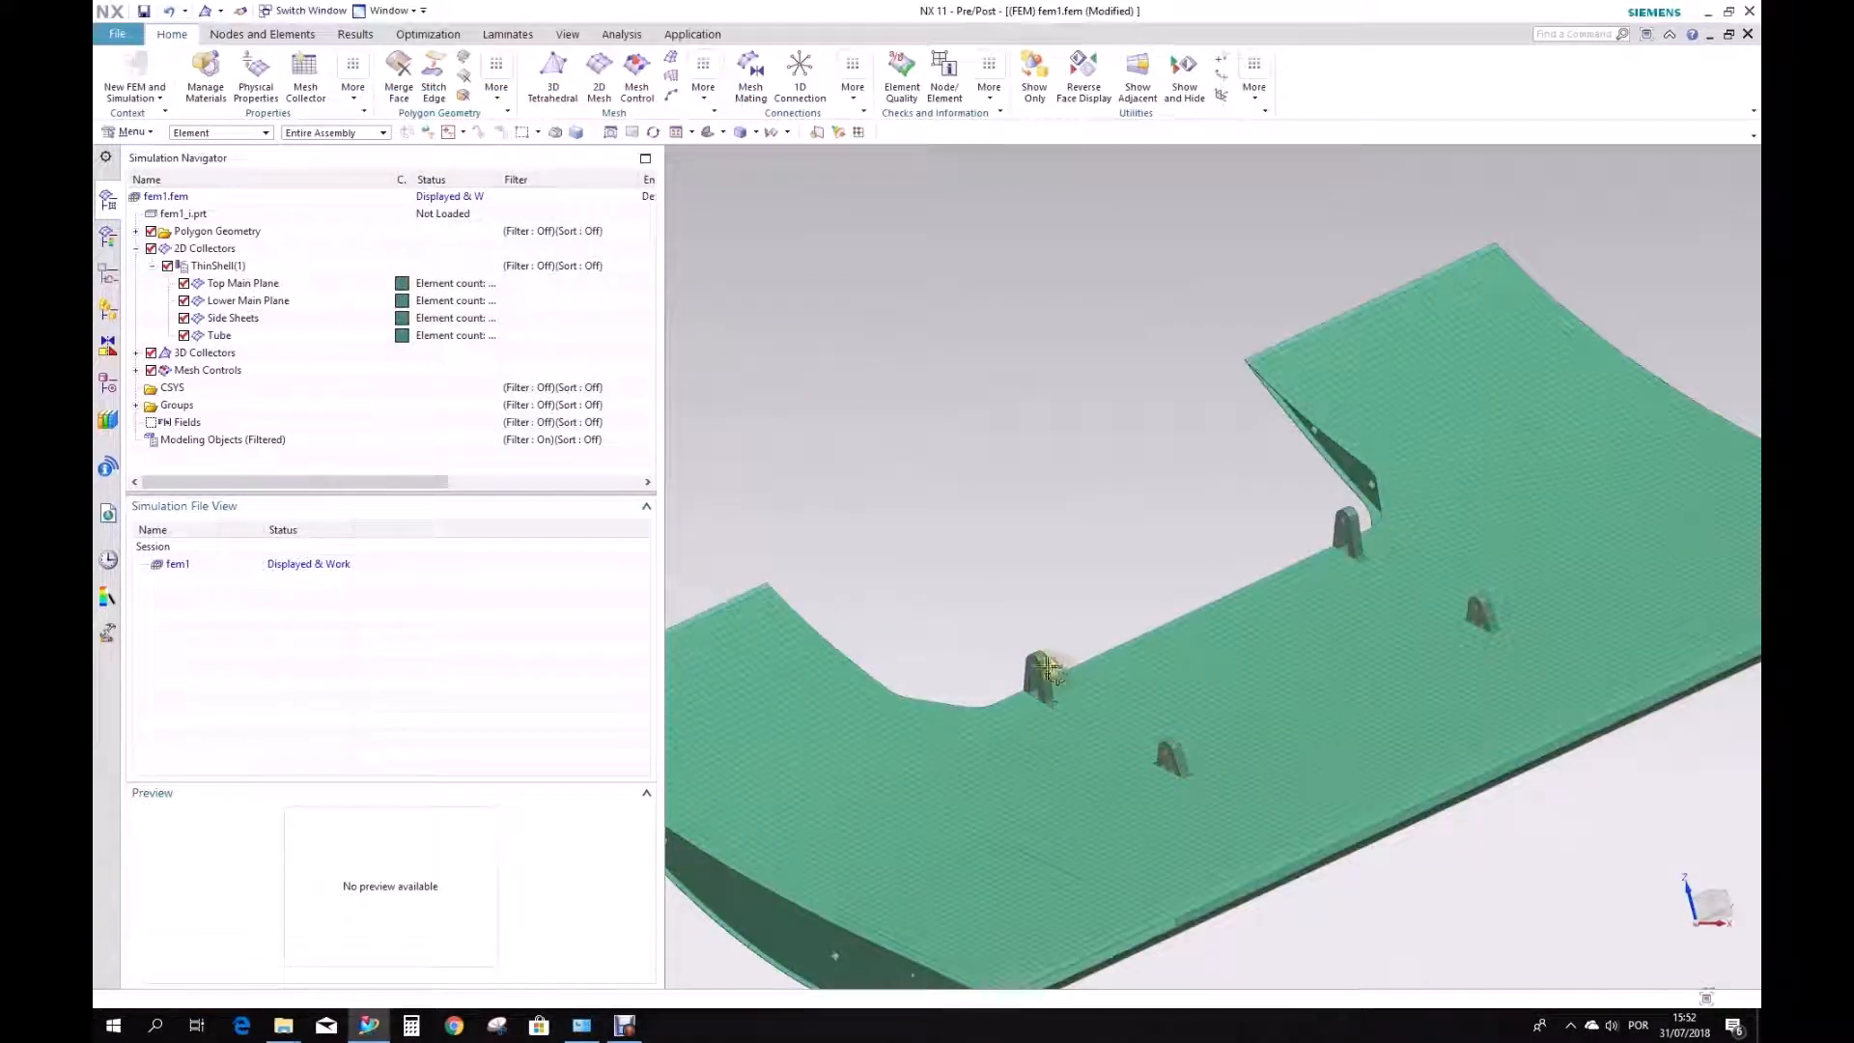
{"action": "left_click", "coordinate": [219, 335]}
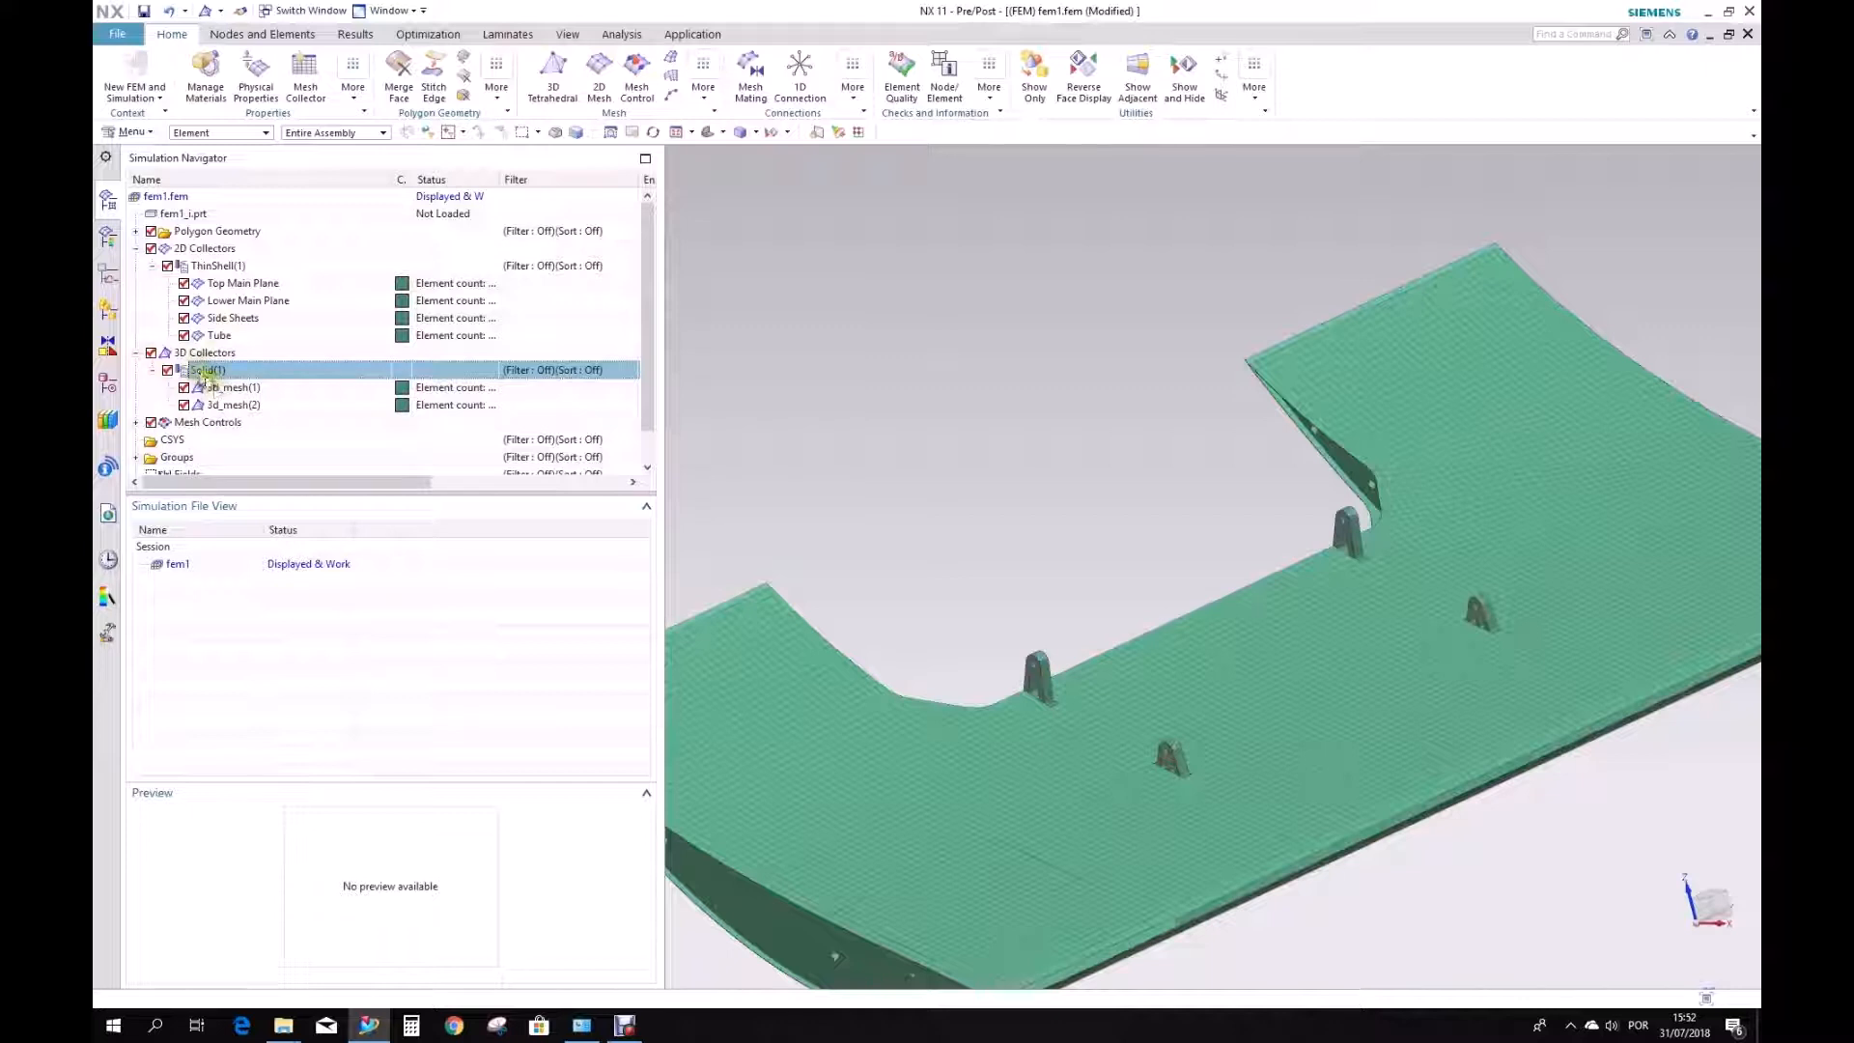
{"action": "left_click", "coordinate": [232, 405]}
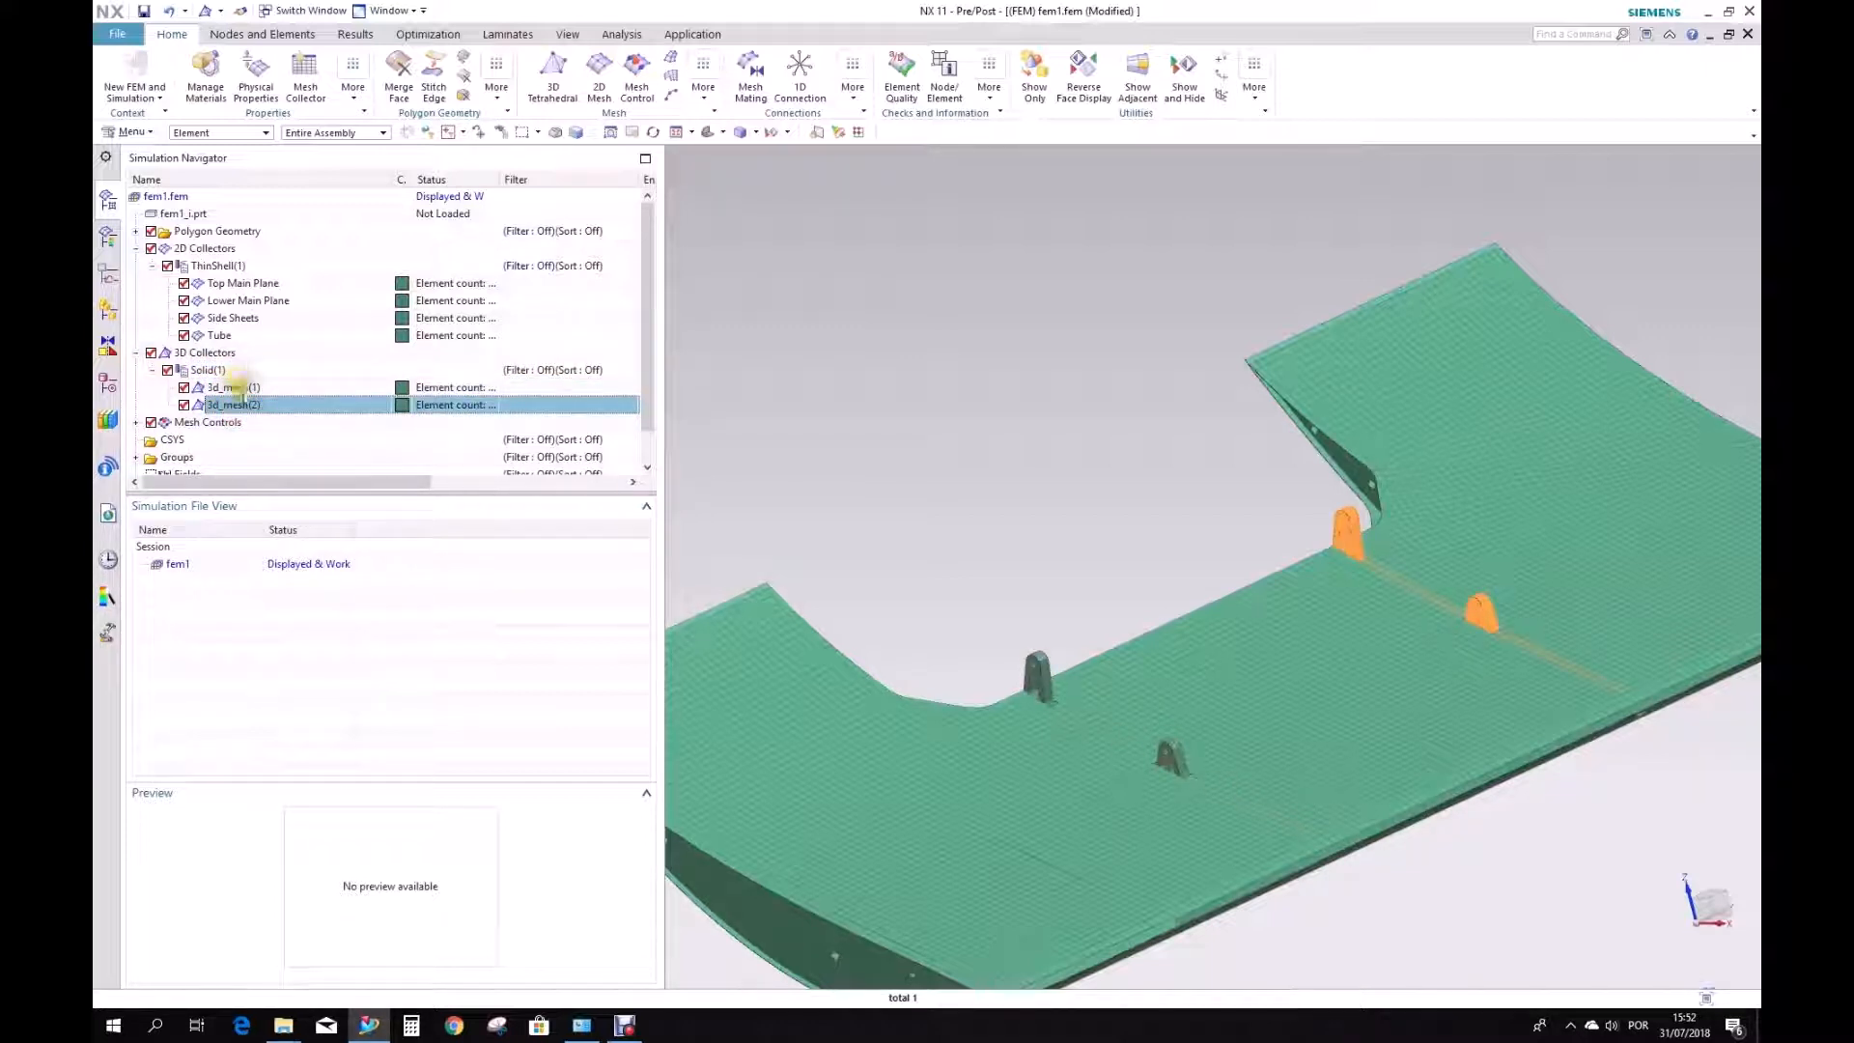
{"action": "right_click", "coordinate": [232, 386]}
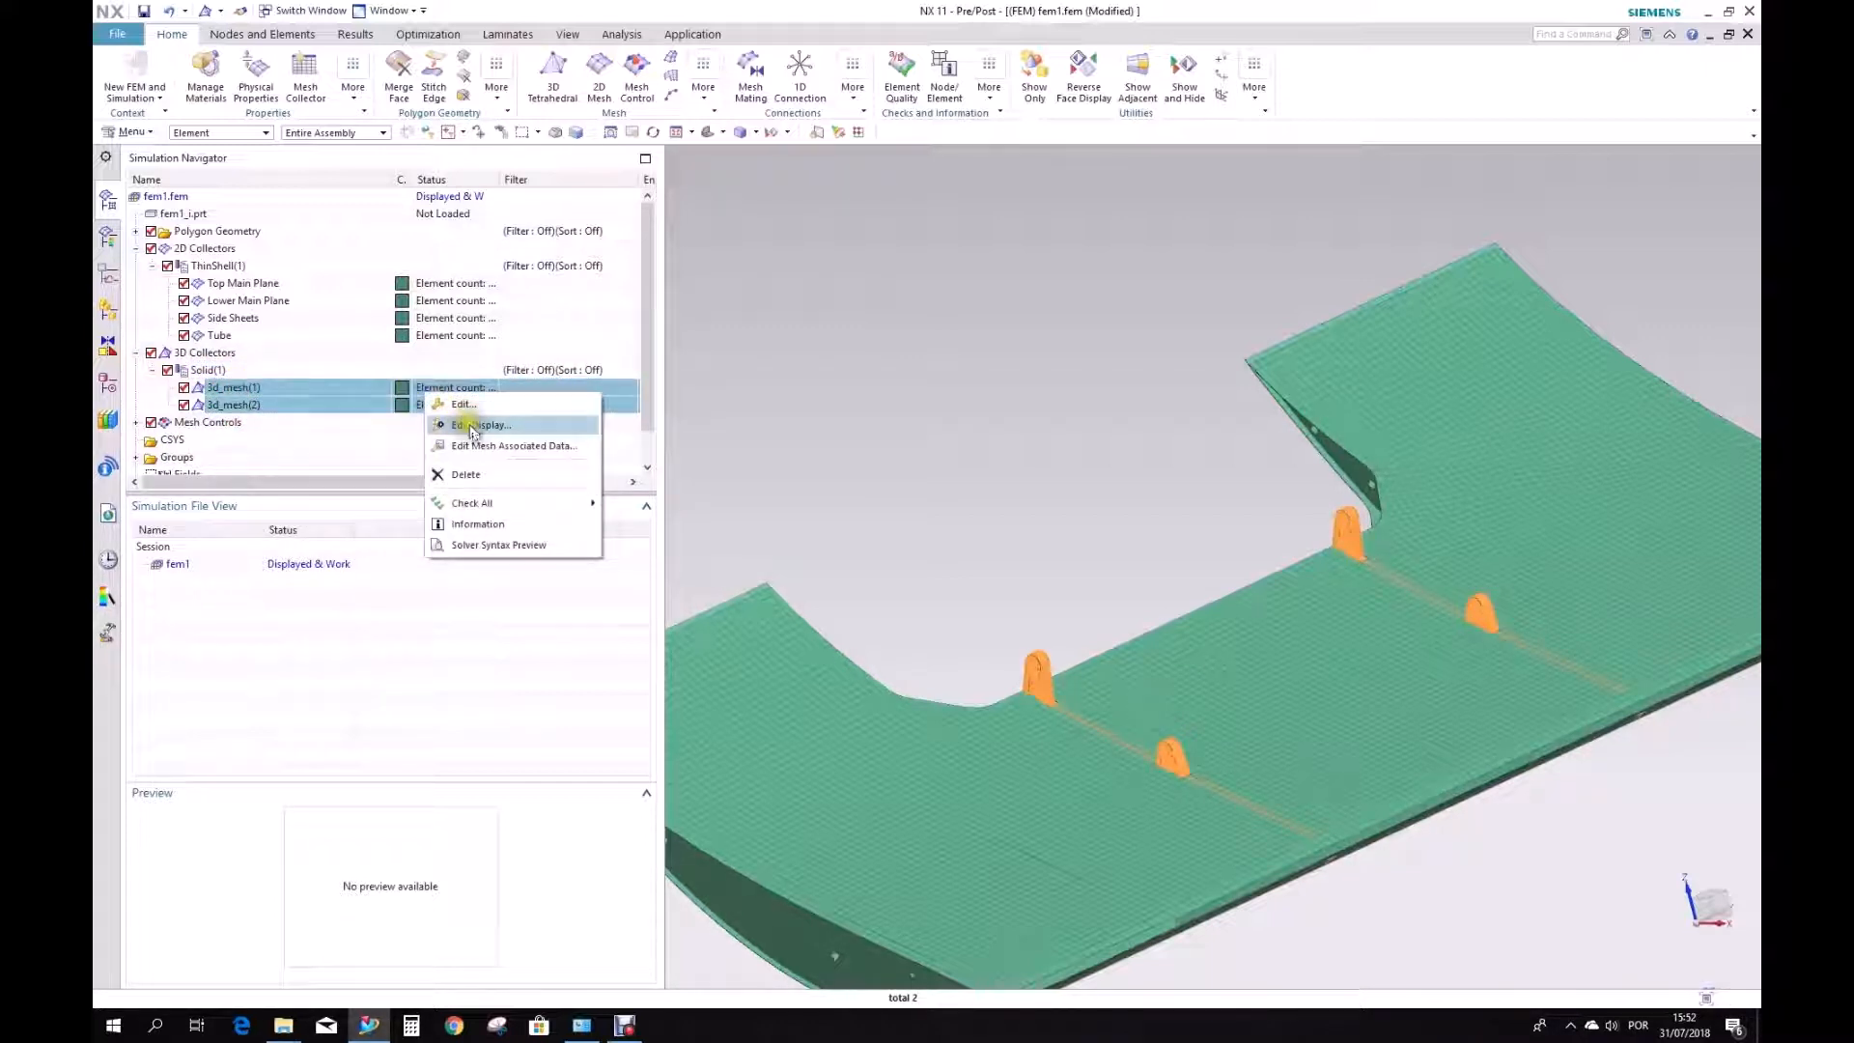
{"action": "left_click", "coordinate": [479, 424]}
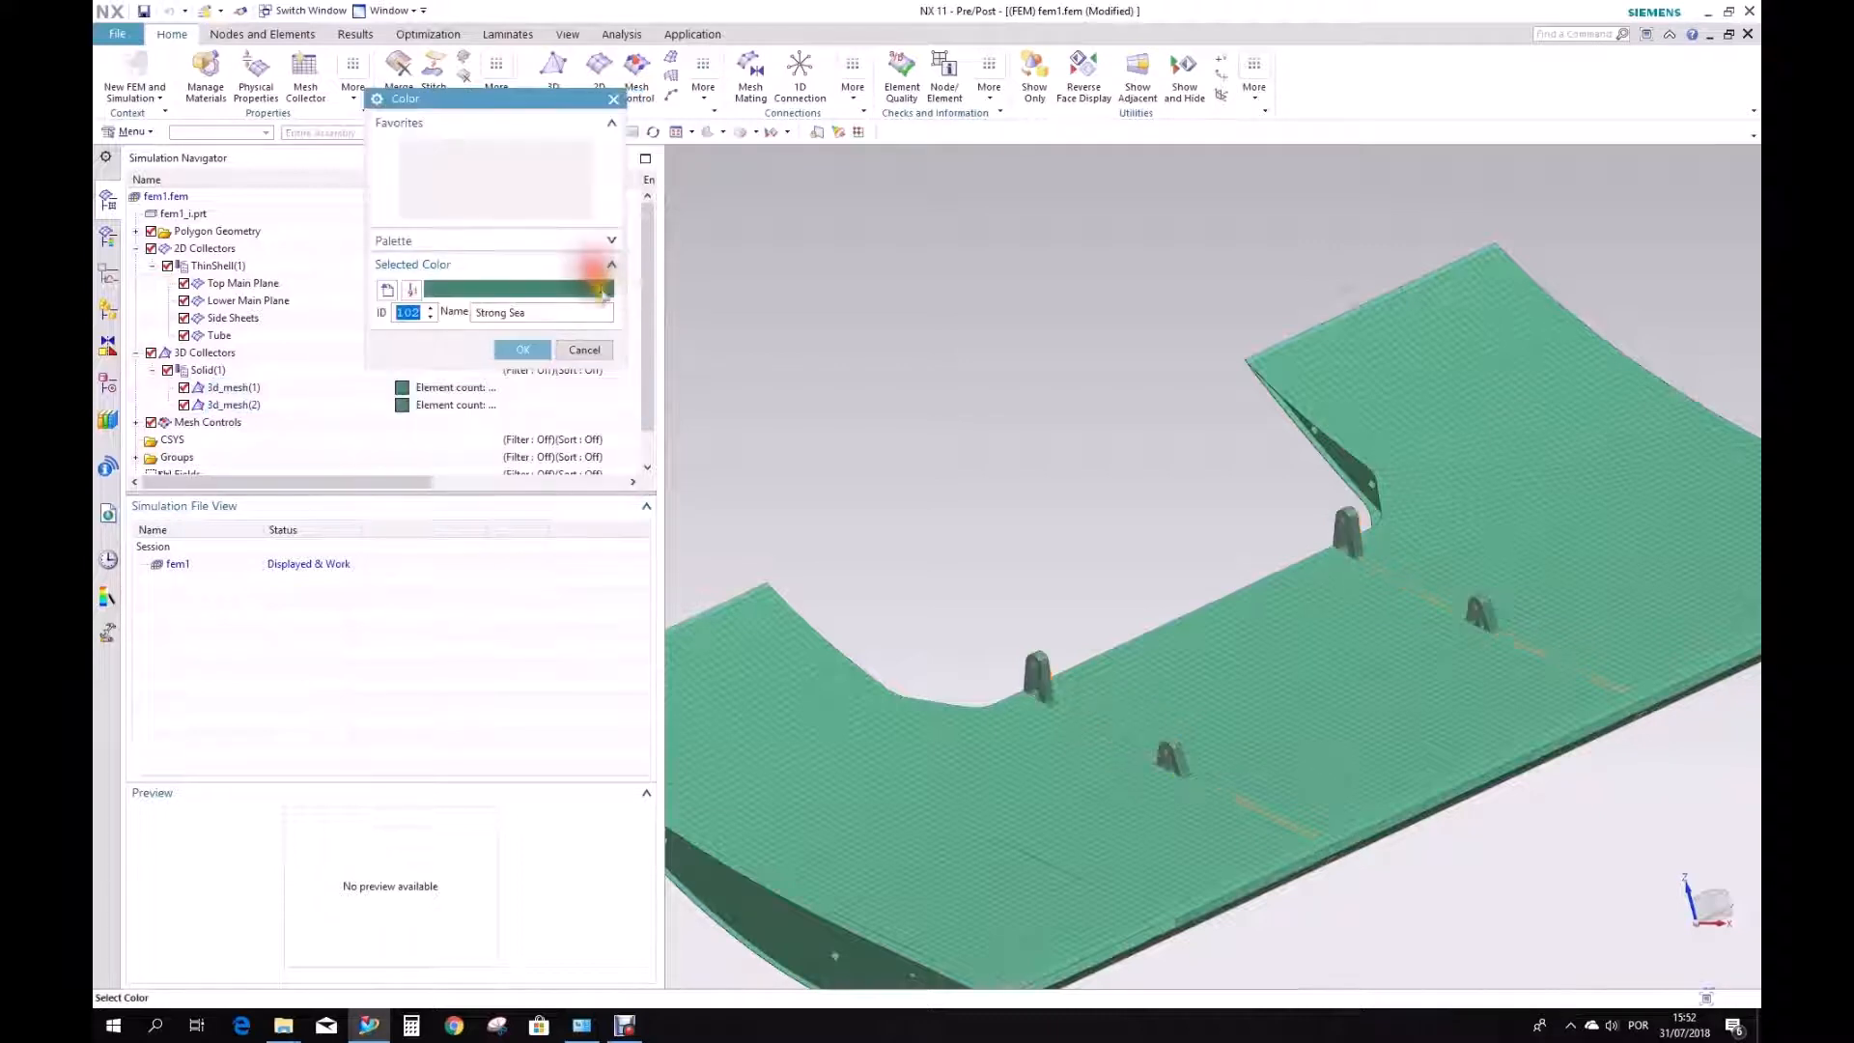
{"action": "left_click", "coordinate": [454, 195]}
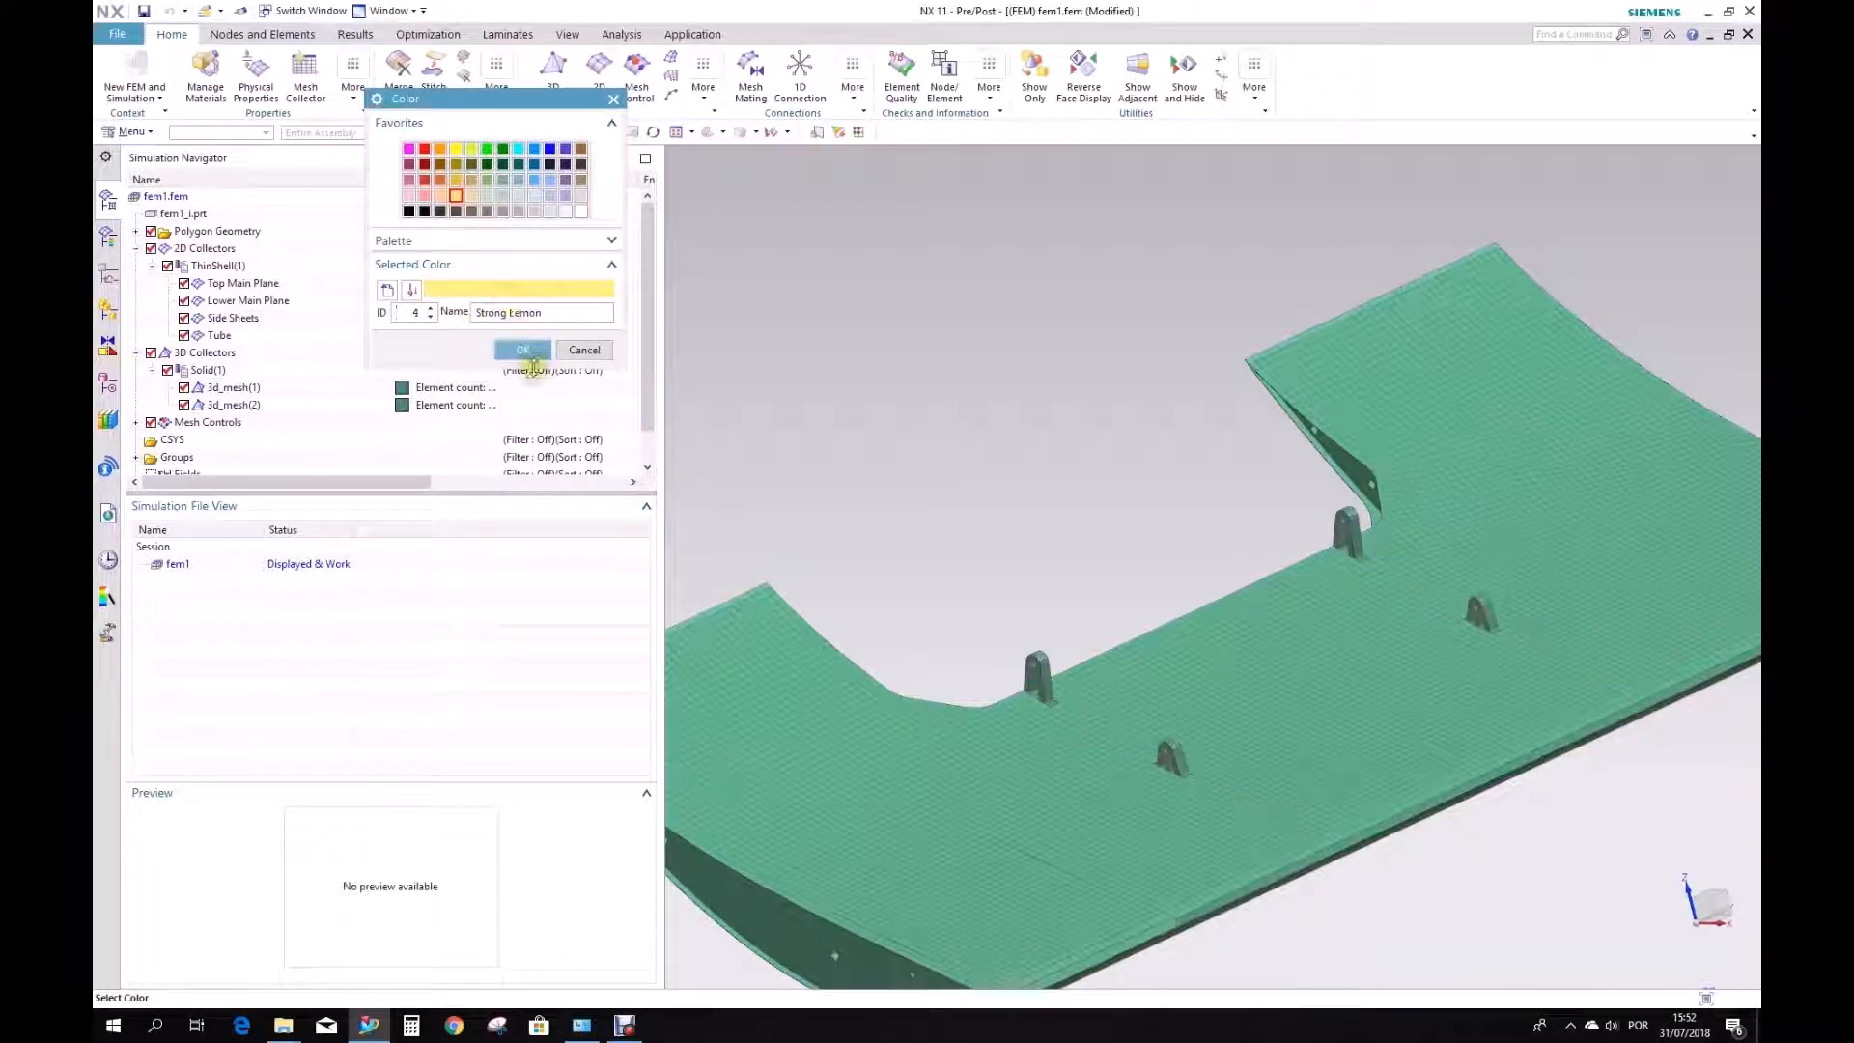
{"action": "left_click", "coordinate": [523, 350]}
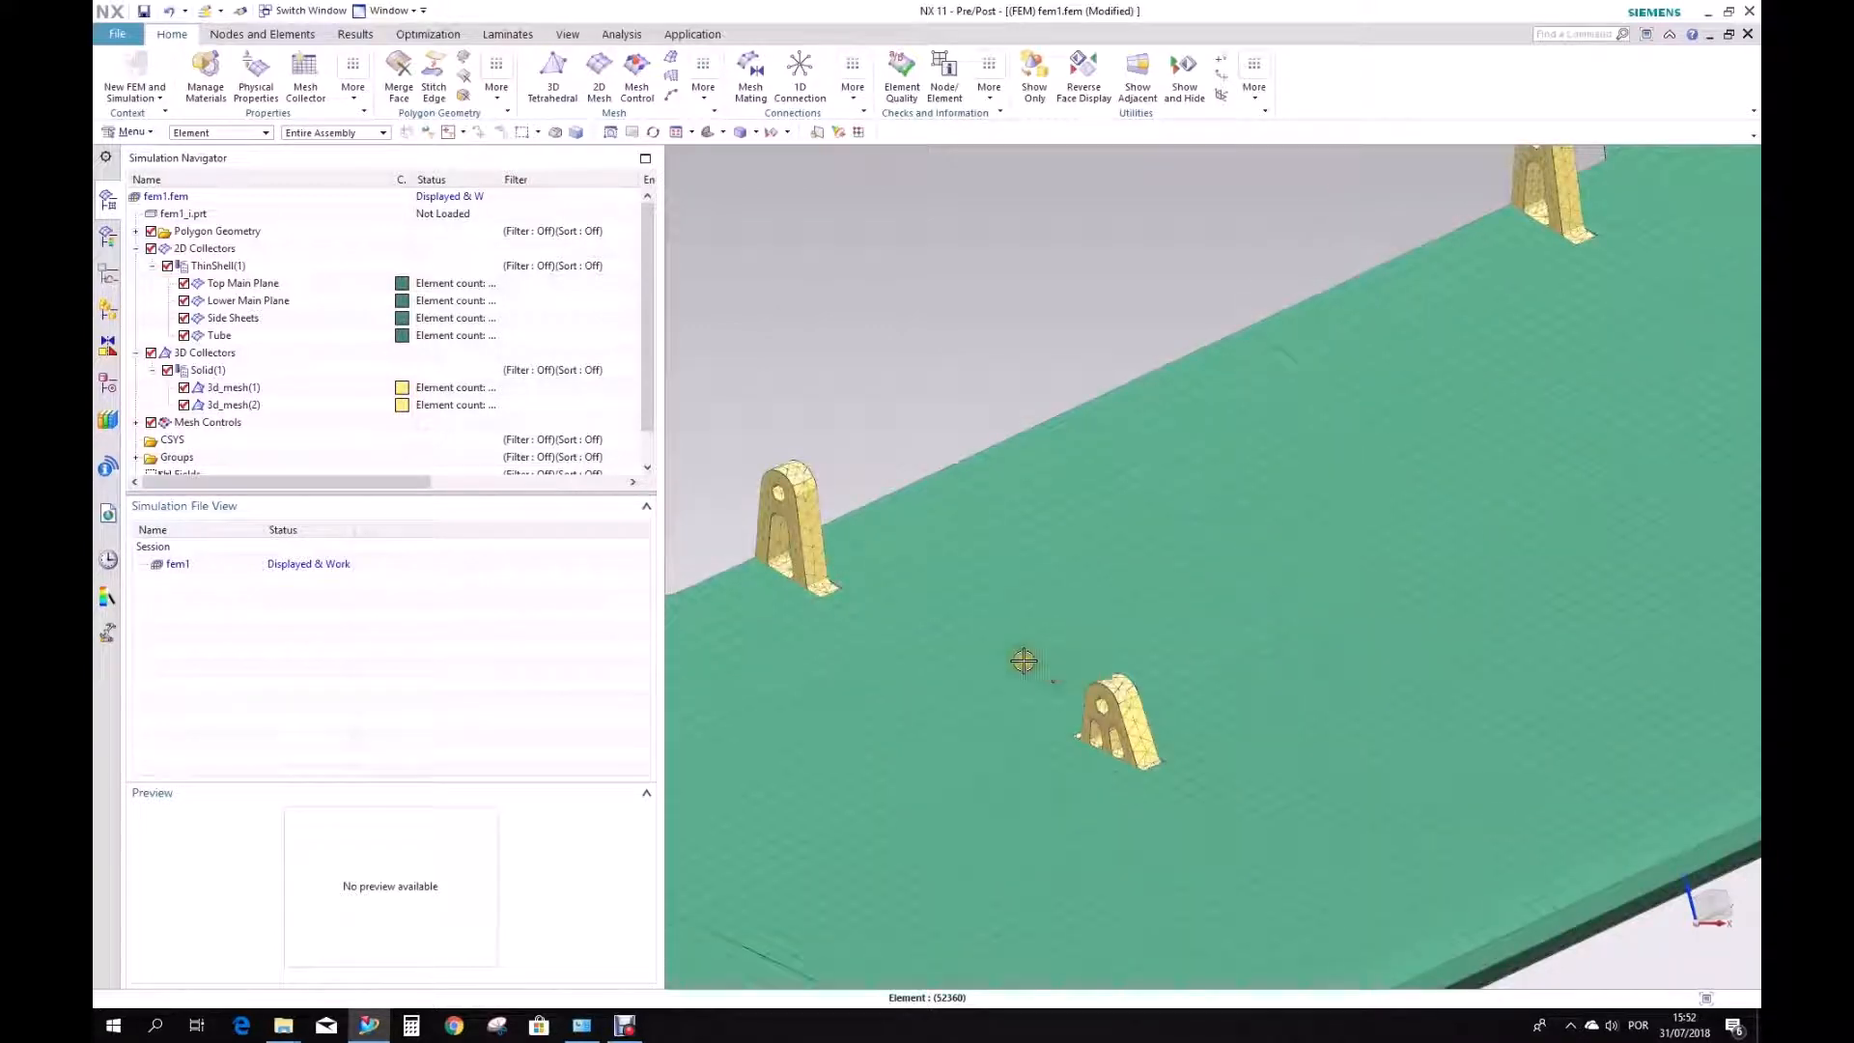
Orbit and zoom closely around the yellow tetra-meshed supports, ending on the whole wing.
{"action": "left_click_drag", "start_coordinate": [1024, 660], "coordinate": [1074, 675]}
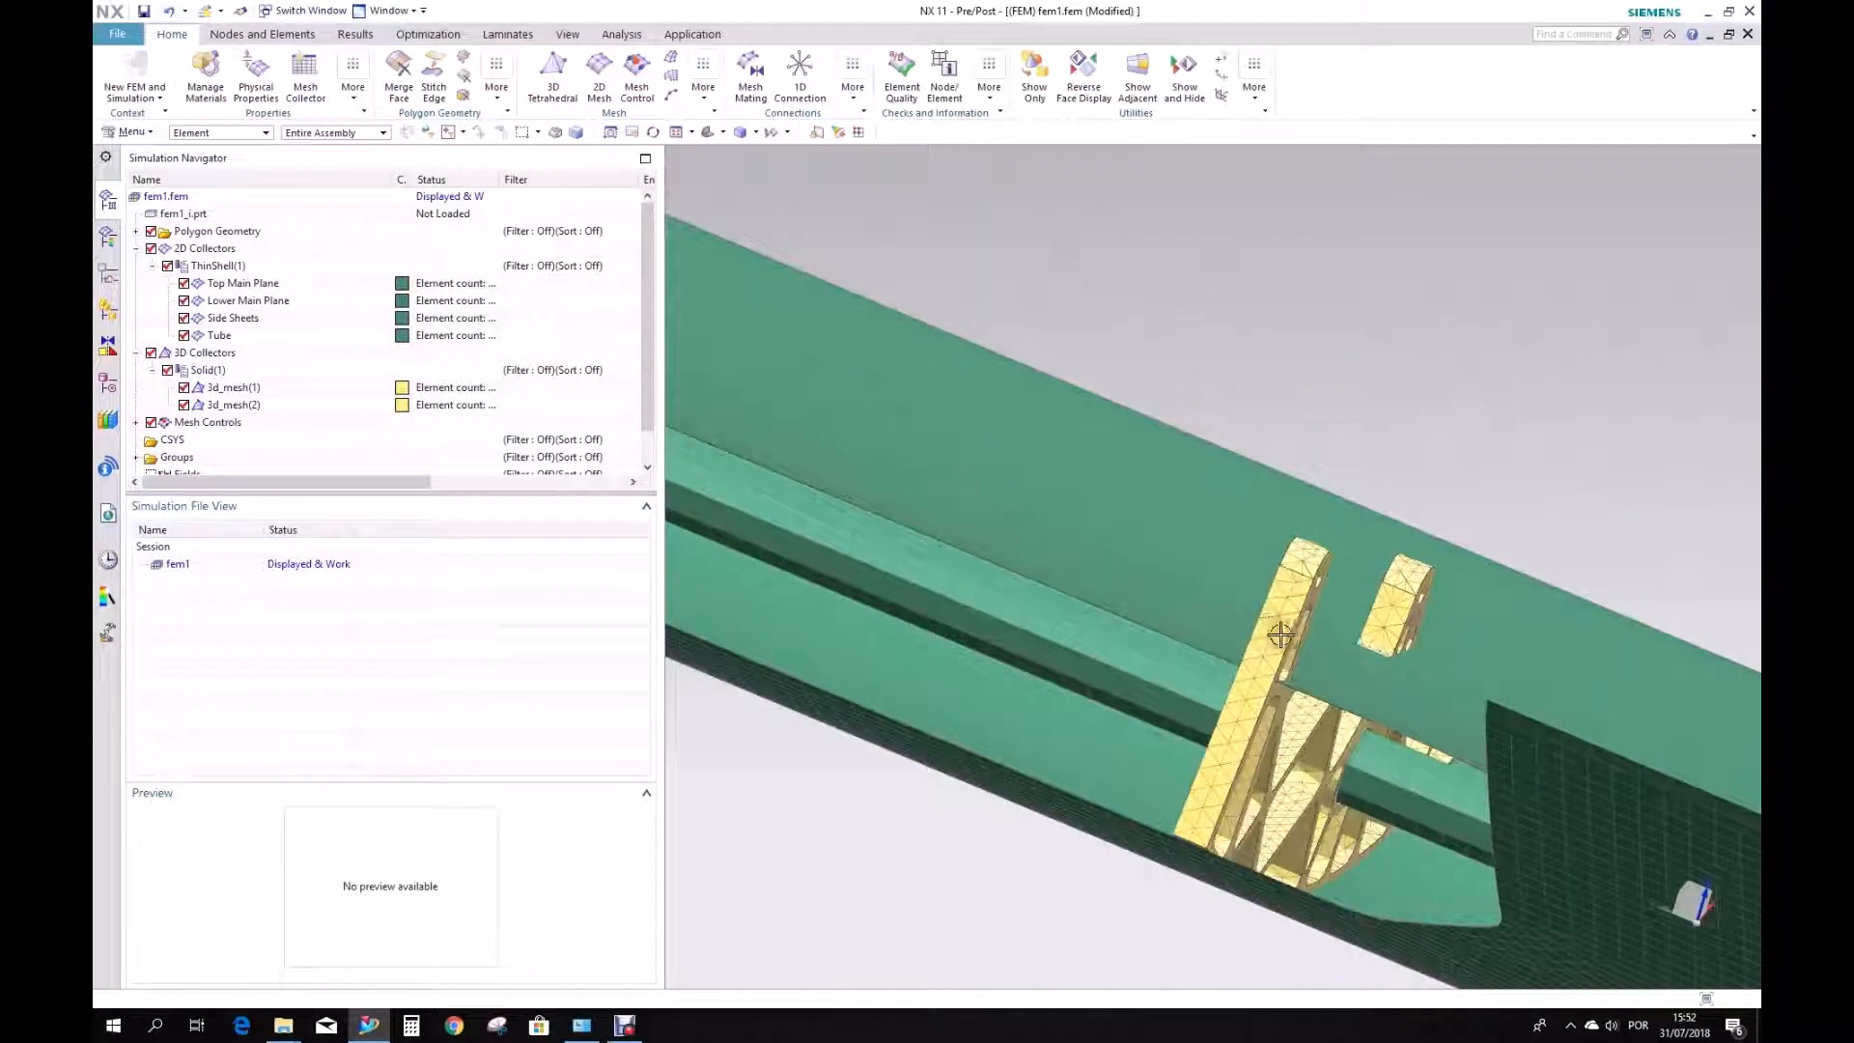
{"action": "left_click_drag", "start_coordinate": [1280, 635], "coordinate": [1337, 773]}
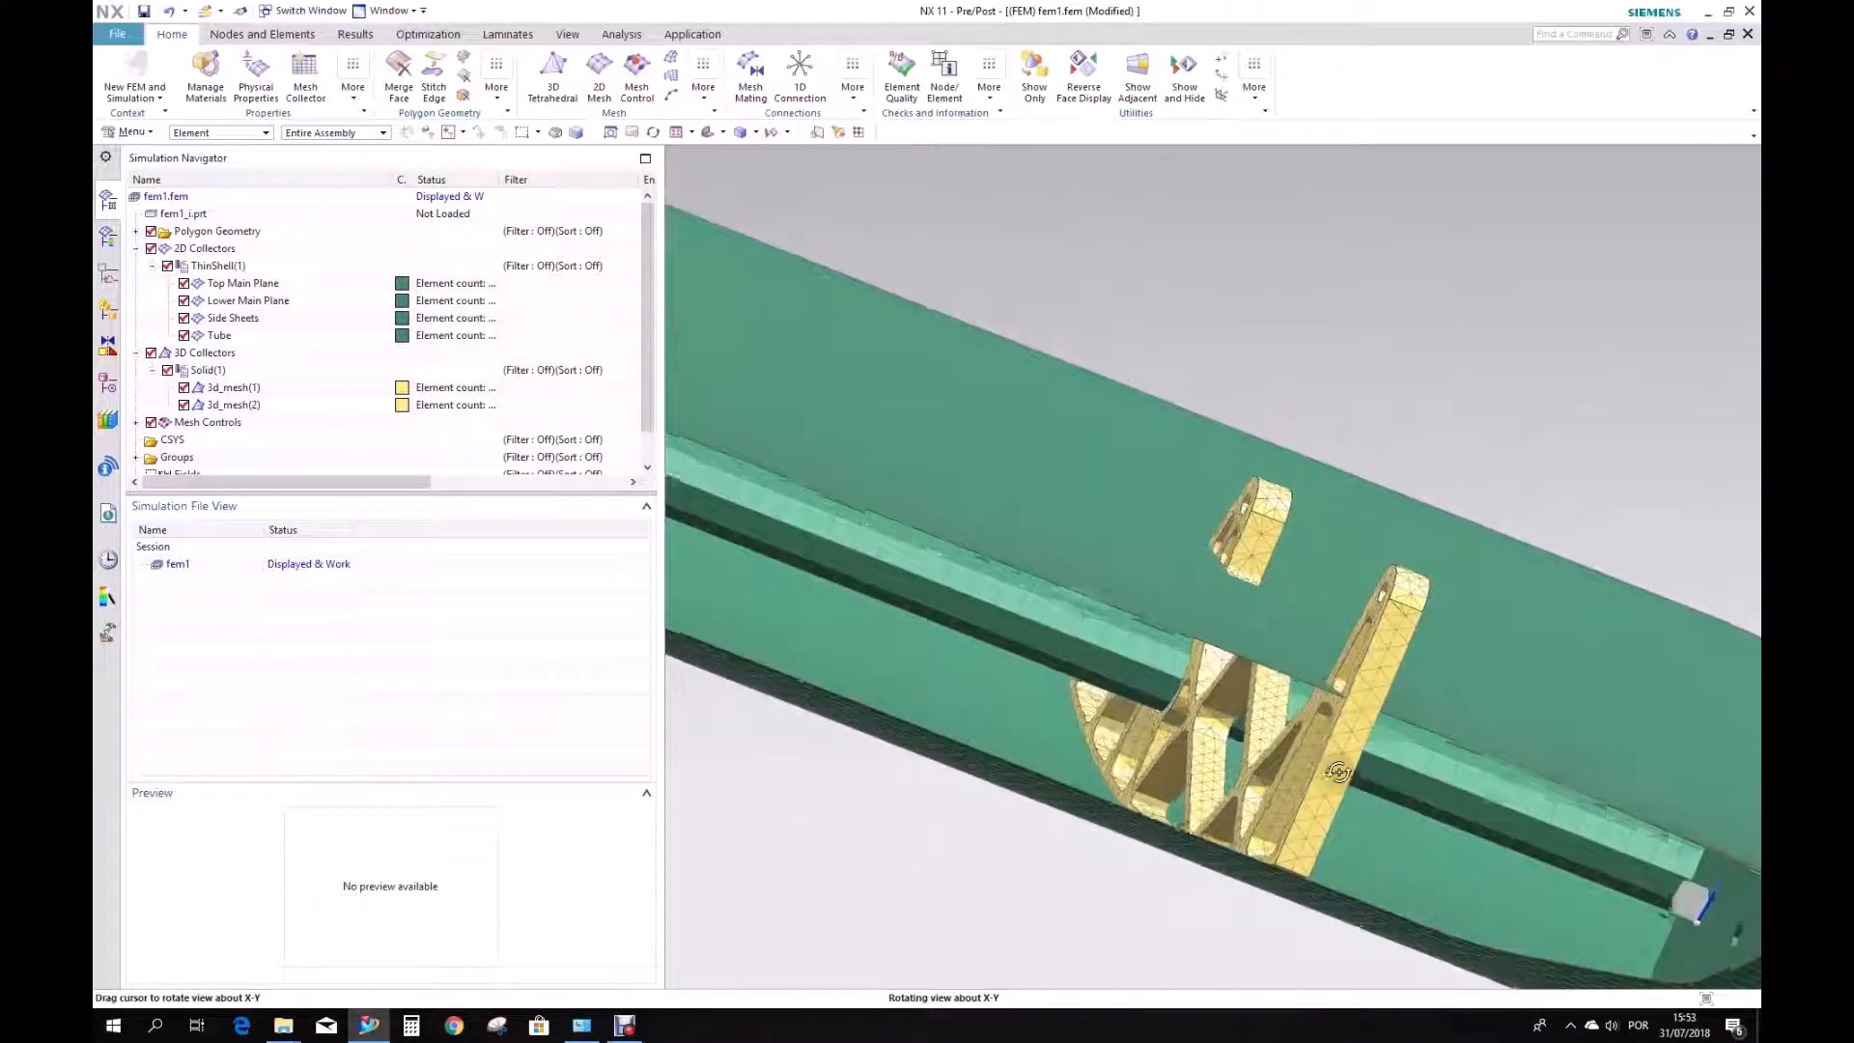
{"action": "left_click_drag", "start_coordinate": [1337, 768], "coordinate": [1298, 515]}
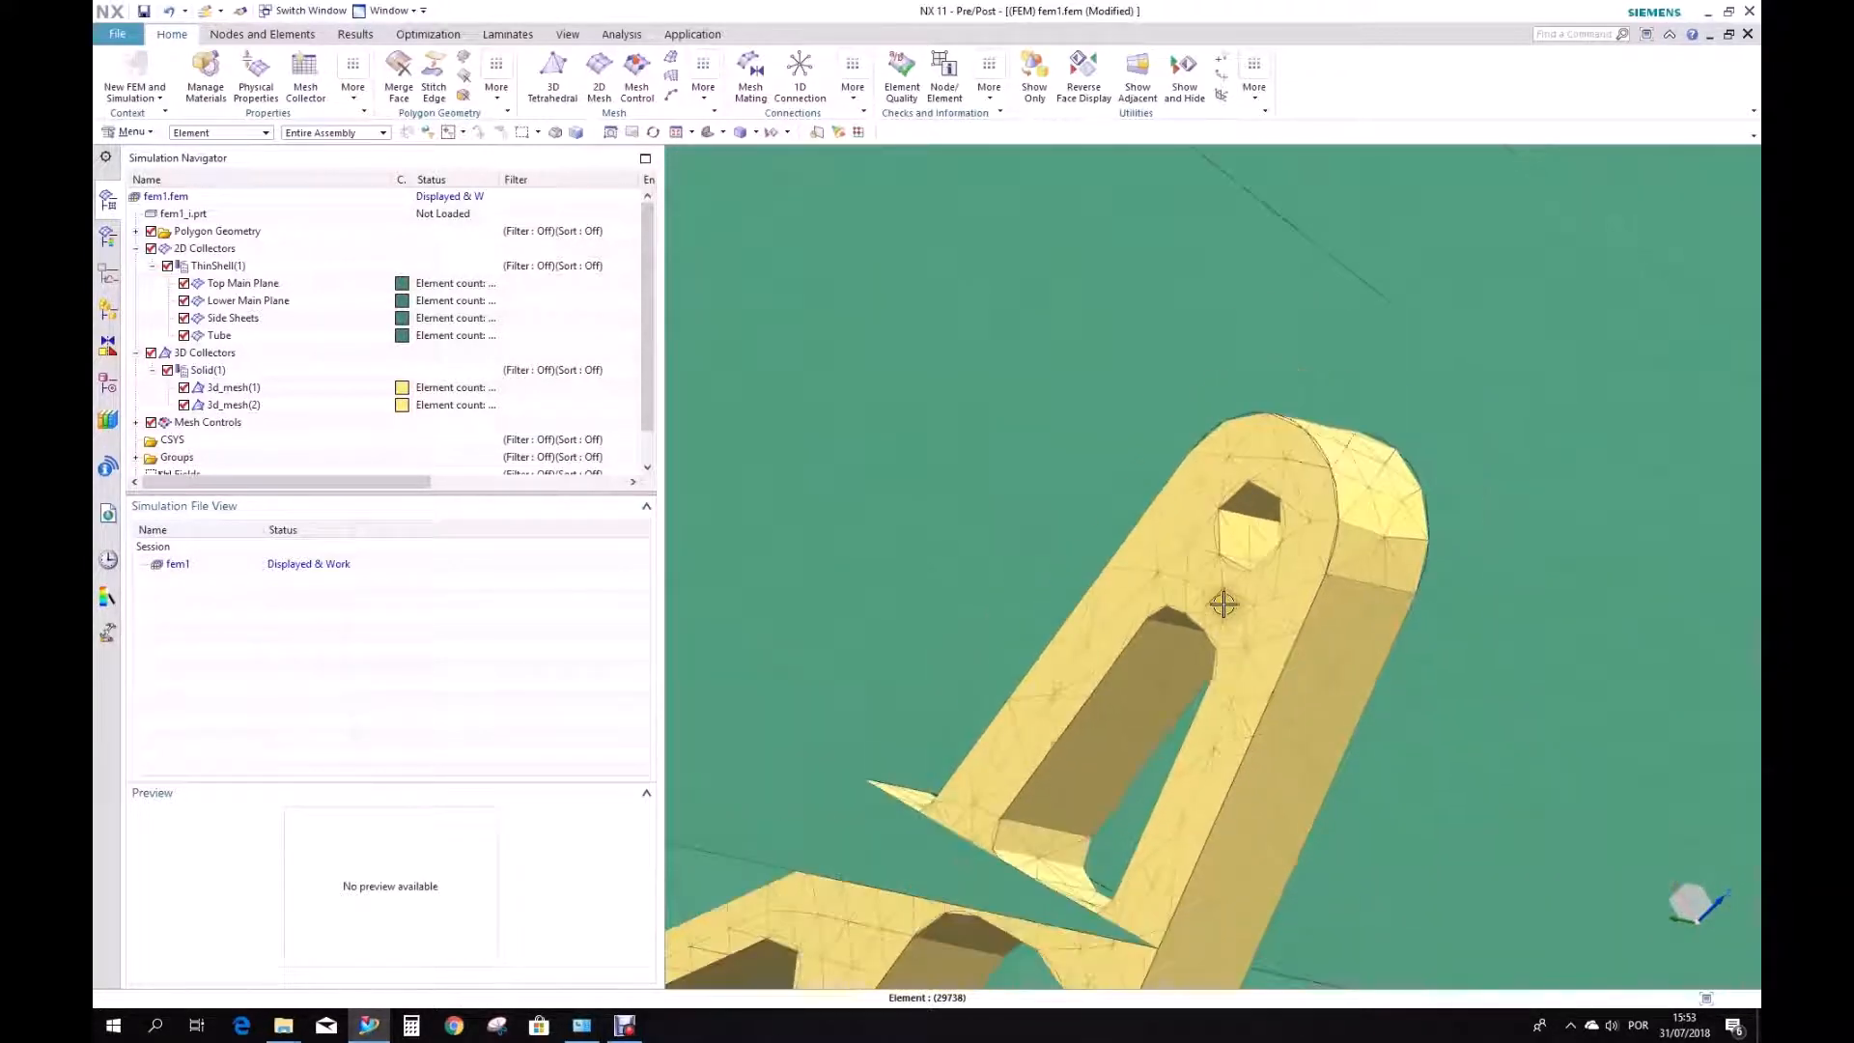
{"action": "left_click_drag", "start_coordinate": [1224, 602], "coordinate": [1537, 674]}
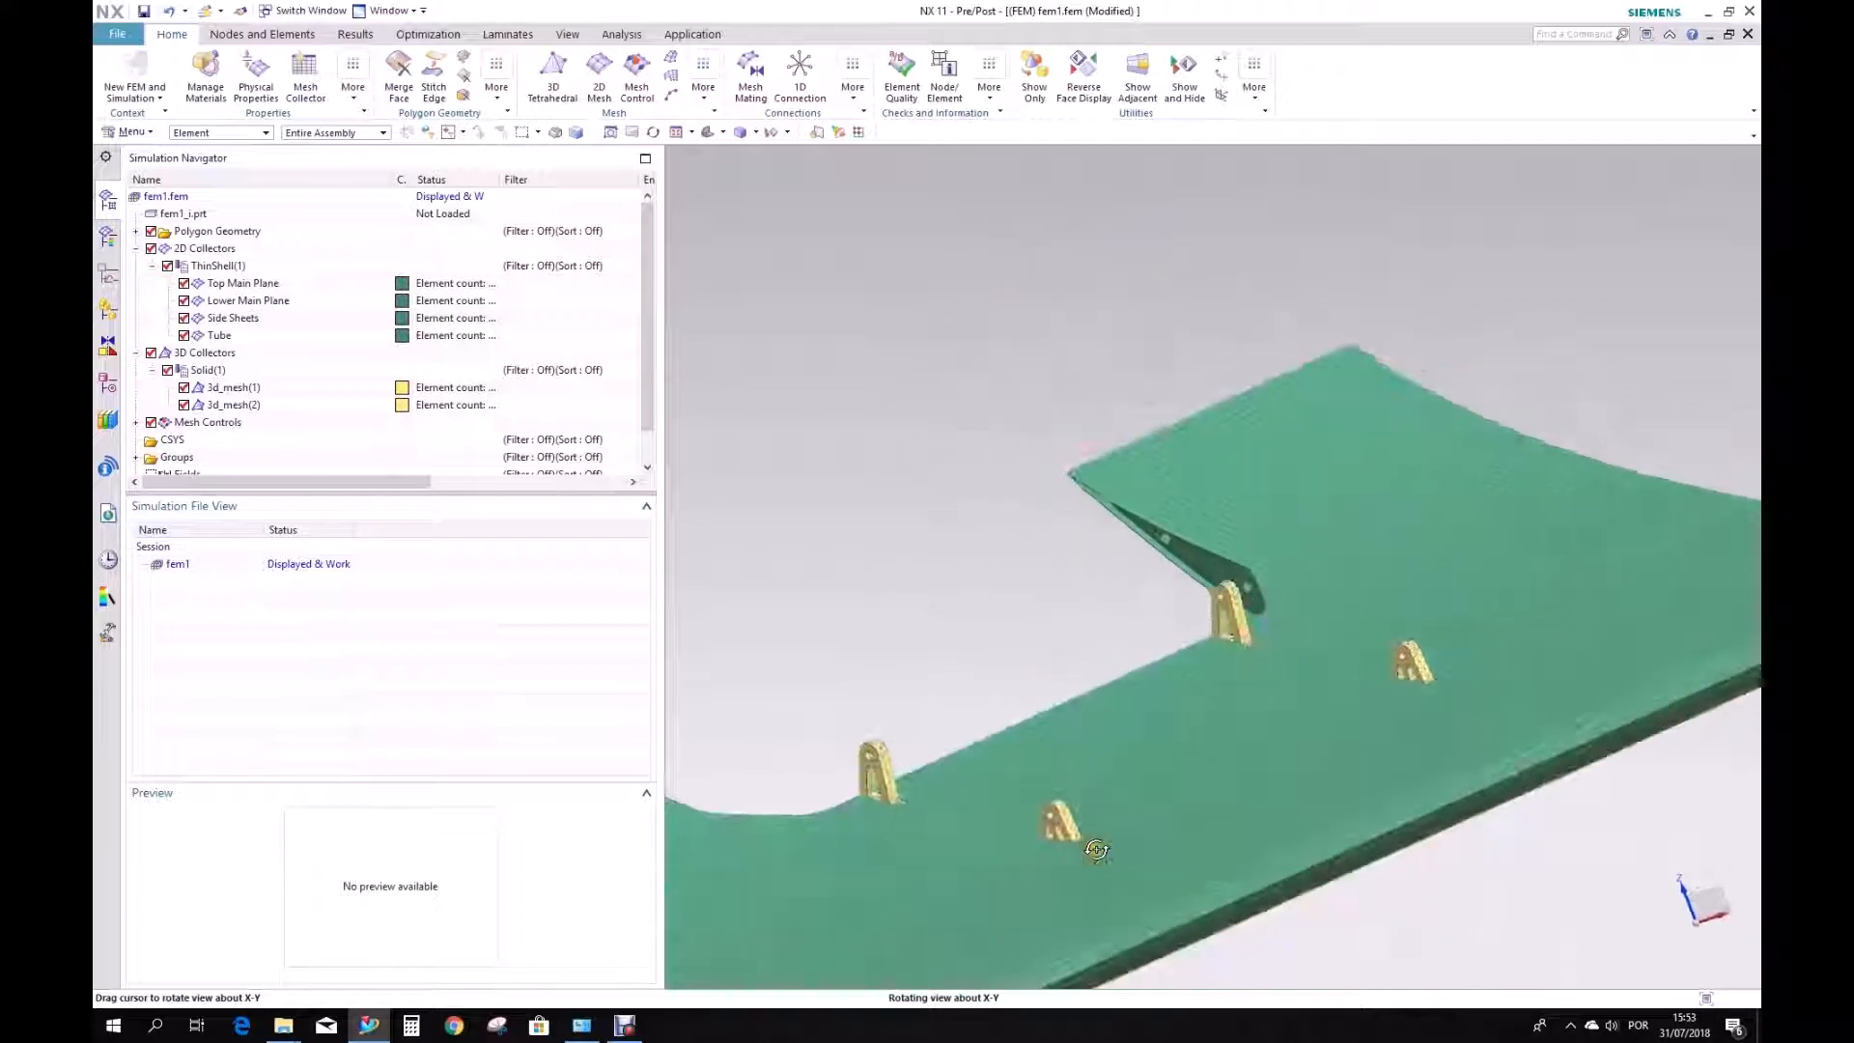
{"action": "left_click_drag", "start_coordinate": [1064, 822], "coordinate": [1064, 763]}
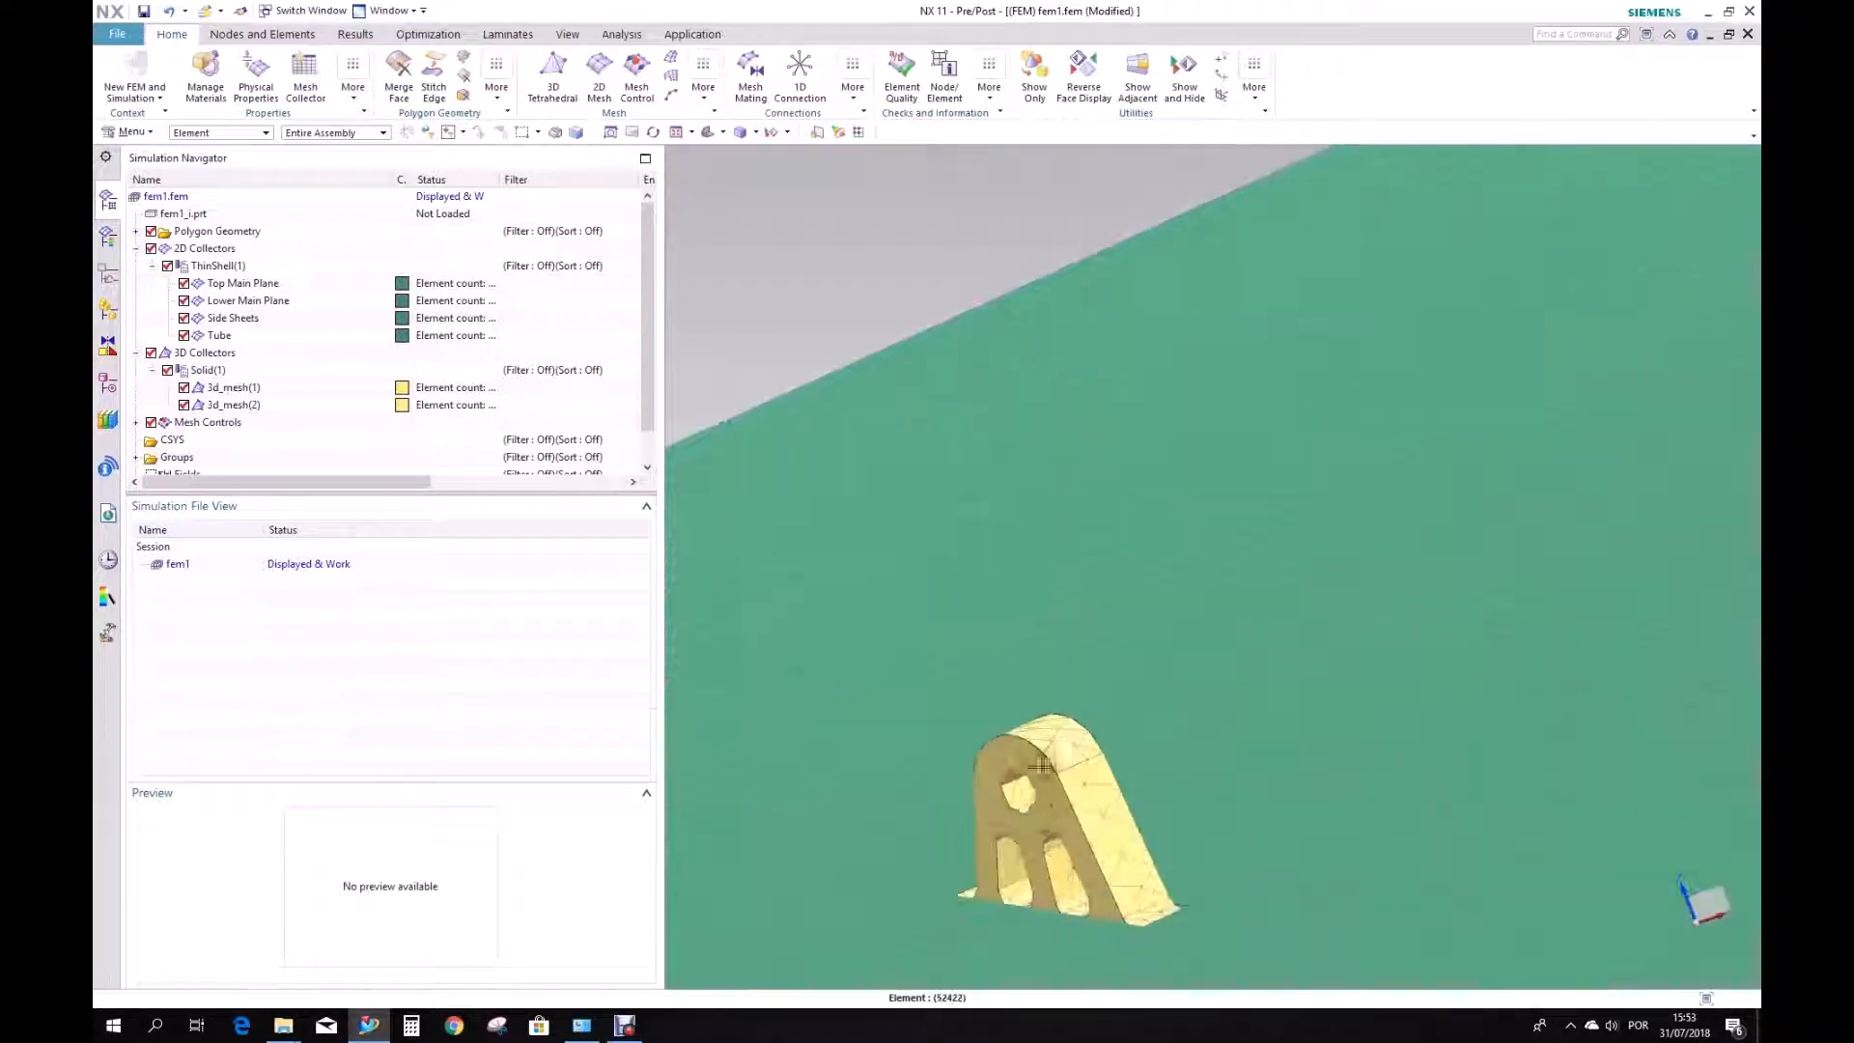
{"action": "left_click_drag", "start_coordinate": [1064, 780], "coordinate": [1206, 875]}
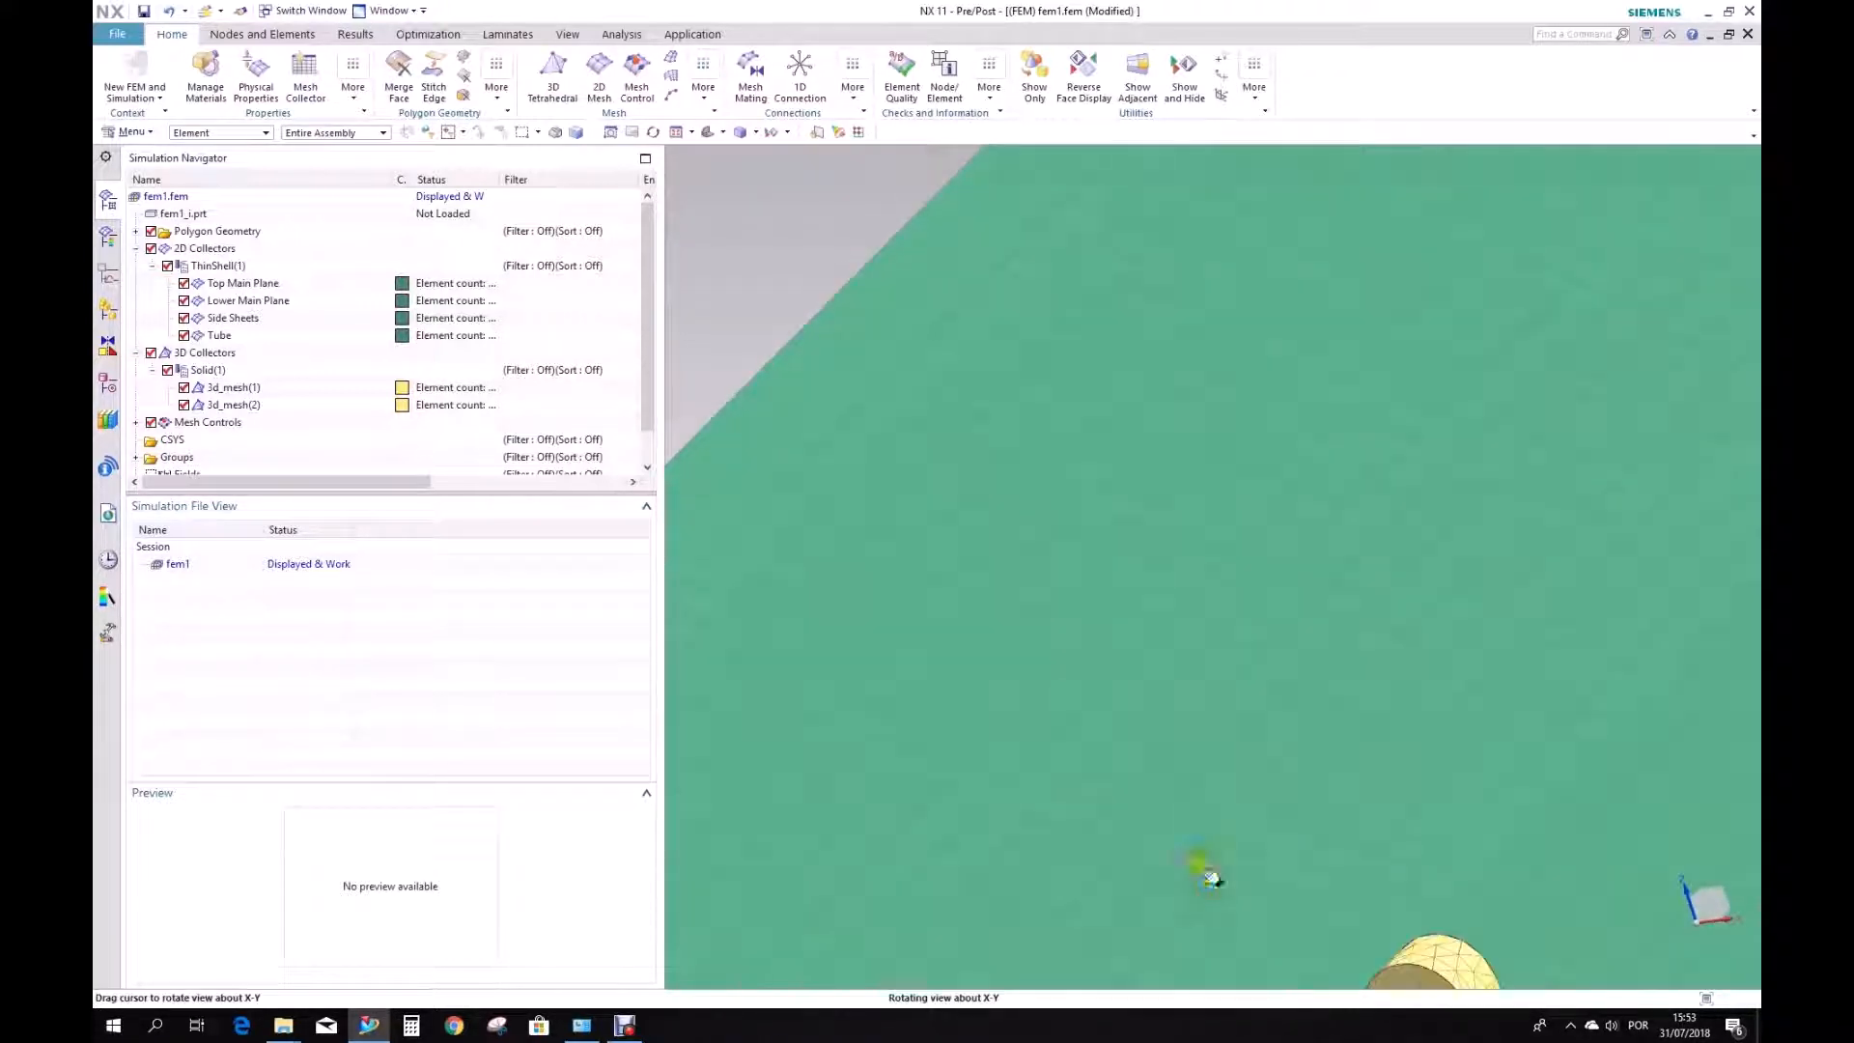
{"action": "left_click_drag", "start_coordinate": [1206, 875], "coordinate": [1437, 557]}
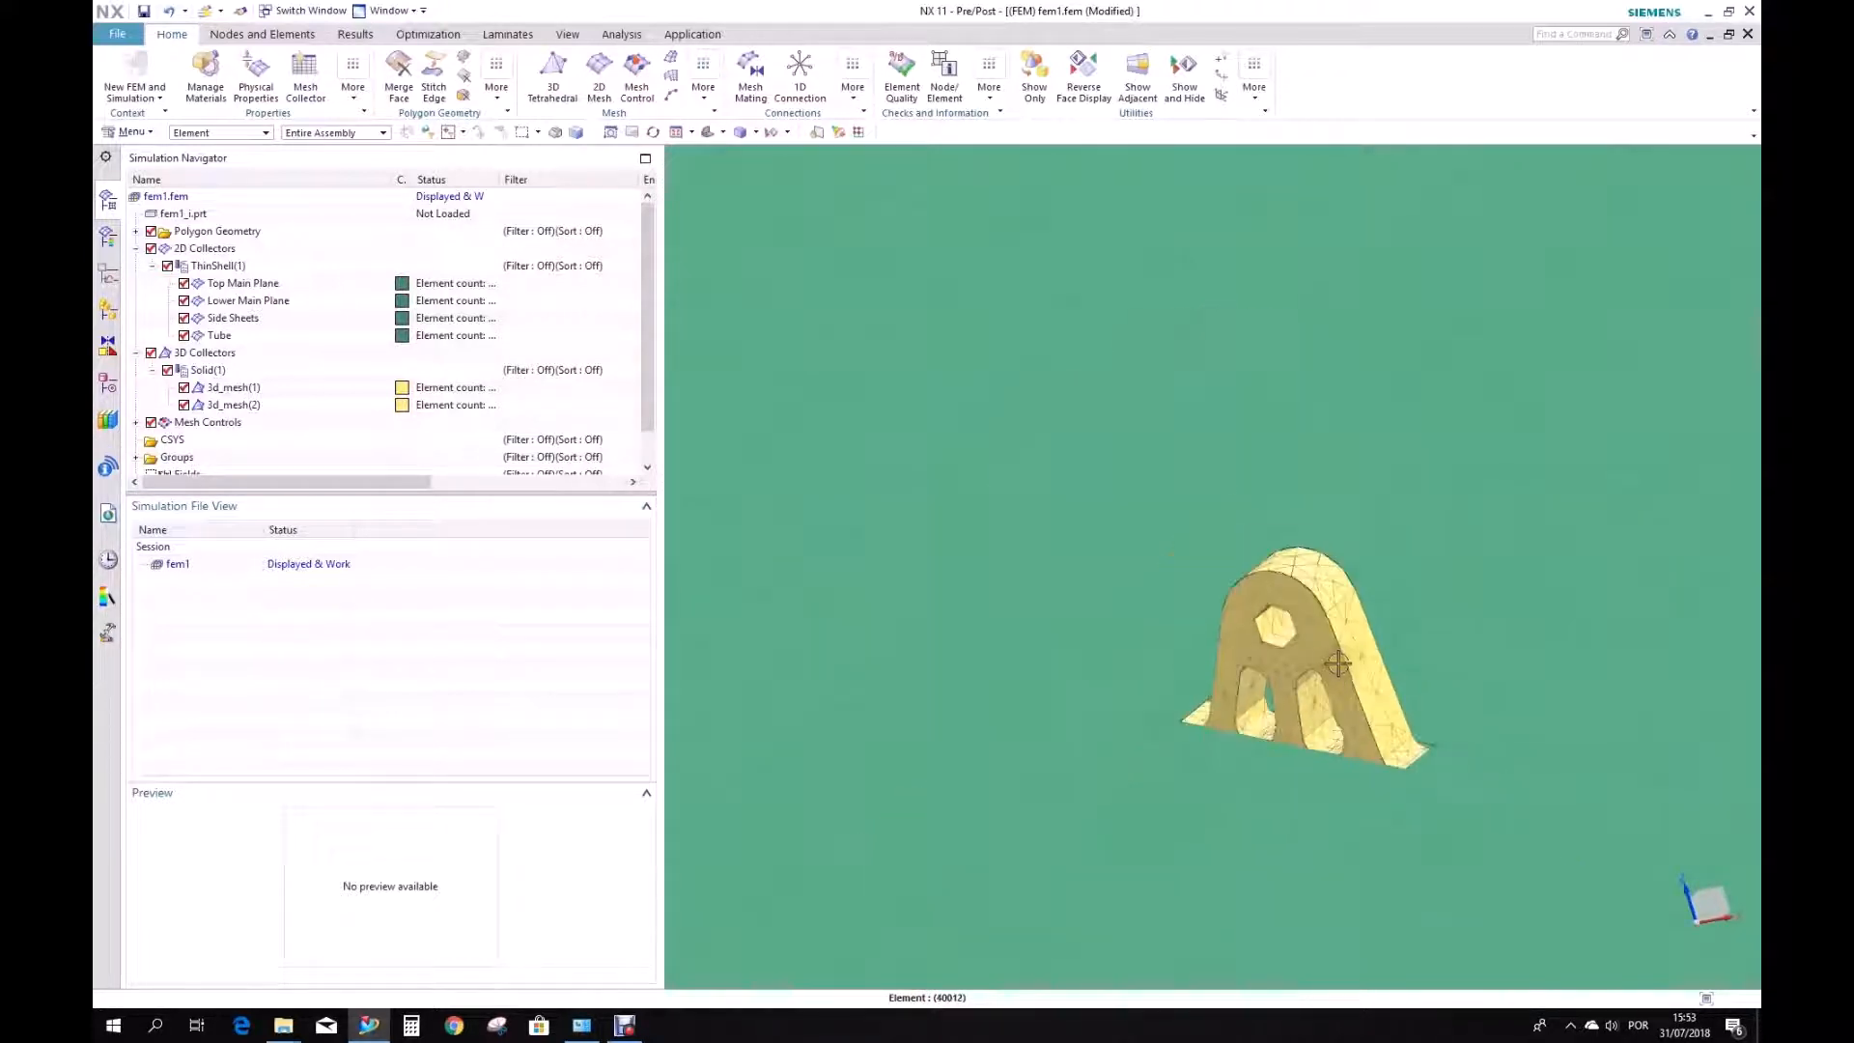
{"action": "left_click_drag", "start_coordinate": [1336, 663], "coordinate": [1283, 534]}
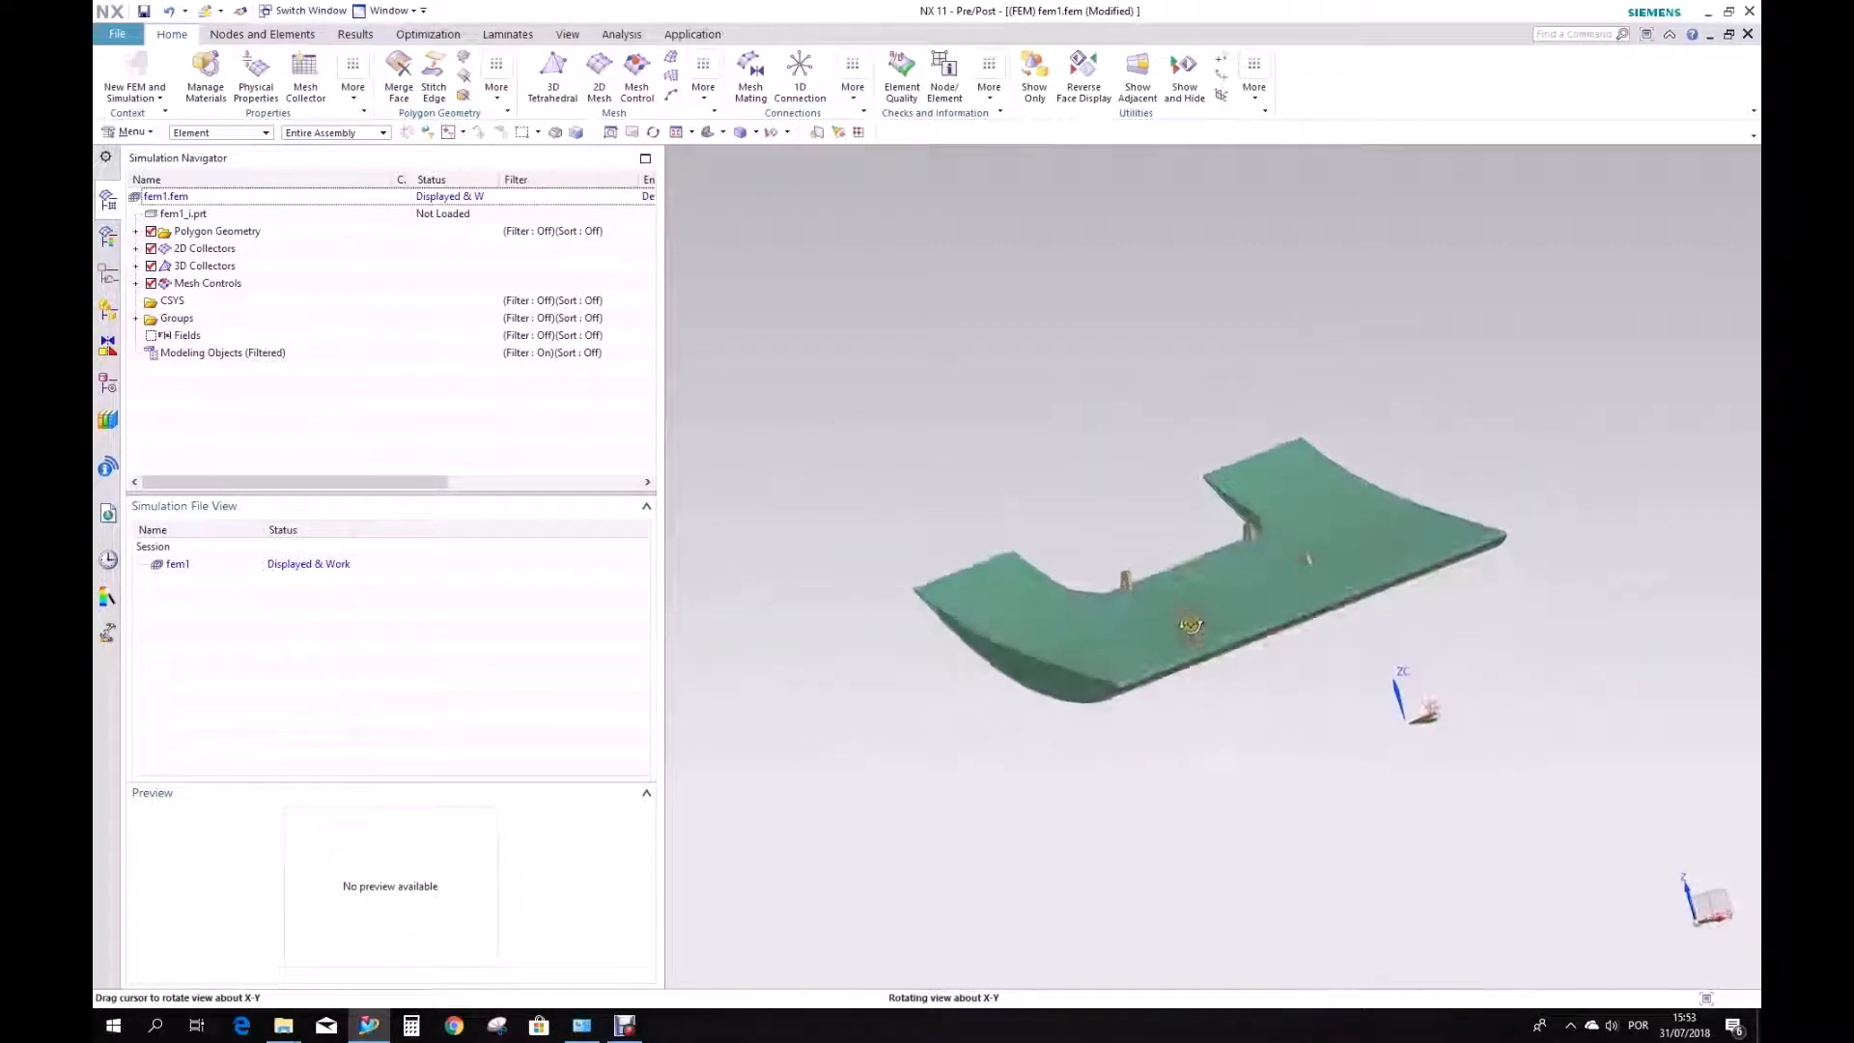
{"action": "left_click_drag", "start_coordinate": [1194, 627], "coordinate": [1177, 562]}
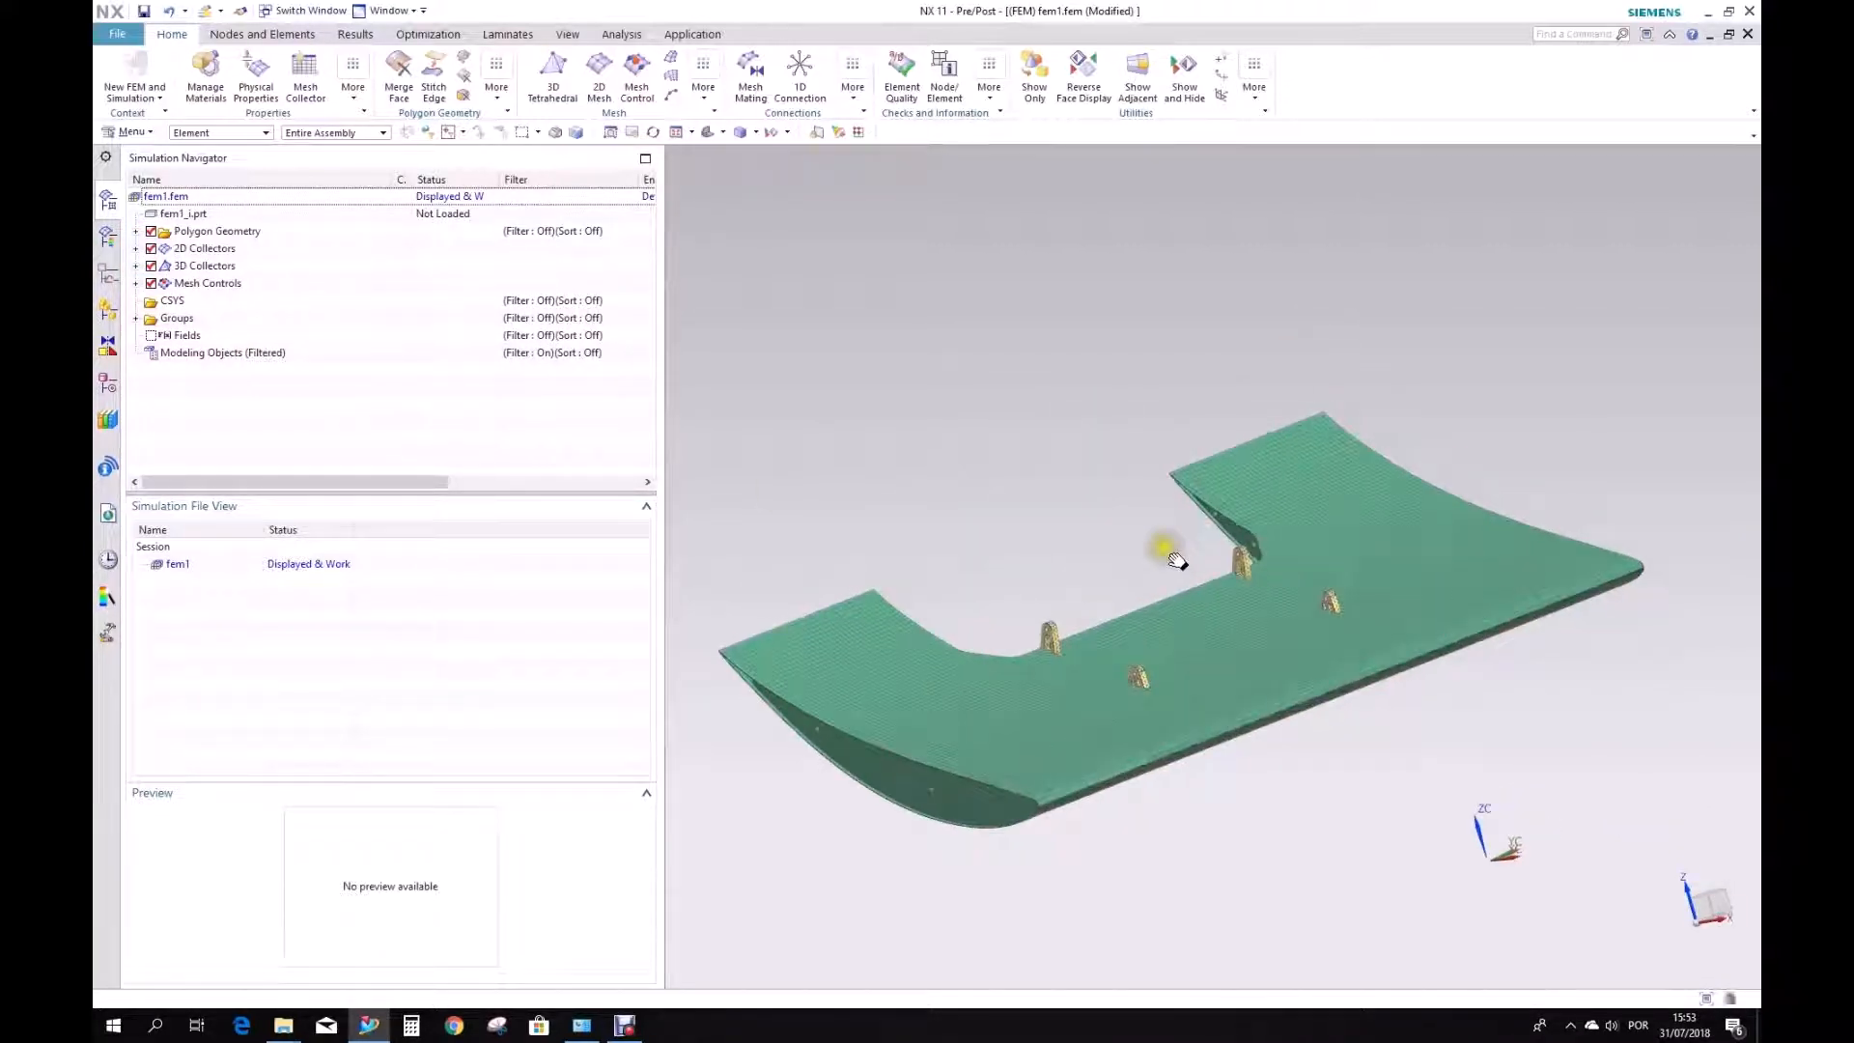
{"action": "left_click", "coordinate": [888, 704]}
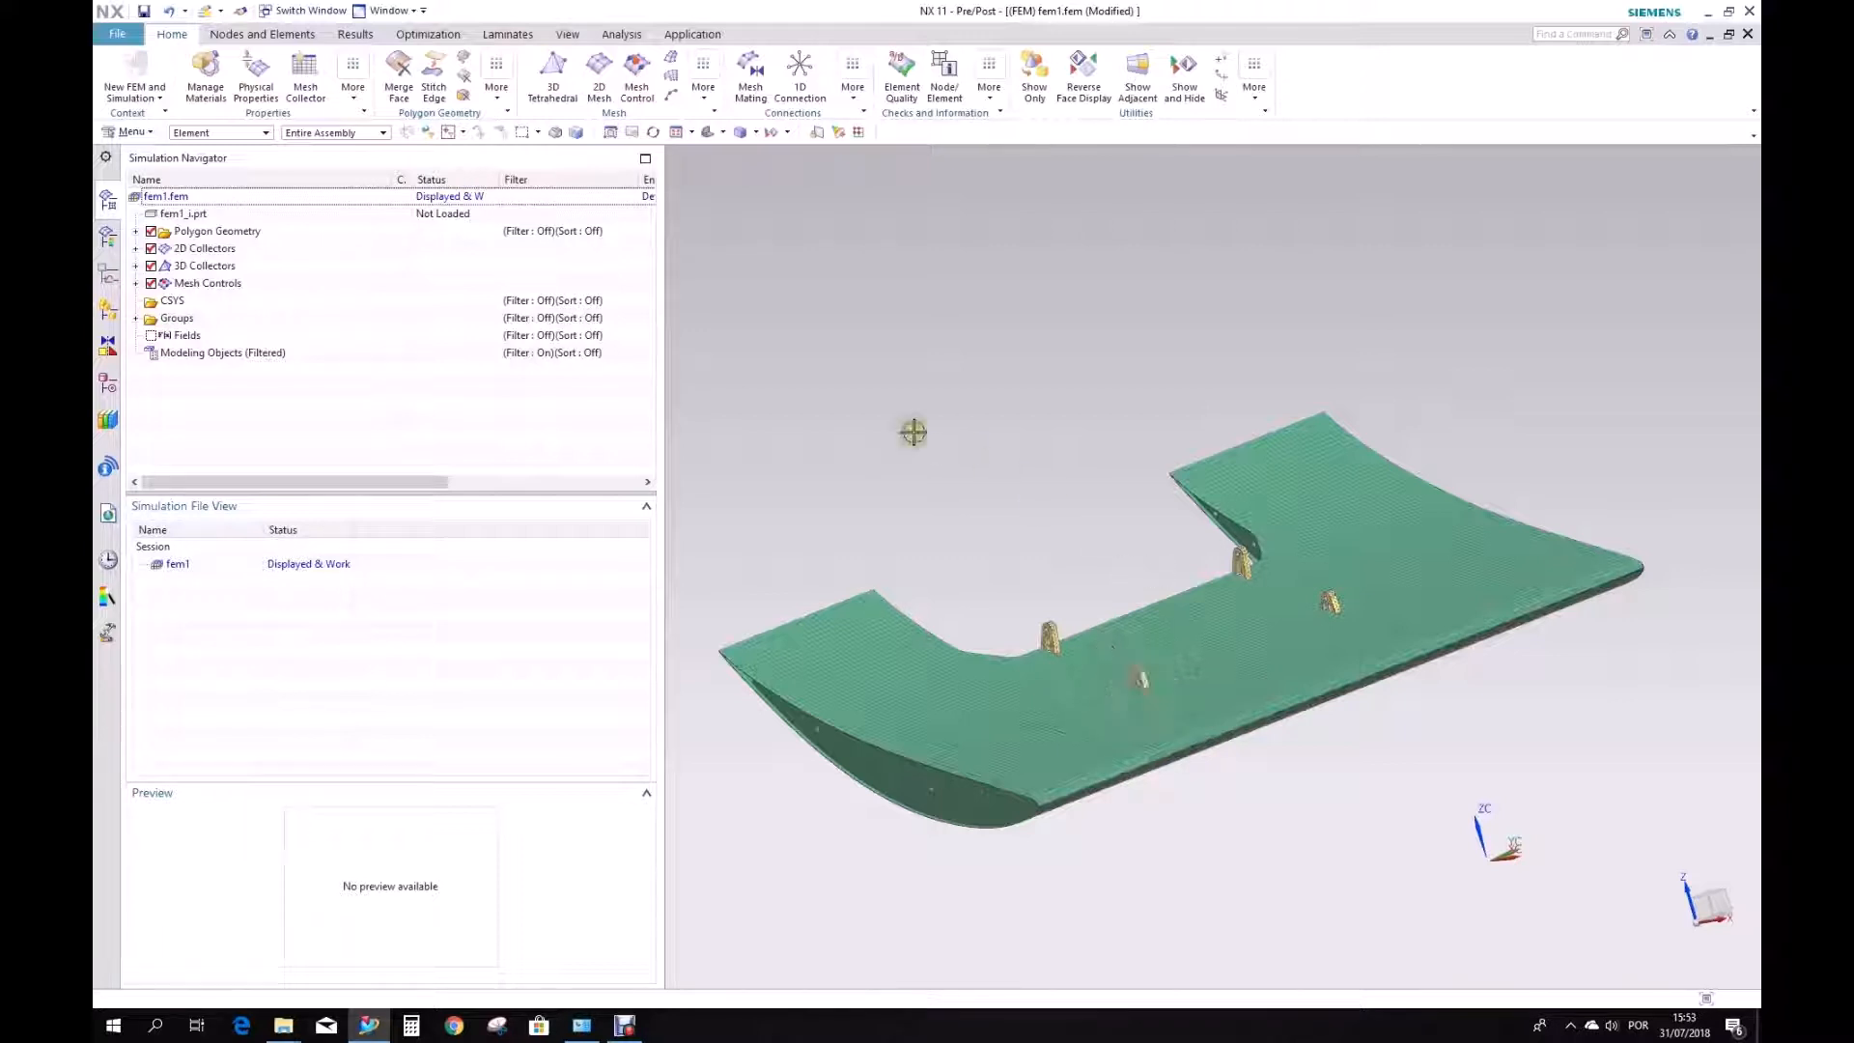
{"action": "mouse_move", "coordinate": [1263, 631]}
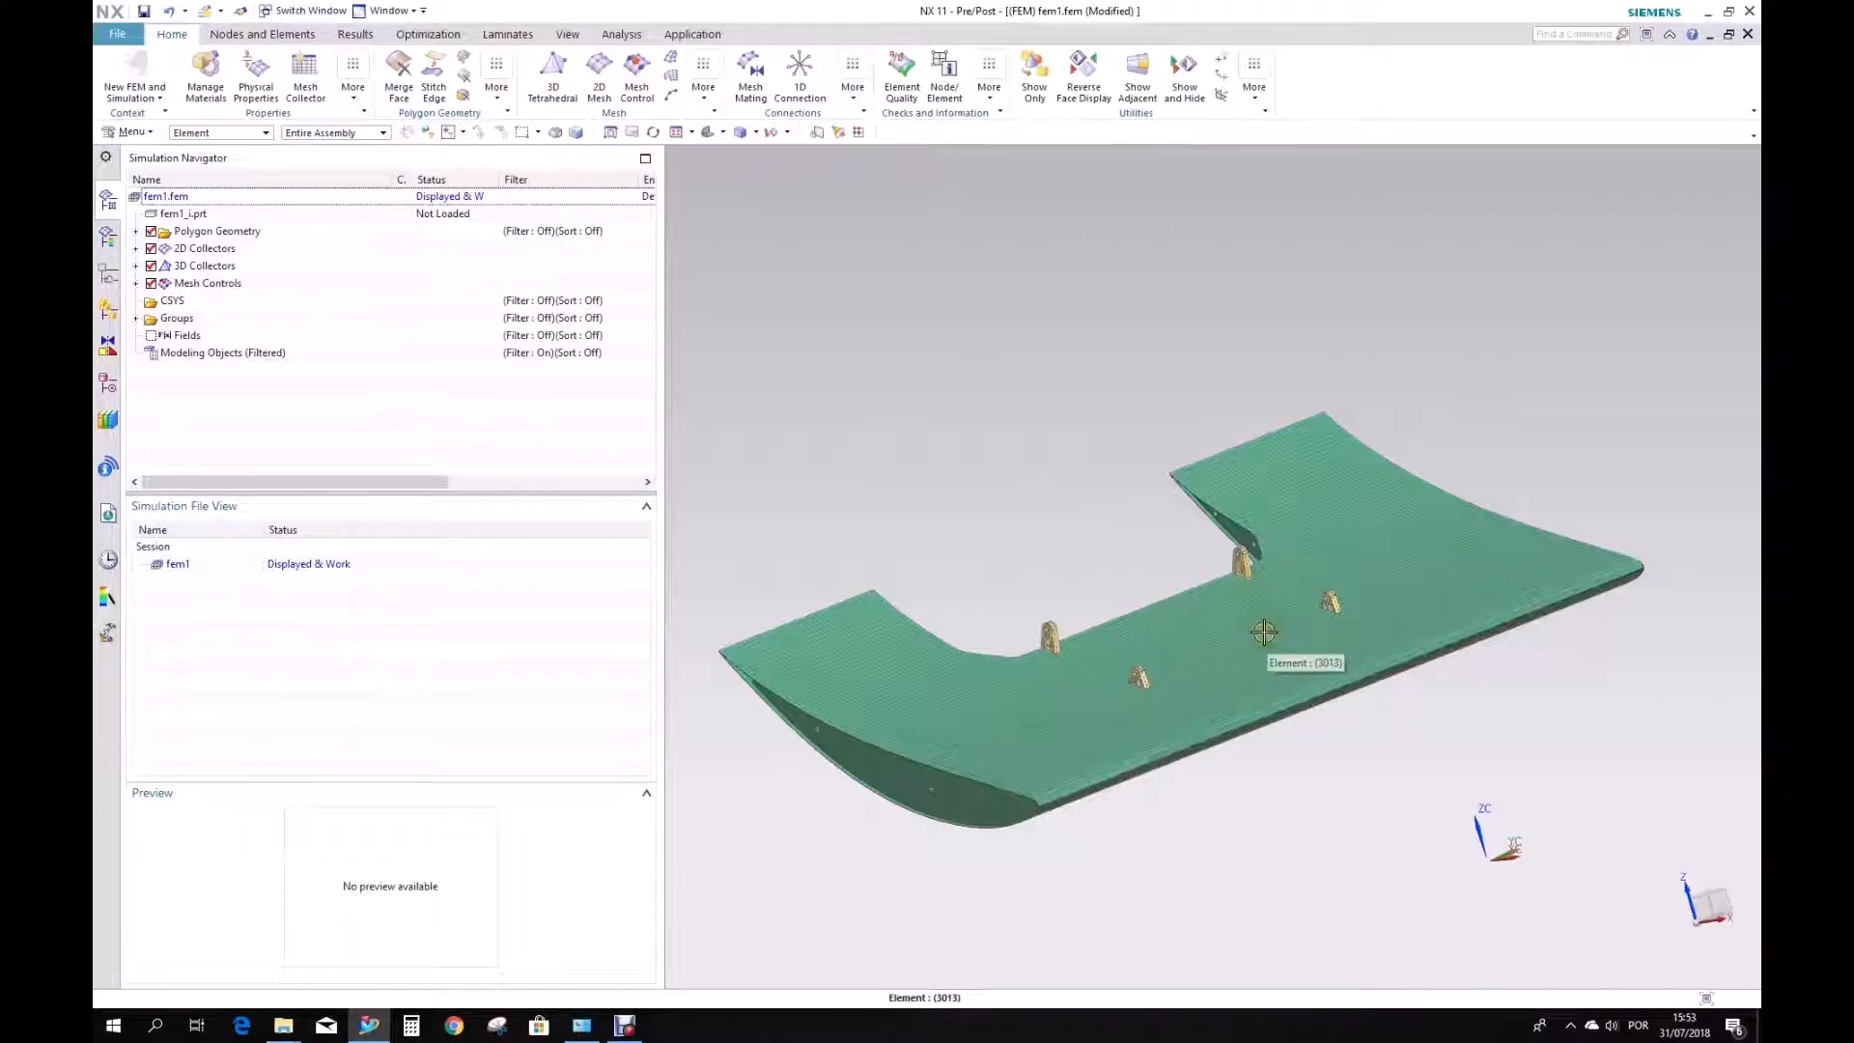